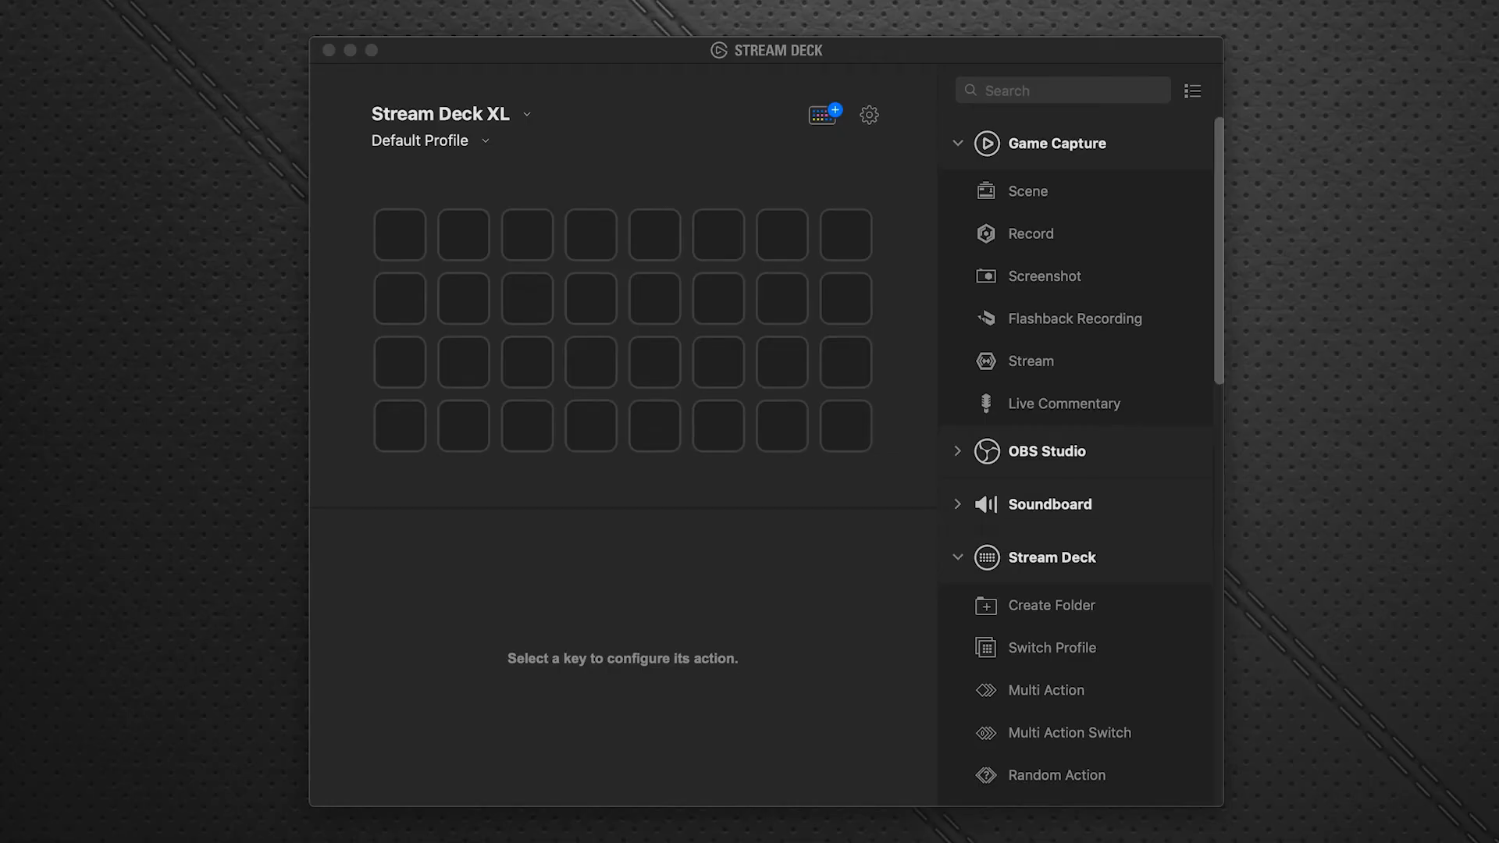
{"action": "mouse_move", "coordinate": [746, 149]}
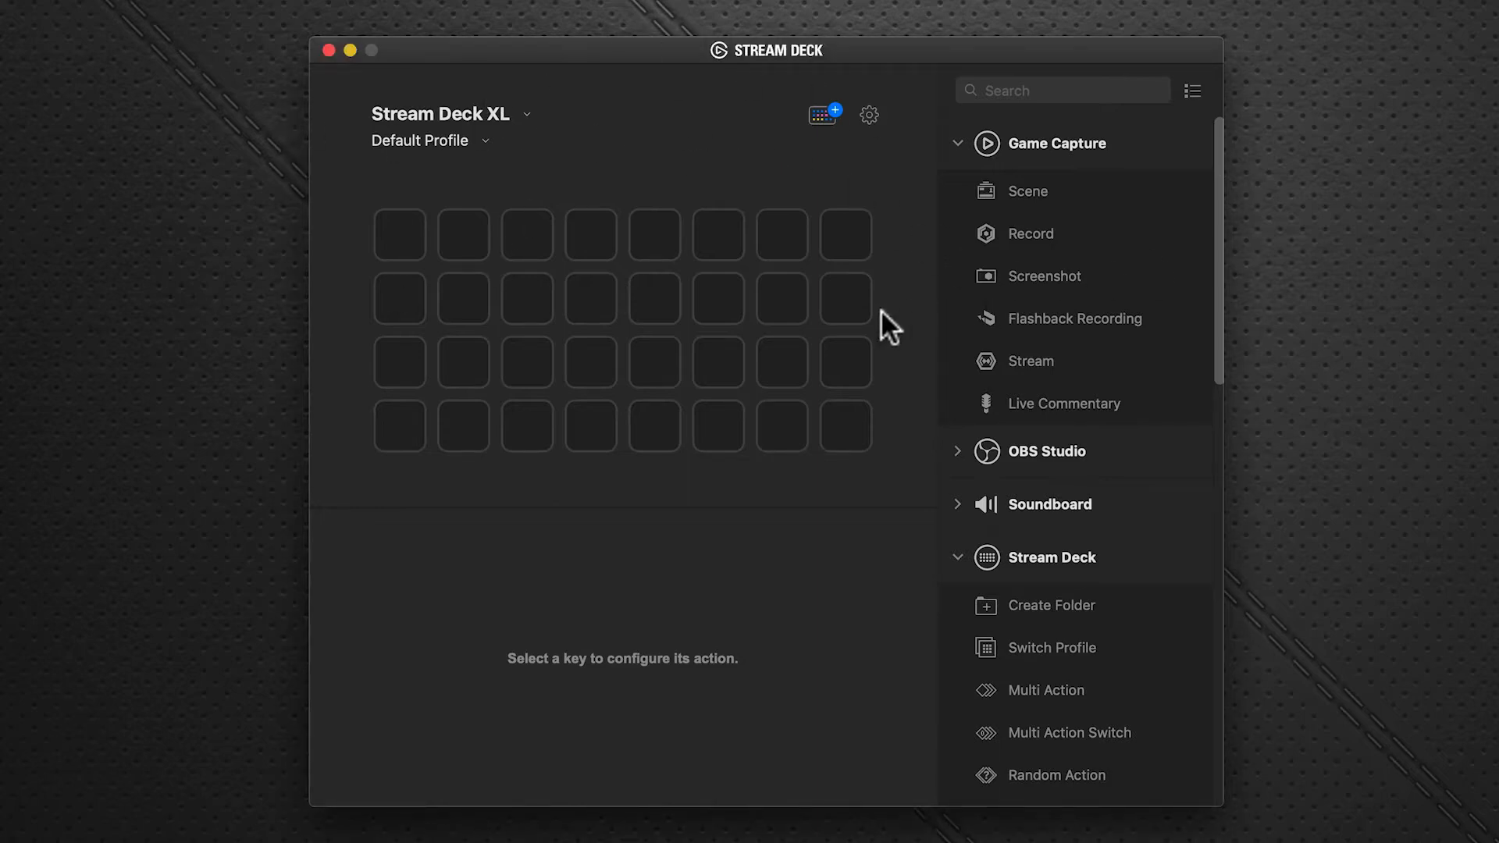
{"action": "mouse_move", "coordinate": [823, 119]}
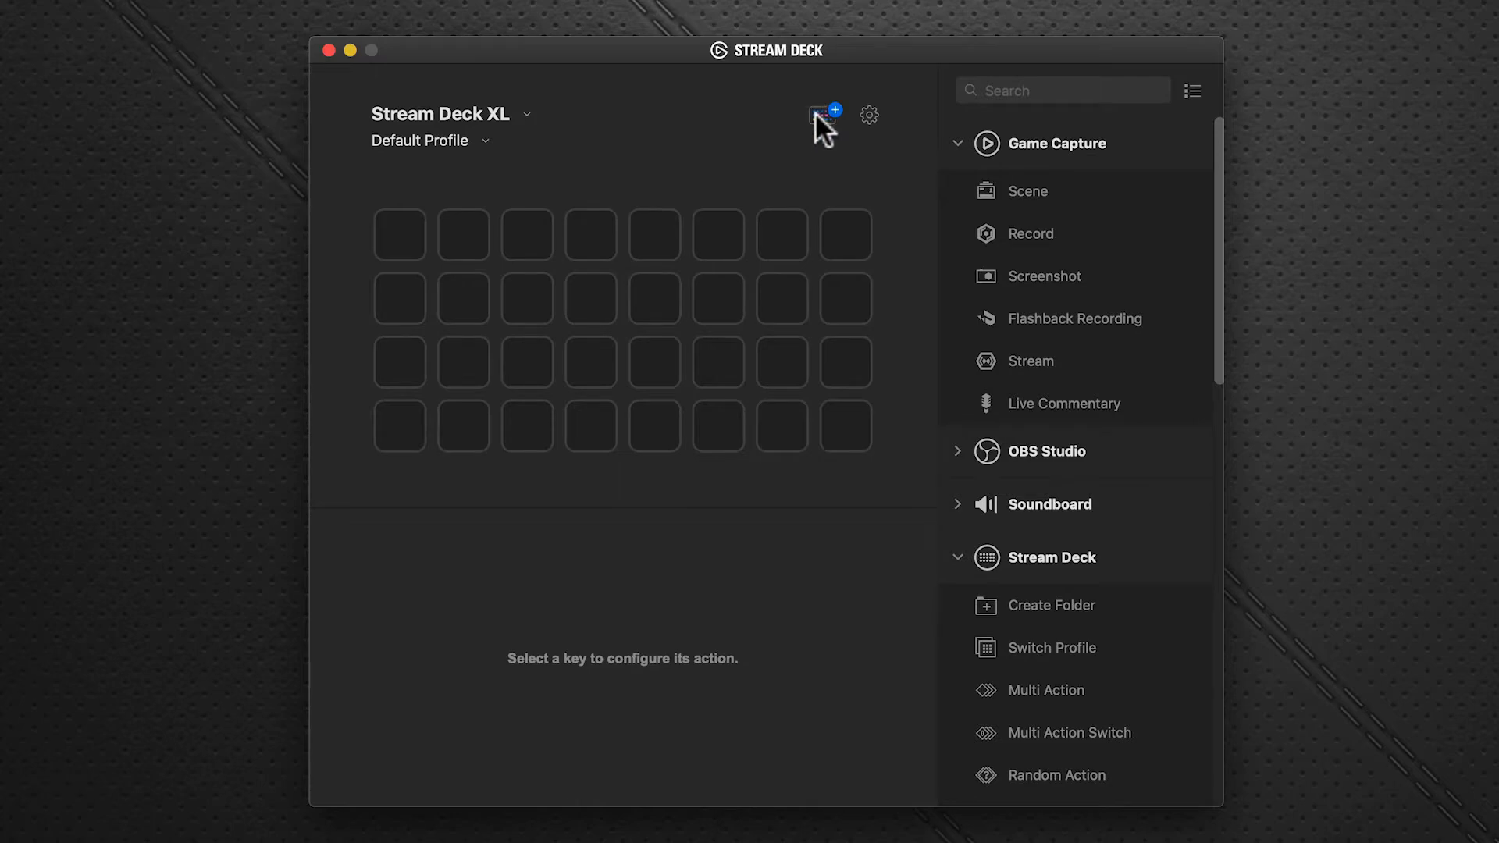
Step: Search the Stream Deck plugin store for 'midi' and install the Midi plugin
{"action": "left_click", "coordinate": [822, 115]}
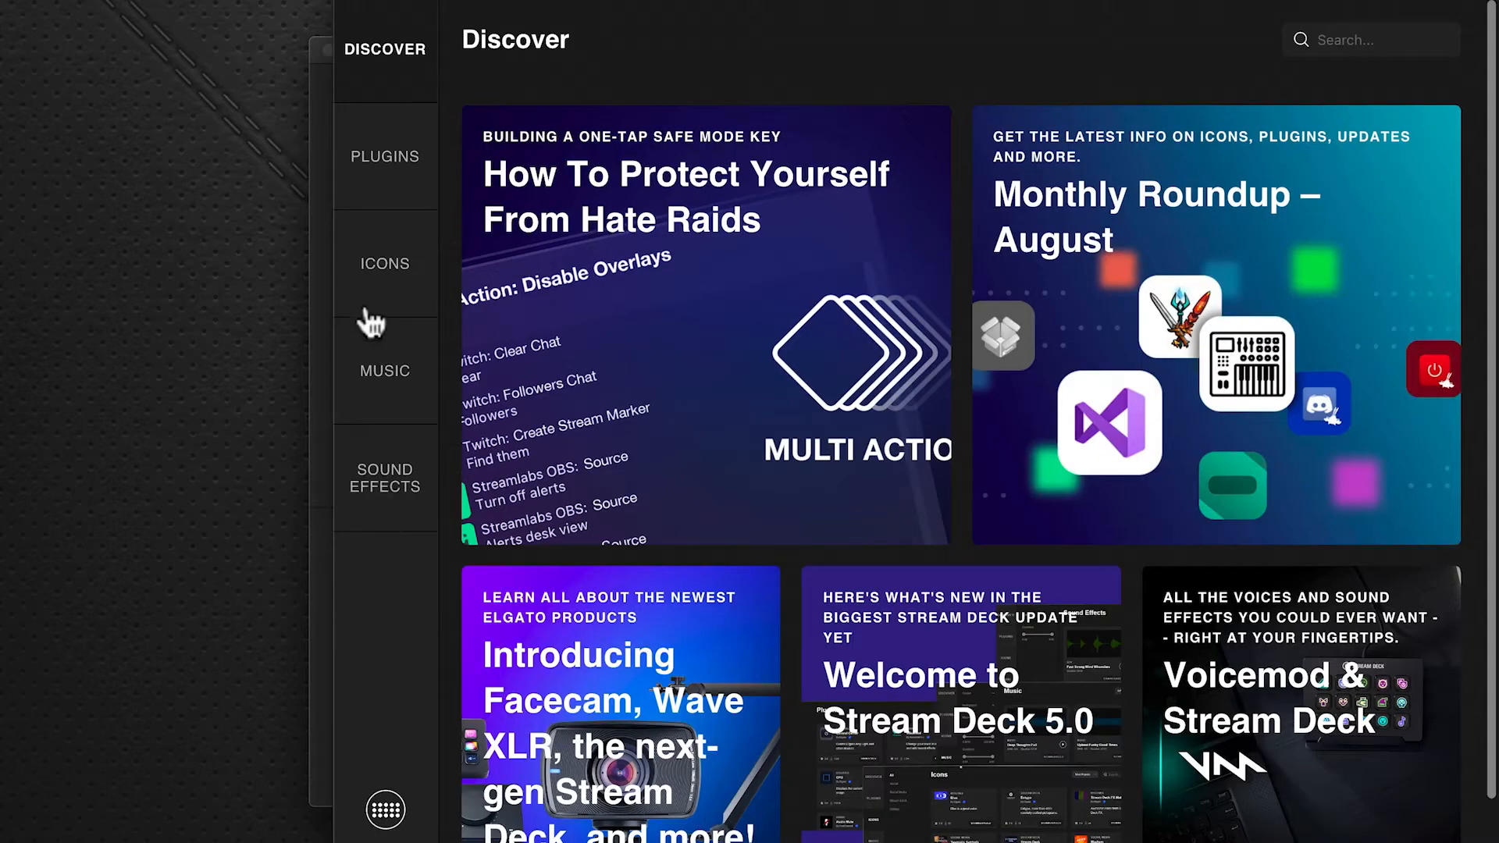
{"action": "left_click", "coordinate": [384, 156]}
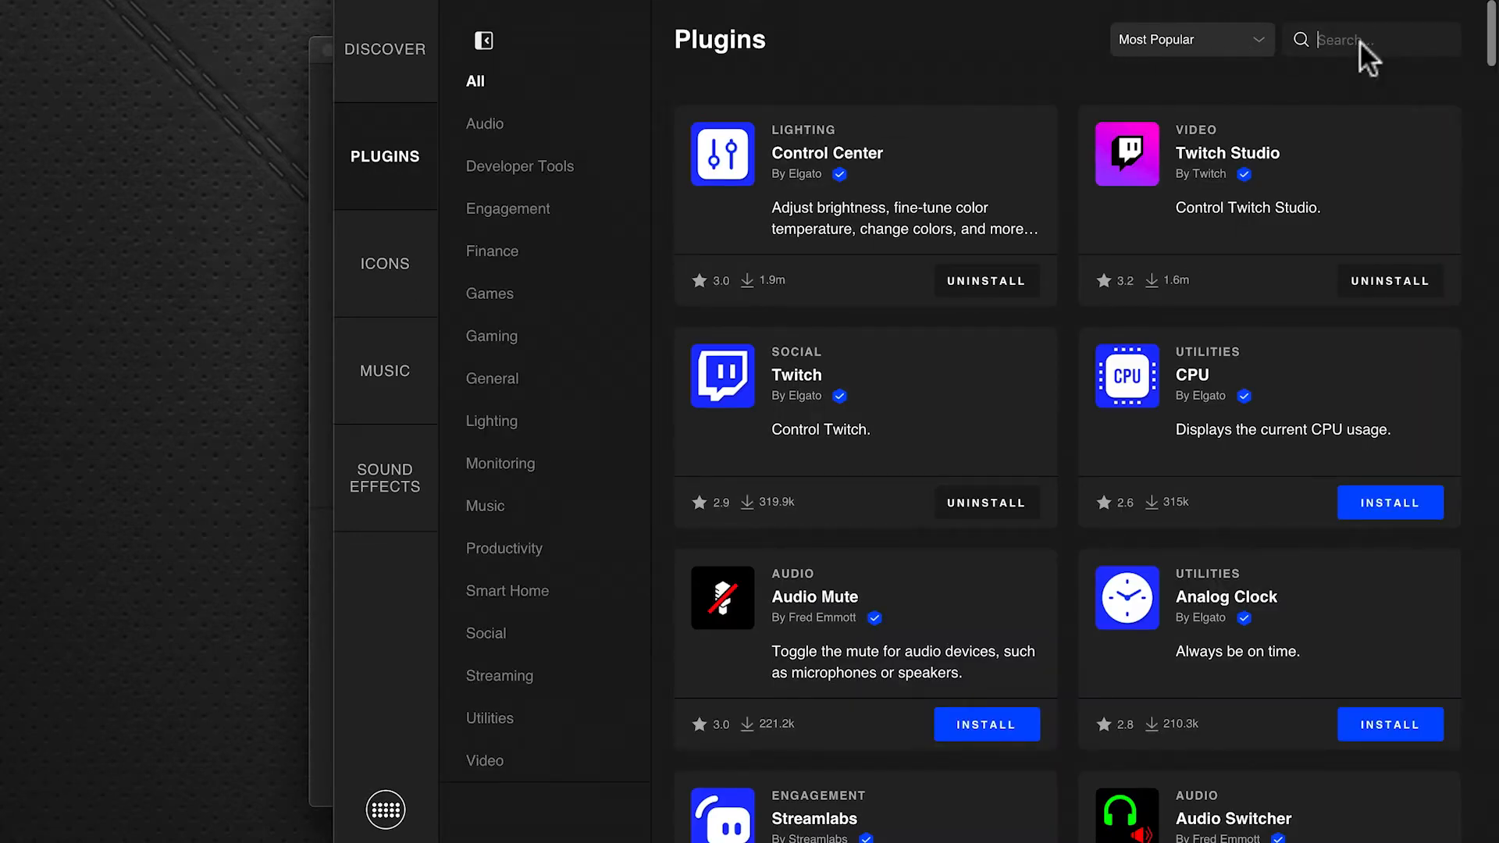
{"action": "type", "text": "midi"}
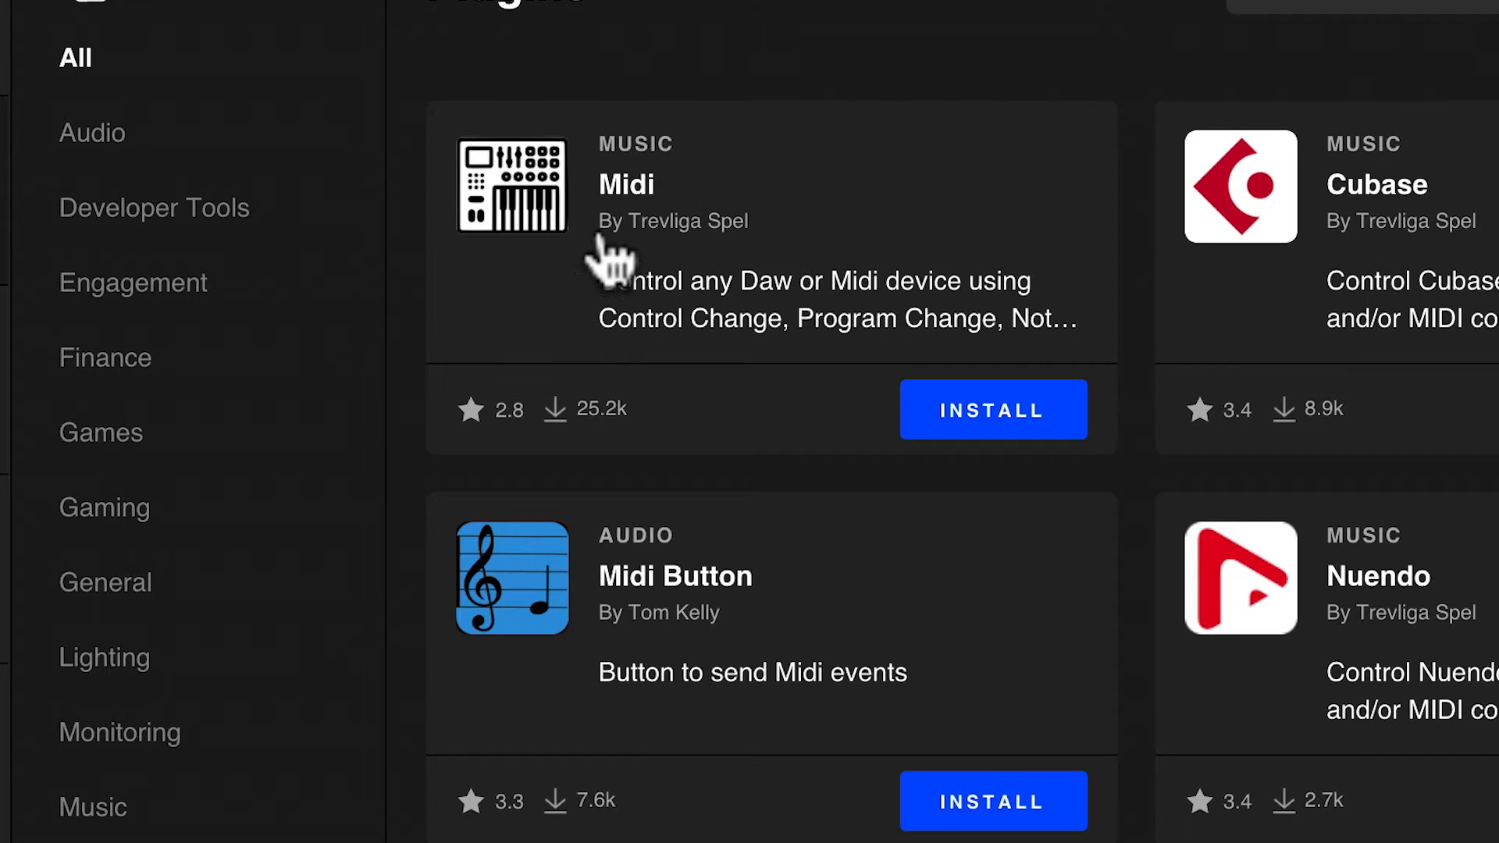
{"action": "left_click", "coordinate": [993, 410]}
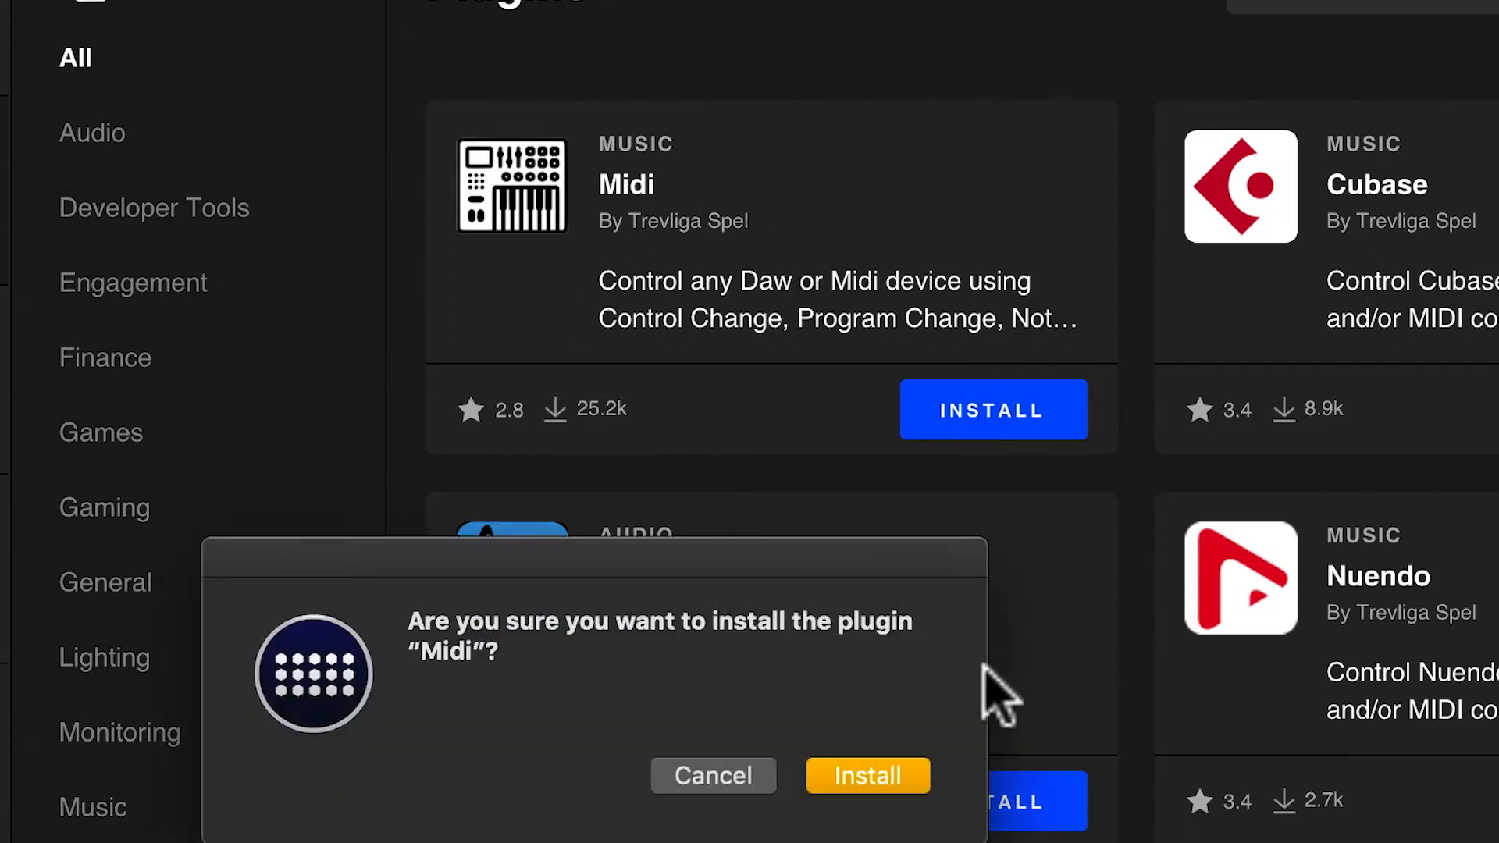
{"action": "left_click", "coordinate": [866, 775]}
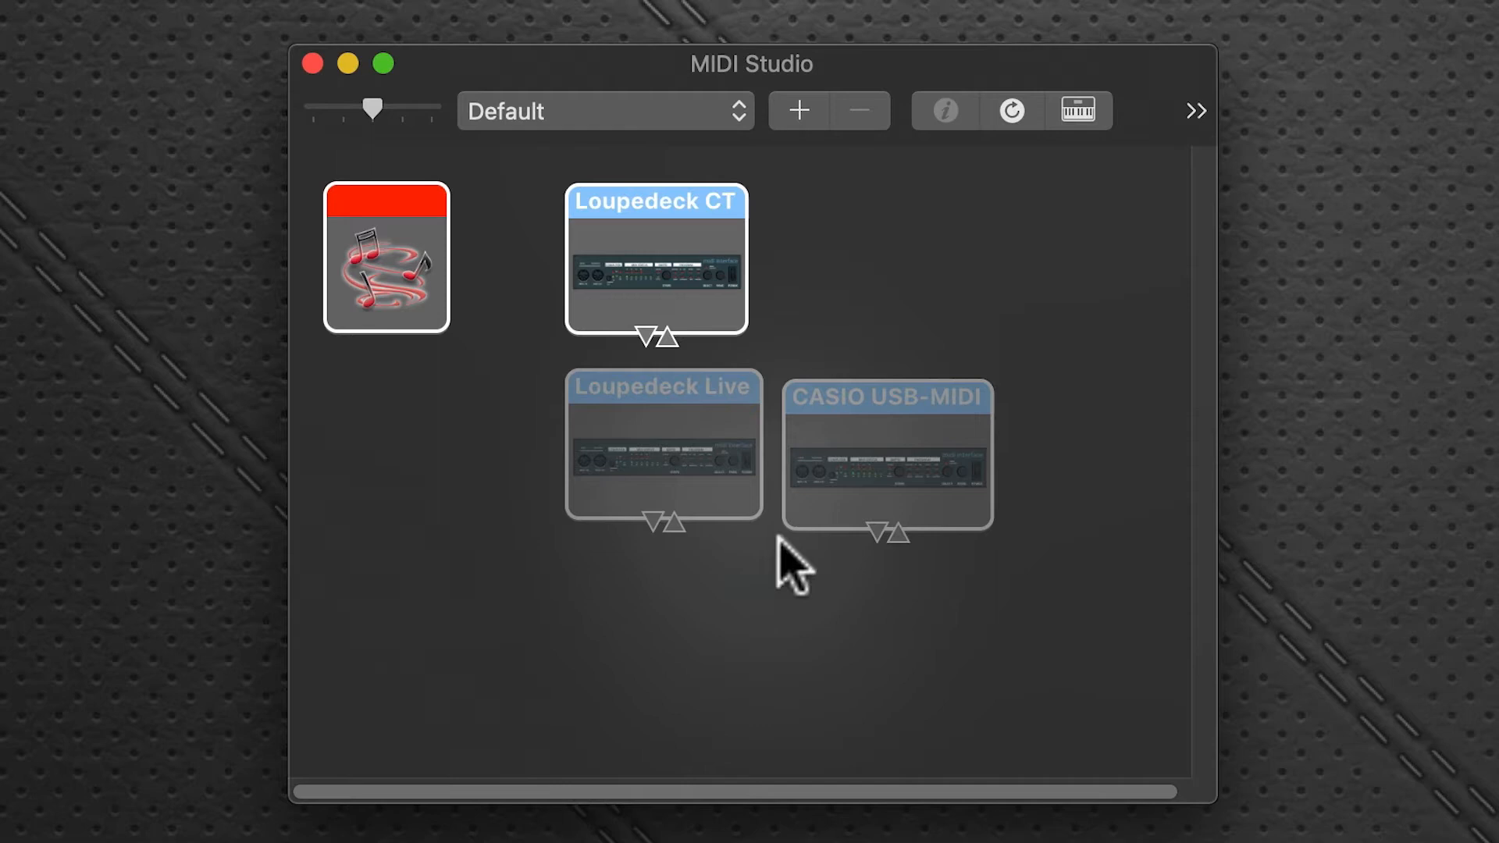
Step: Select the IAC Driver device in MIDI Studio
{"action": "left_click", "coordinate": [385, 265]}
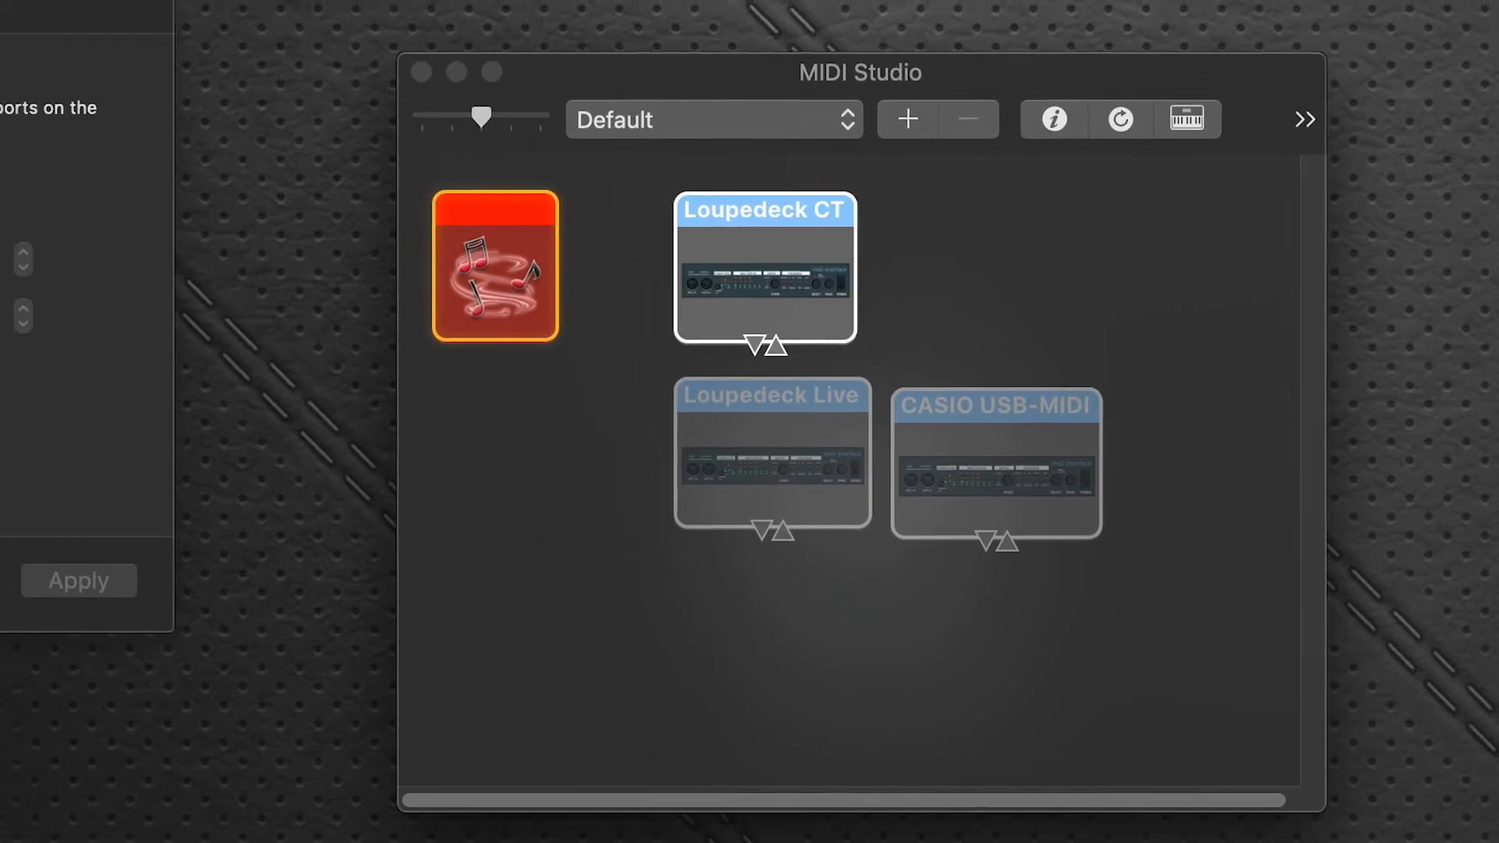
Step: In IAC Driver properties, add a port and rename IAC Bus 1 to Mackie2Daw
{"action": "double_click", "coordinate": [491, 264]}
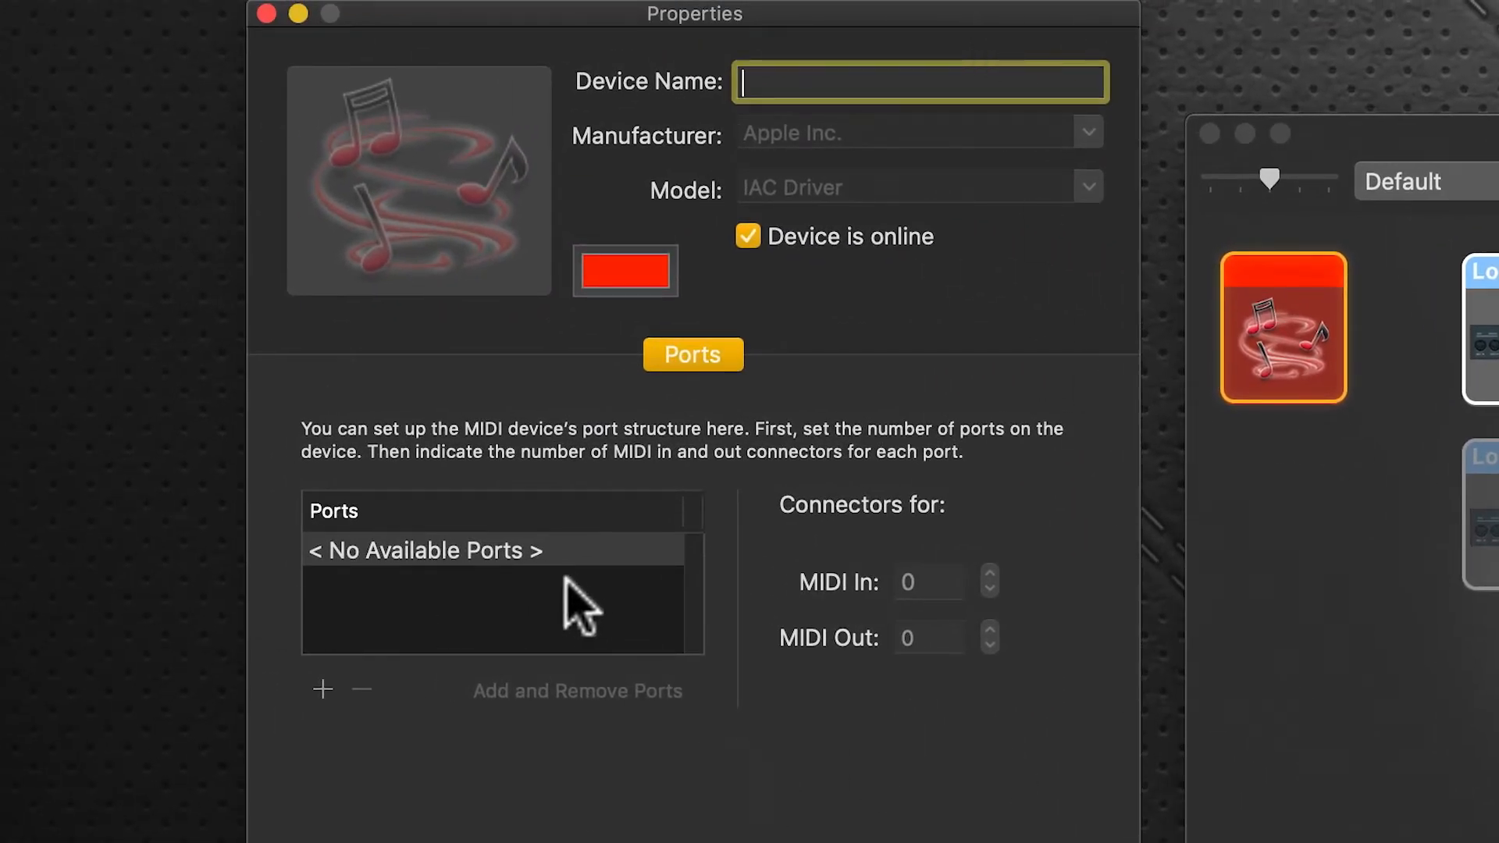
{"action": "mouse_move", "coordinate": [591, 101]}
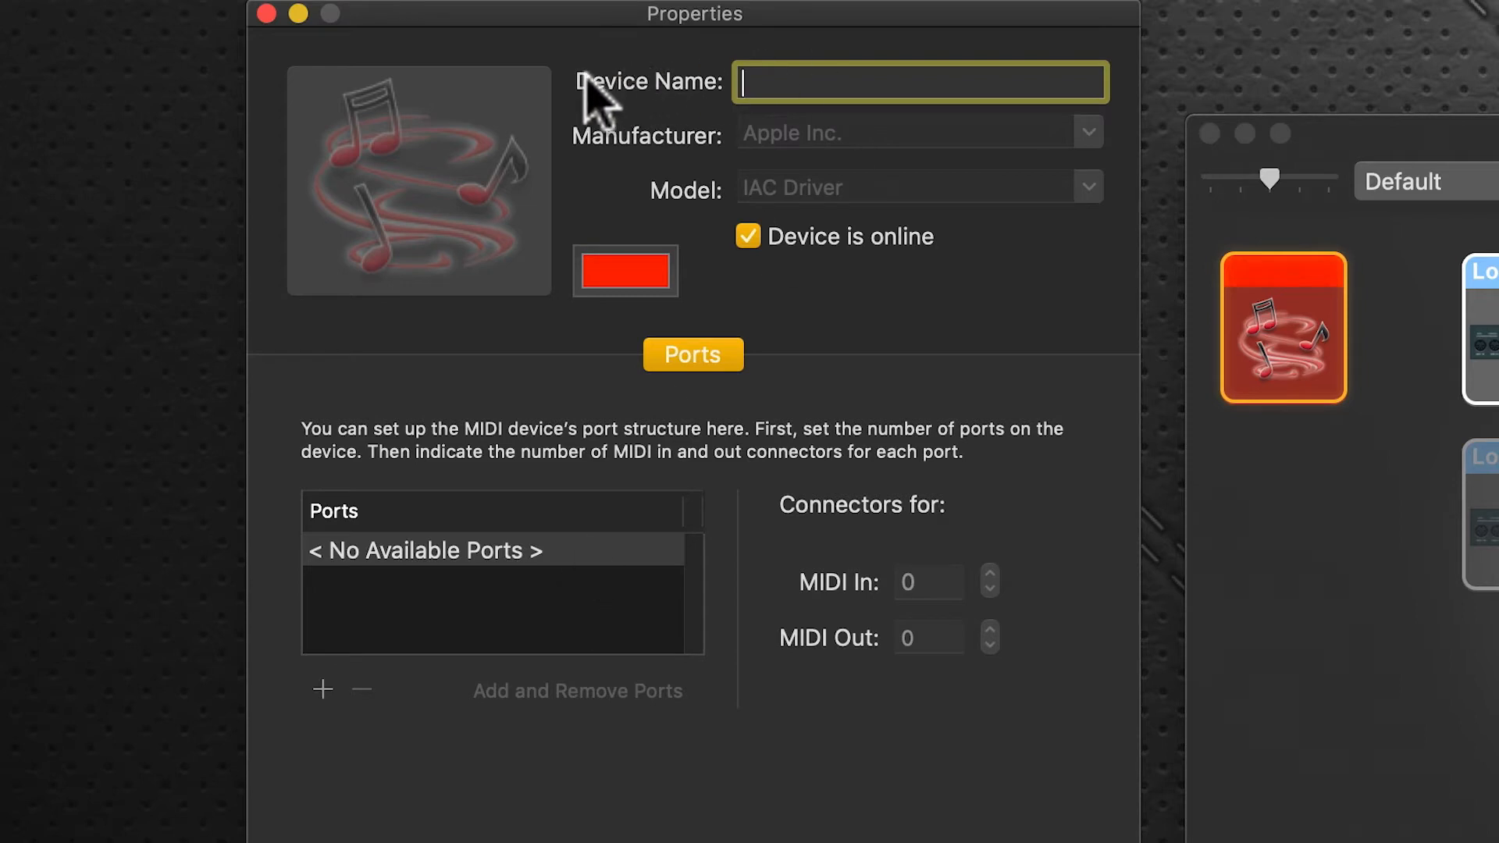
{"action": "mouse_move", "coordinate": [636, 125]}
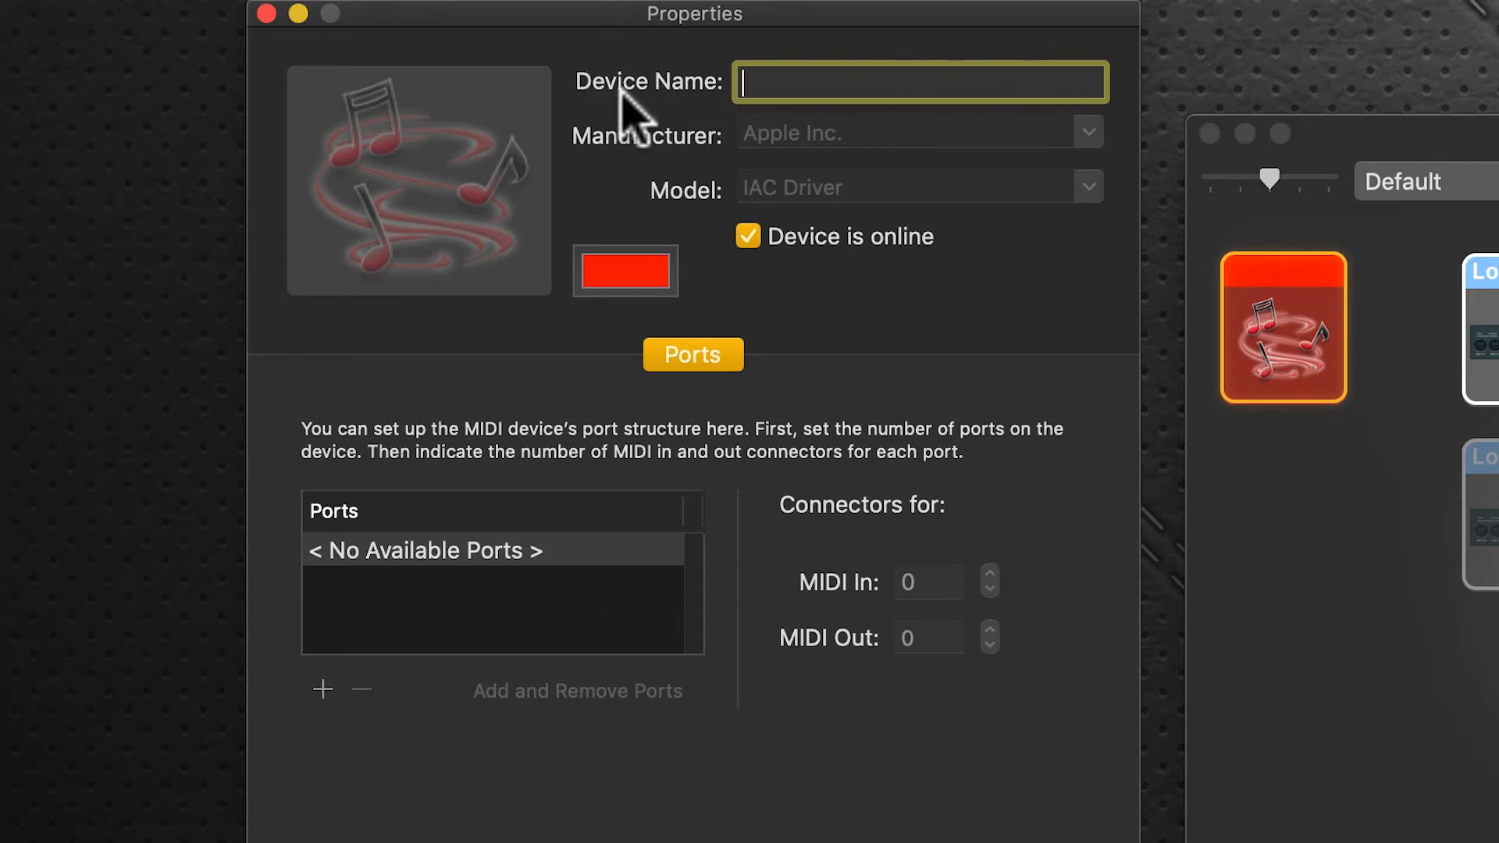
{"action": "mouse_move", "coordinate": [1082, 145]}
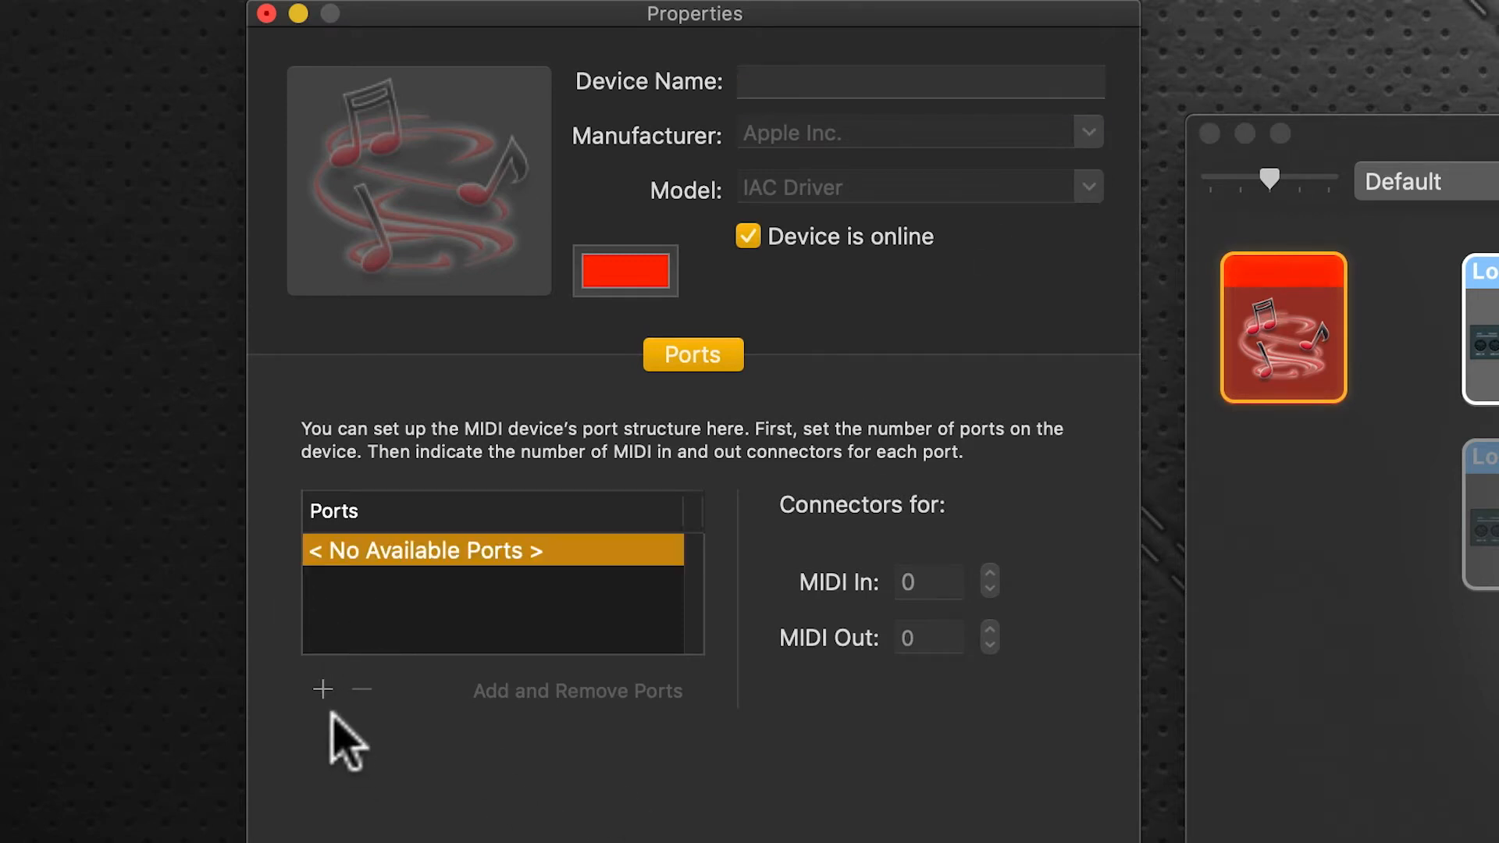
{"action": "left_click", "coordinate": [322, 689]}
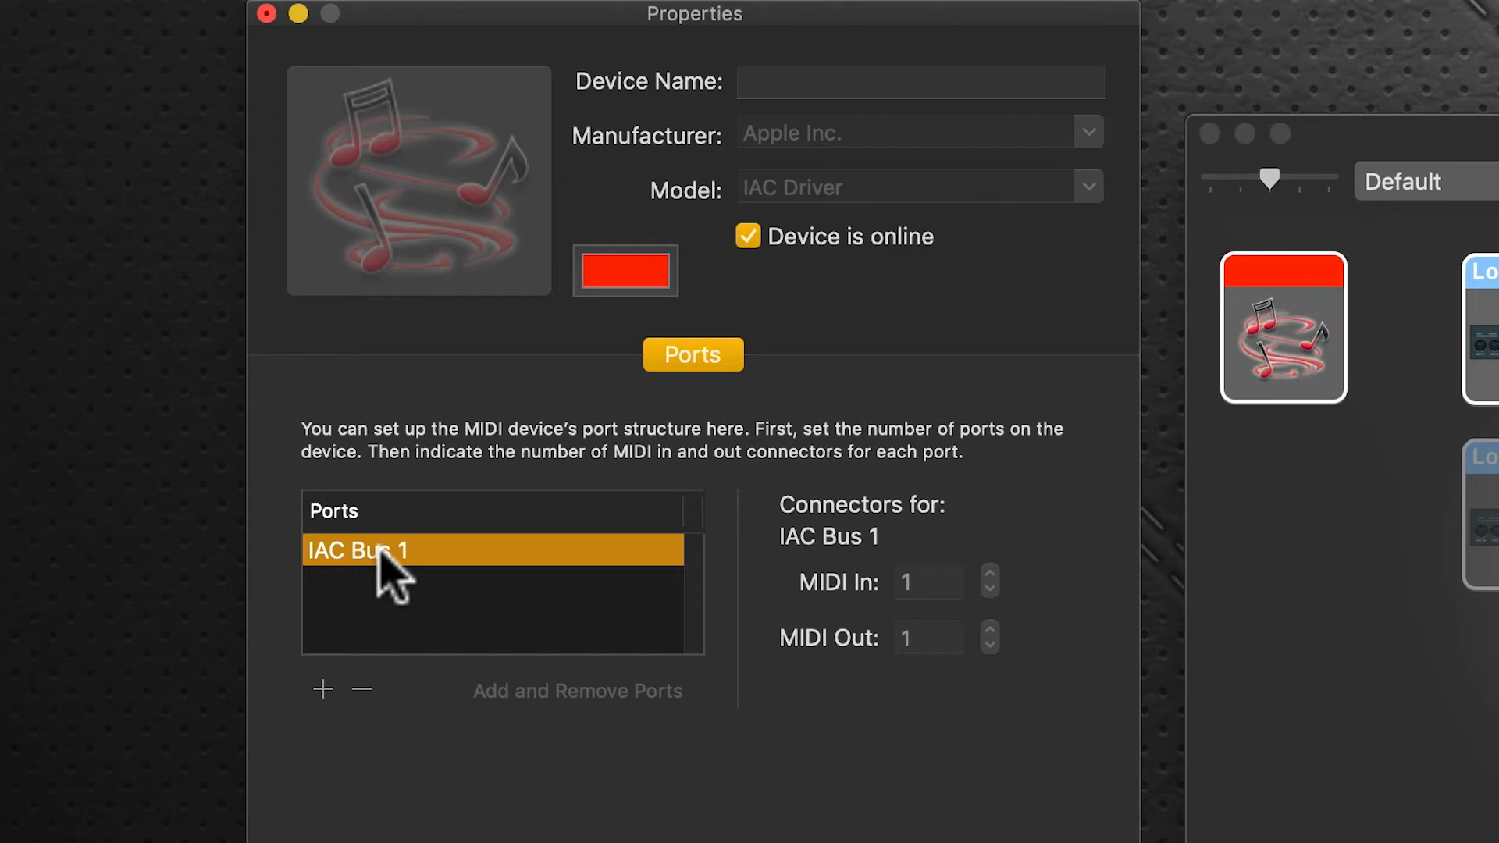
{"action": "double_click", "coordinate": [370, 550]}
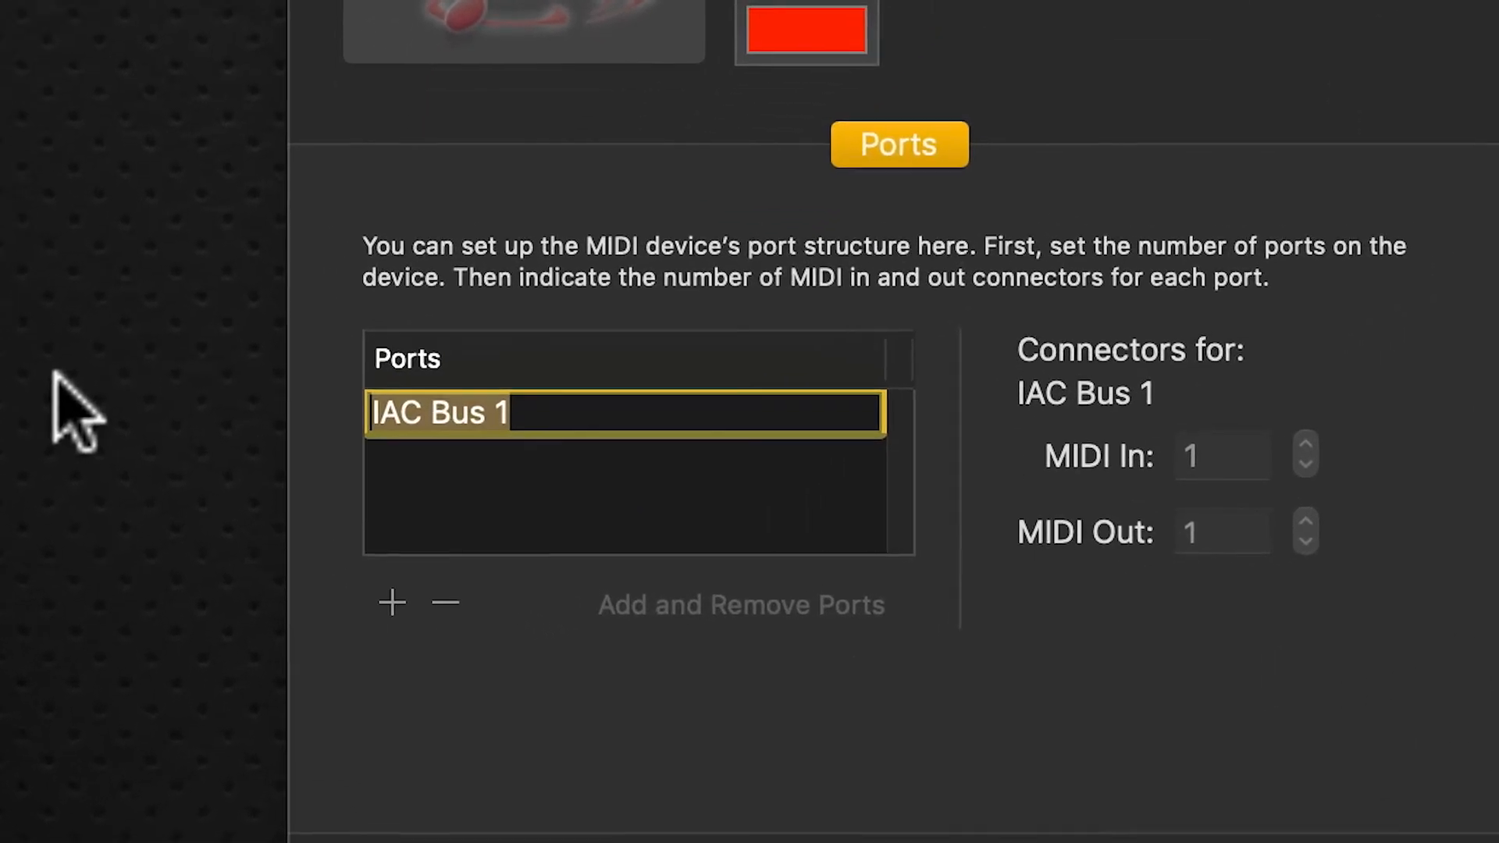
{"action": "type", "text": "Mackie"}
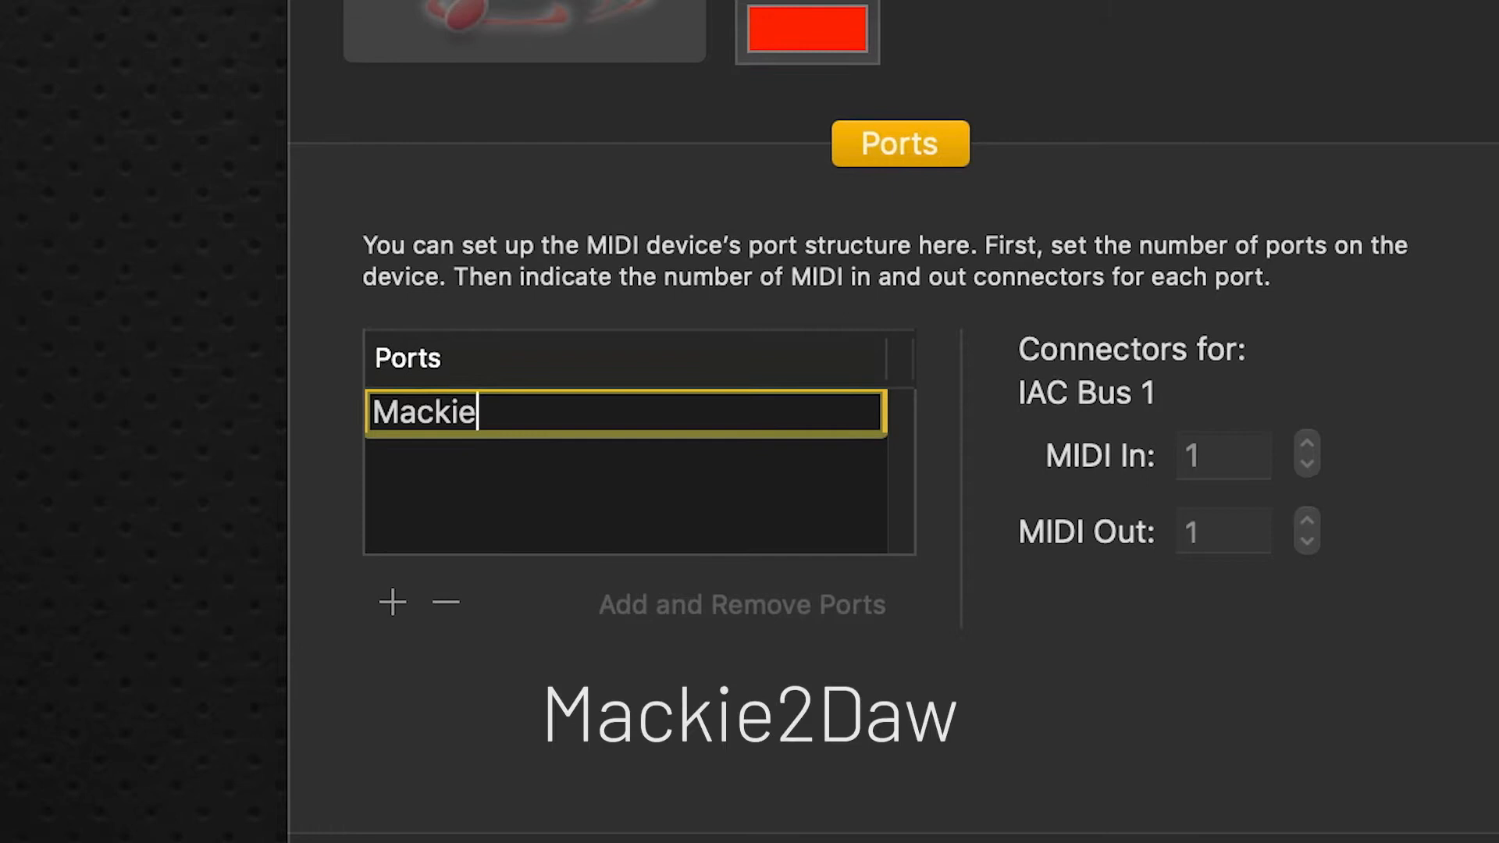
{"action": "type", "text": "2Da"}
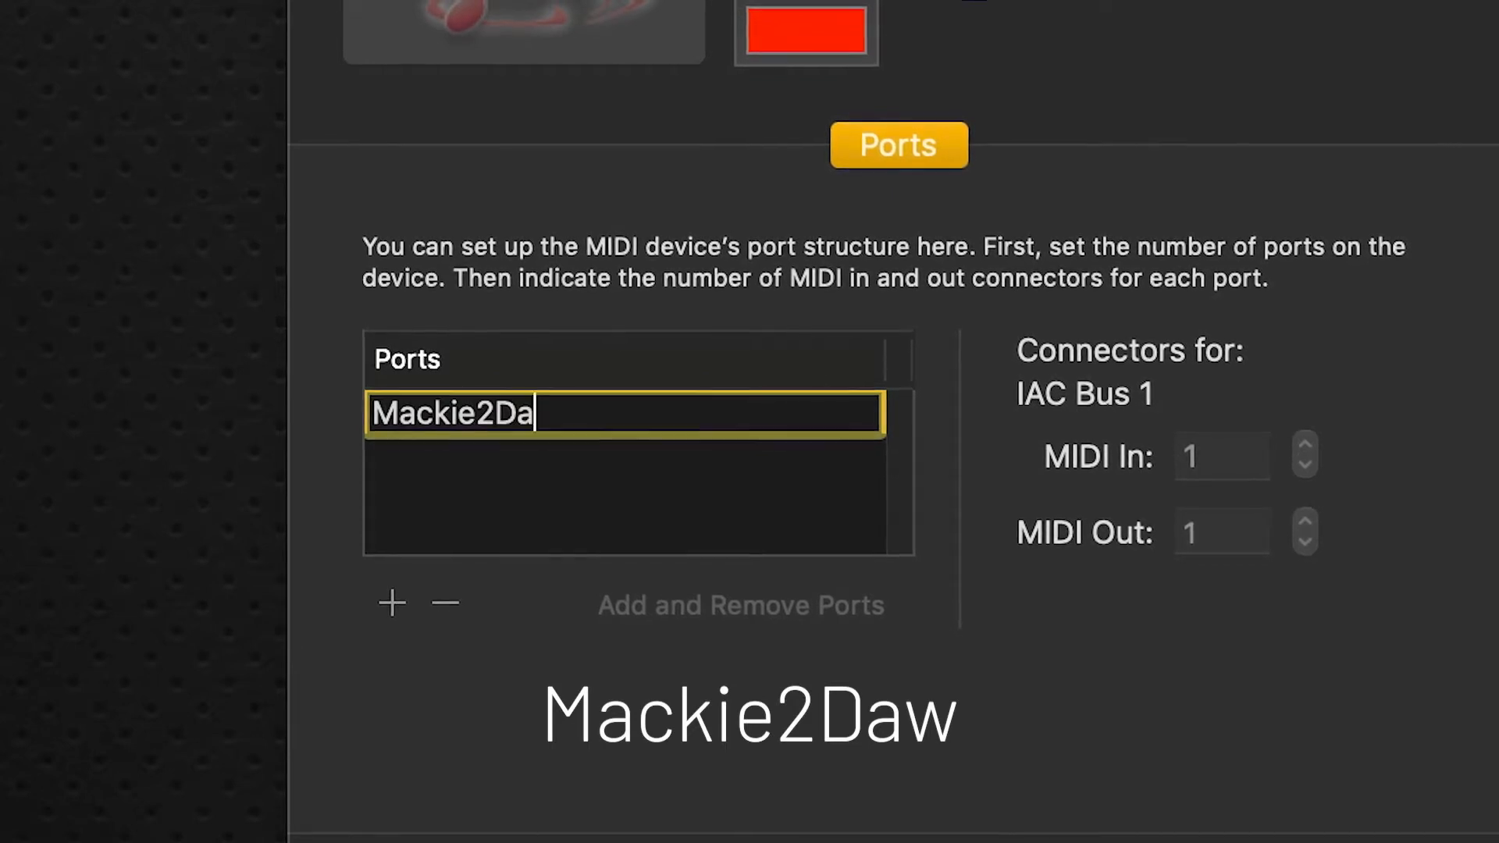
{"action": "type", "text": "w"}
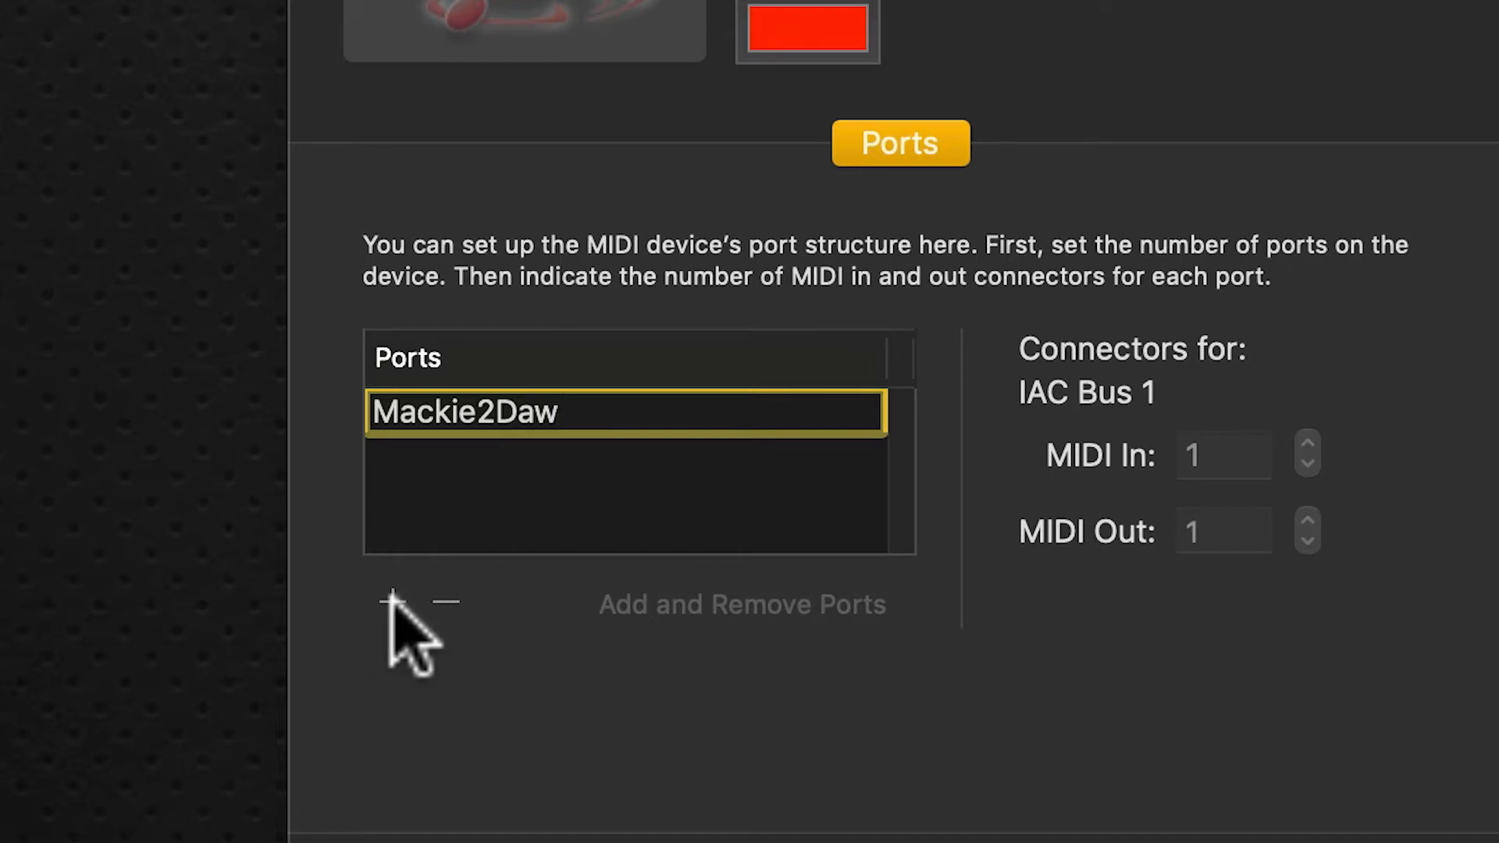
Step: Add IAC Bus 2 and rename it Daw2Mackie
{"action": "left_click", "coordinate": [393, 602]}
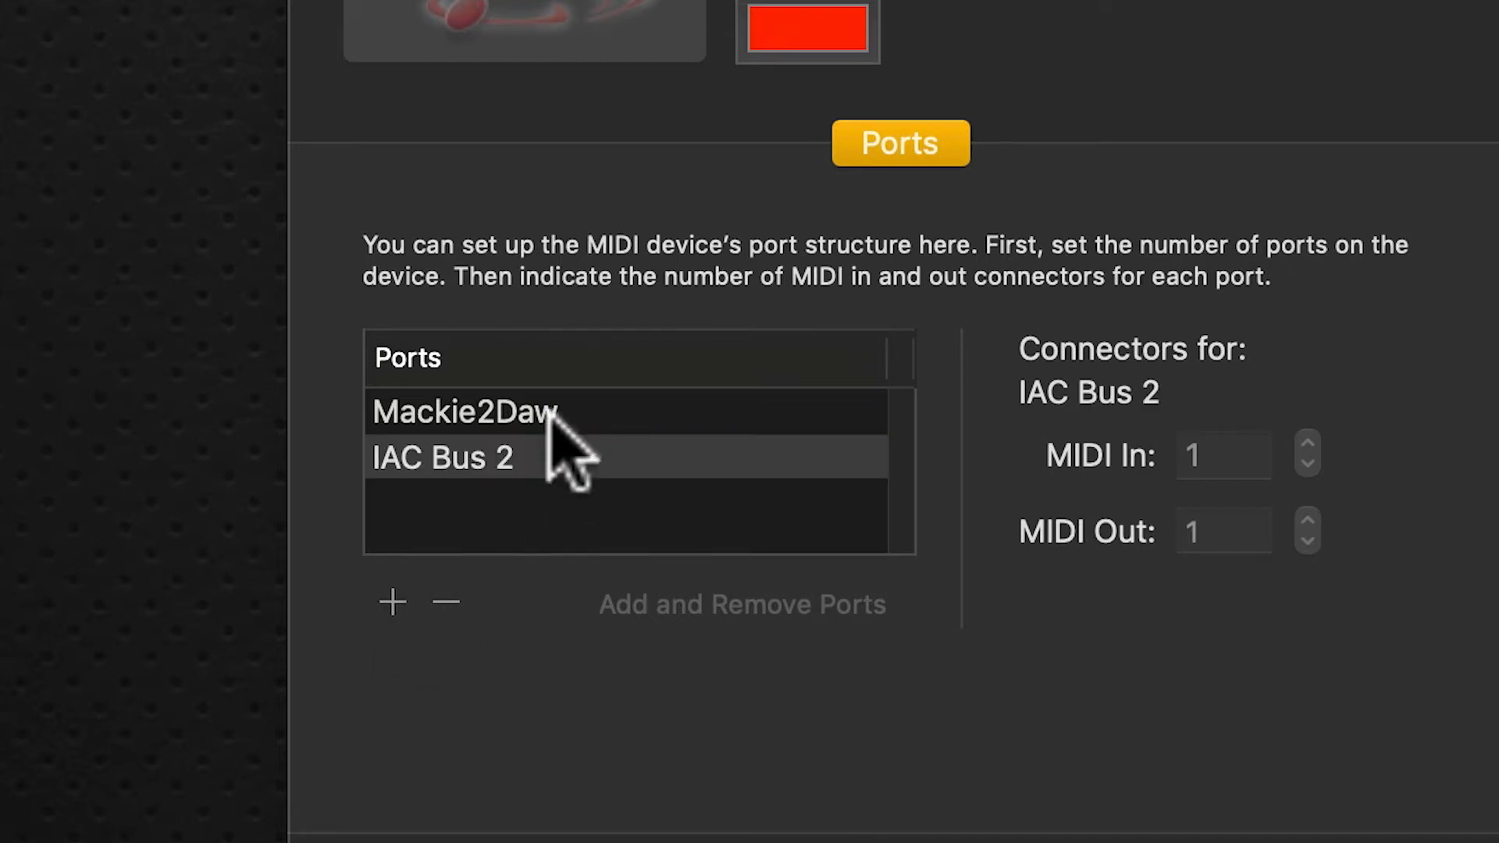
{"action": "double_click", "coordinate": [441, 458]}
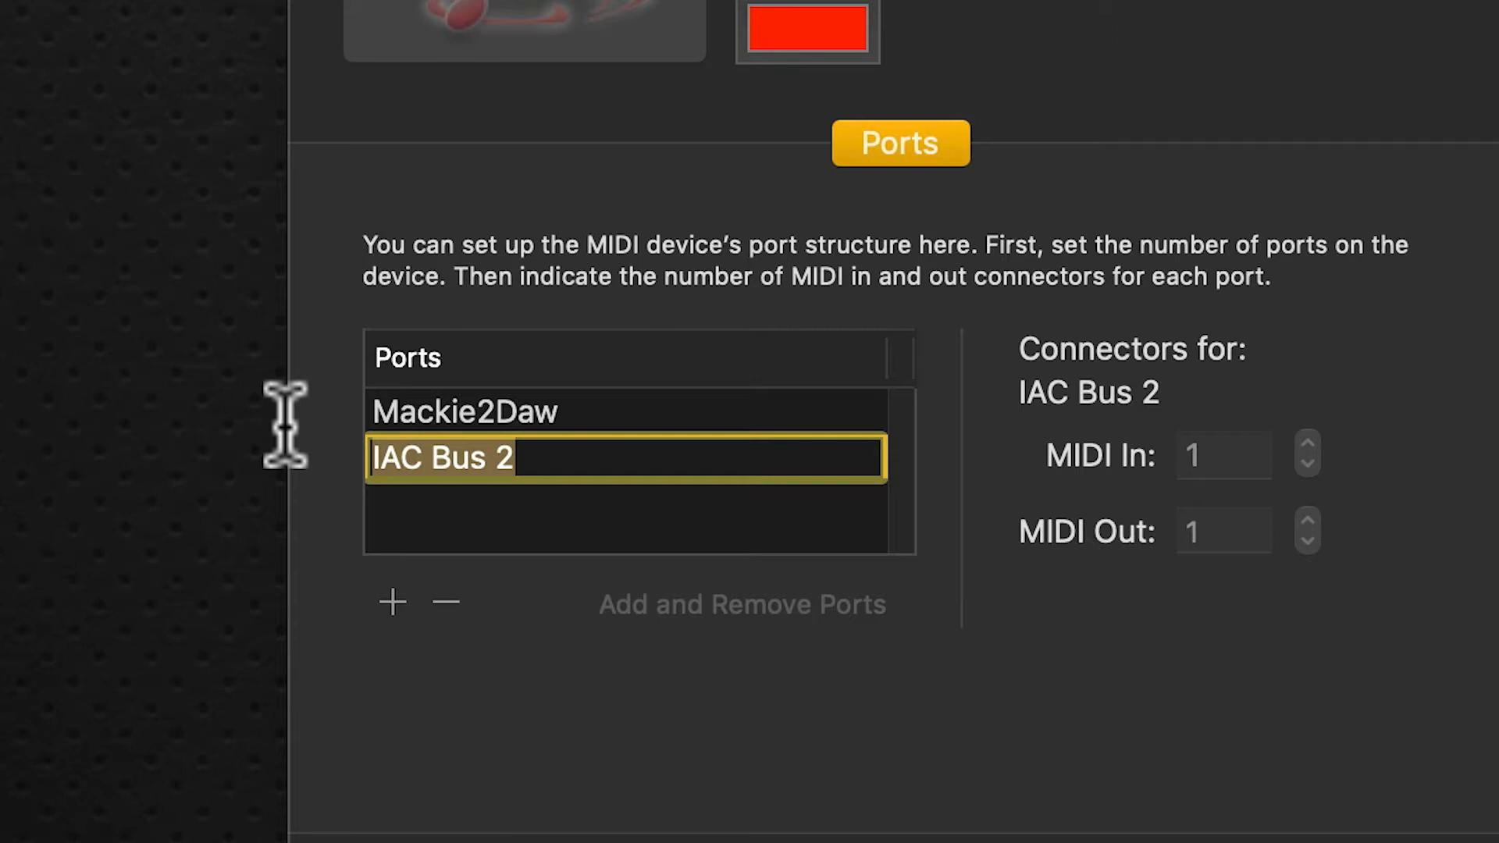
{"action": "type", "text": "D"}
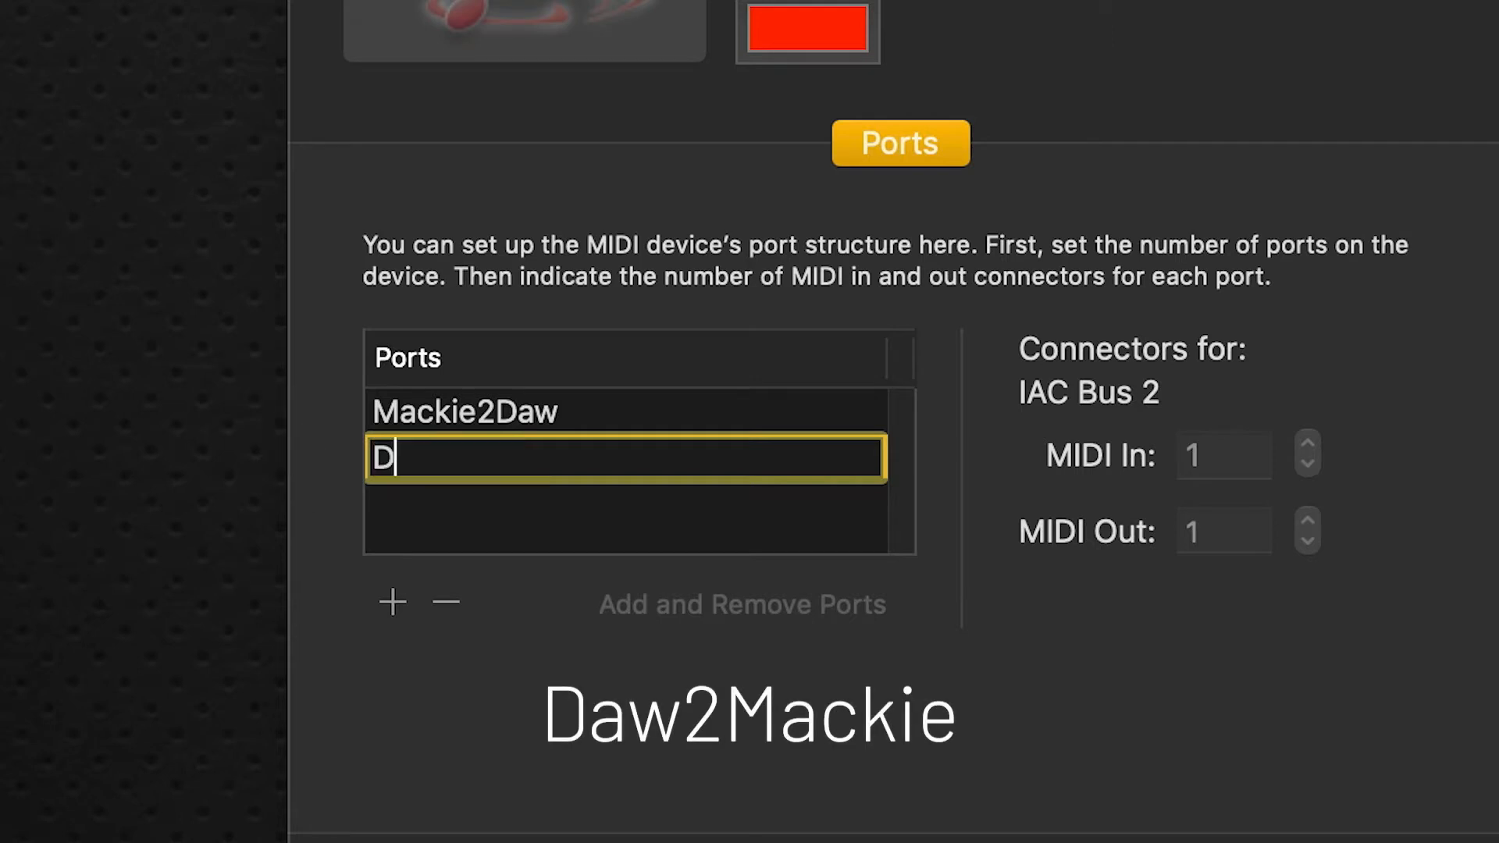
{"action": "type", "text": "aw2M"}
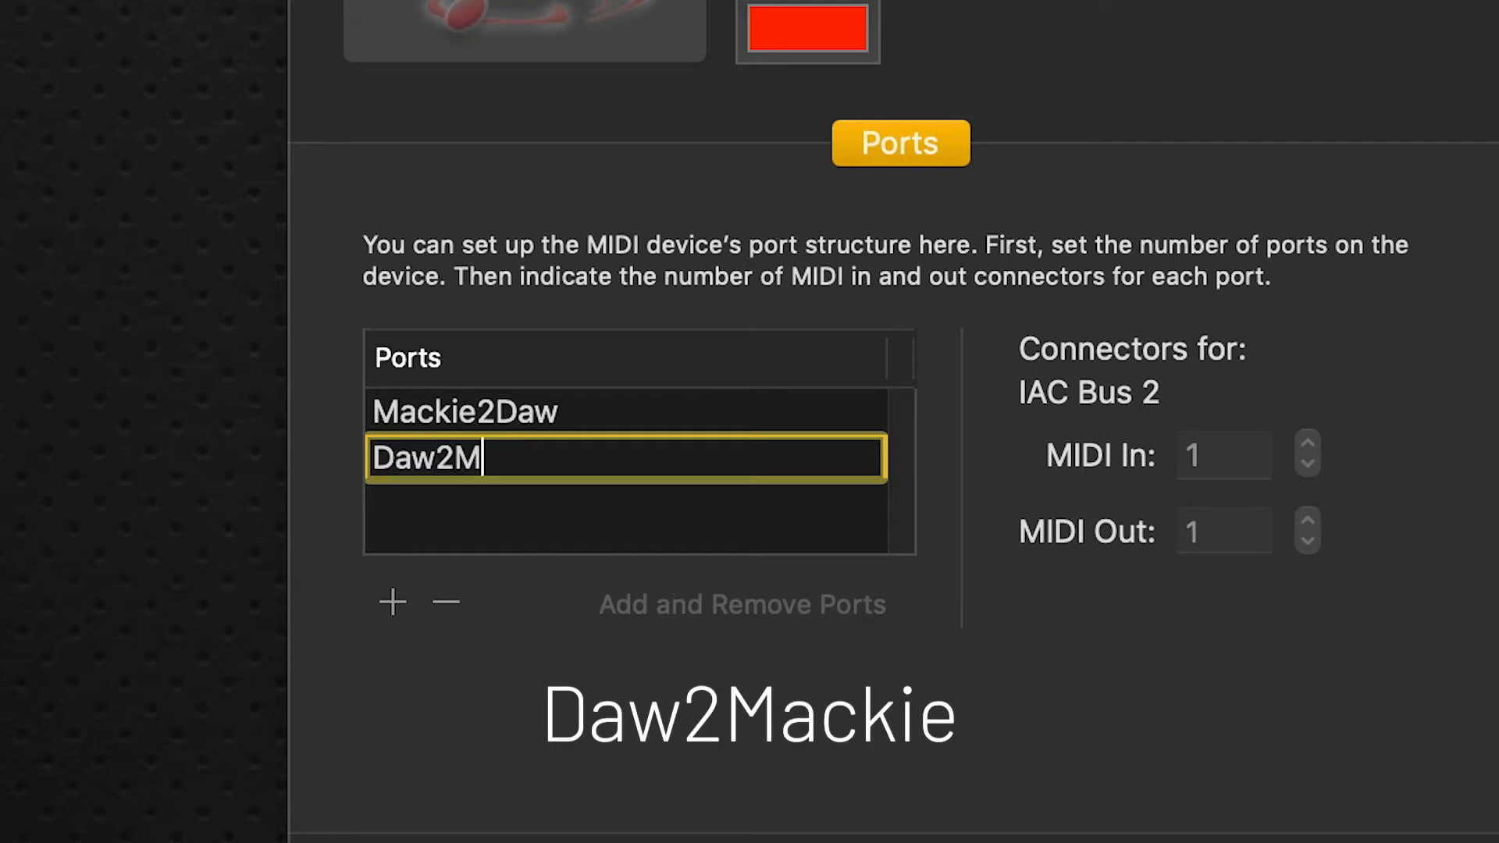
{"action": "type", "text": "ackie"}
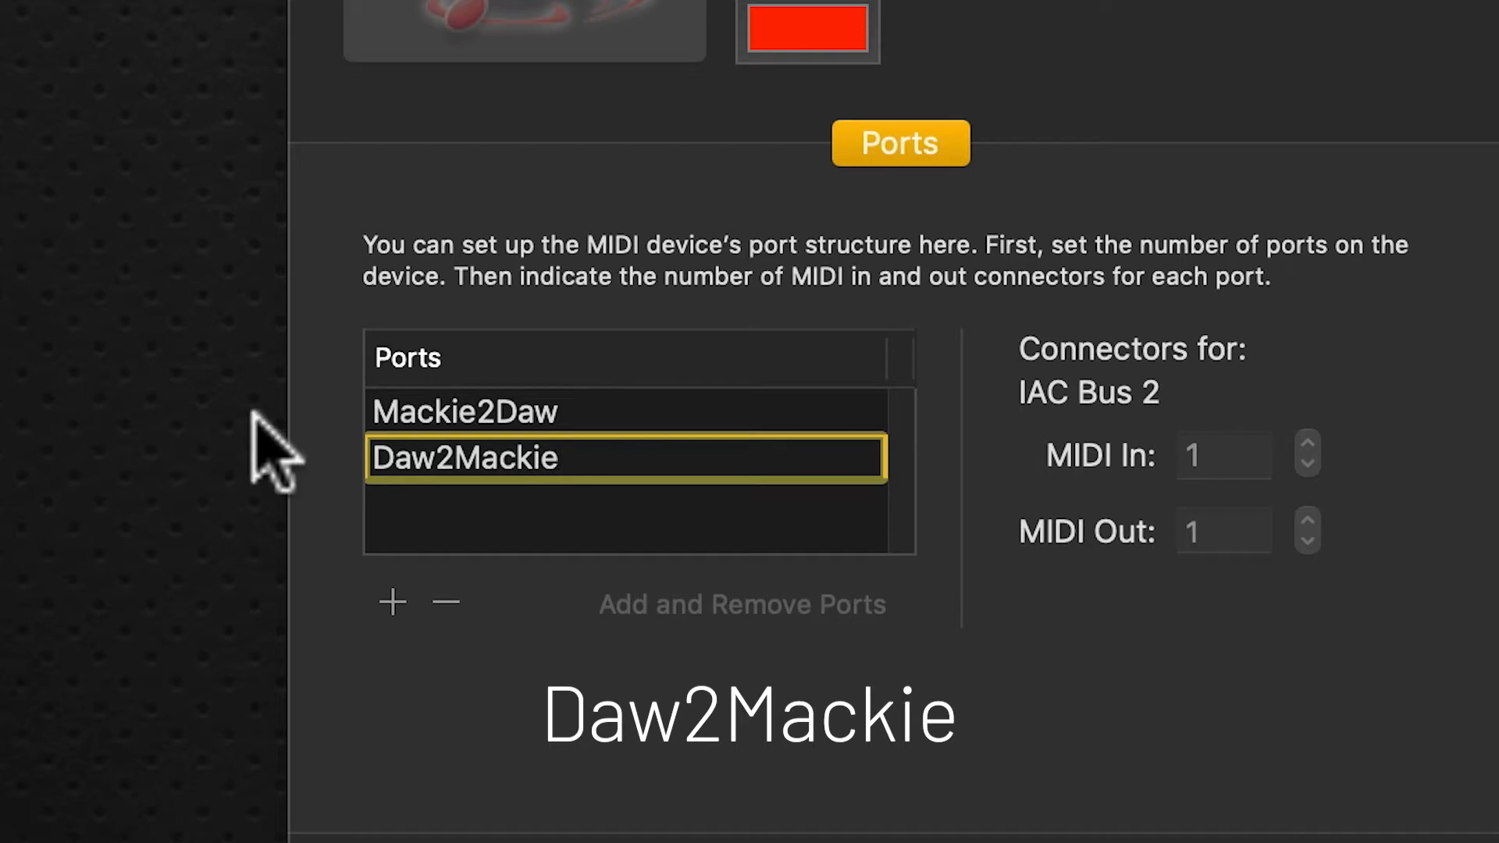
{"action": "mouse_move", "coordinate": [396, 634]}
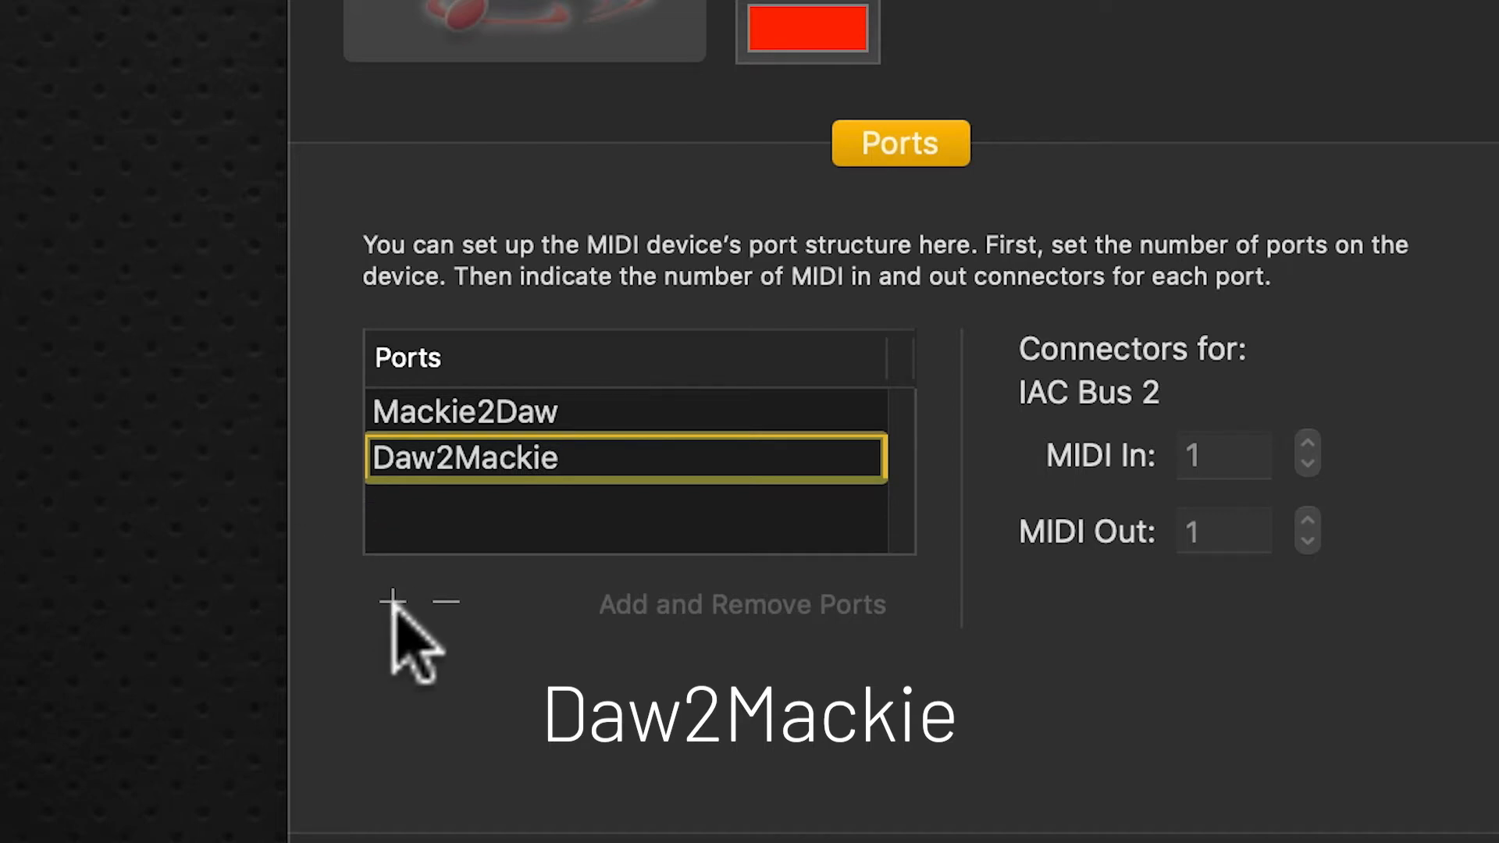
Step: Add IAC Bus 3 and rename it StreamDeck2DawTrack
{"action": "left_click", "coordinate": [393, 601]}
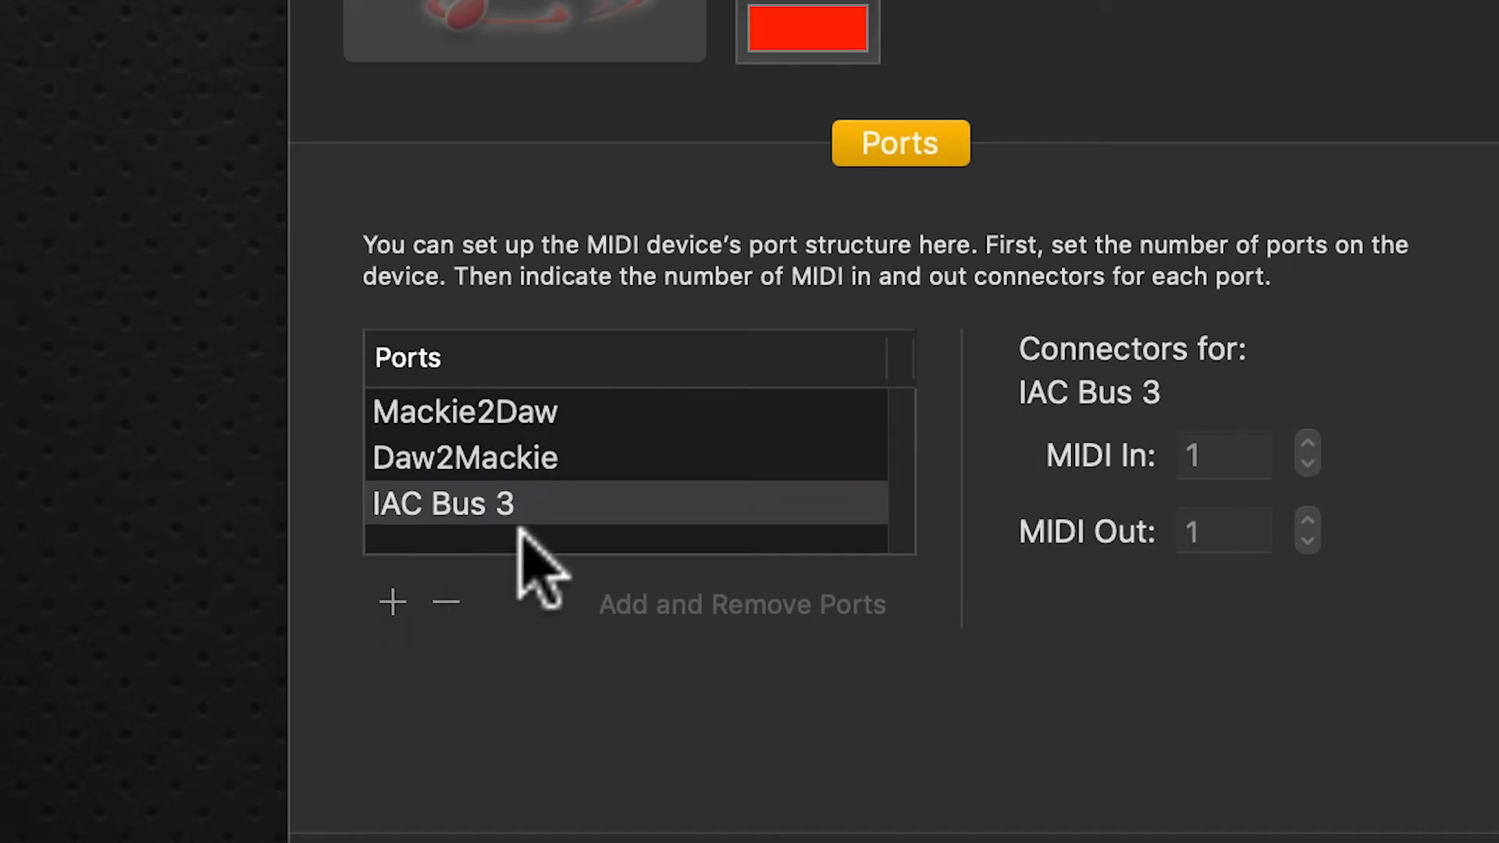
{"action": "double_click", "coordinate": [442, 505]}
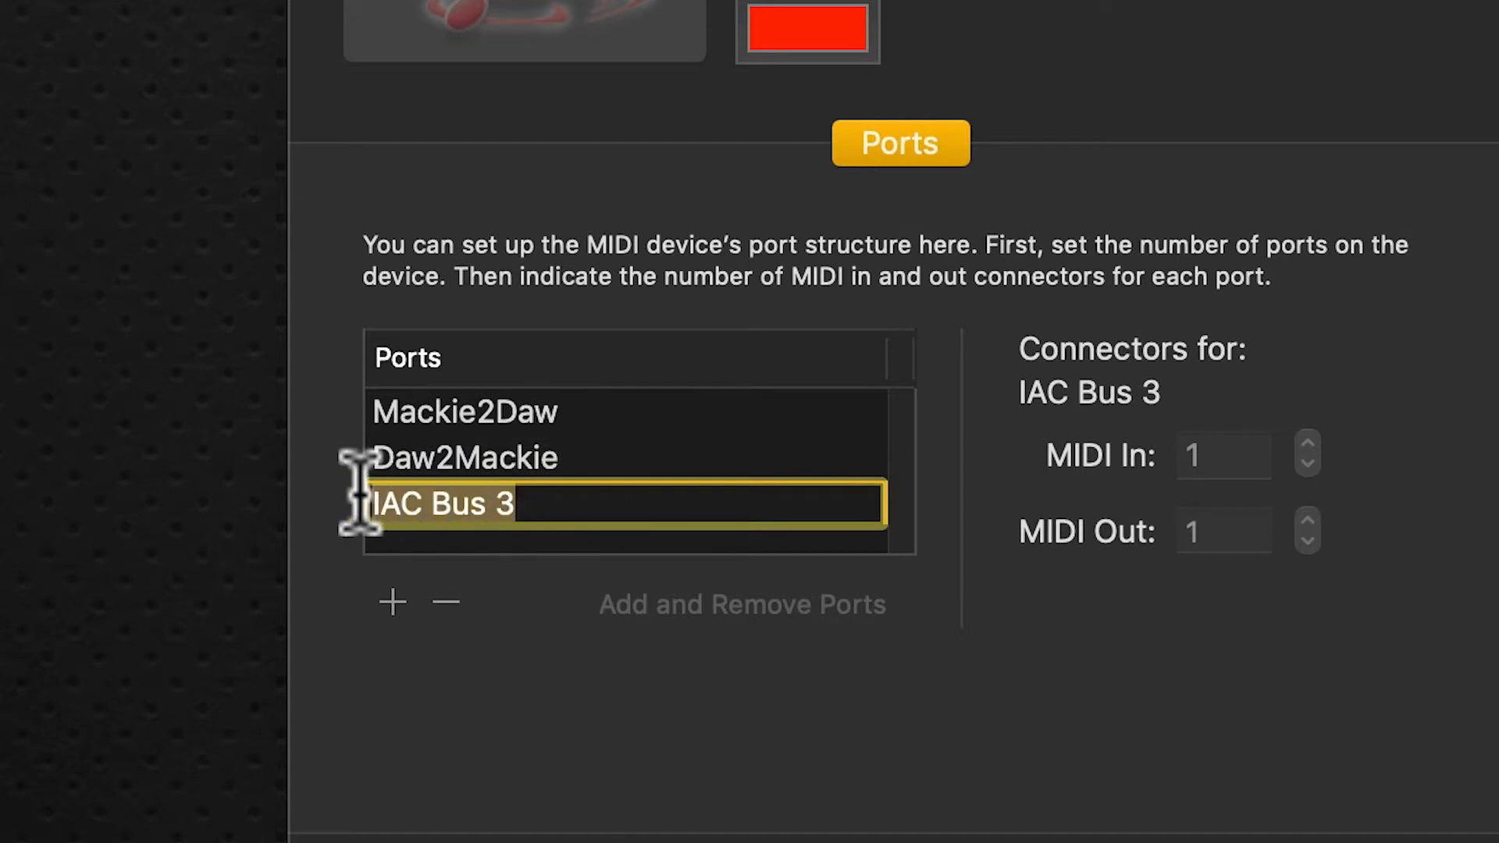
{"action": "type", "text": "S"}
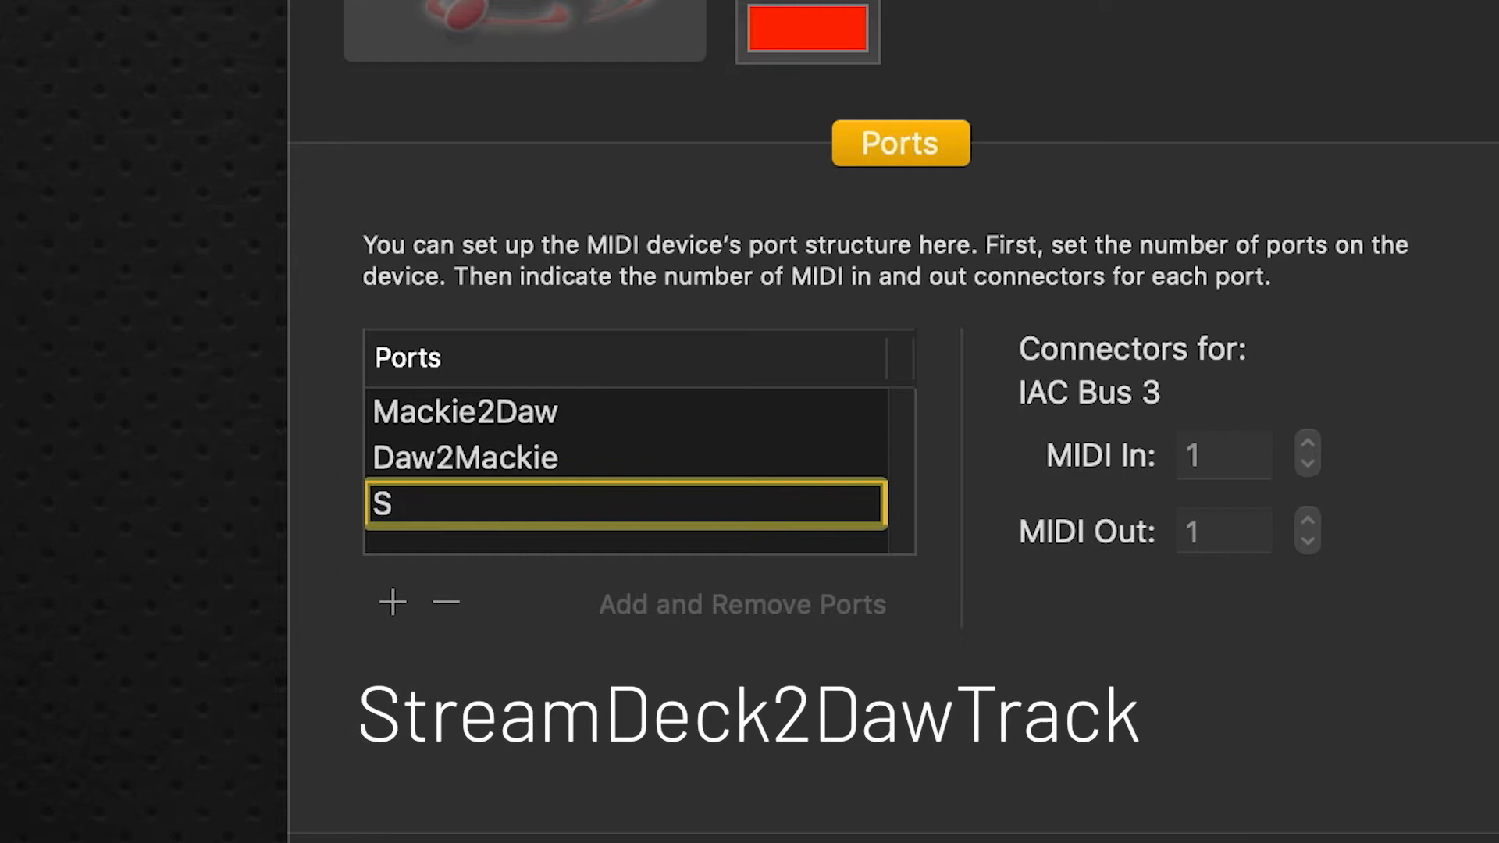
{"action": "type", "text": "tream"}
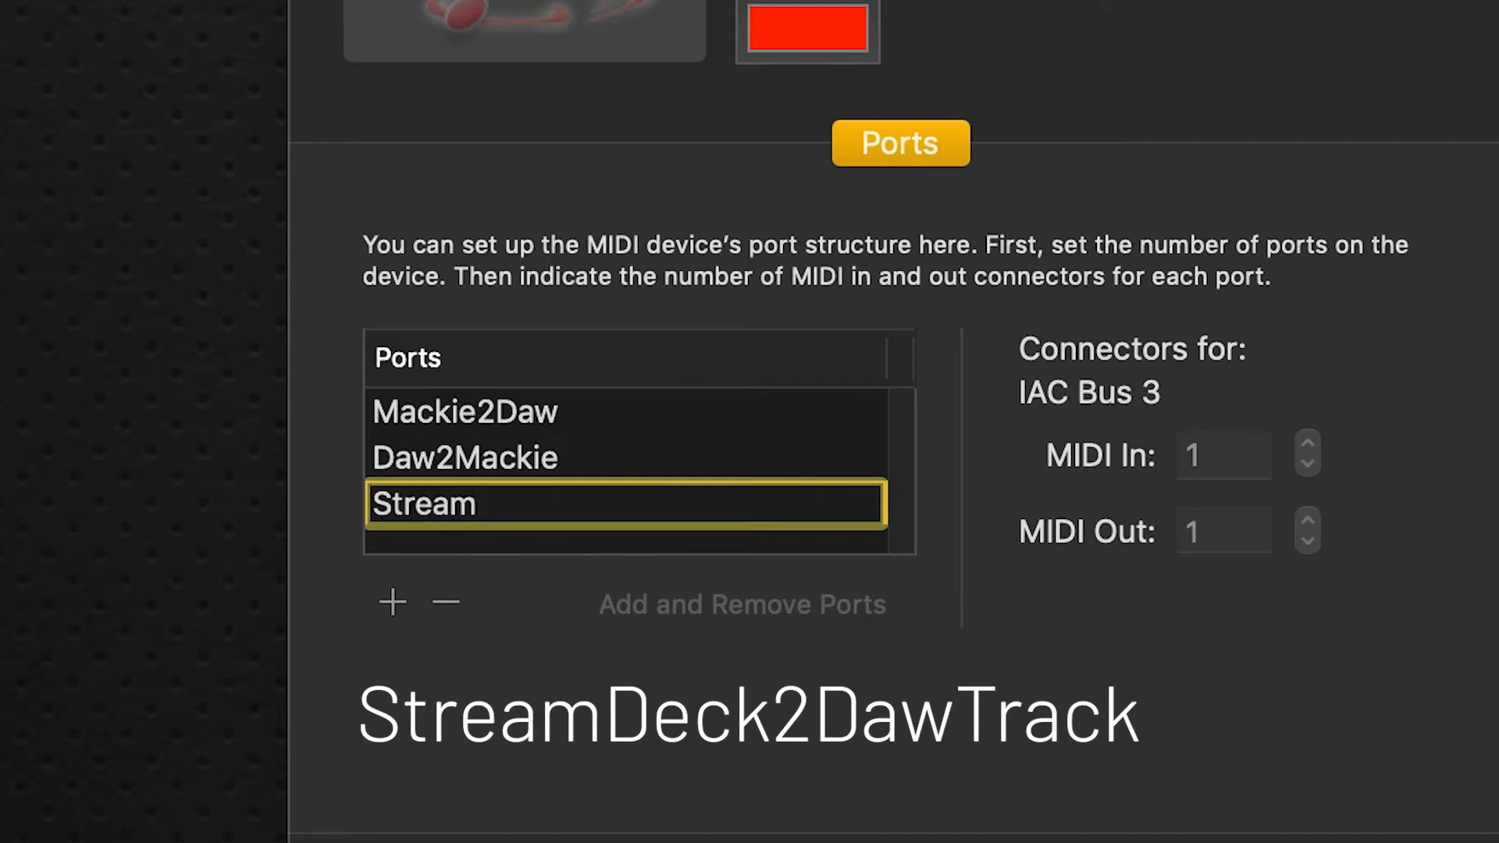
{"action": "type", "text": "StreamDeck2"}
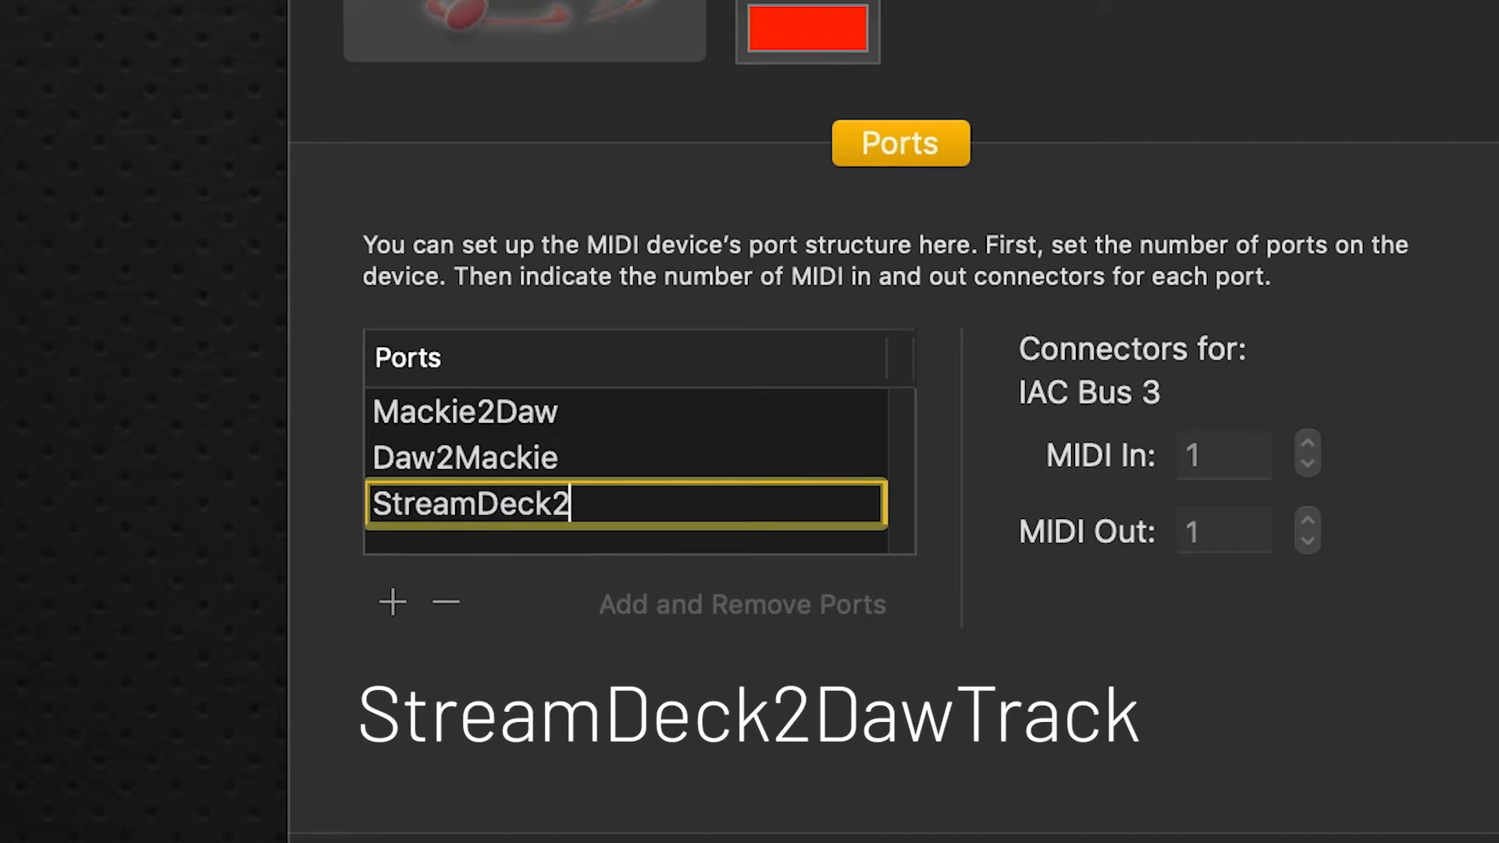
{"action": "type", "text": "Da"}
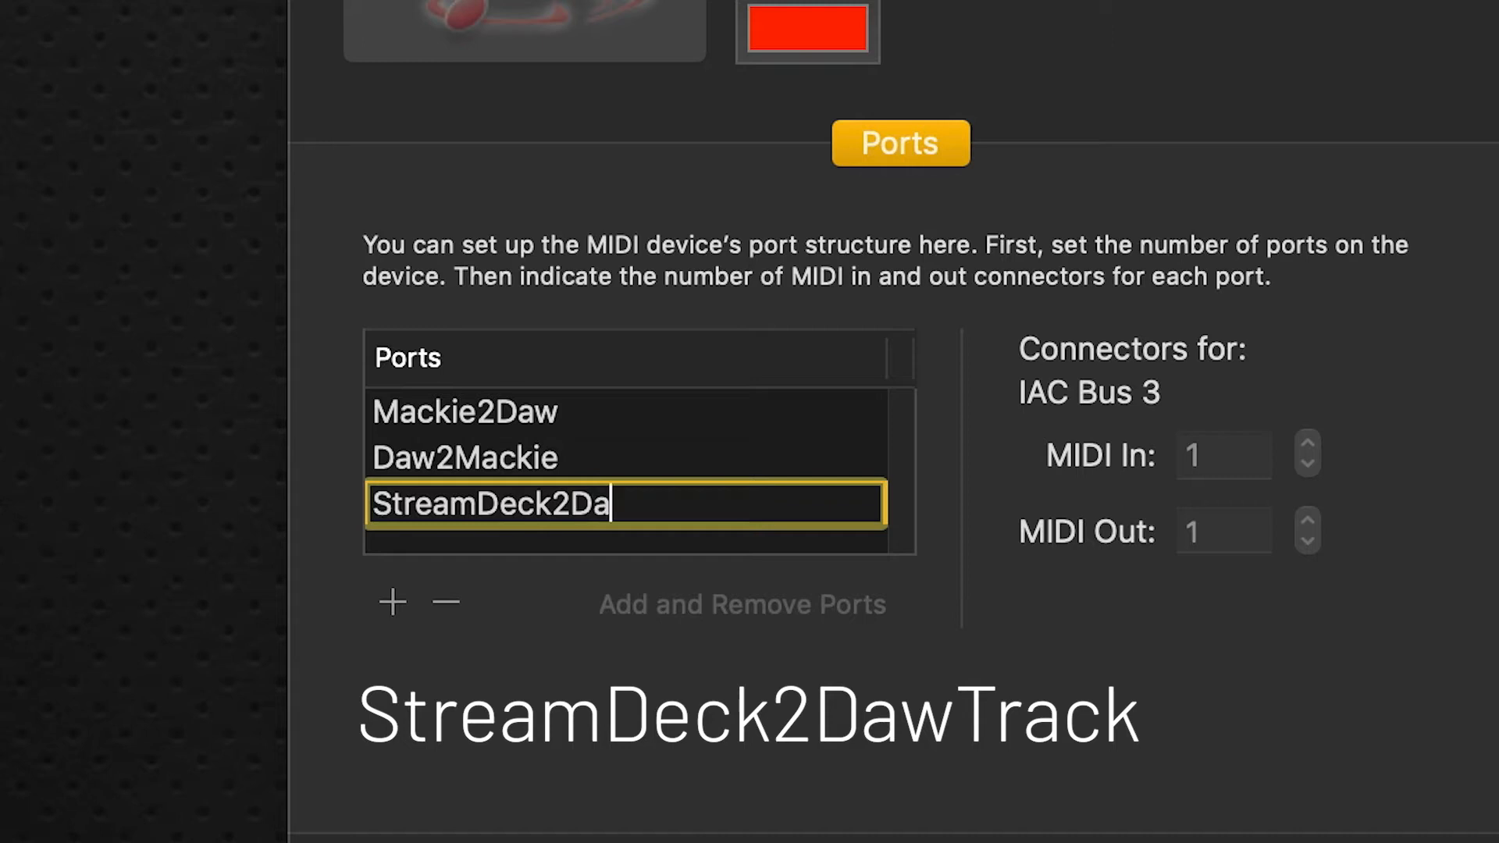
{"action": "type", "text": "Tr"}
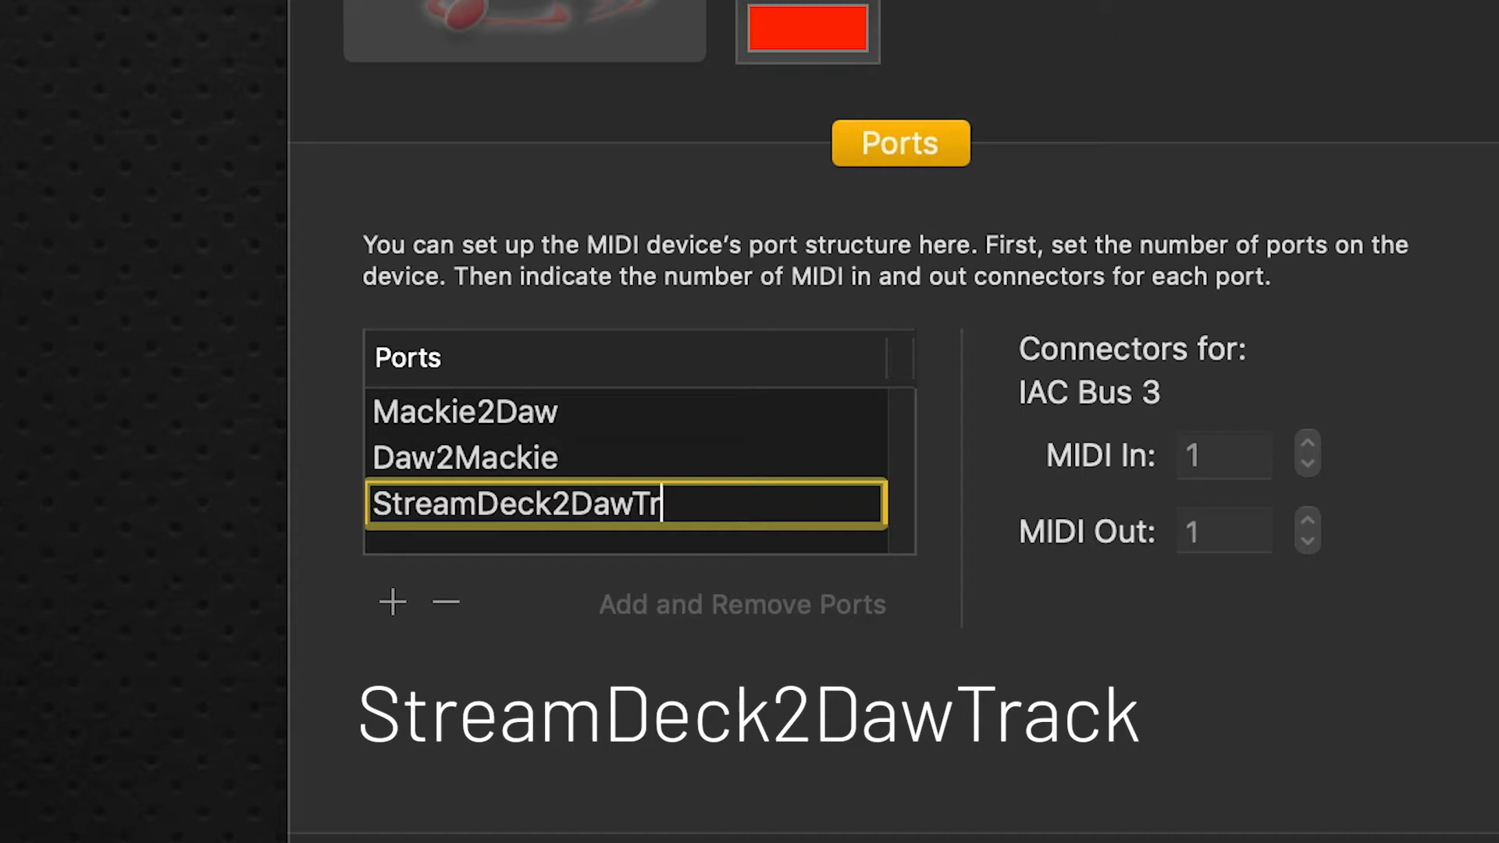
{"action": "type", "text": "ack"}
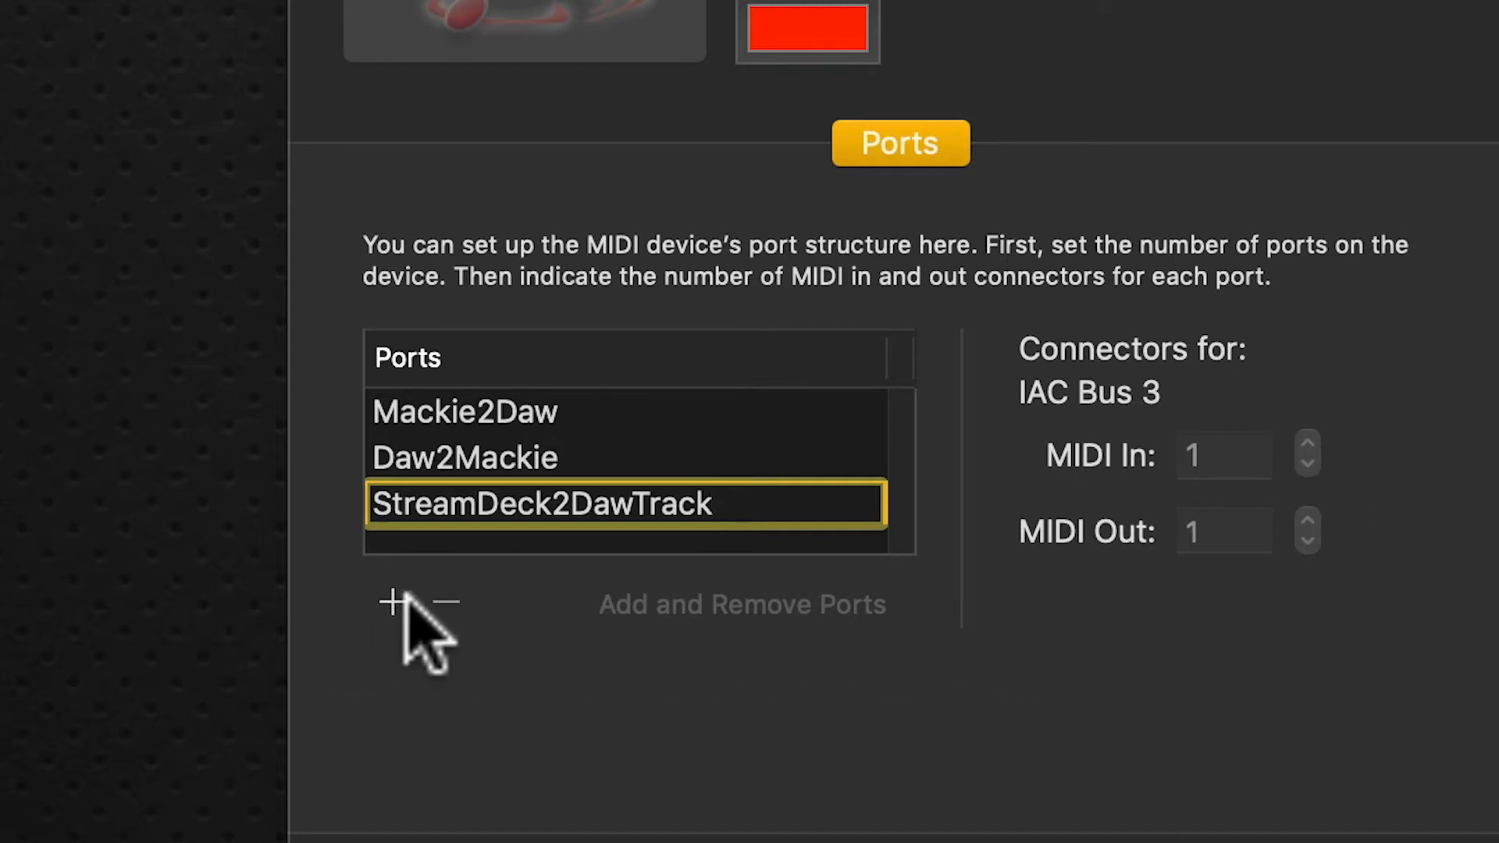
Step: Add IAC Bus 4, rename it DawTrack2StreamDeck, and apply the port changes
{"action": "left_click", "coordinate": [395, 601]}
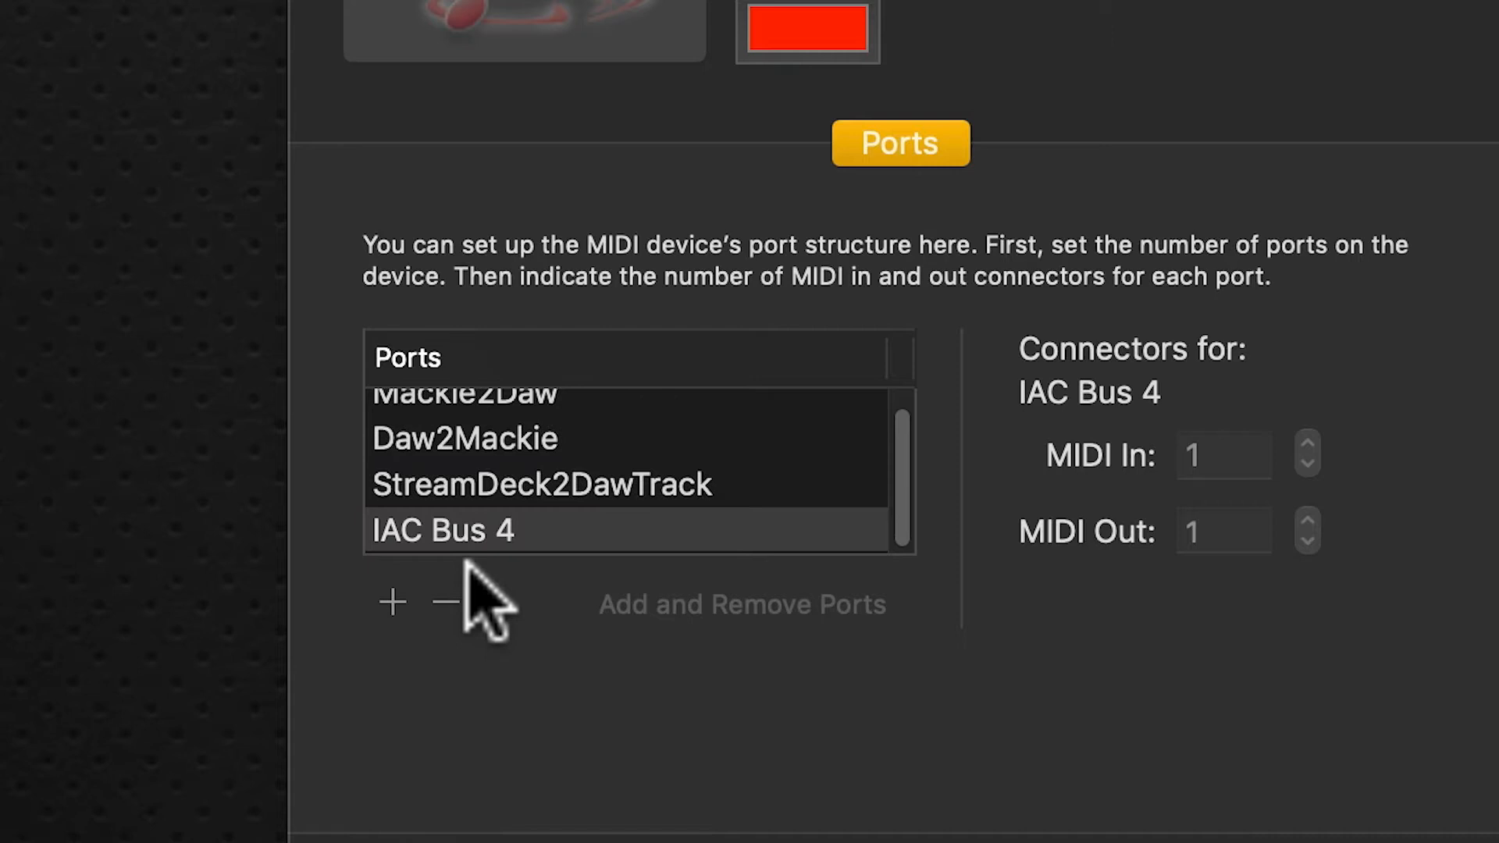
{"action": "double_click", "coordinate": [441, 531]}
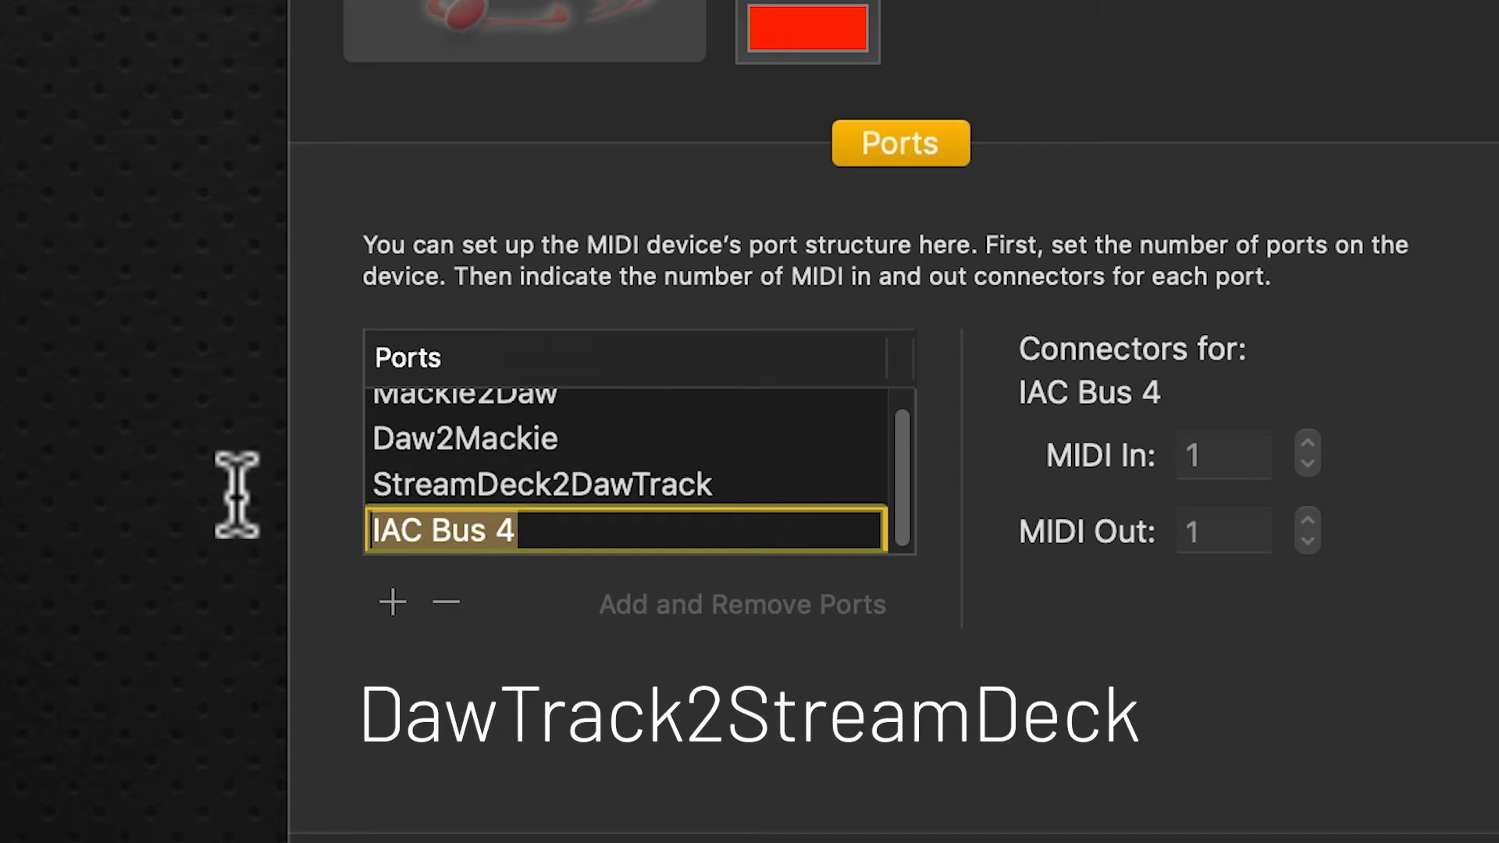
{"action": "type", "text": "Daw"}
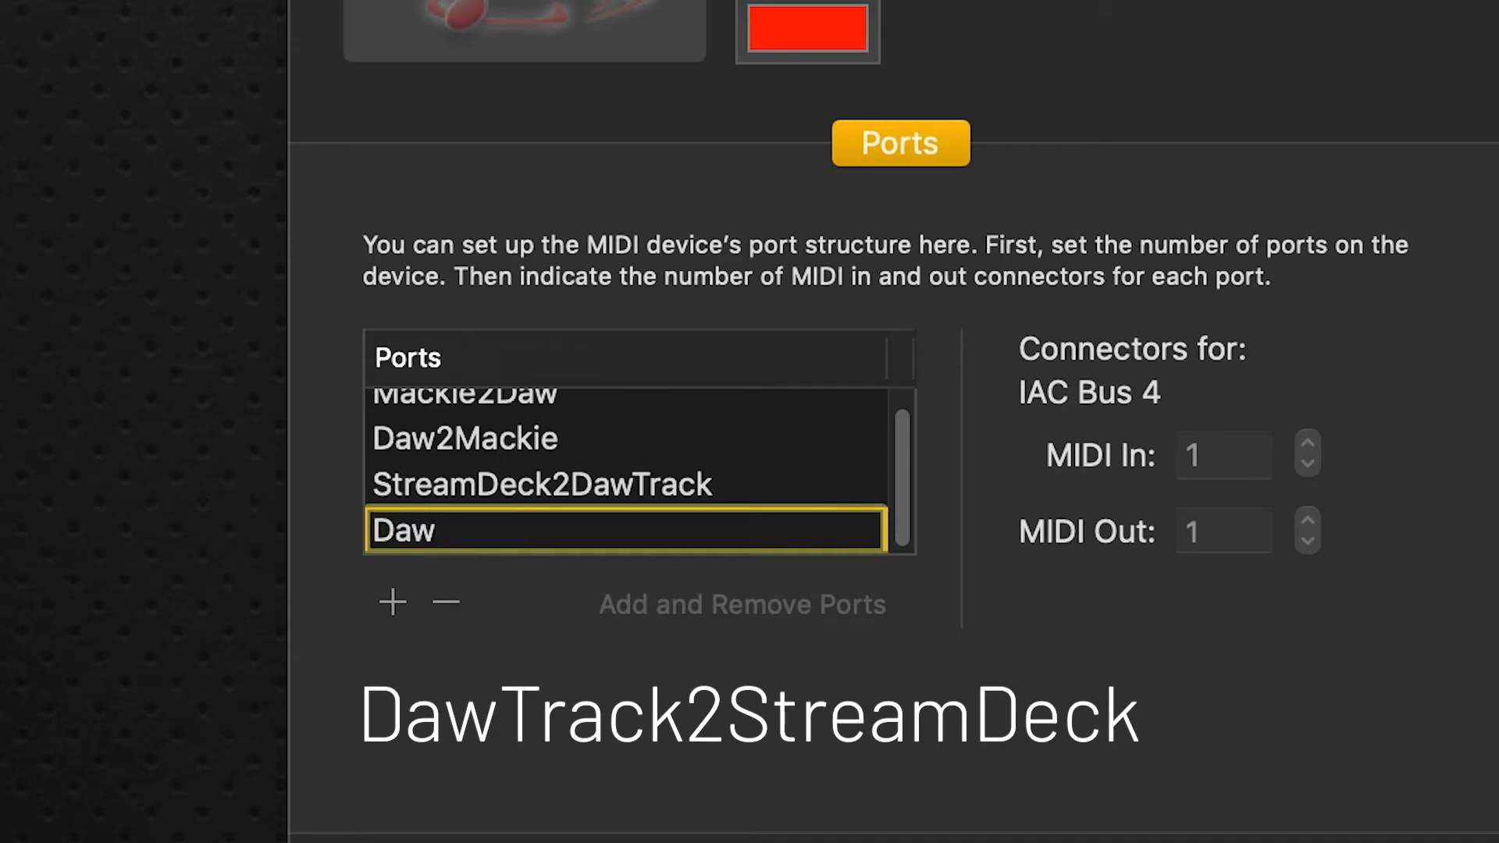
{"action": "type", "text": "Track"}
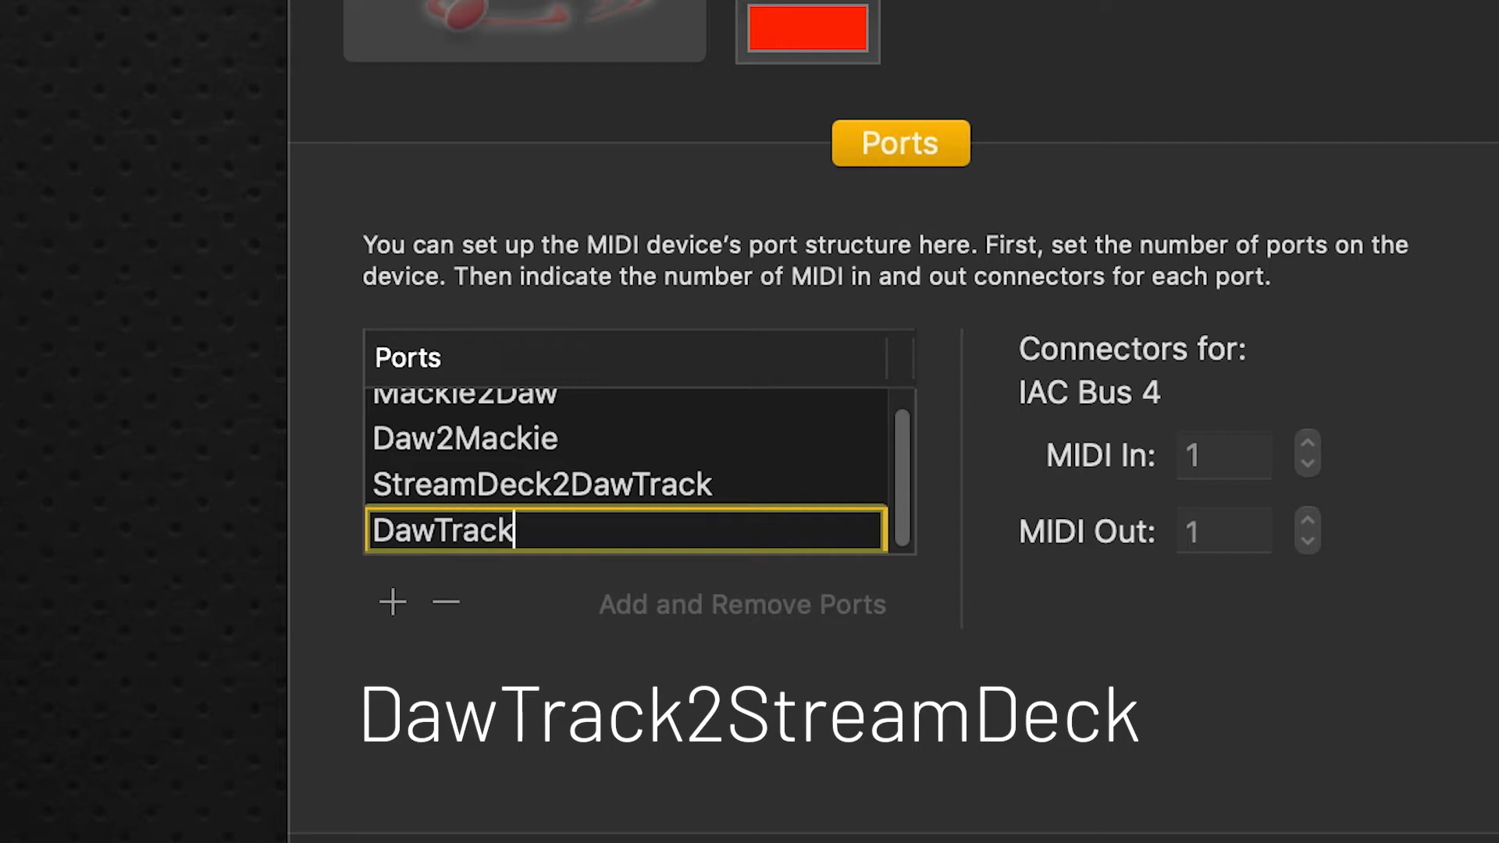
{"action": "type", "text": "2Stre"}
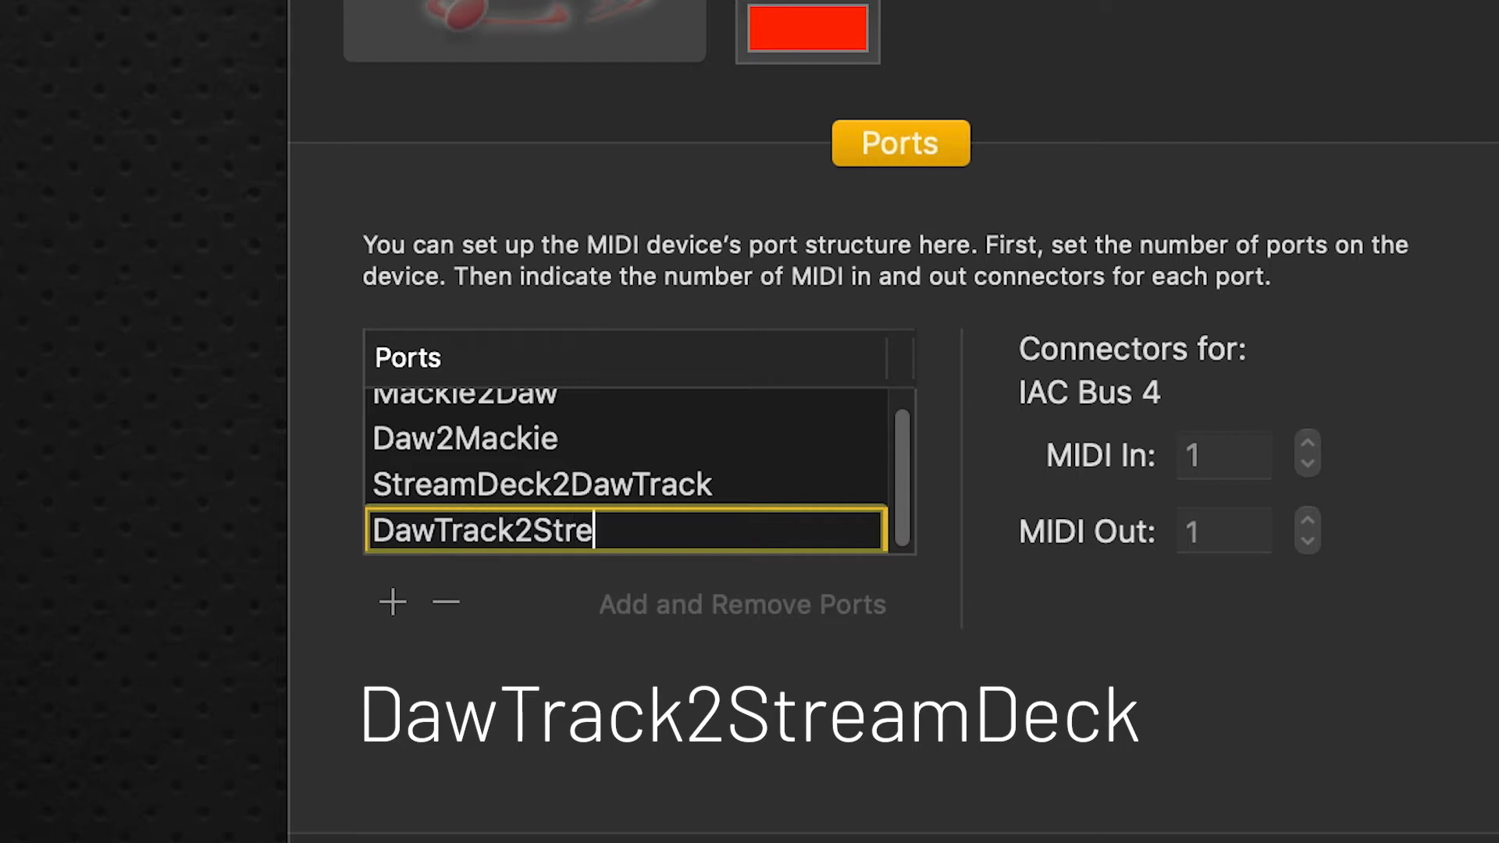
{"action": "type", "text": "amDeck"}
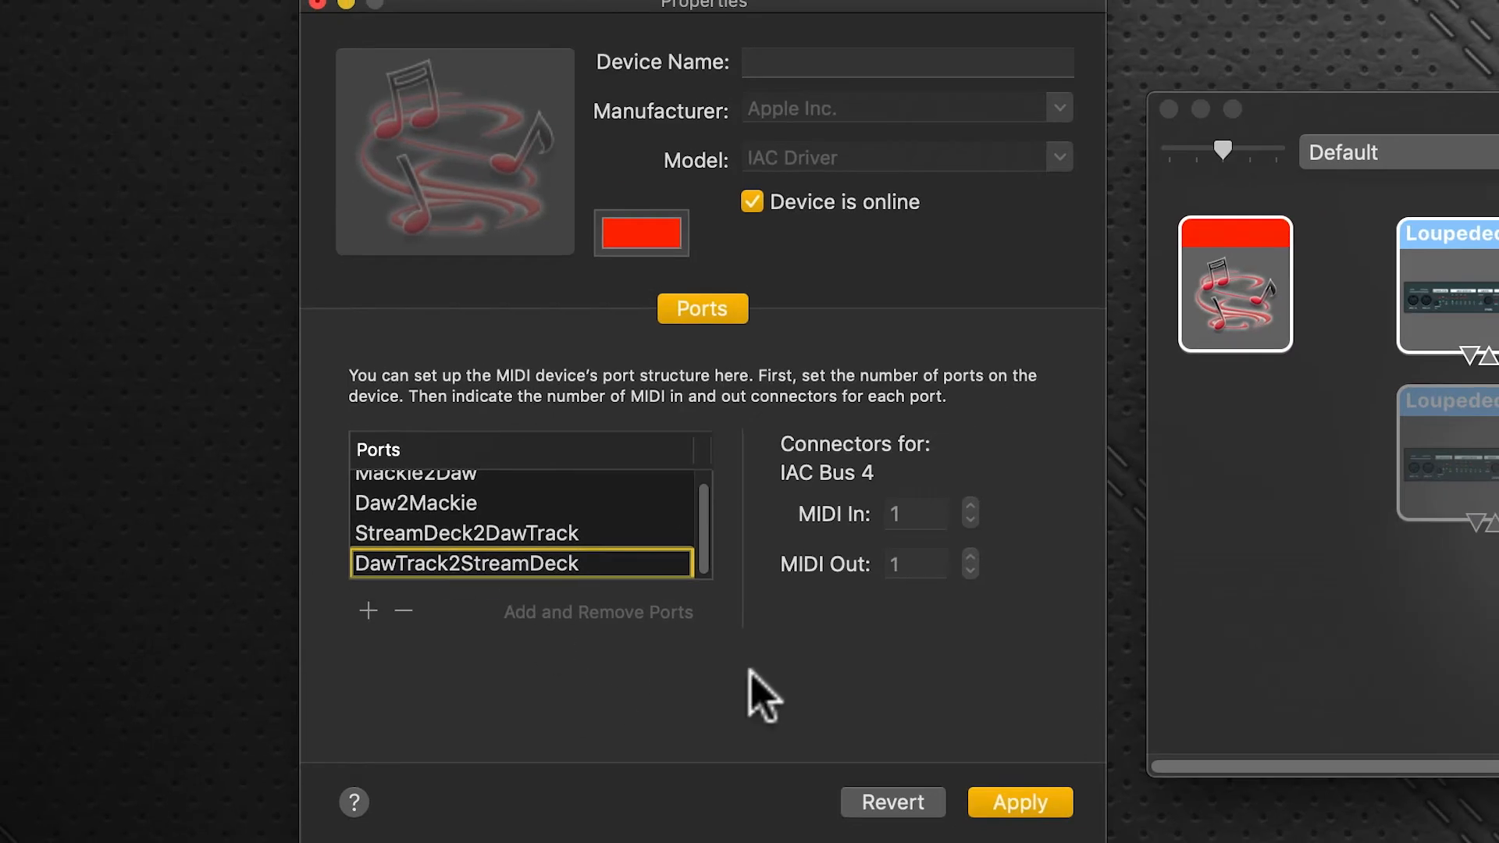
{"action": "left_click", "coordinate": [1019, 824]}
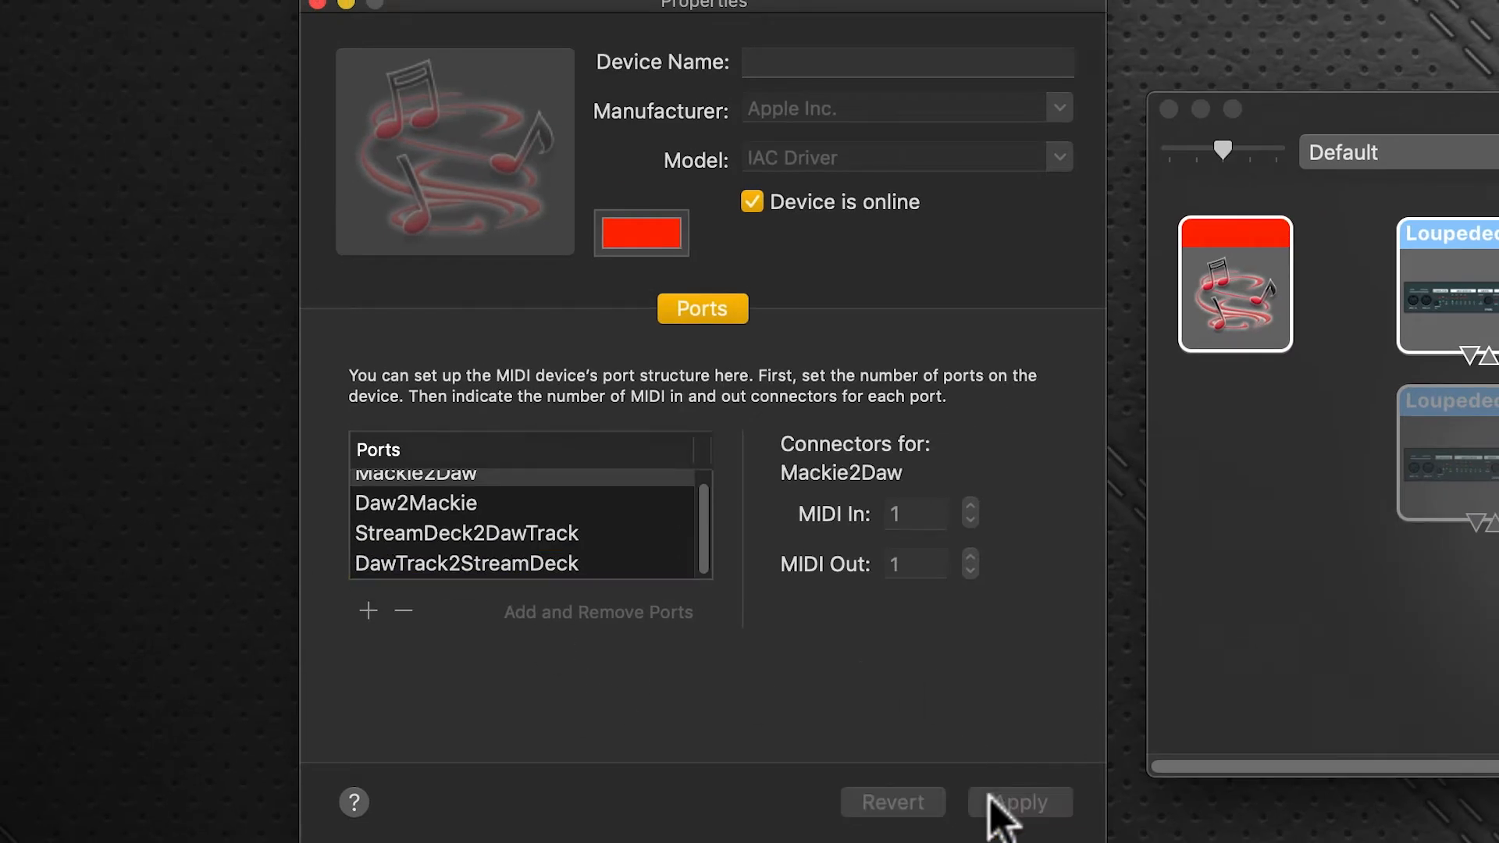
{"action": "mouse_move", "coordinate": [439, 649]}
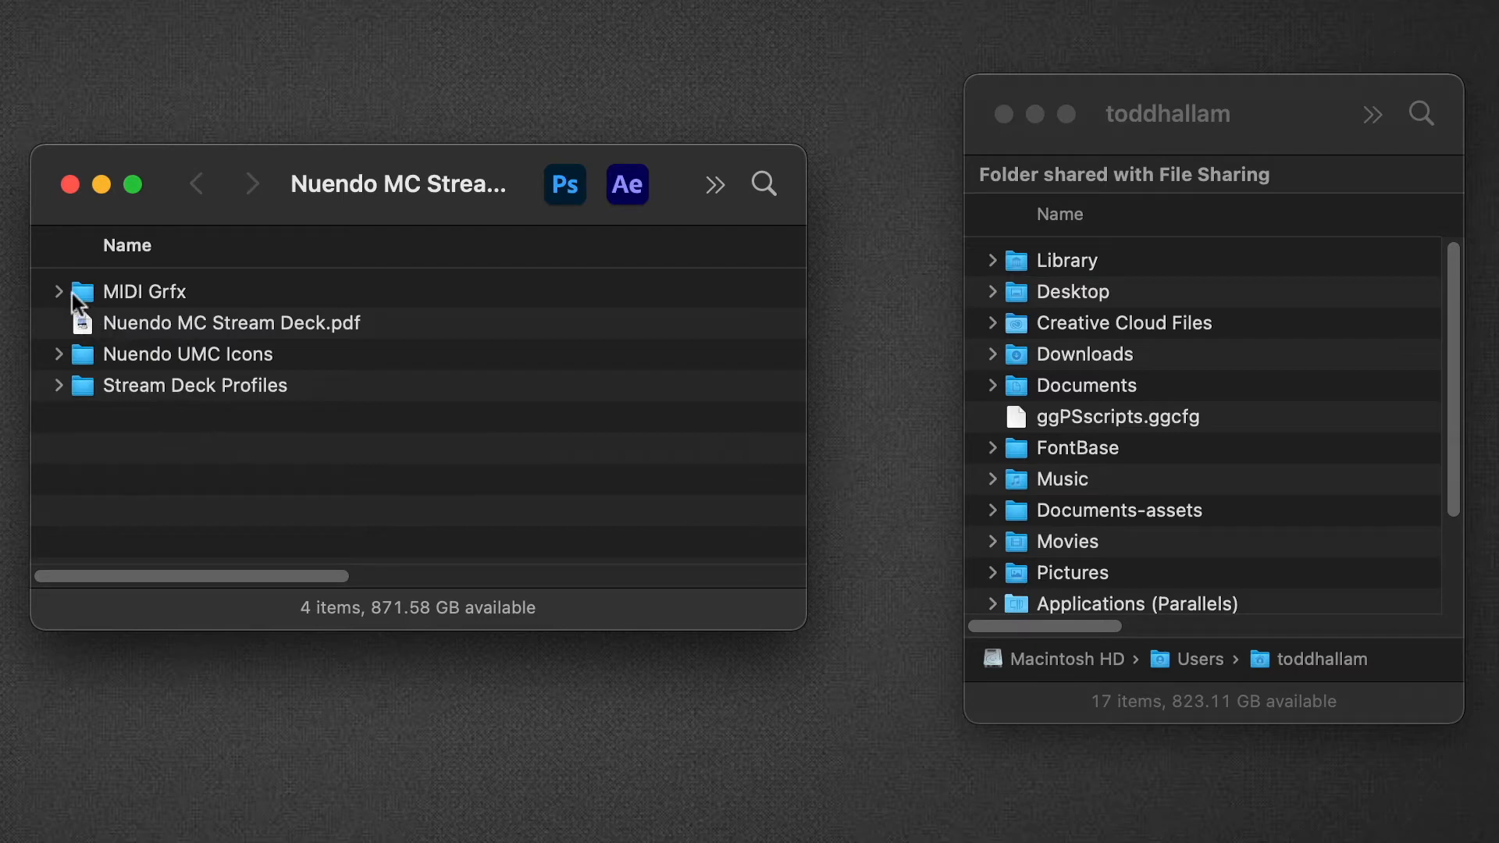
{"action": "mouse_move", "coordinate": [172, 315]}
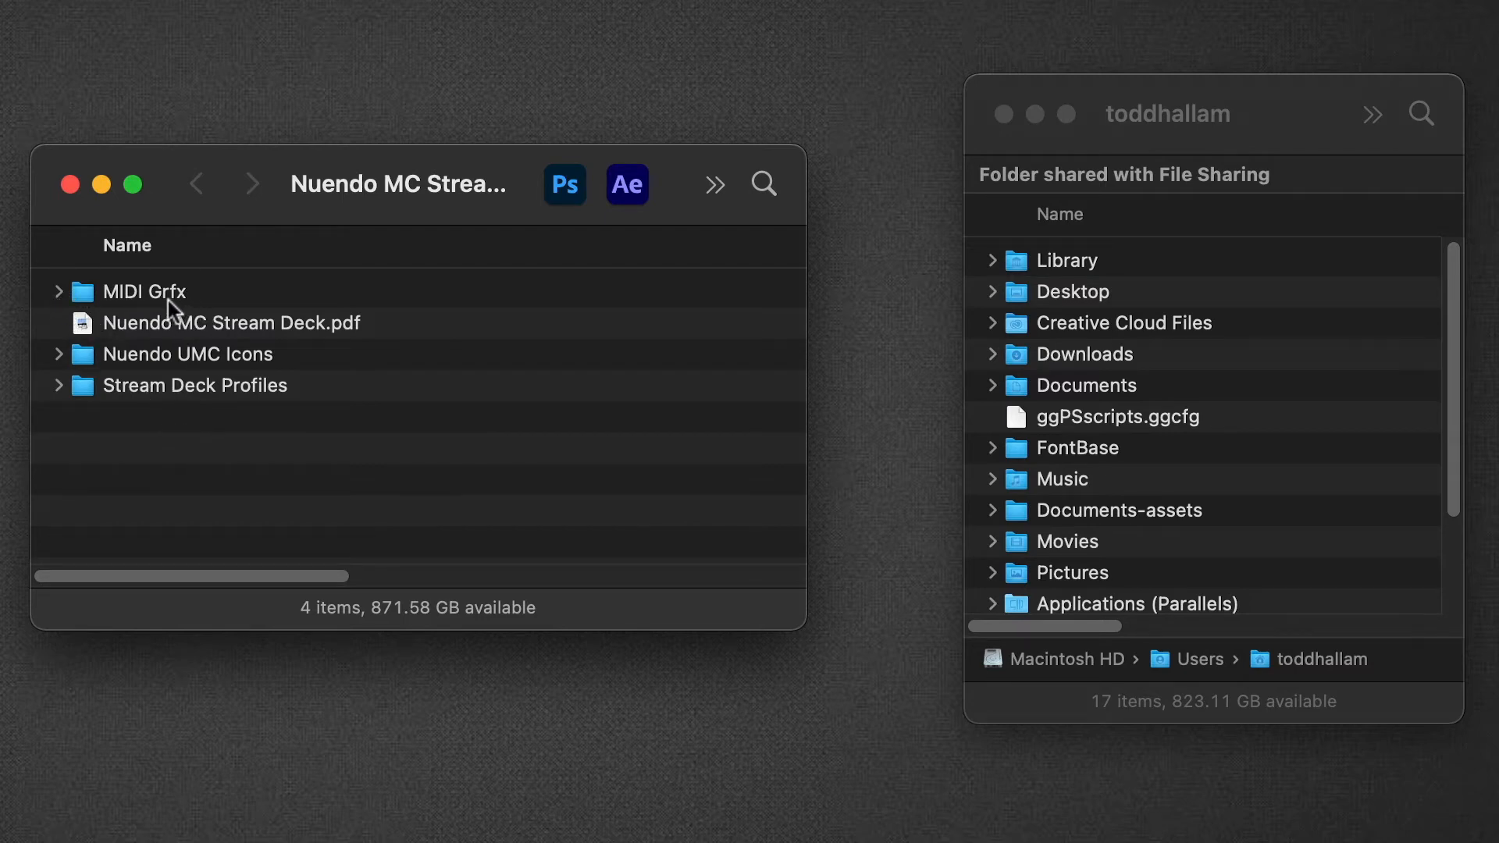
Step: Expand the MIDI Grfx folder and select the Trevliga Spel folder
{"action": "left_click", "coordinate": [59, 291]}
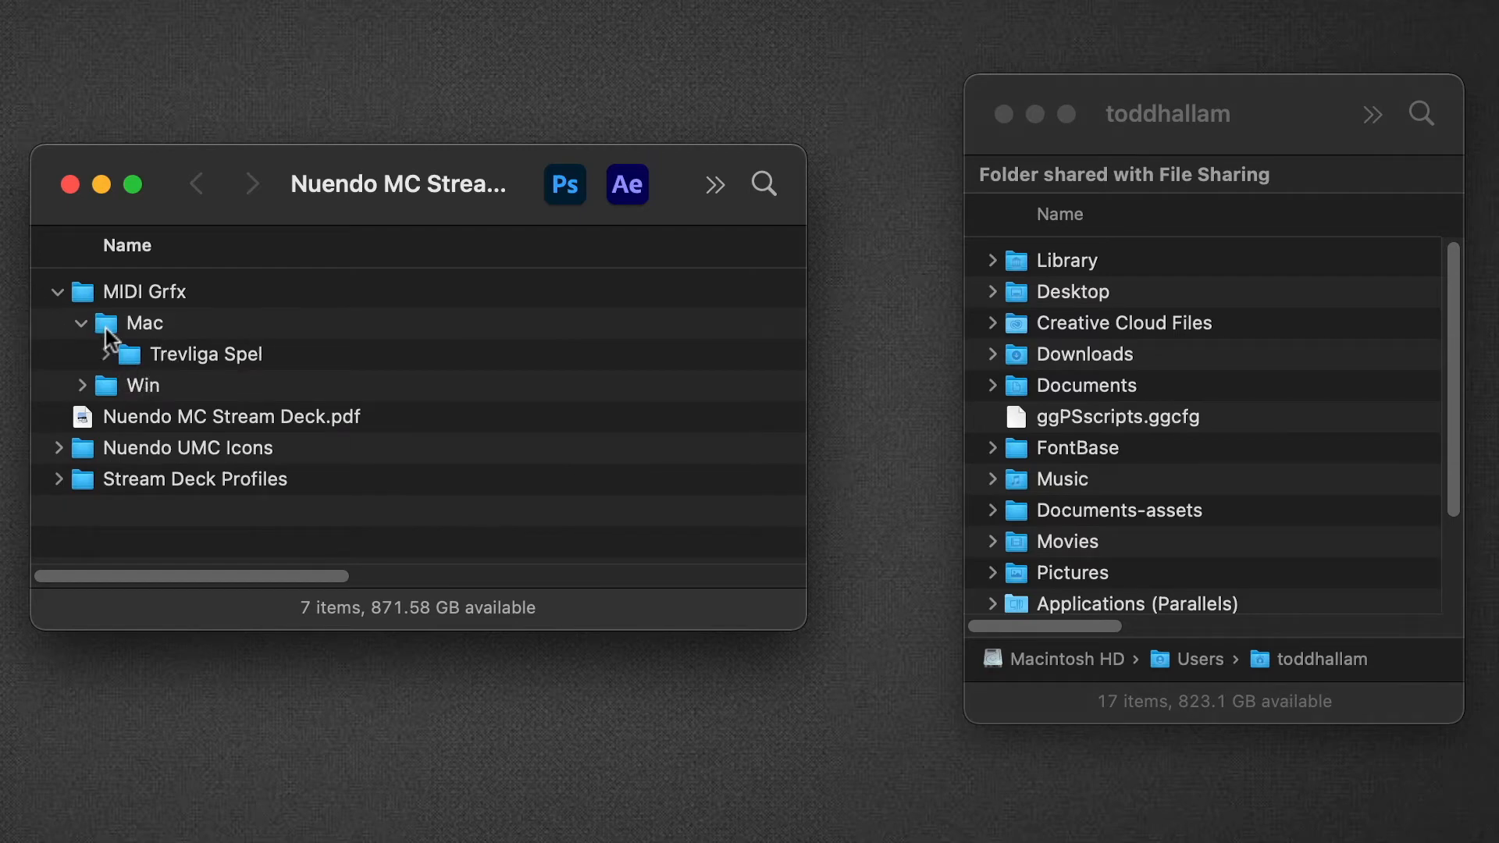
{"action": "left_click", "coordinate": [205, 355]}
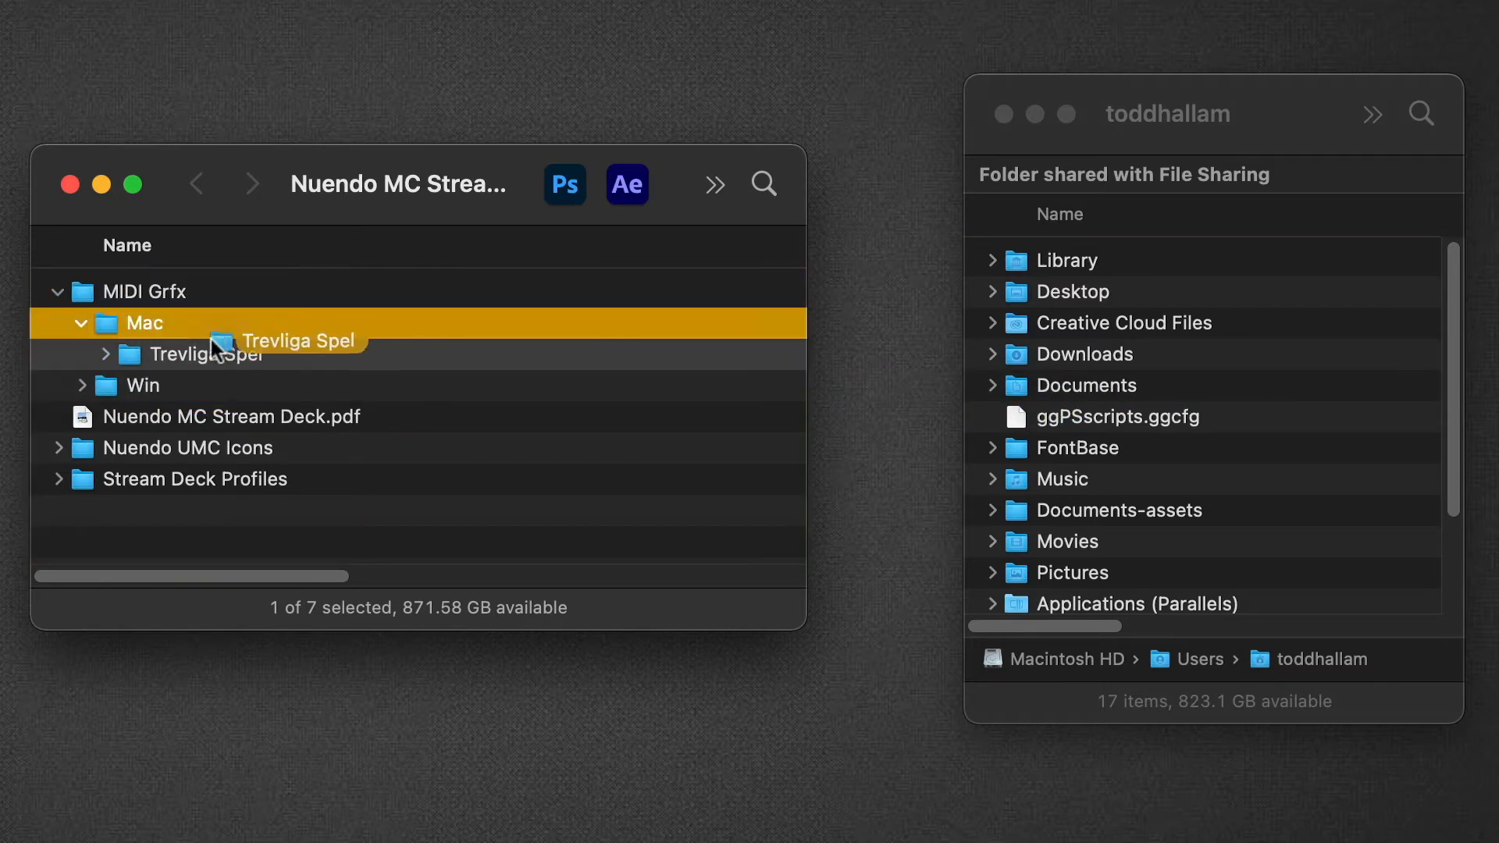
{"action": "left_click", "coordinate": [204, 354]}
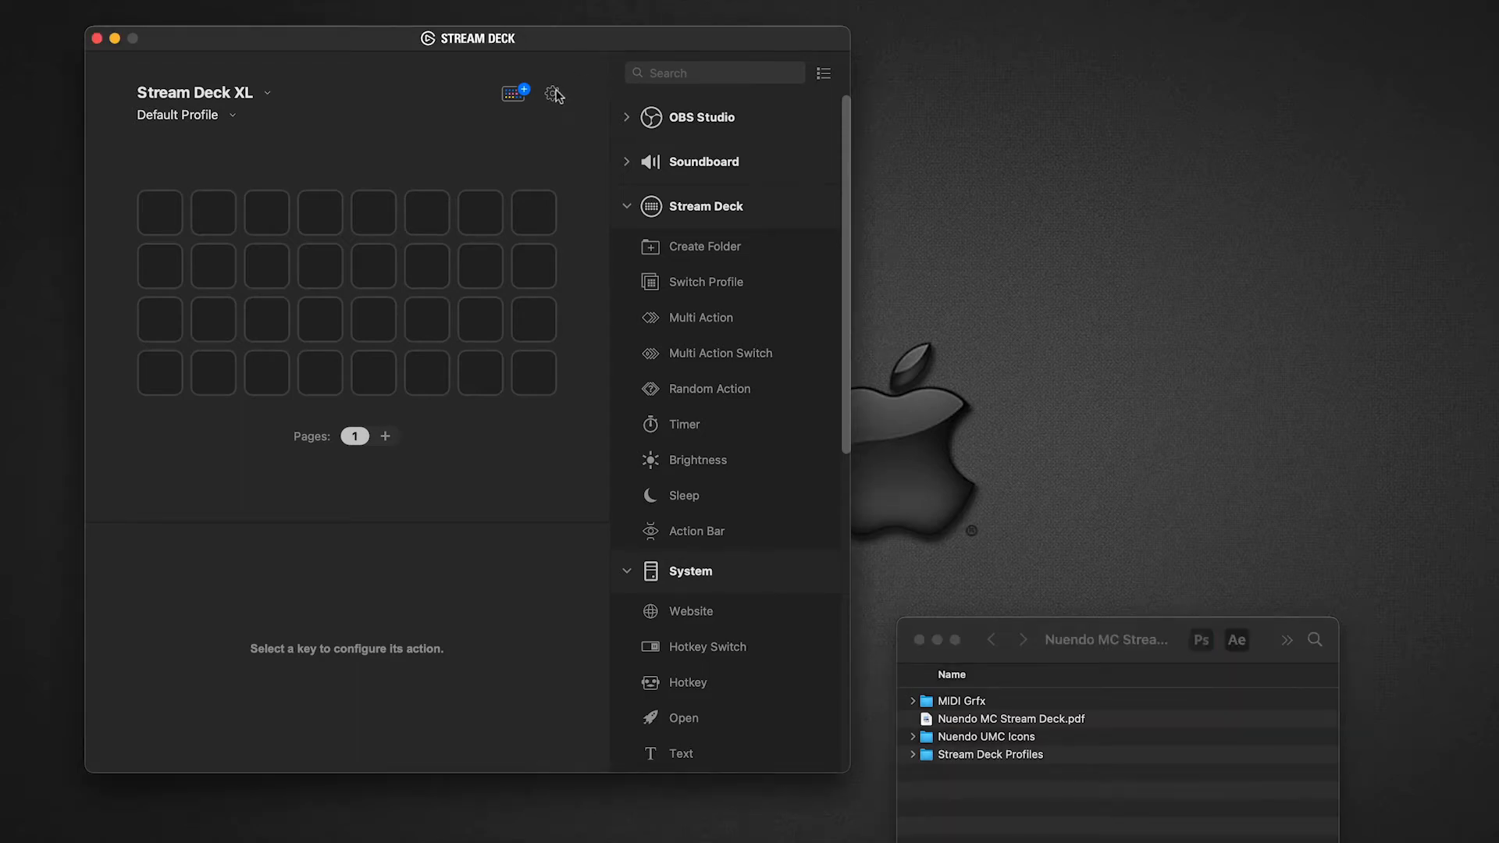
Step: Import Nuendo MC XL Mac.streamDeckProfile from the Stream Deck Profiles Mac folder
{"action": "left_click", "coordinate": [552, 93]}
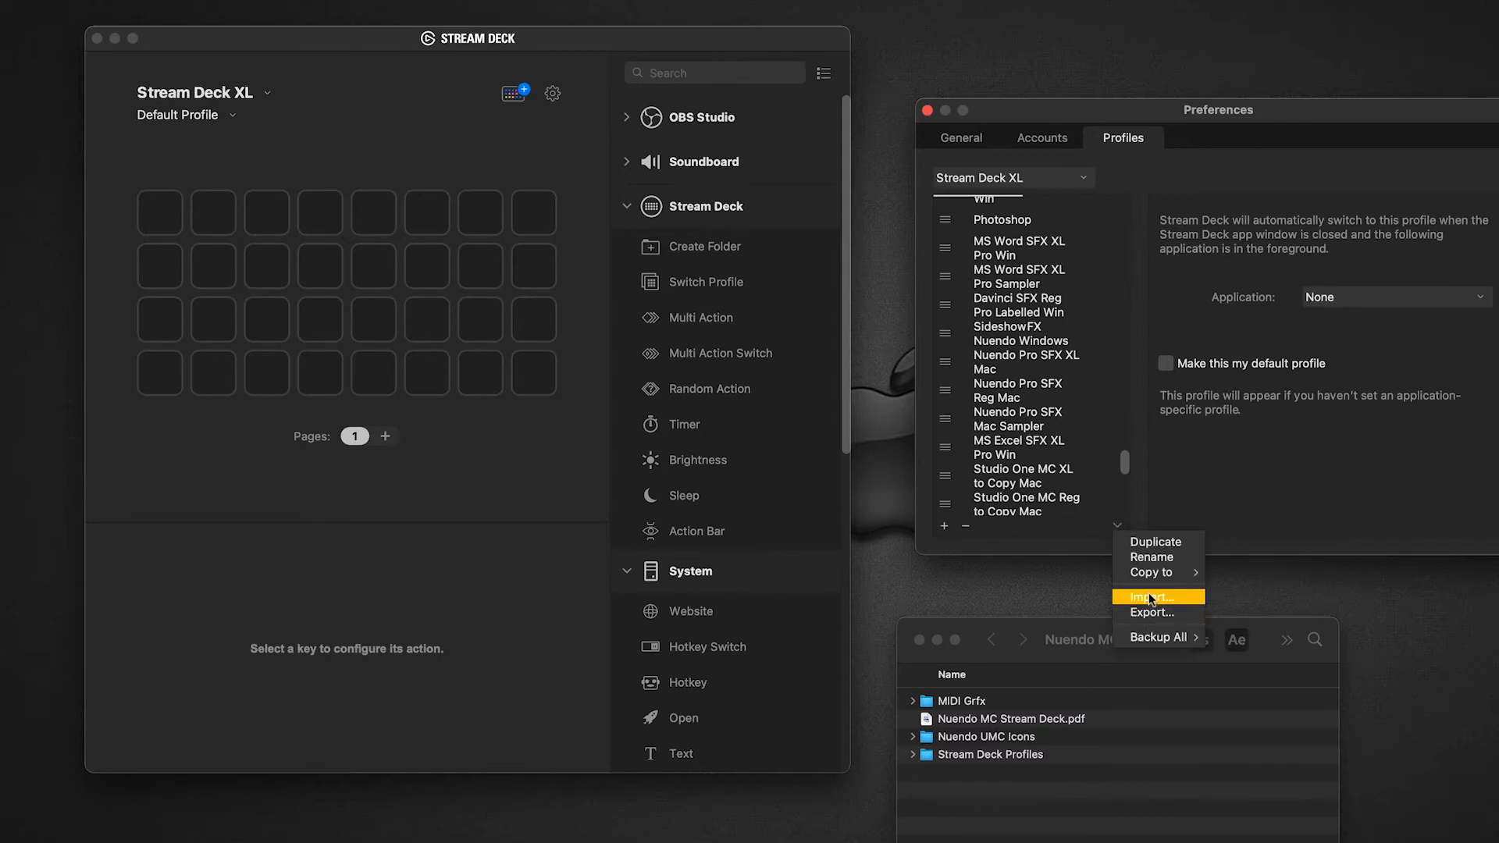
{"action": "left_click", "coordinate": [1151, 597]}
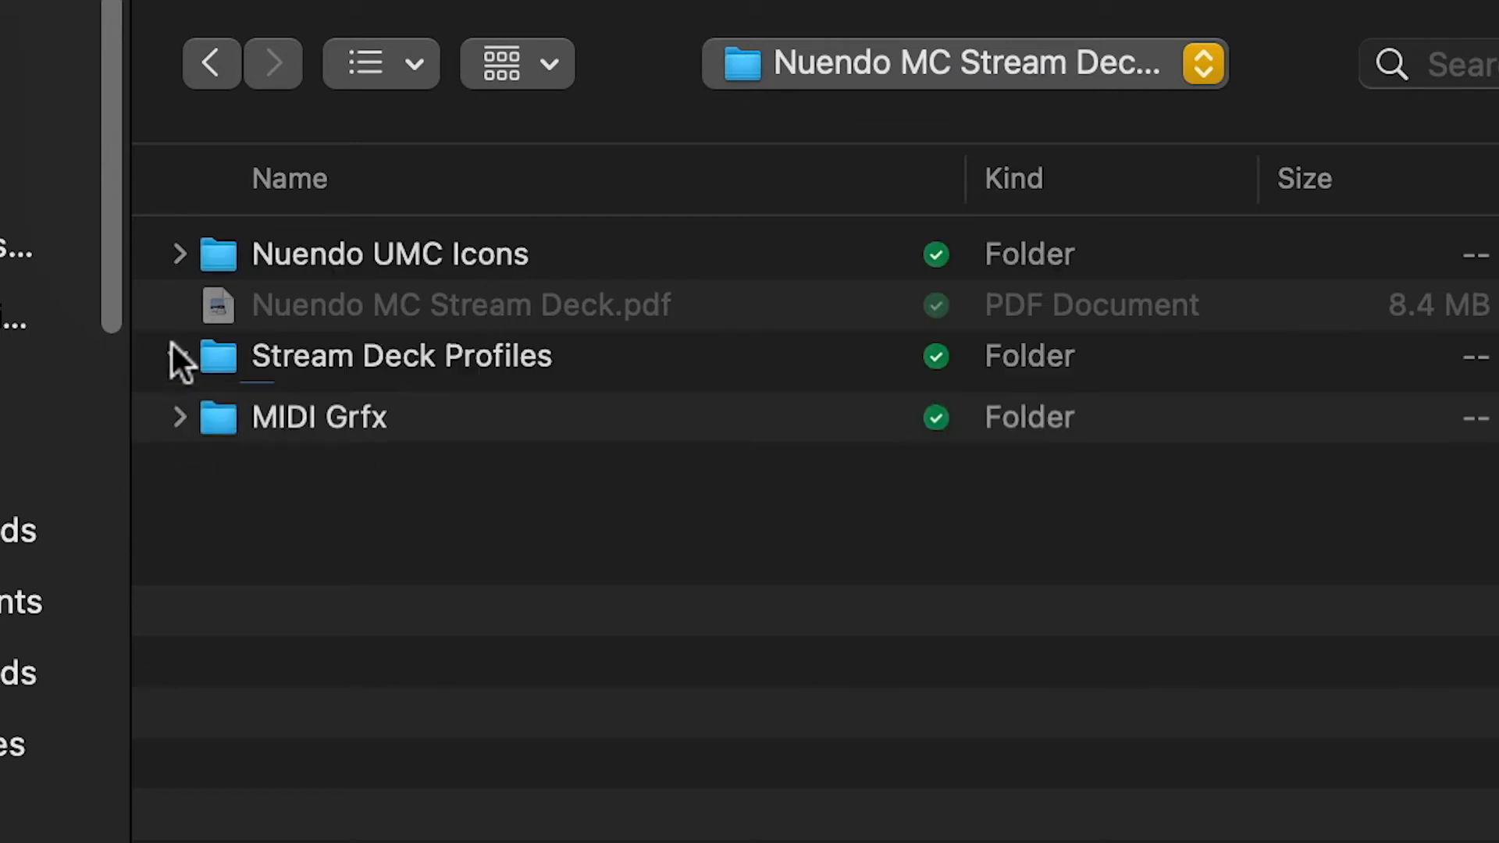
{"action": "left_click", "coordinate": [179, 357]}
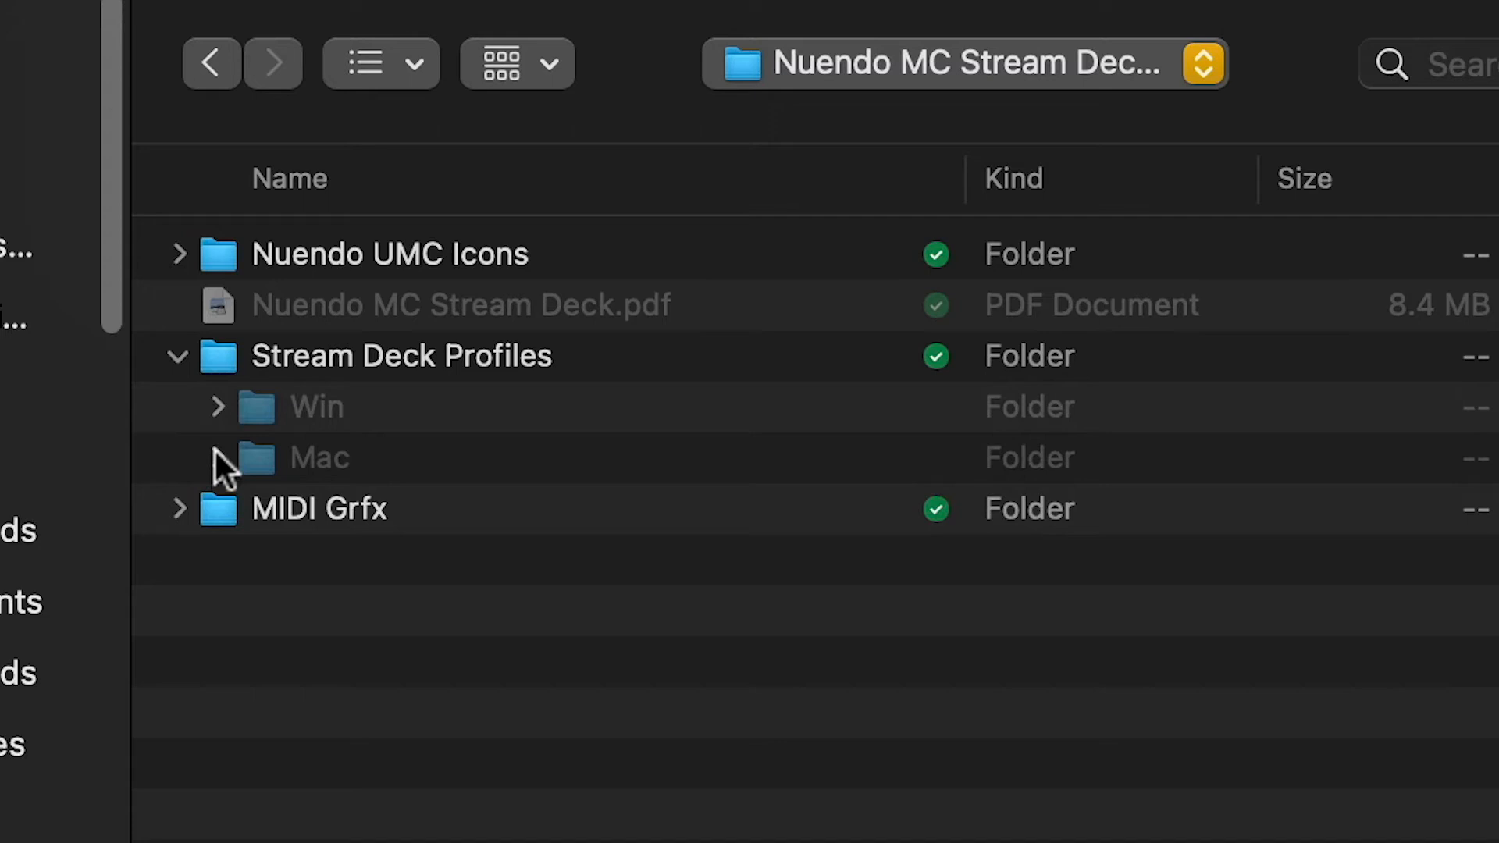
{"action": "left_click", "coordinate": [217, 458]}
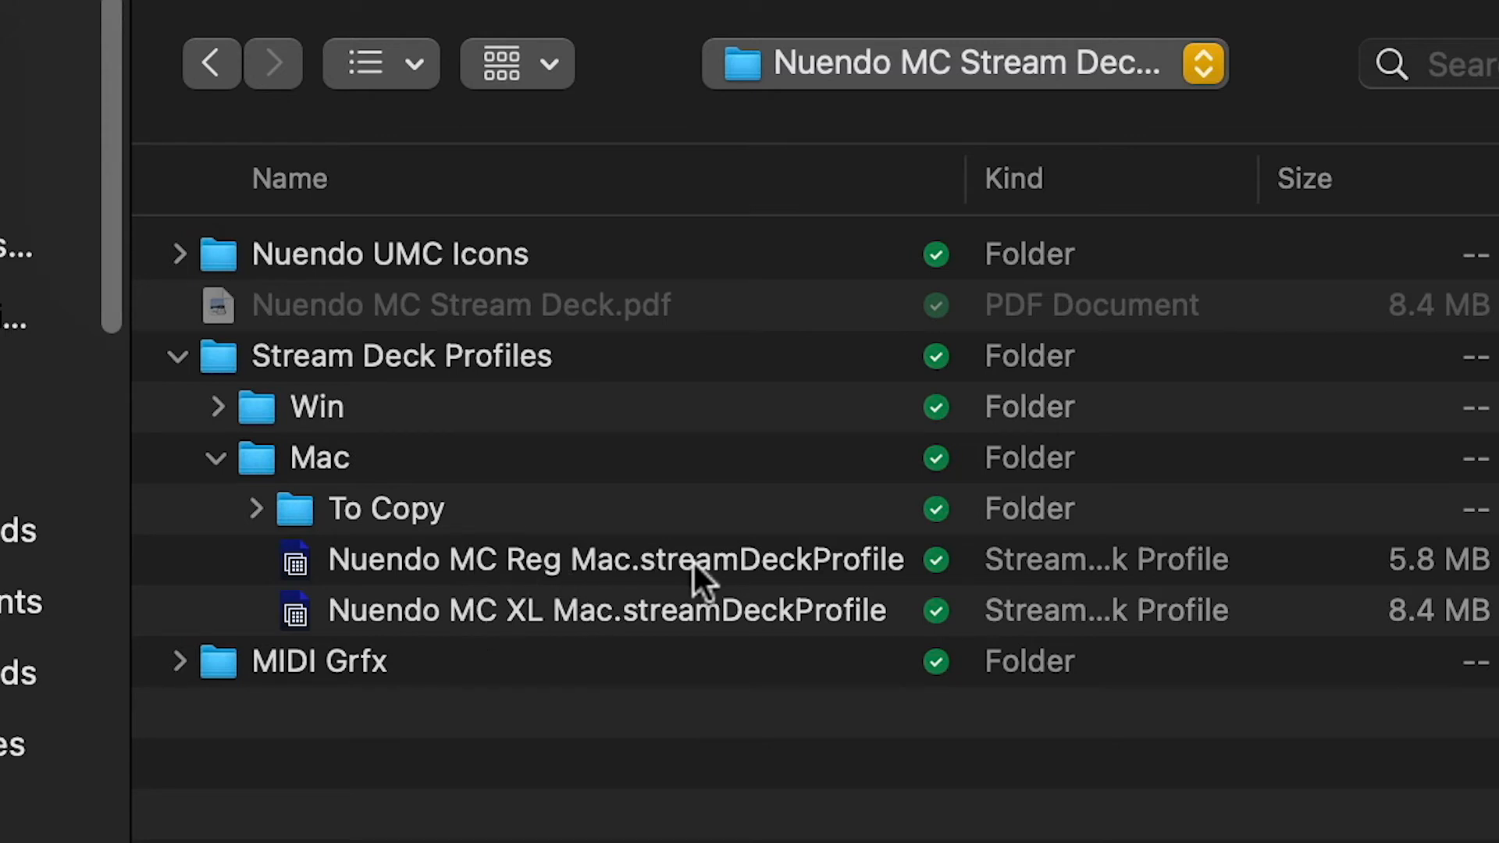
{"action": "mouse_move", "coordinate": [770, 658]}
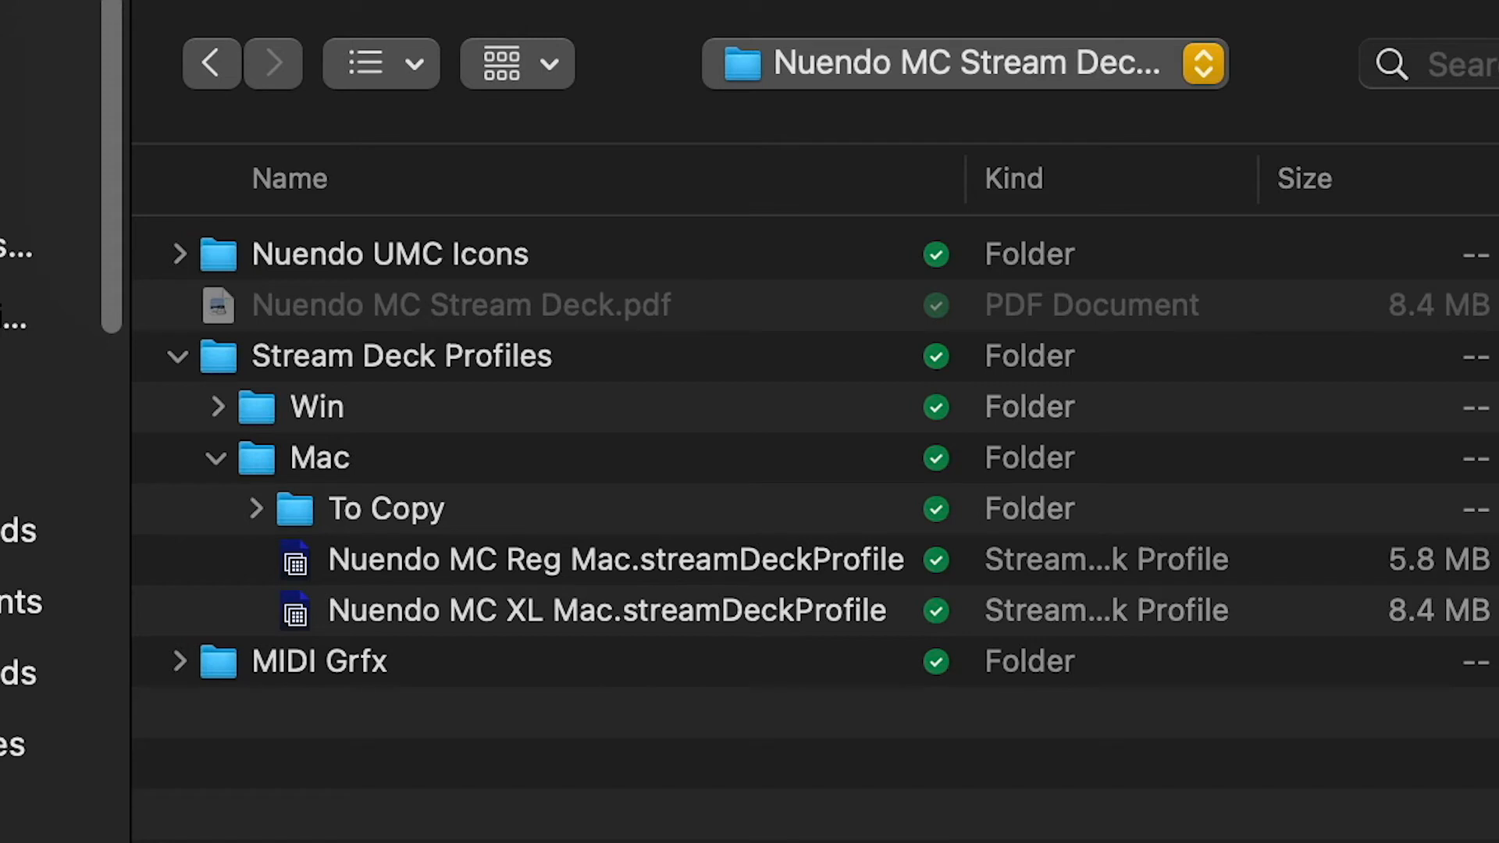
{"action": "mouse_move", "coordinate": [516, 627]}
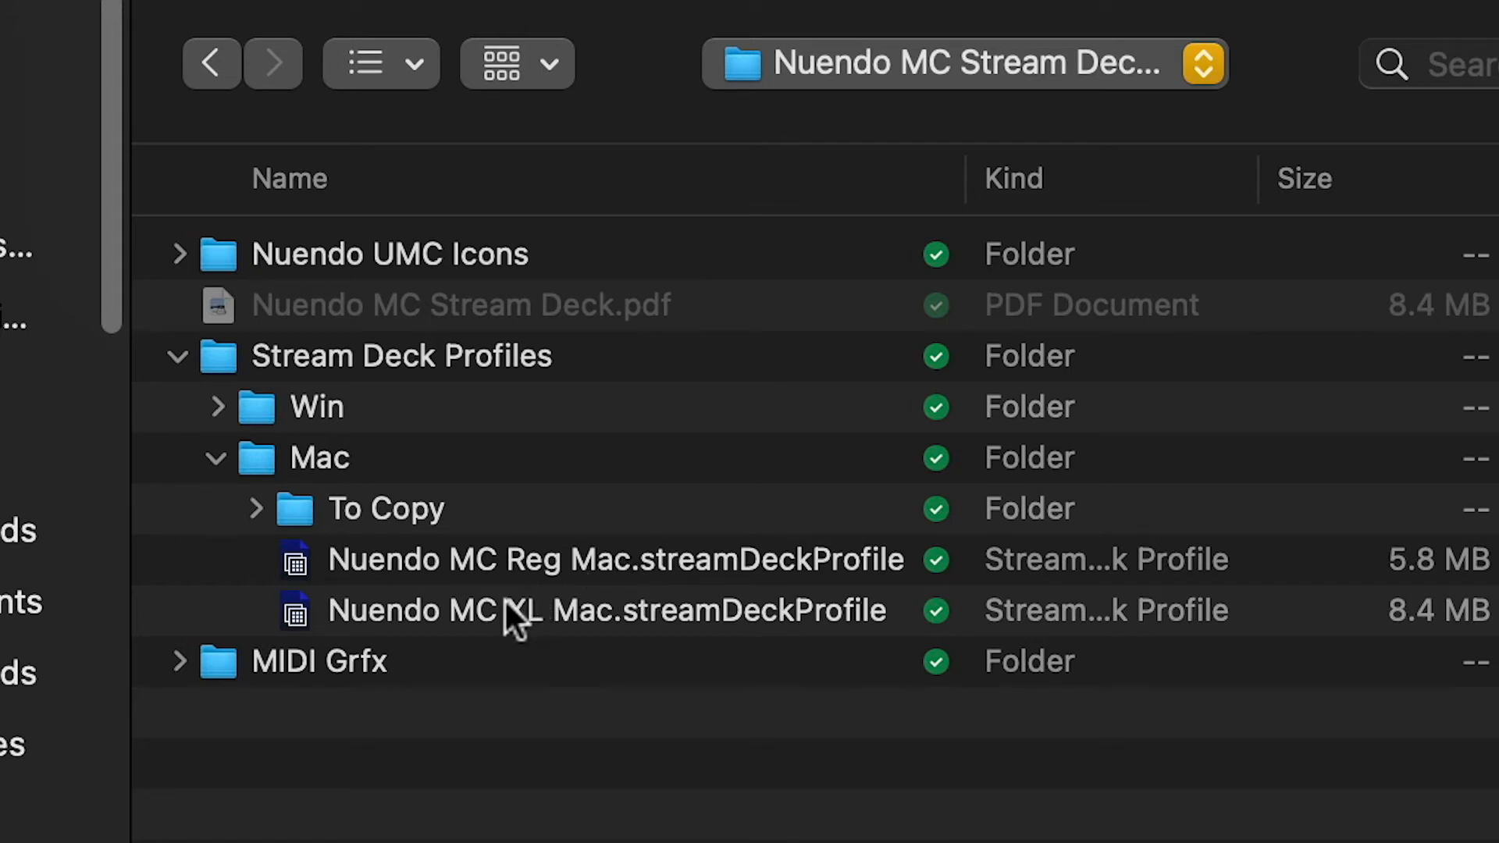
{"action": "double_click", "coordinate": [513, 609]}
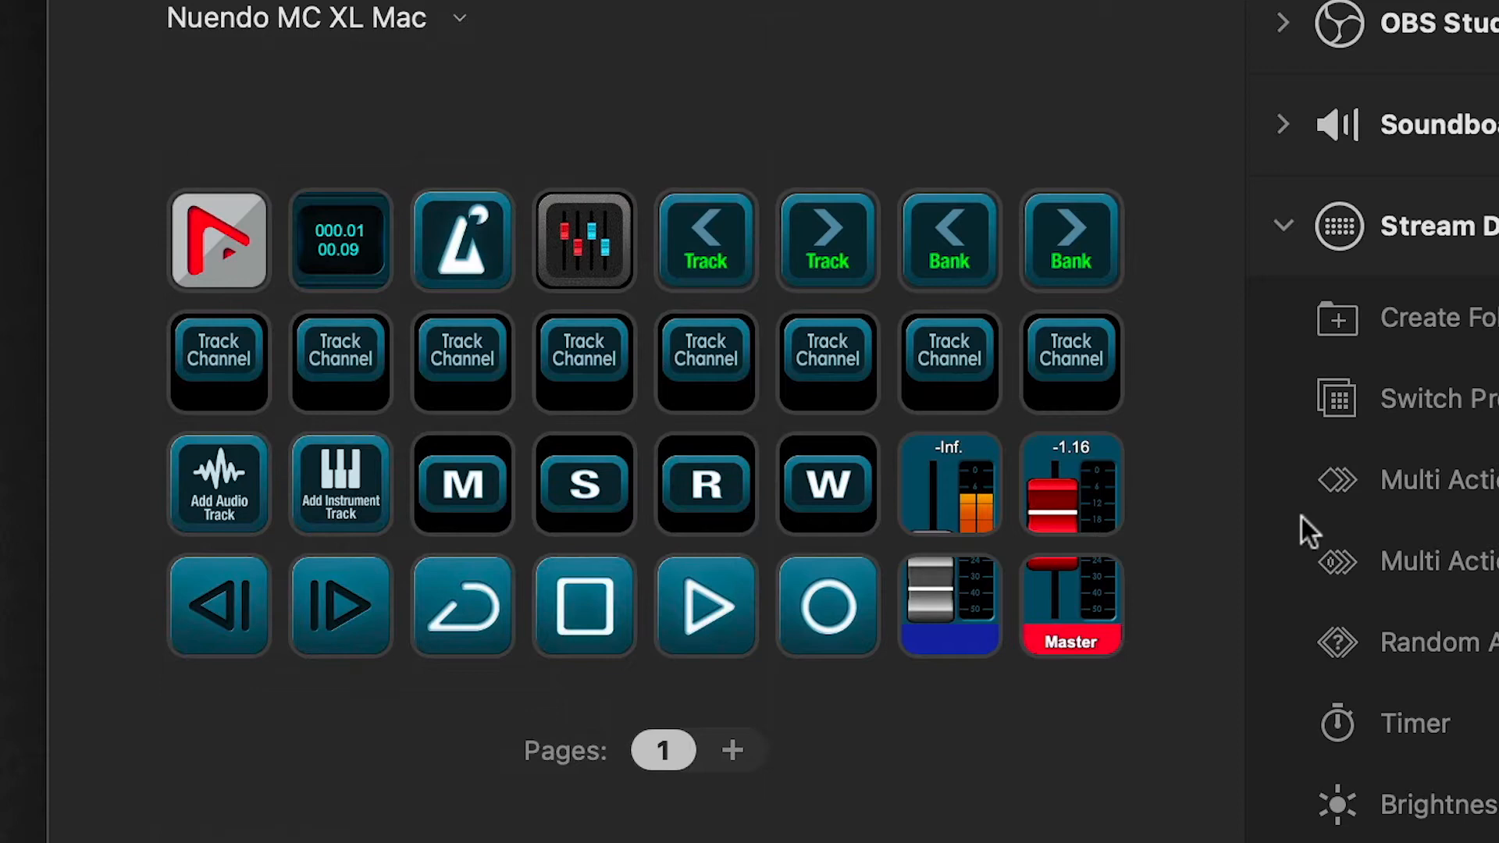
{"action": "mouse_move", "coordinate": [817, 780]}
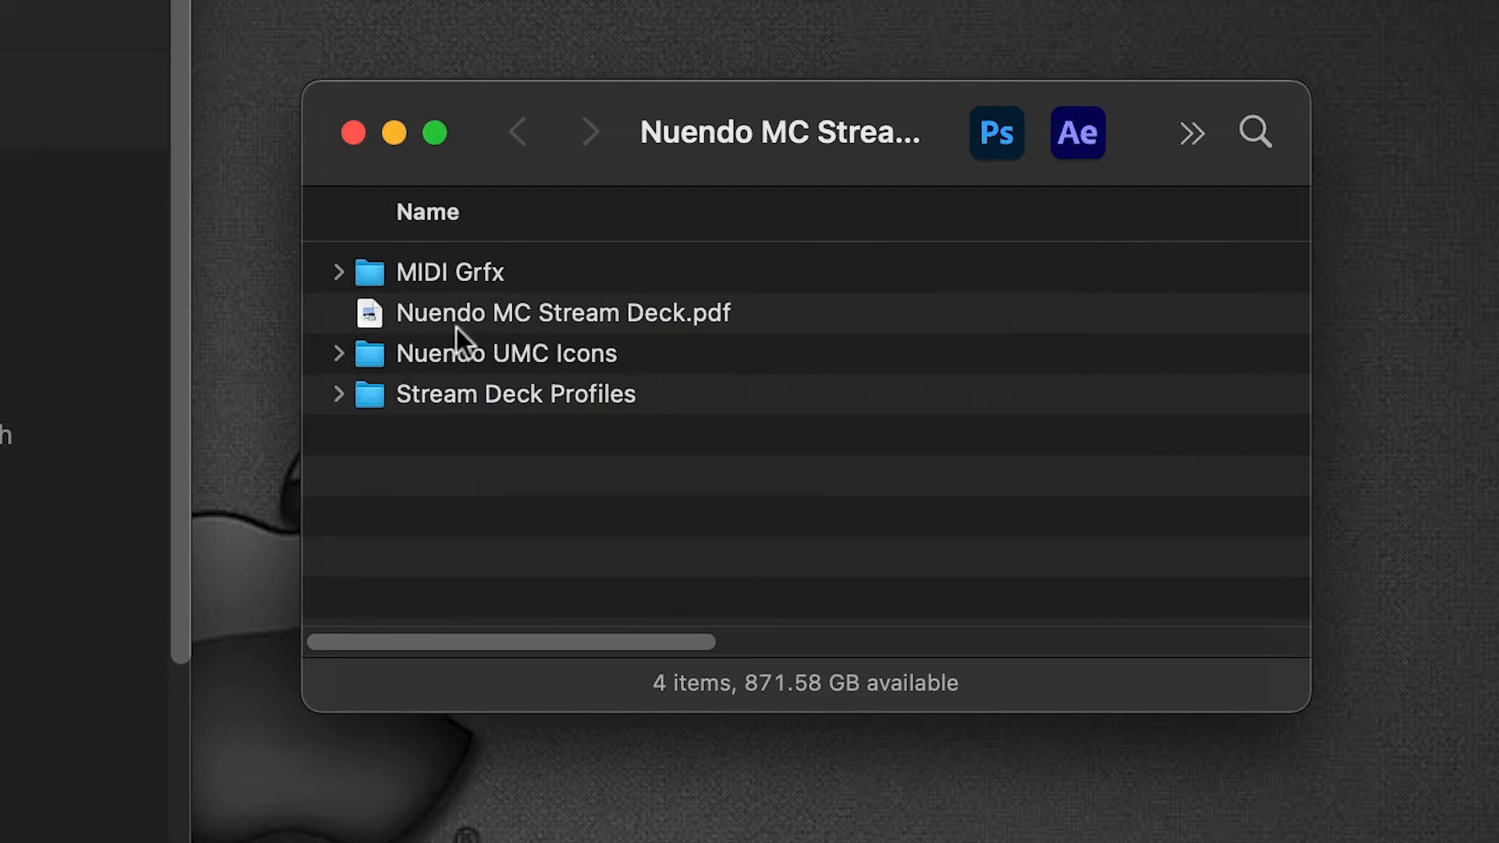
{"action": "mouse_move", "coordinate": [586, 348]}
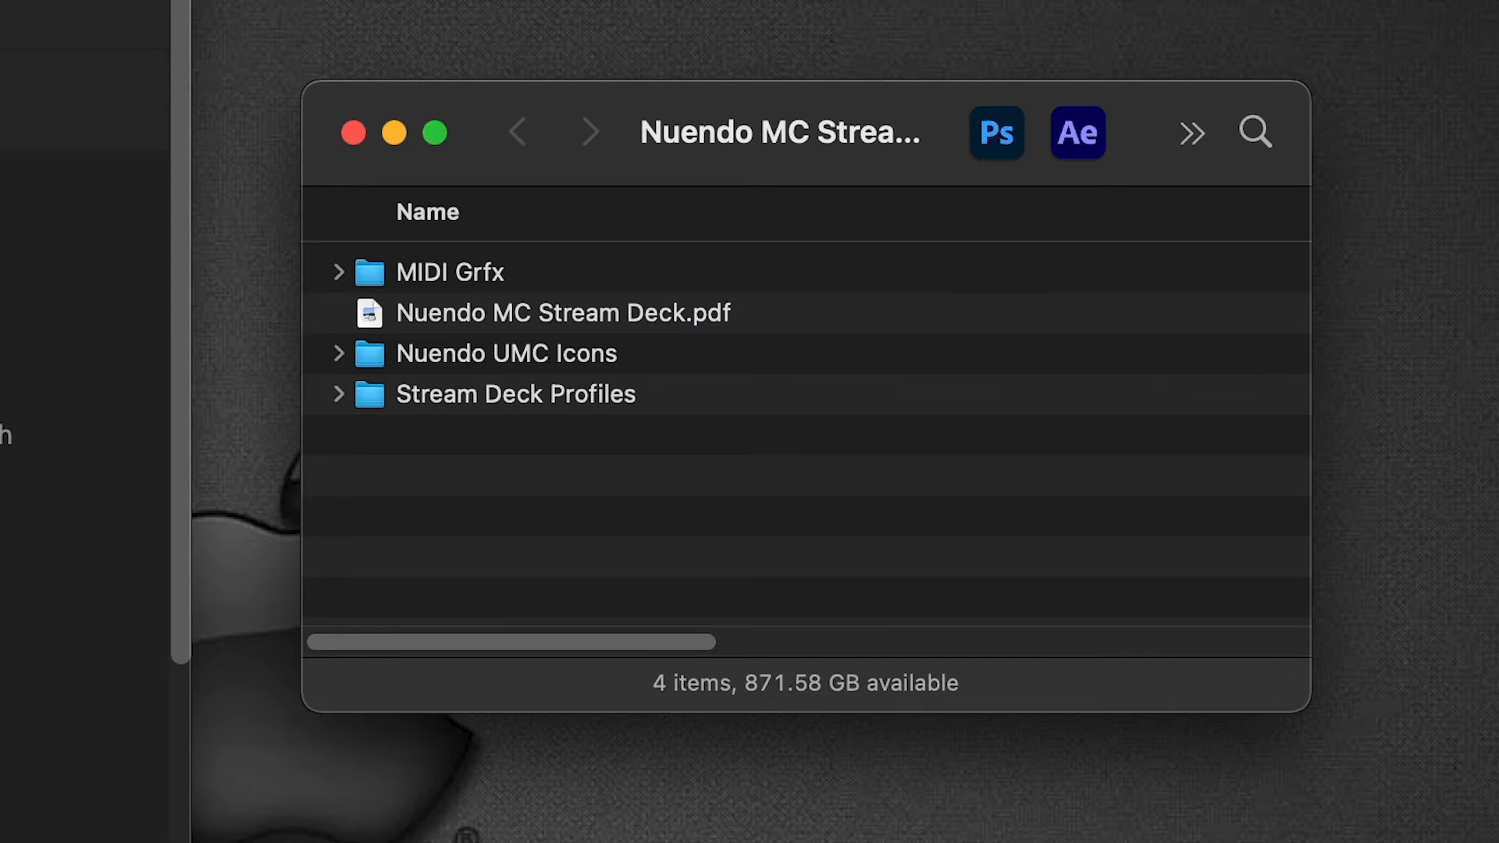
{"action": "mouse_move", "coordinate": [386, 317]}
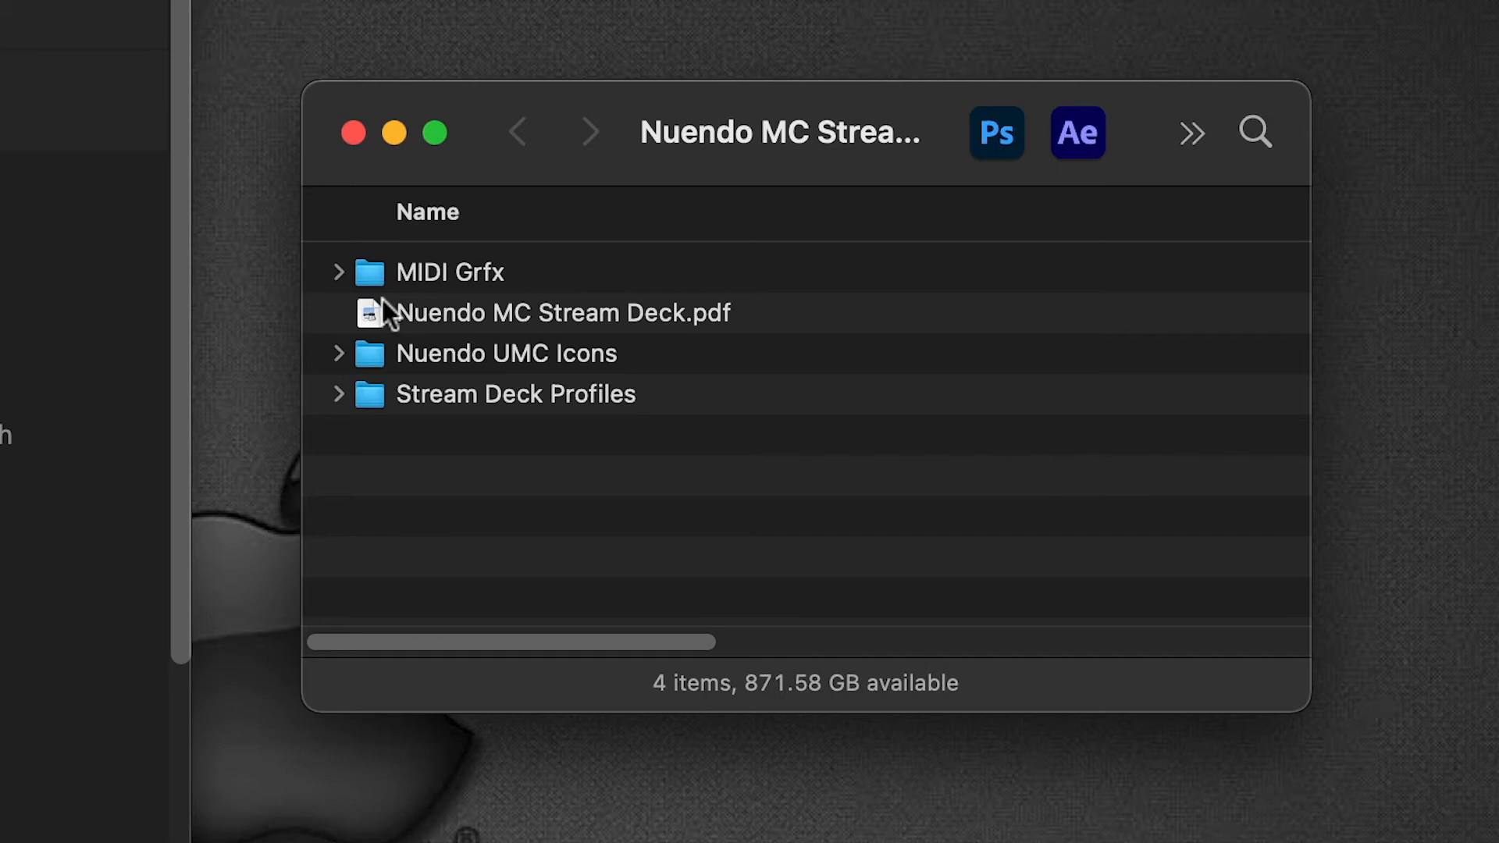
Step: Expand Stream Deck Profiles in Finder and select an item in its list
{"action": "left_click", "coordinate": [339, 393]}
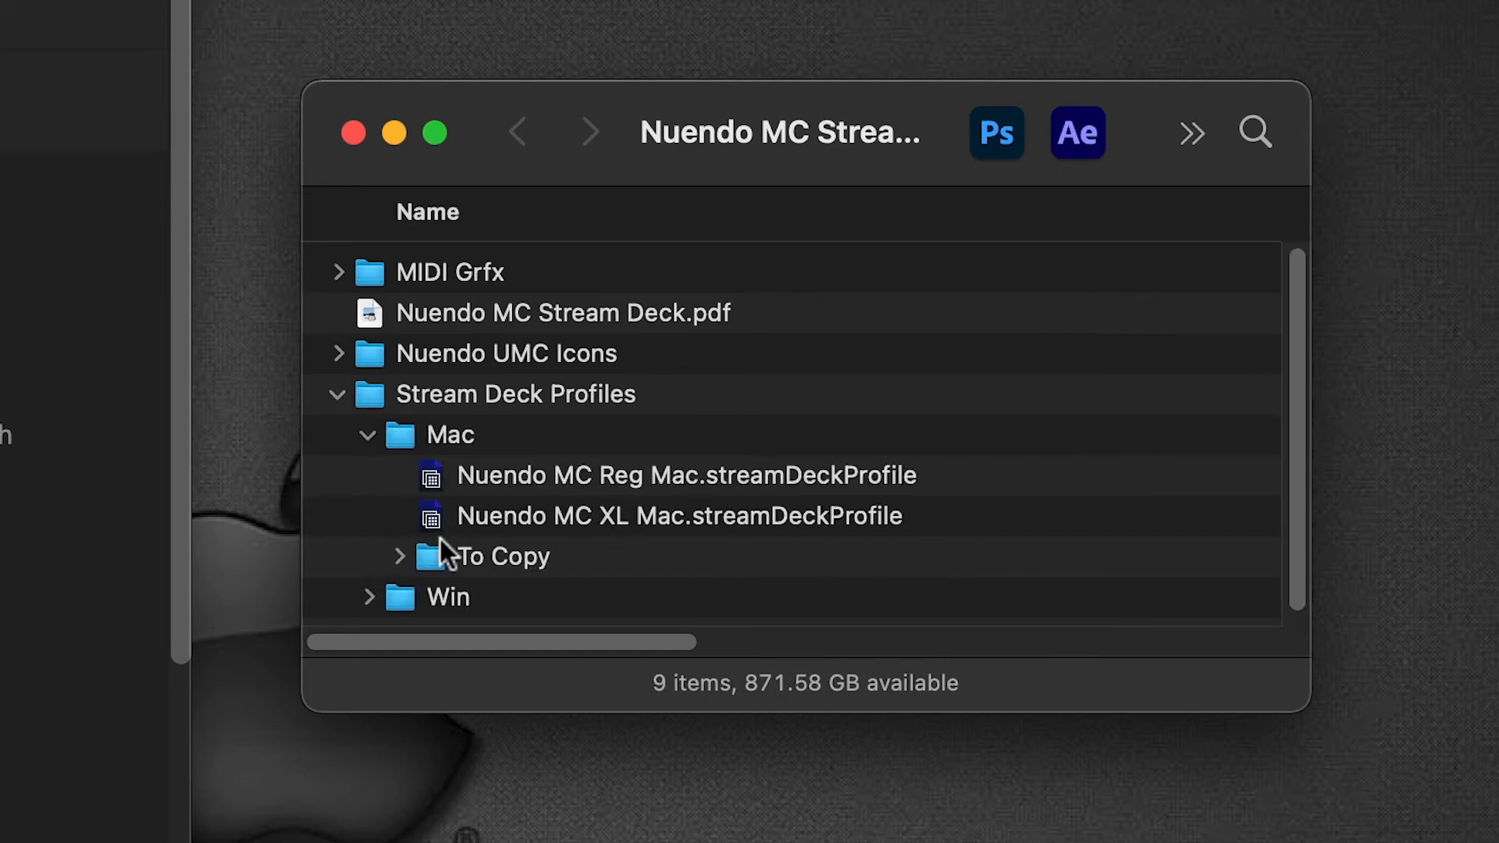
{"action": "mouse_move", "coordinate": [587, 618]}
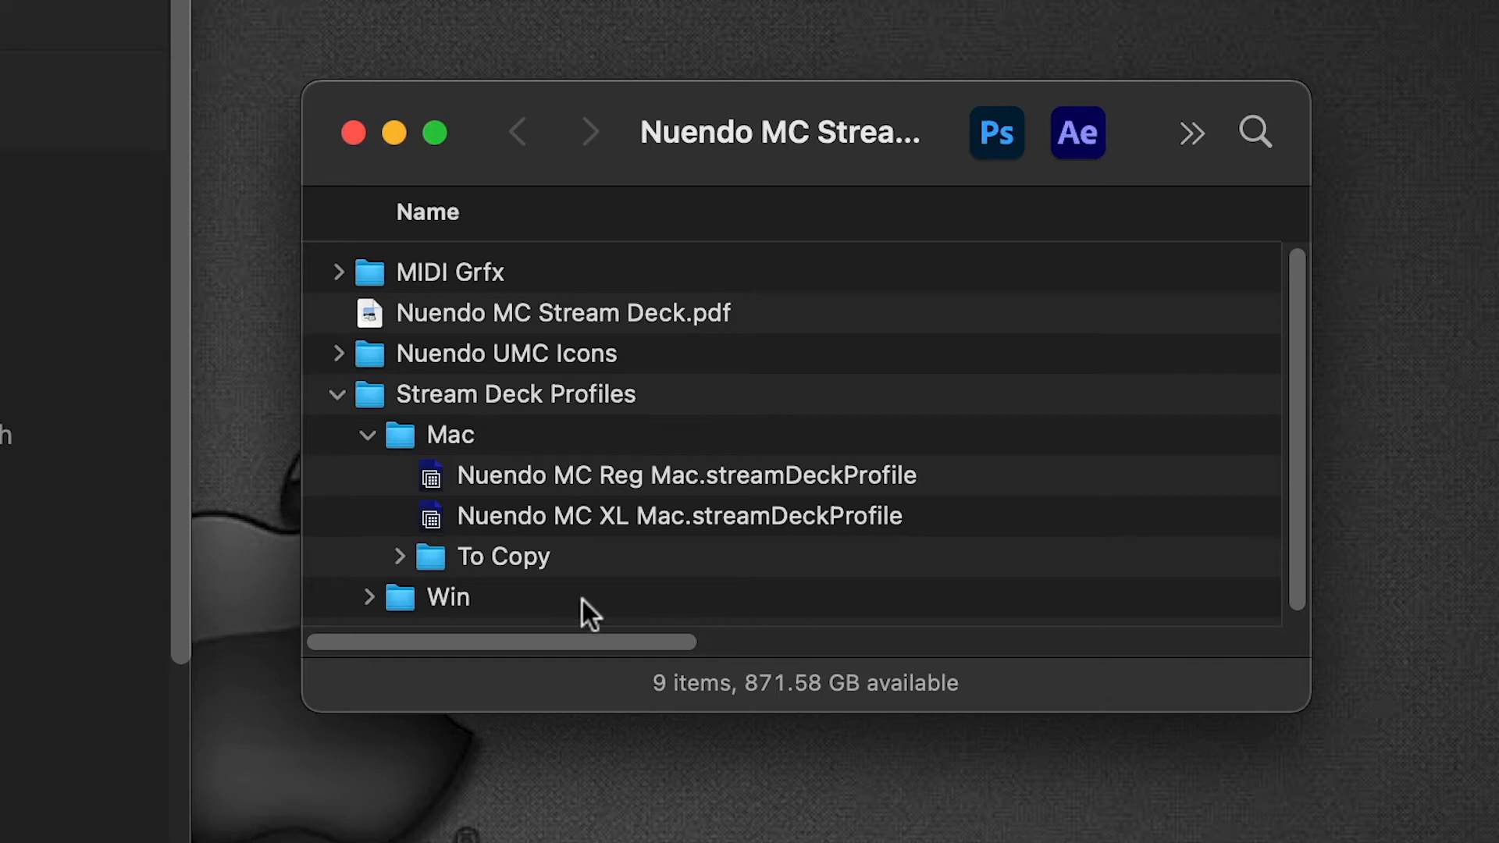
{"action": "left_click", "coordinate": [398, 555]}
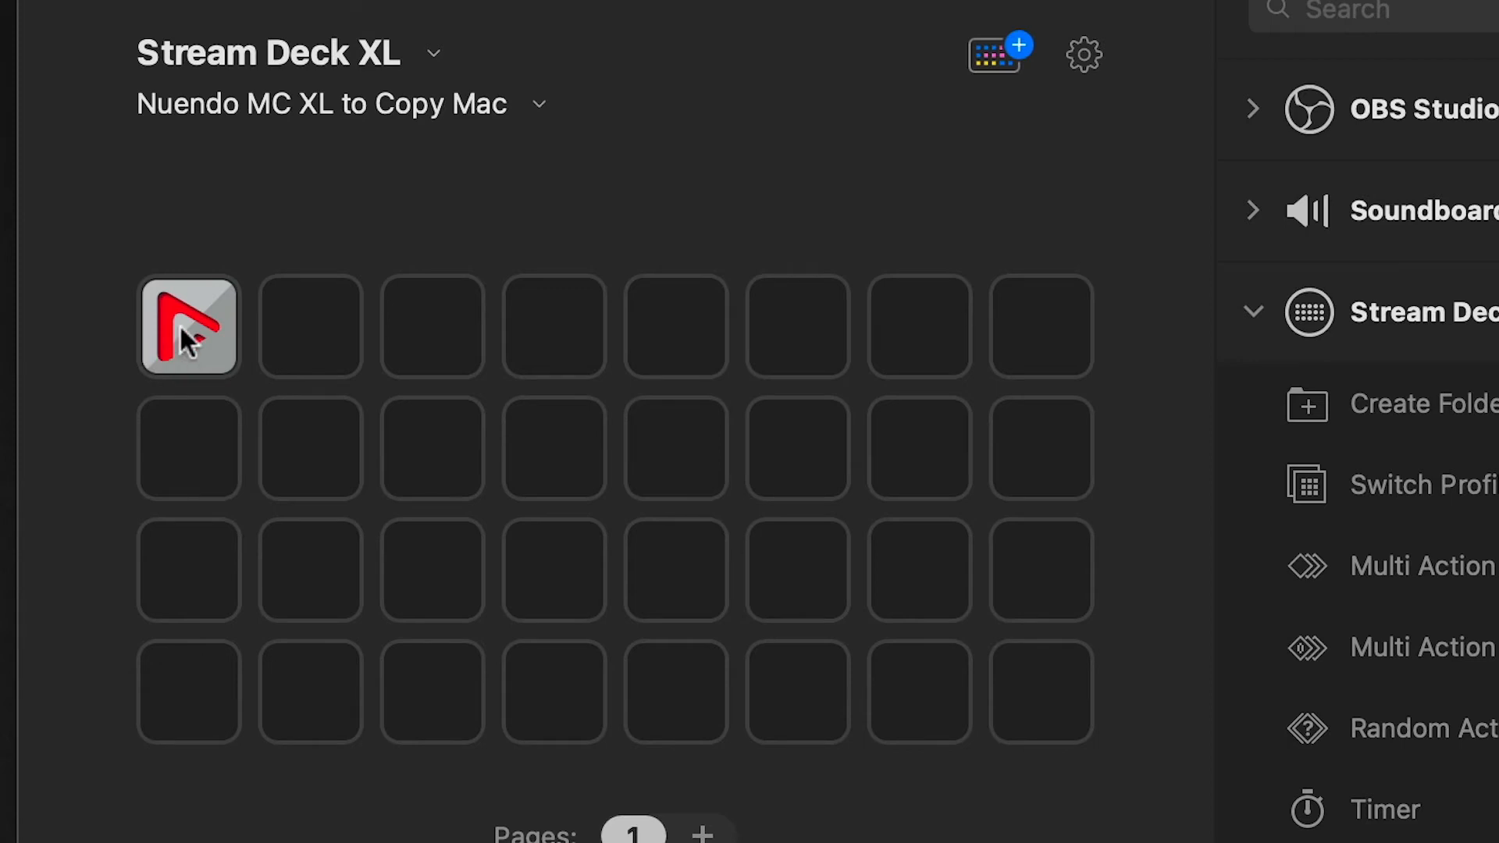
{"action": "left_click", "coordinate": [188, 327]}
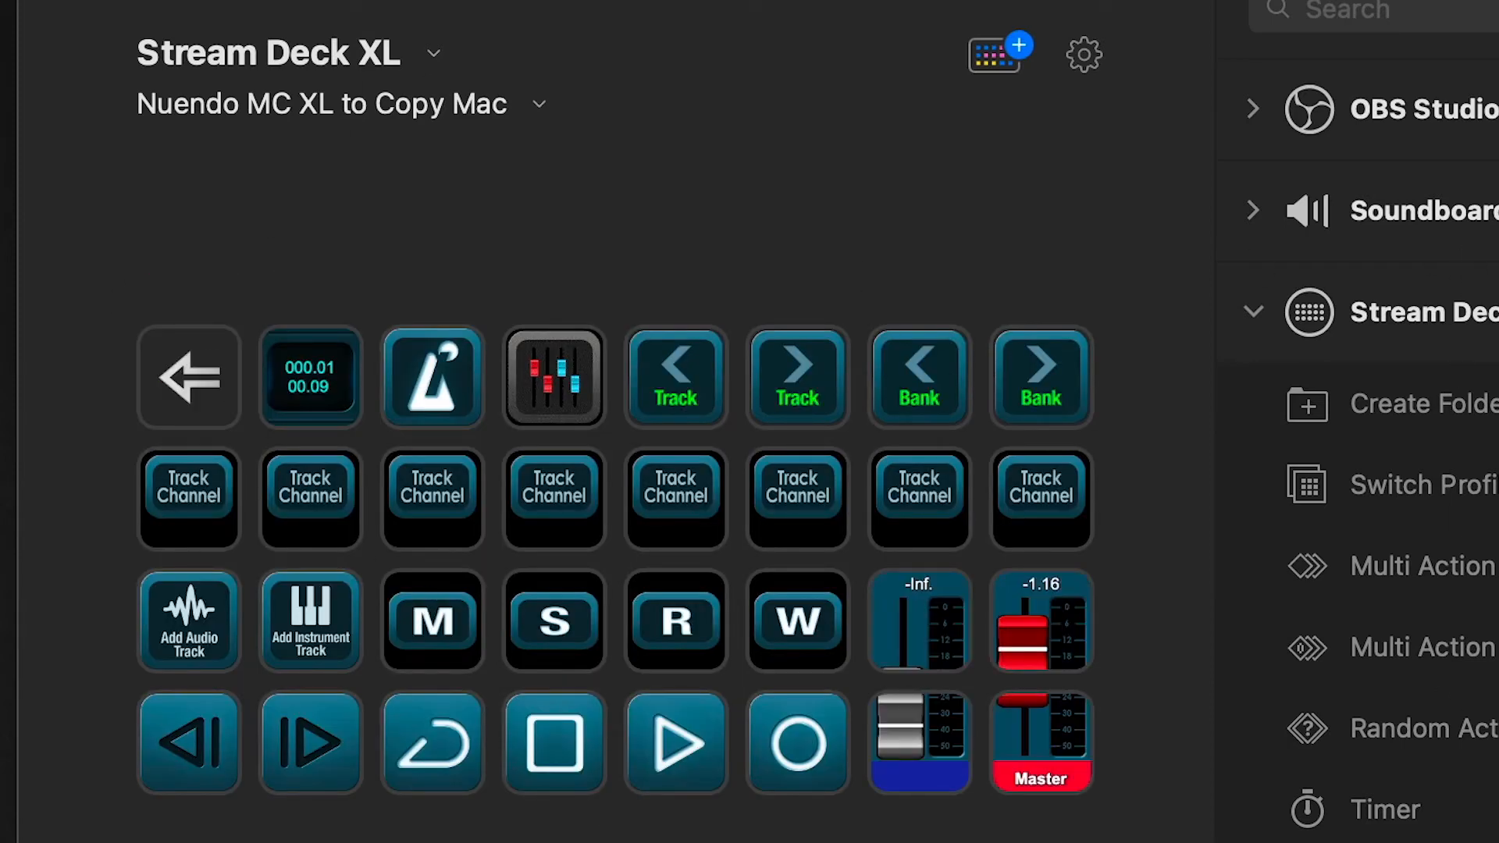
{"action": "mouse_move", "coordinate": [364, 482]}
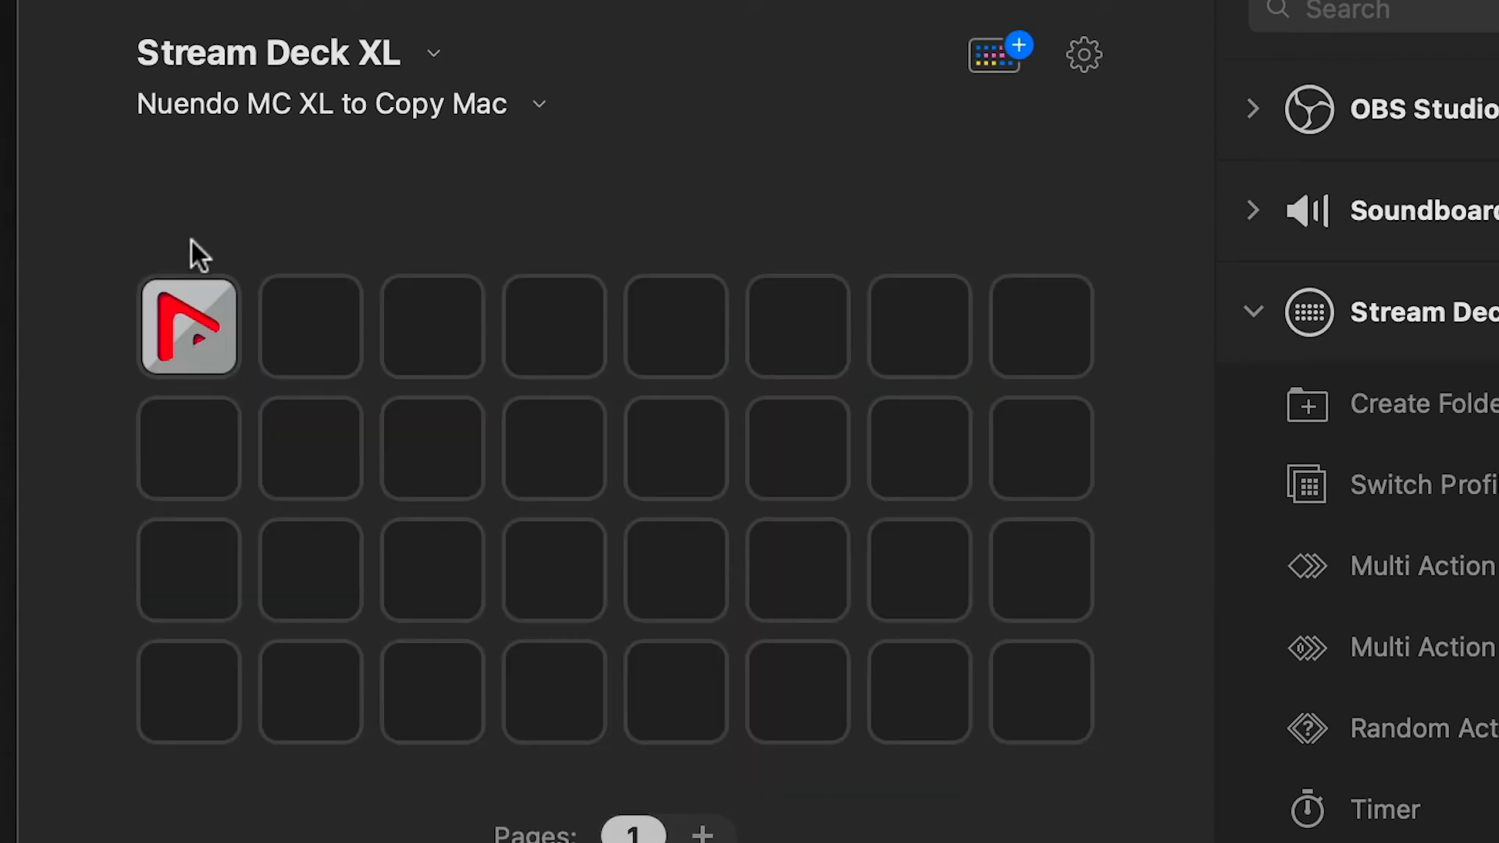
{"action": "mouse_move", "coordinate": [235, 449]}
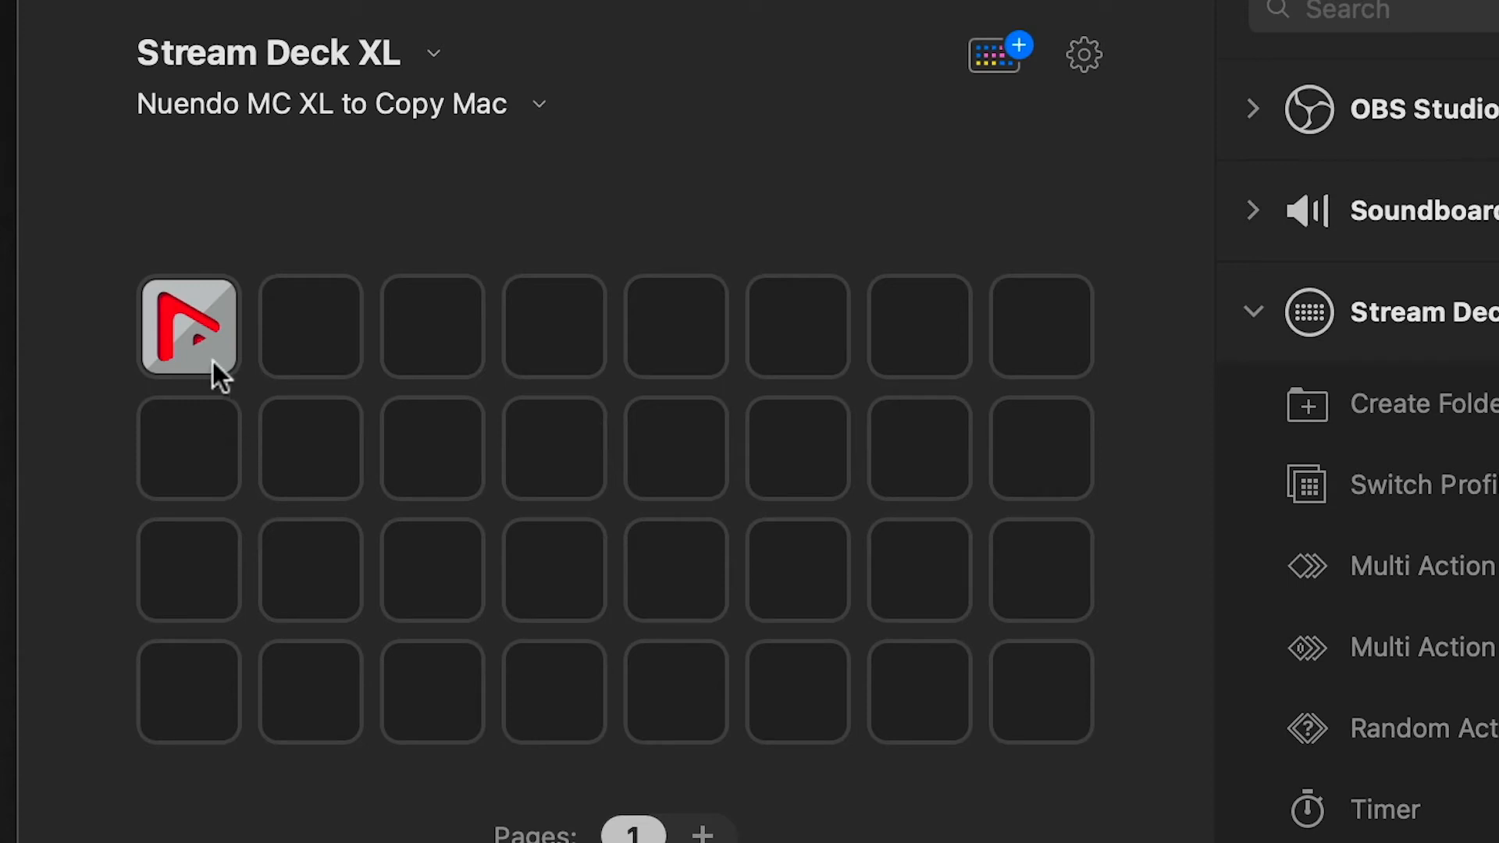
{"action": "mouse_move", "coordinate": [187, 328]}
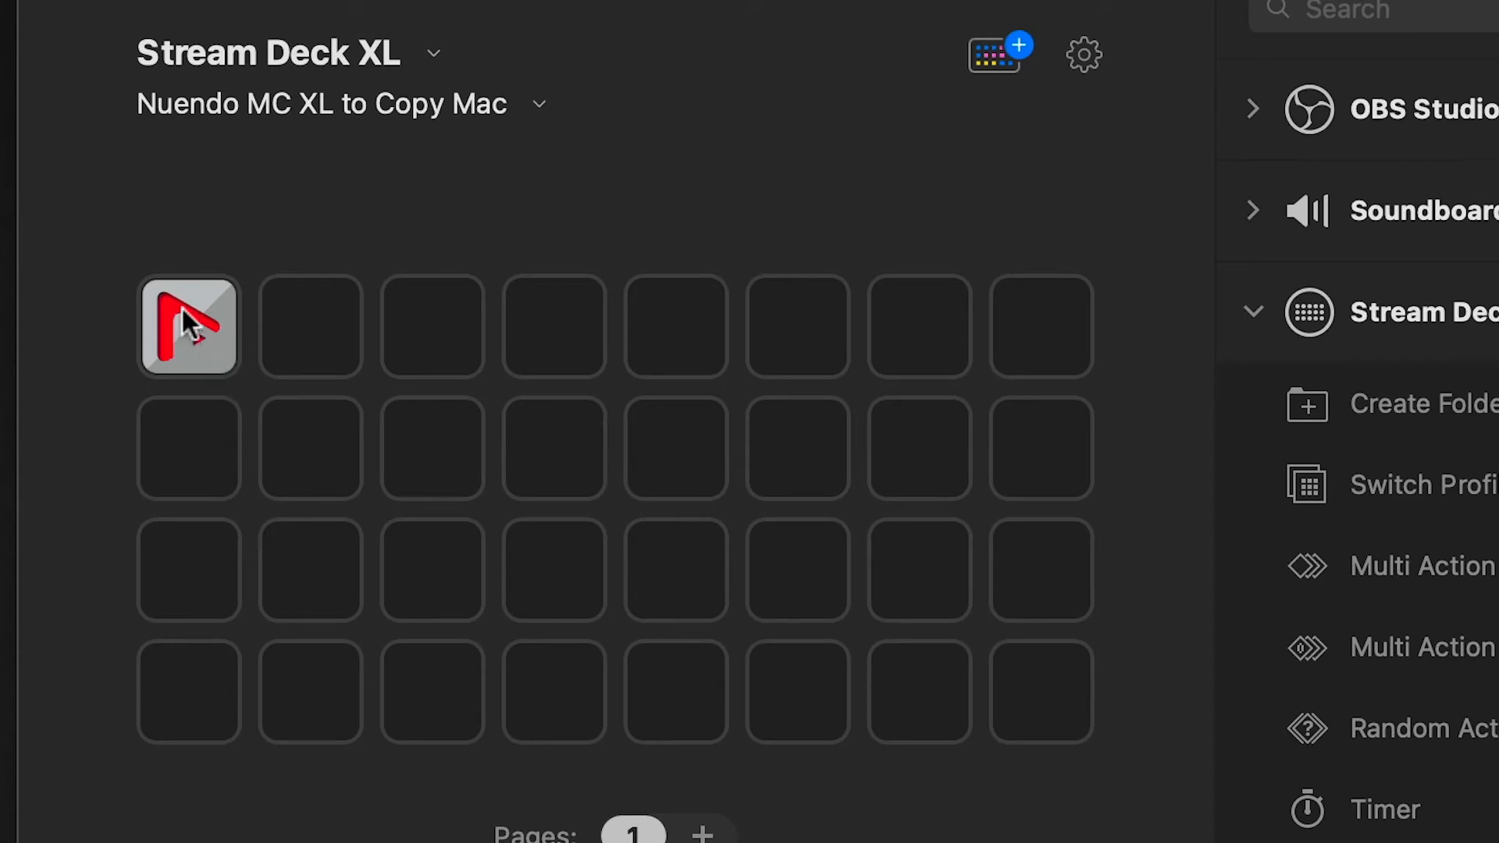
{"action": "mouse_move", "coordinate": [203, 355]}
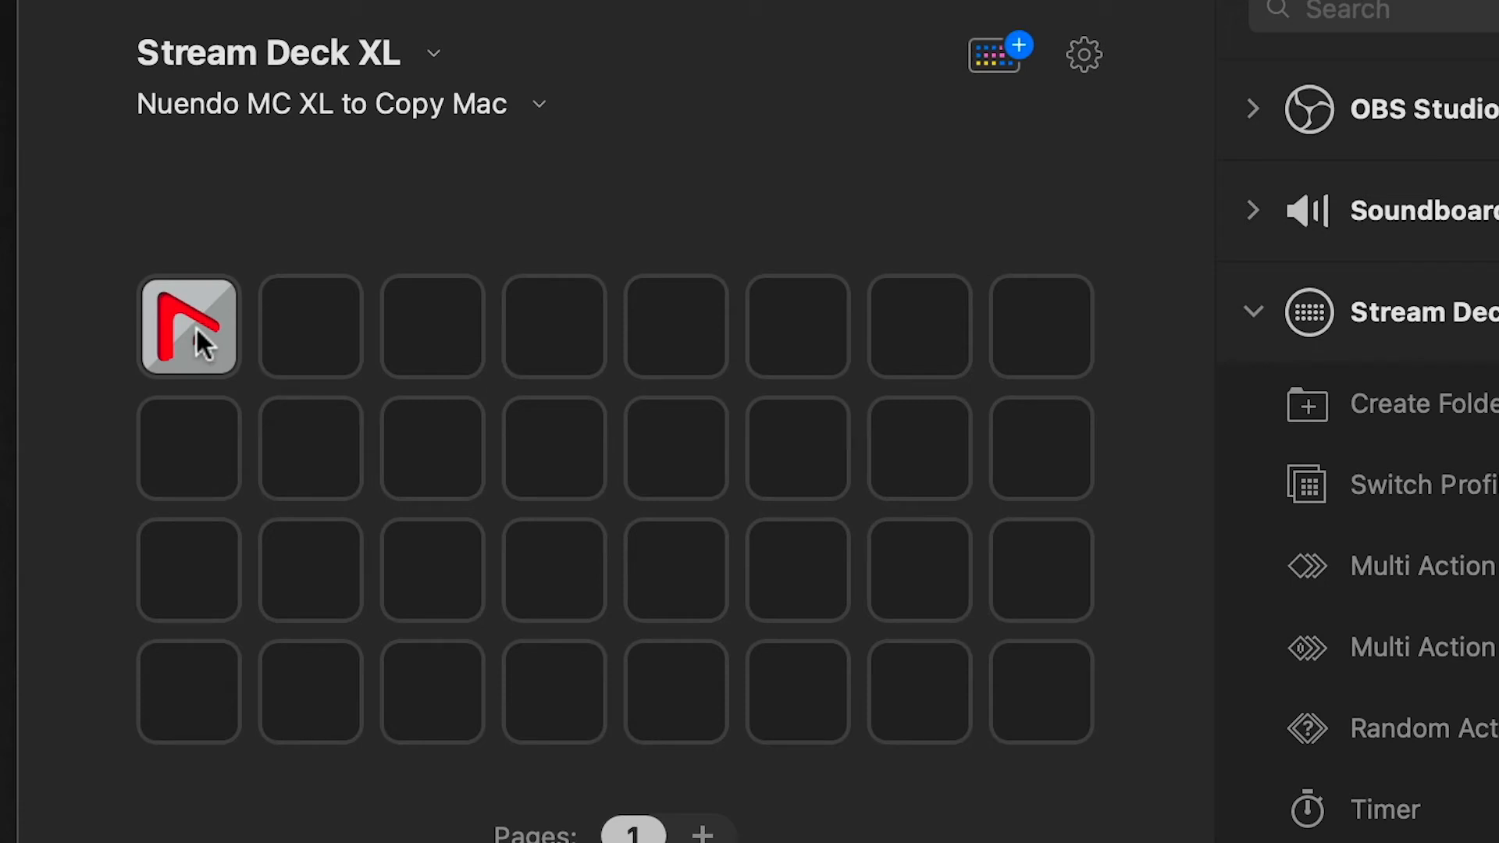
{"action": "right_click", "coordinate": [191, 337]}
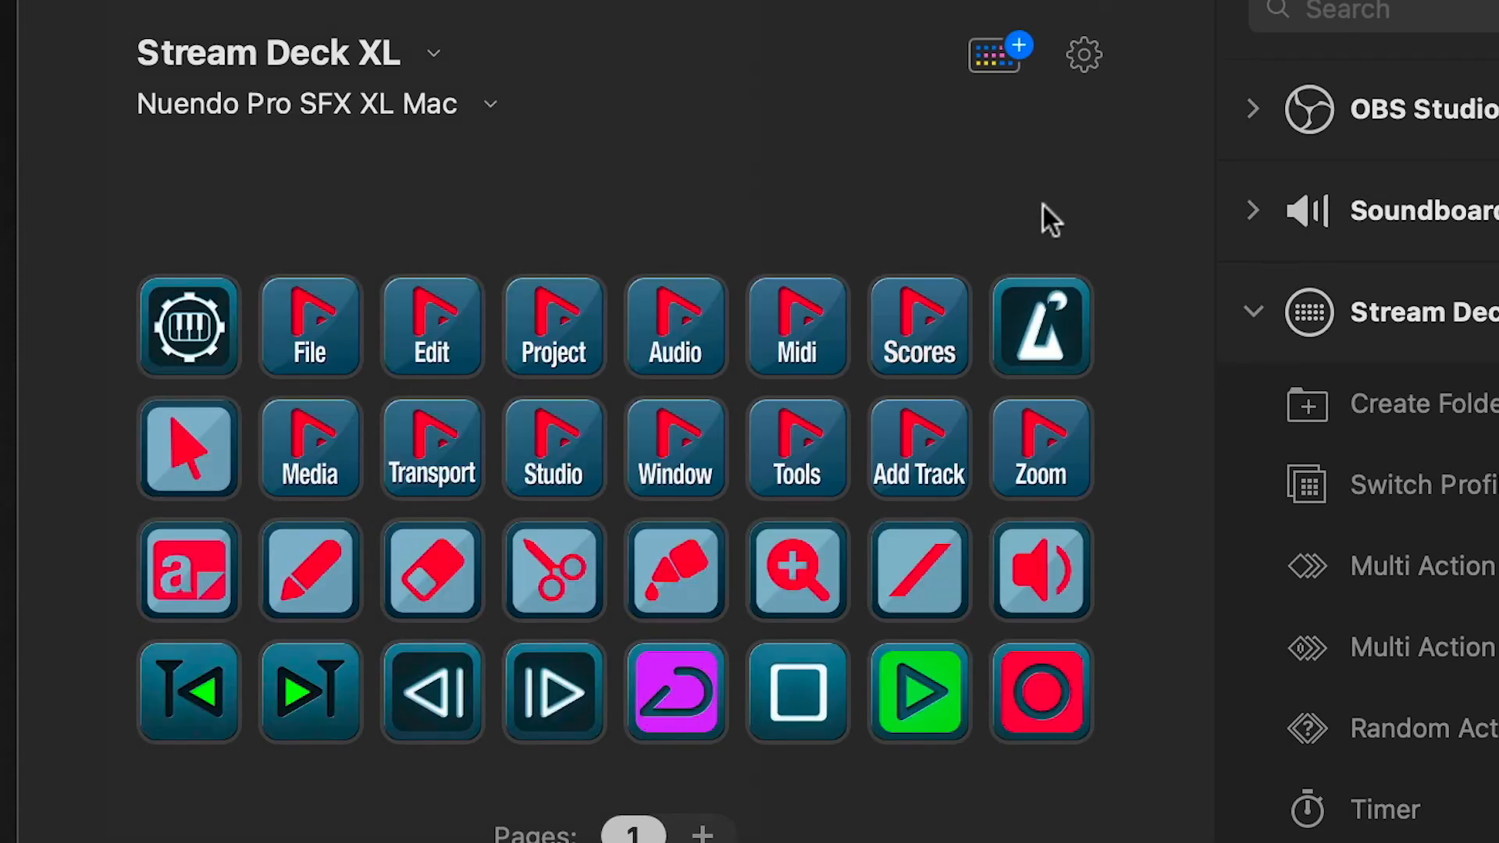
{"action": "mouse_move", "coordinate": [1290, 793]}
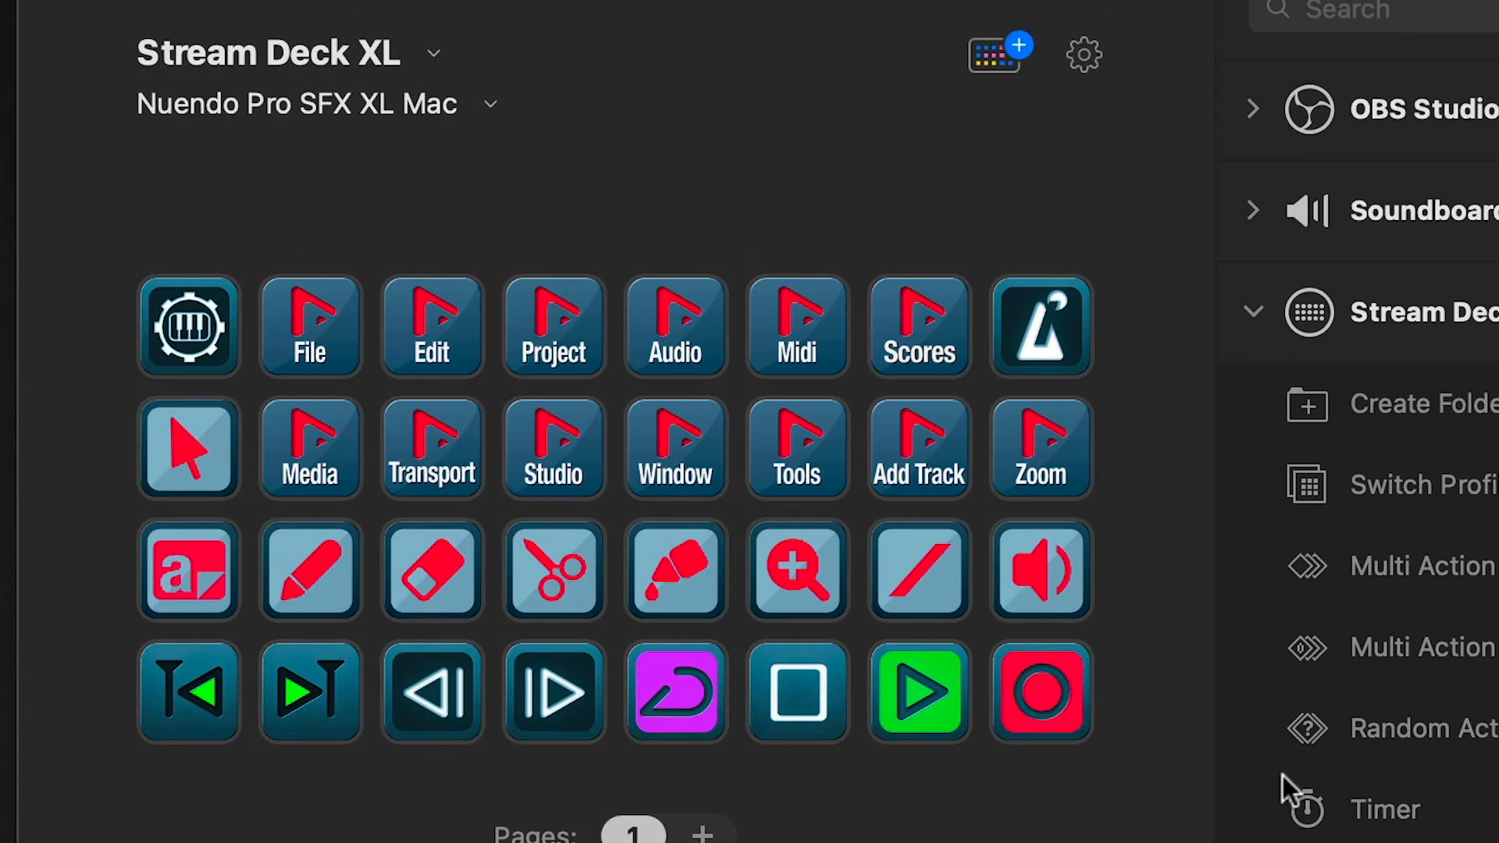
{"action": "mouse_move", "coordinate": [123, 686]}
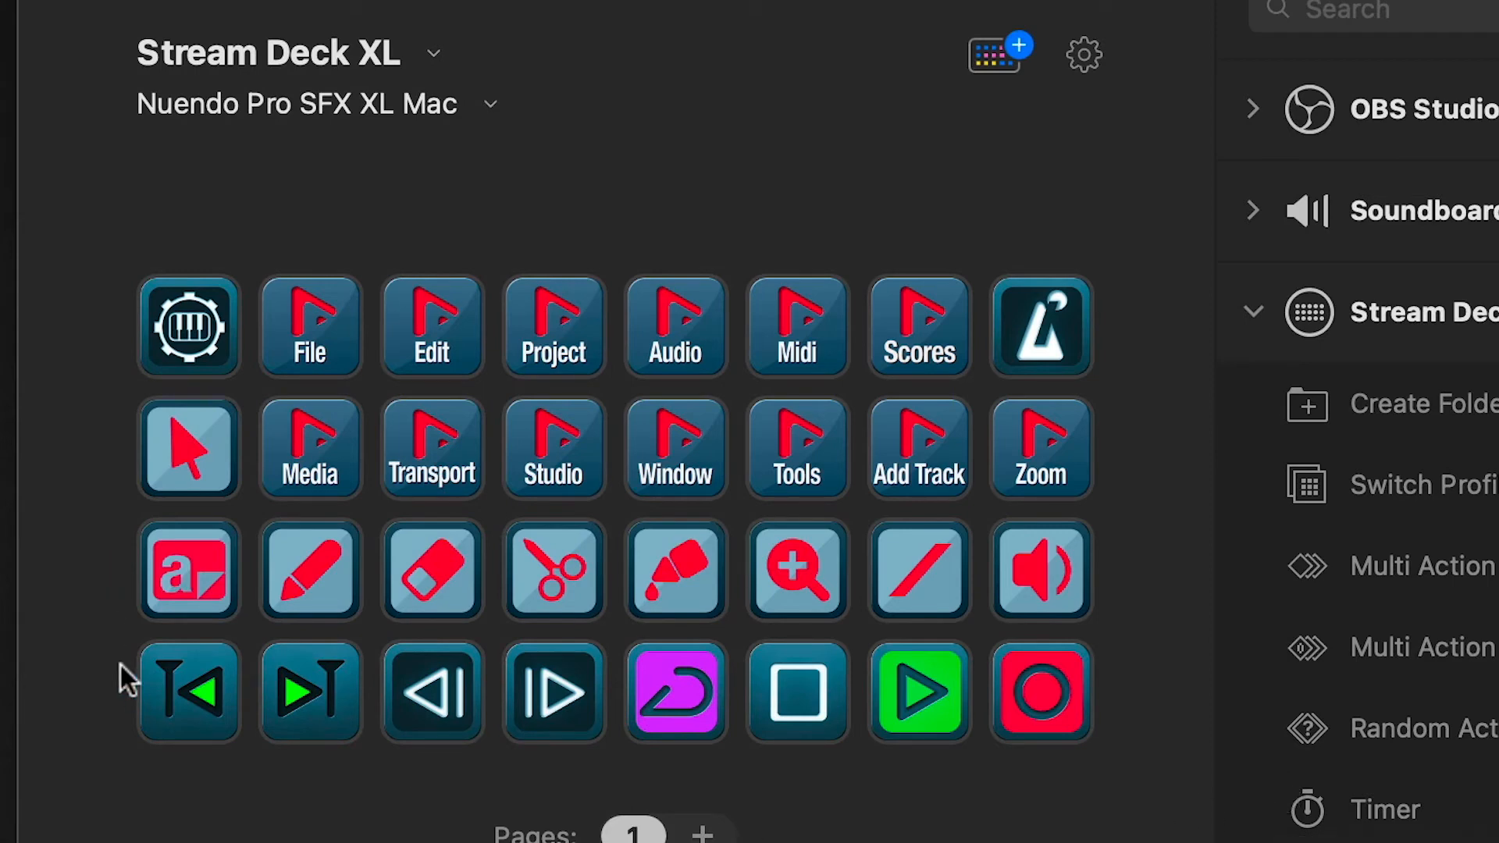
{"action": "mouse_move", "coordinate": [117, 389]}
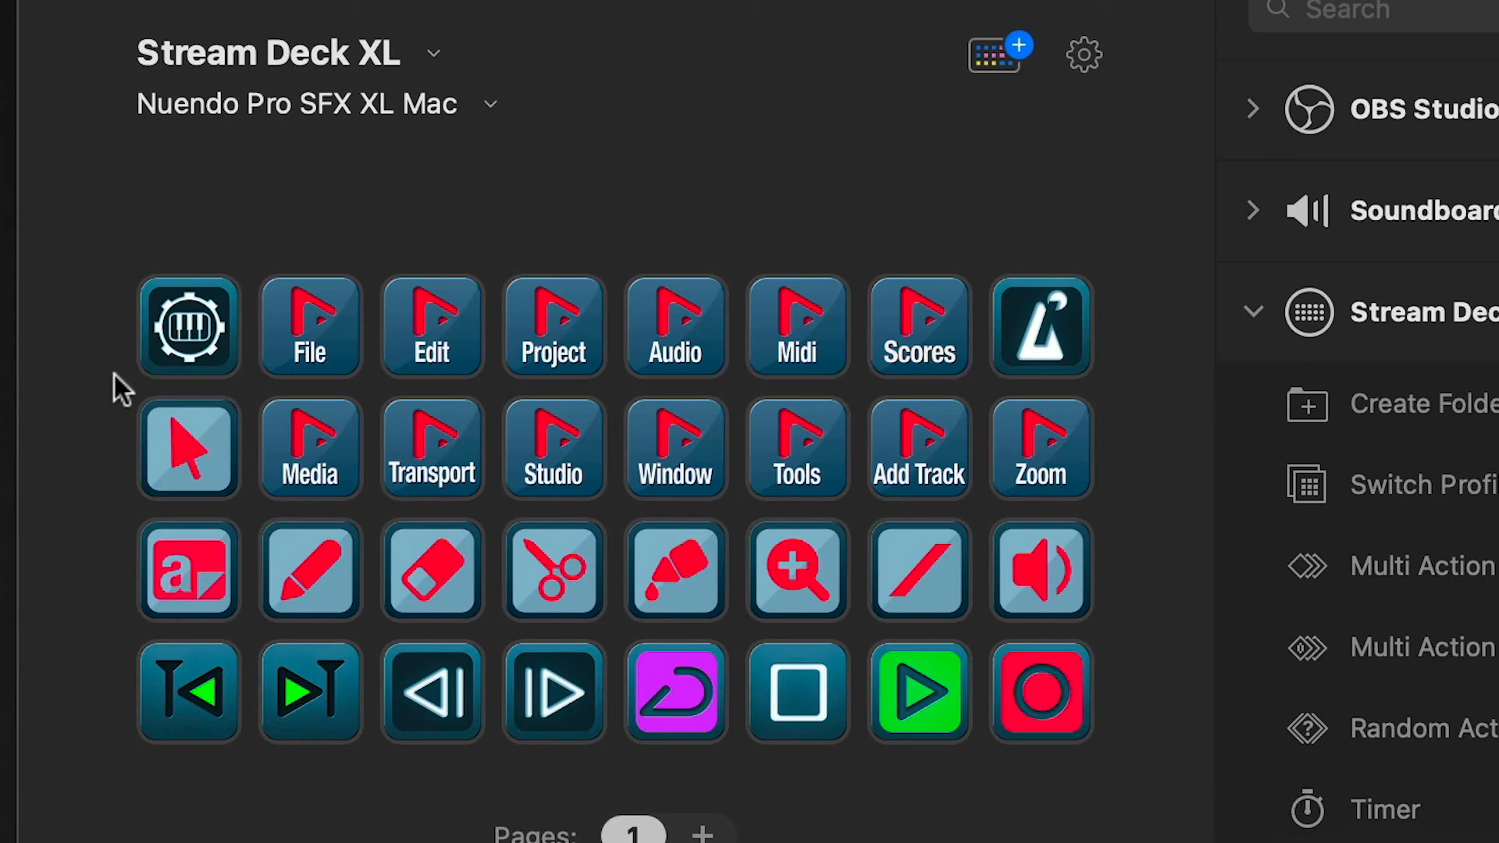
{"action": "mouse_move", "coordinate": [429, 332]}
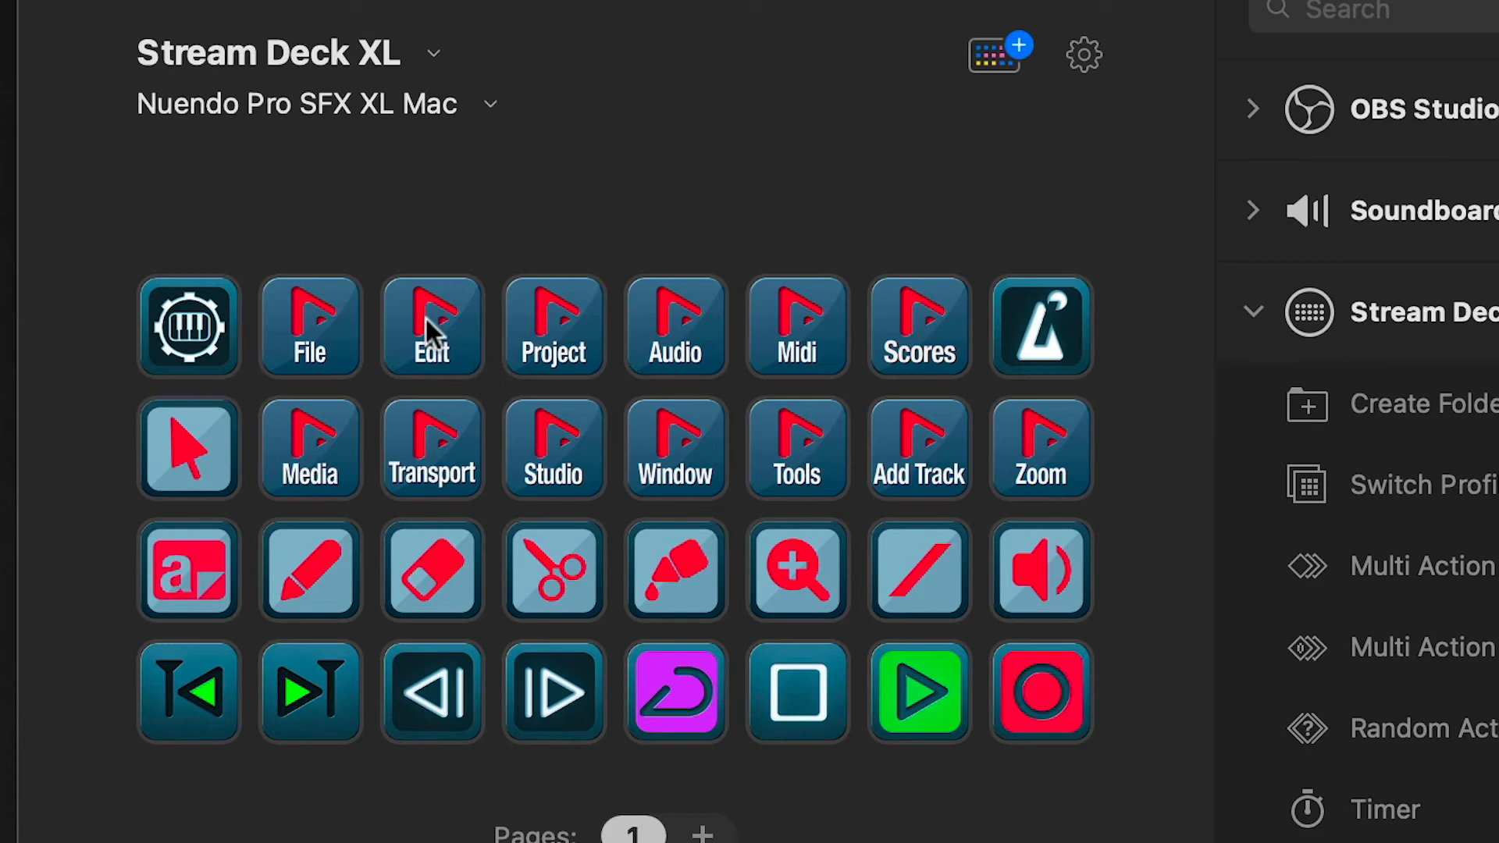
{"action": "mouse_move", "coordinate": [1032, 334]}
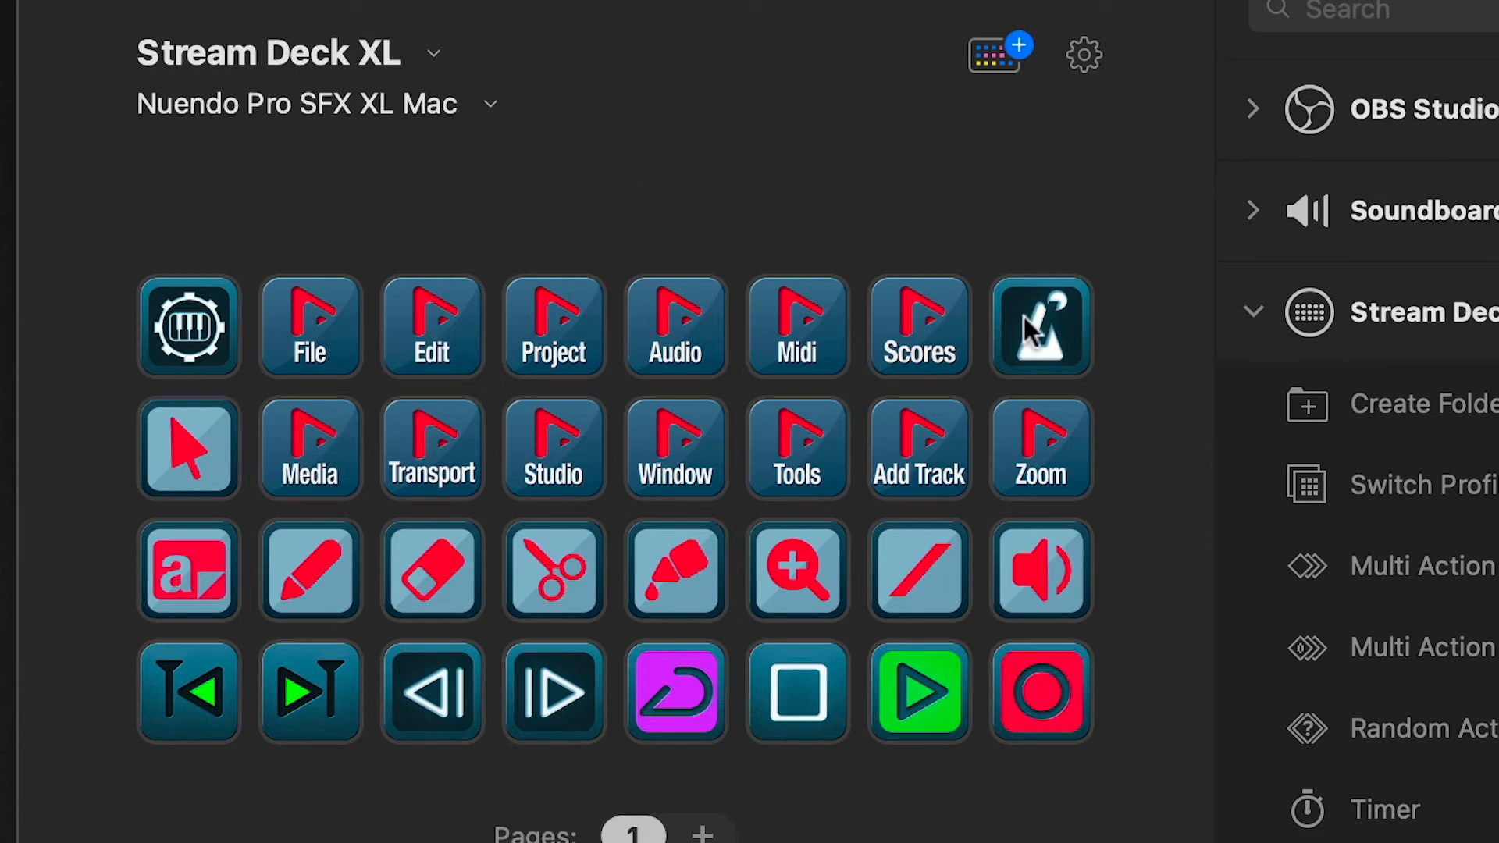
{"action": "mouse_move", "coordinate": [592, 542]}
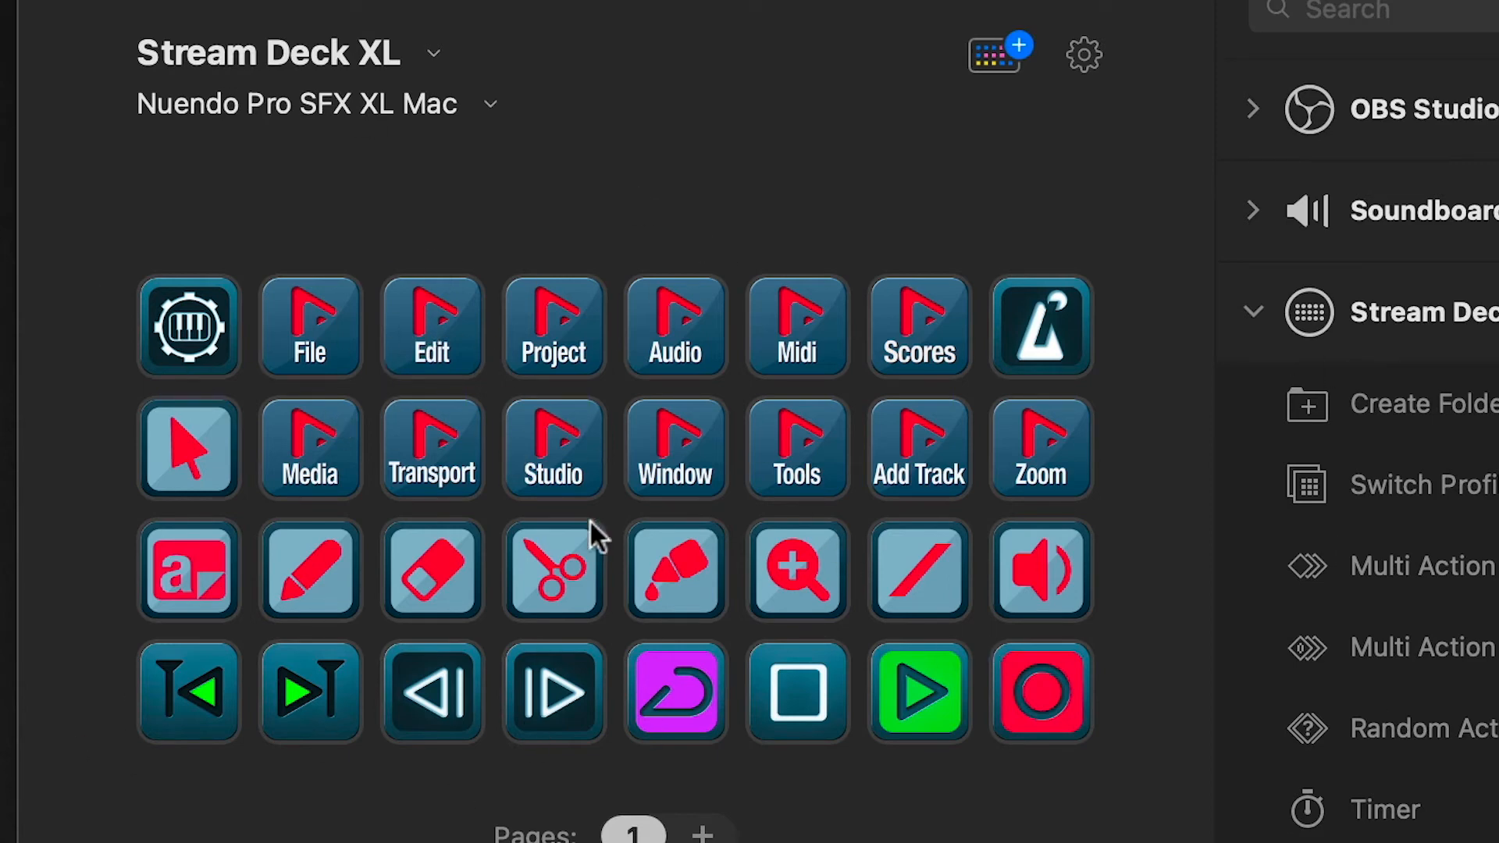
{"action": "mouse_move", "coordinate": [602, 770]}
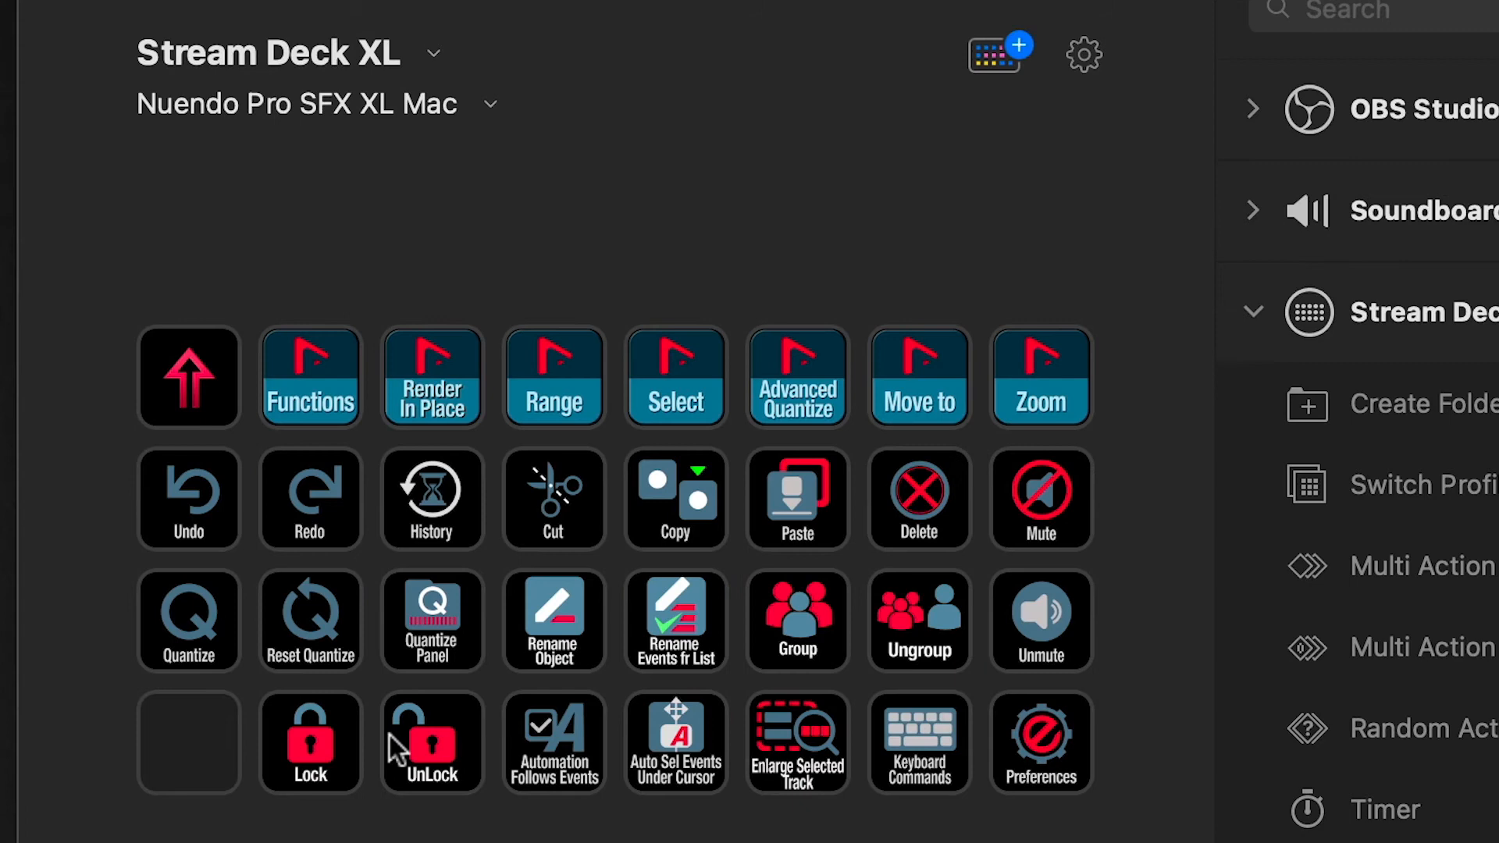
Step: Browse the Edit folder keys of the Nuendo Pro SFX XL Mac profile
{"action": "left_click", "coordinate": [186, 758]}
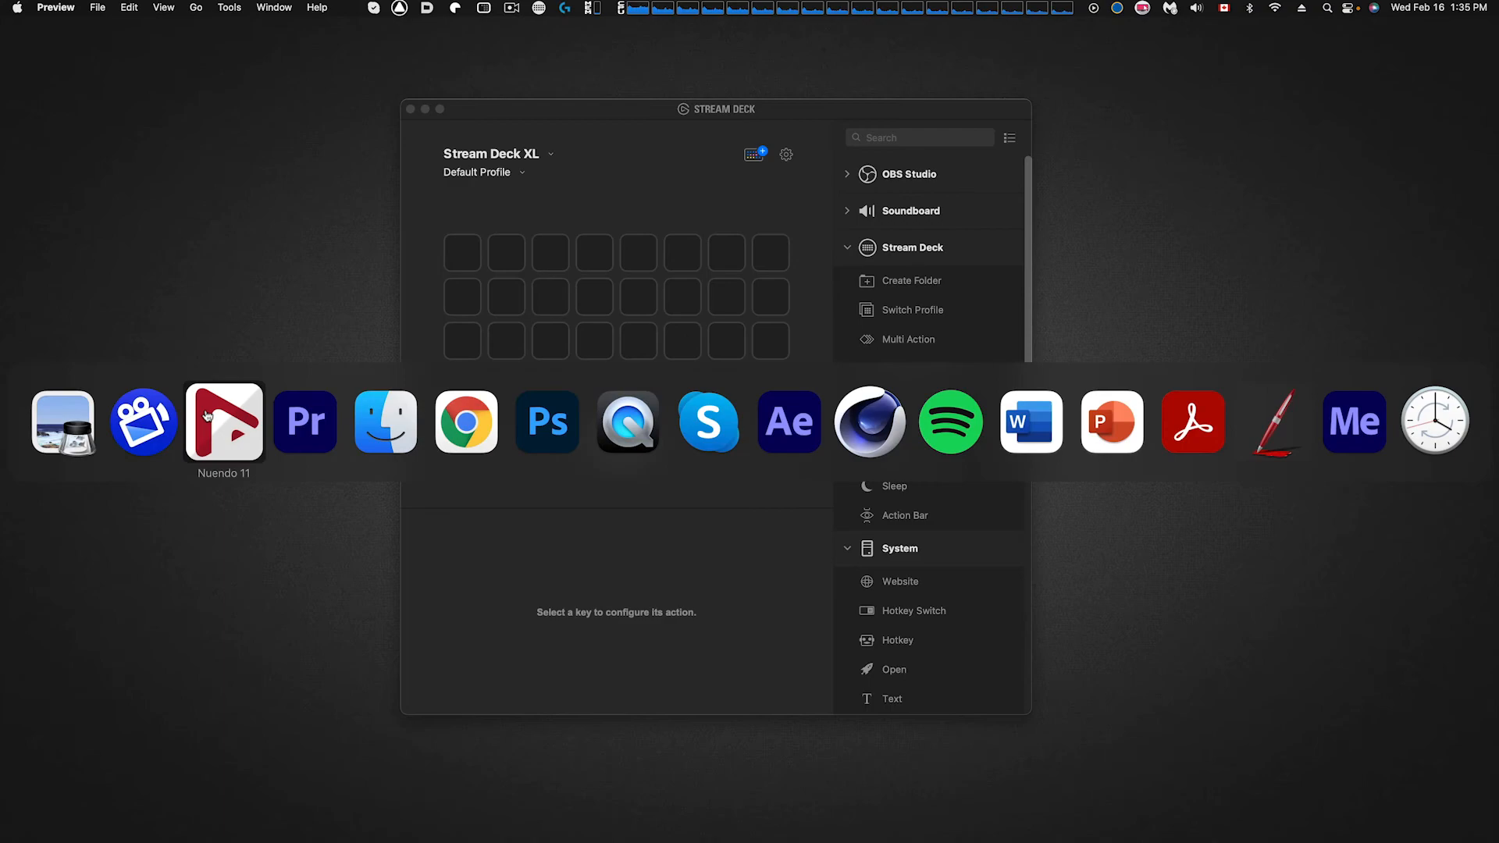
Step: Switch to Nuendo 11 and open Studio Setup on the MIDI Port Setup page
{"action": "left_click", "coordinate": [224, 422]}
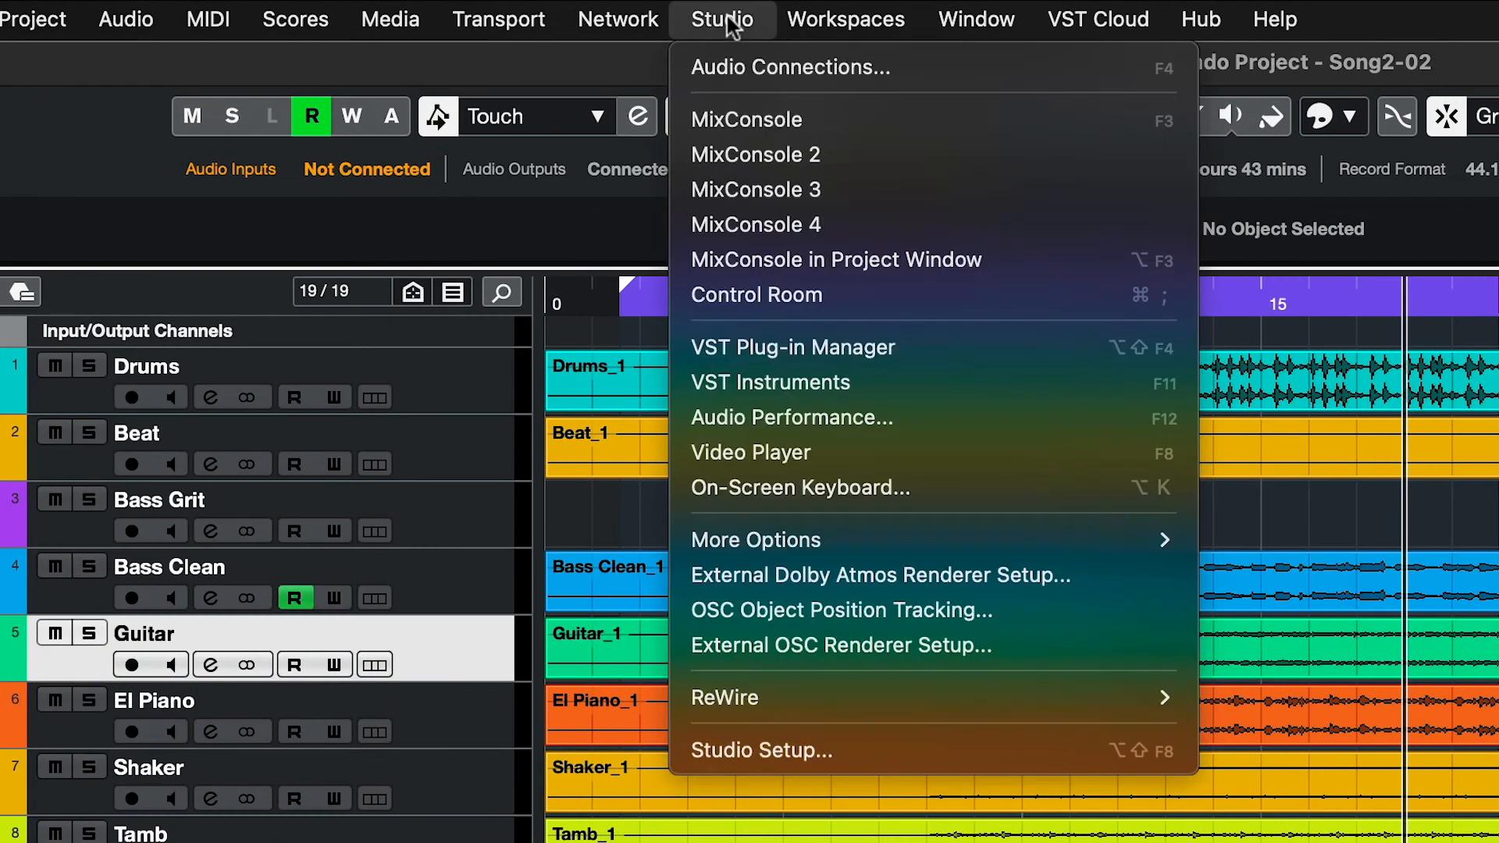
{"action": "left_click", "coordinate": [761, 751]}
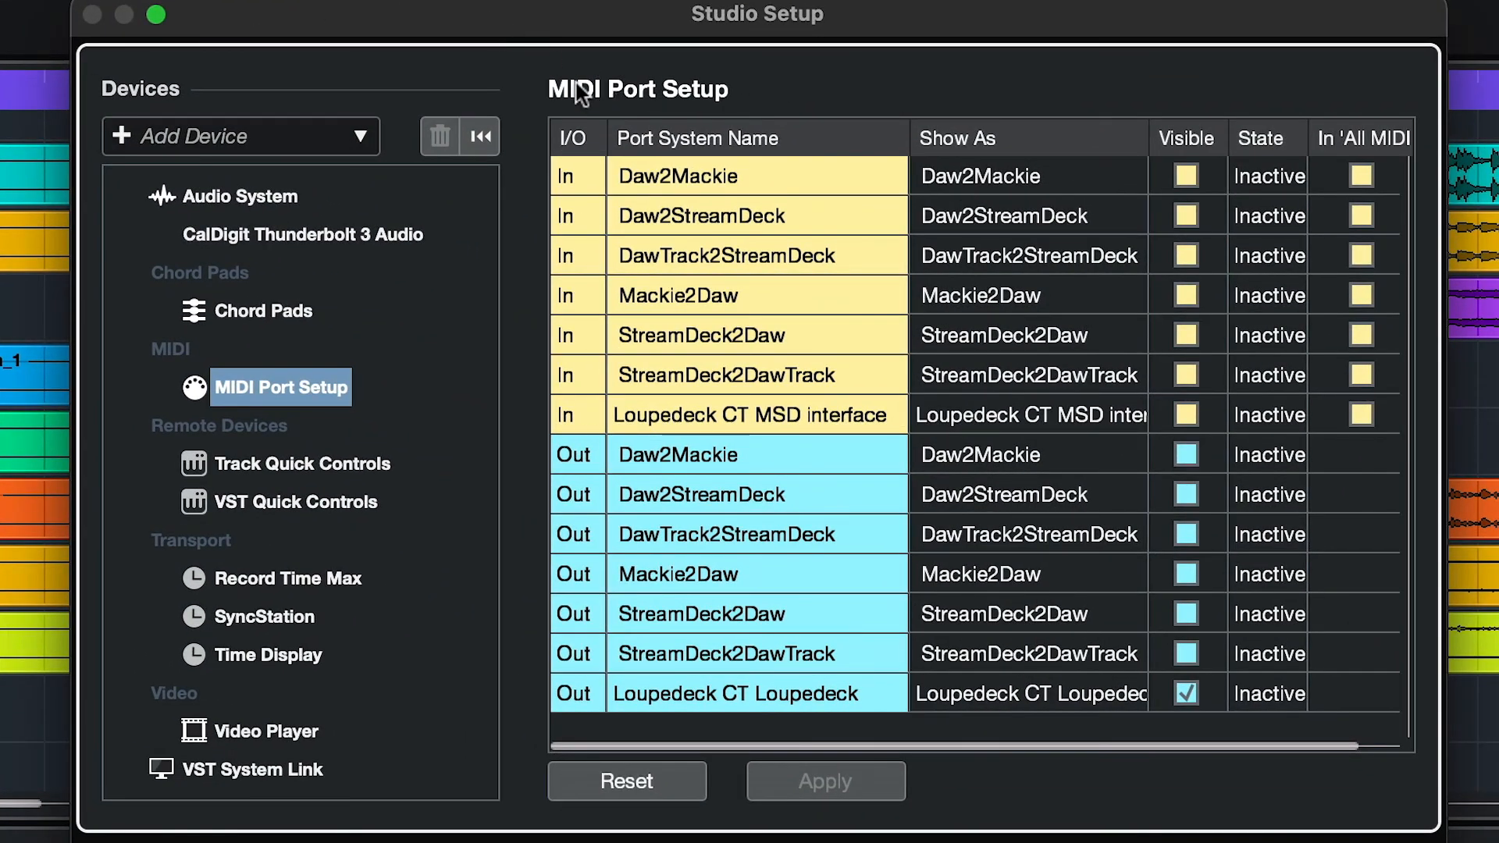
{"action": "mouse_move", "coordinate": [351, 409]}
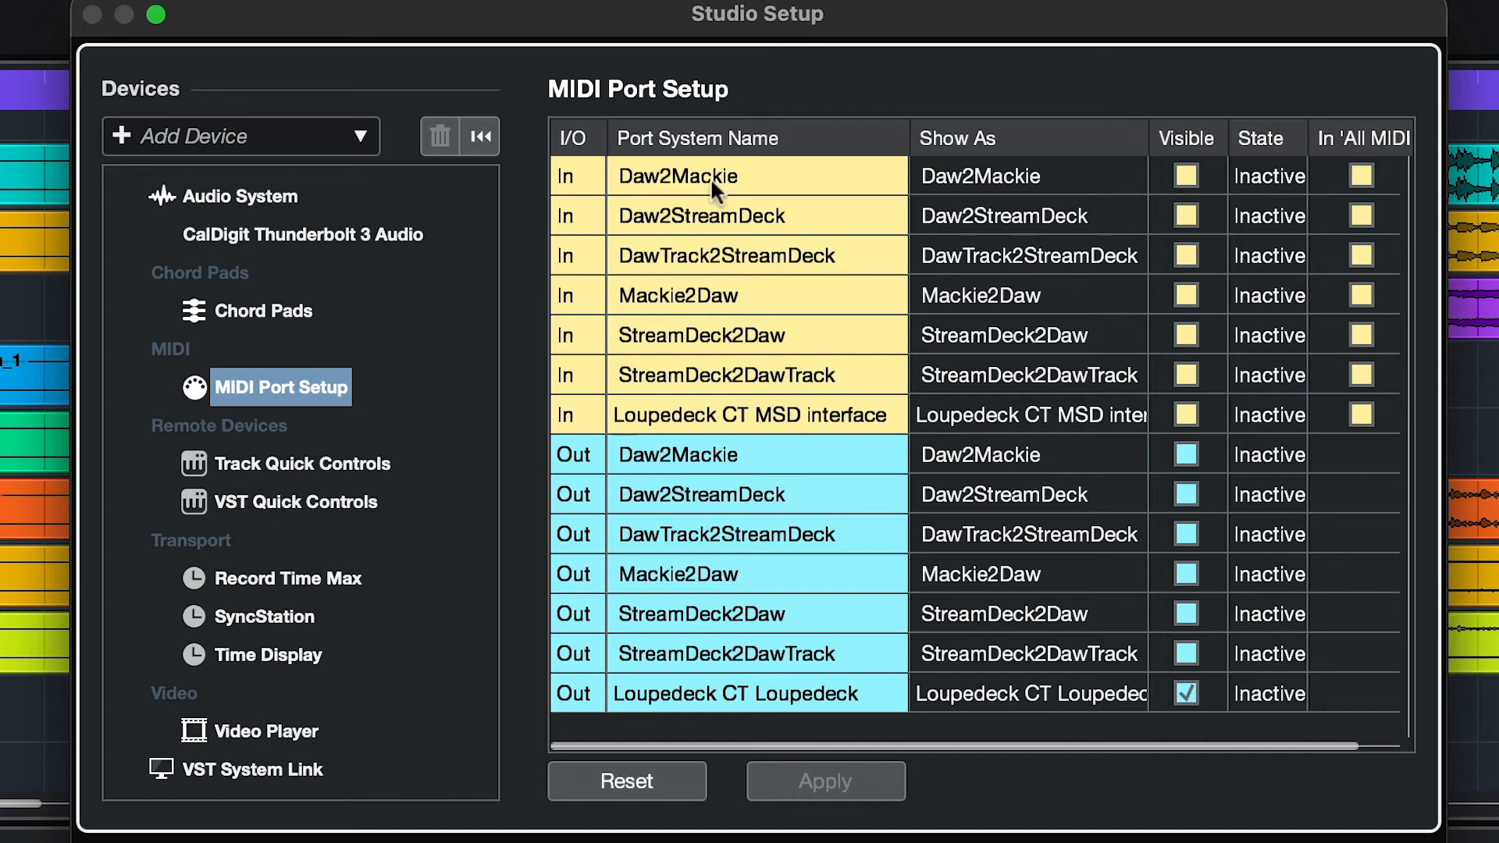
{"action": "mouse_move", "coordinate": [787, 287]}
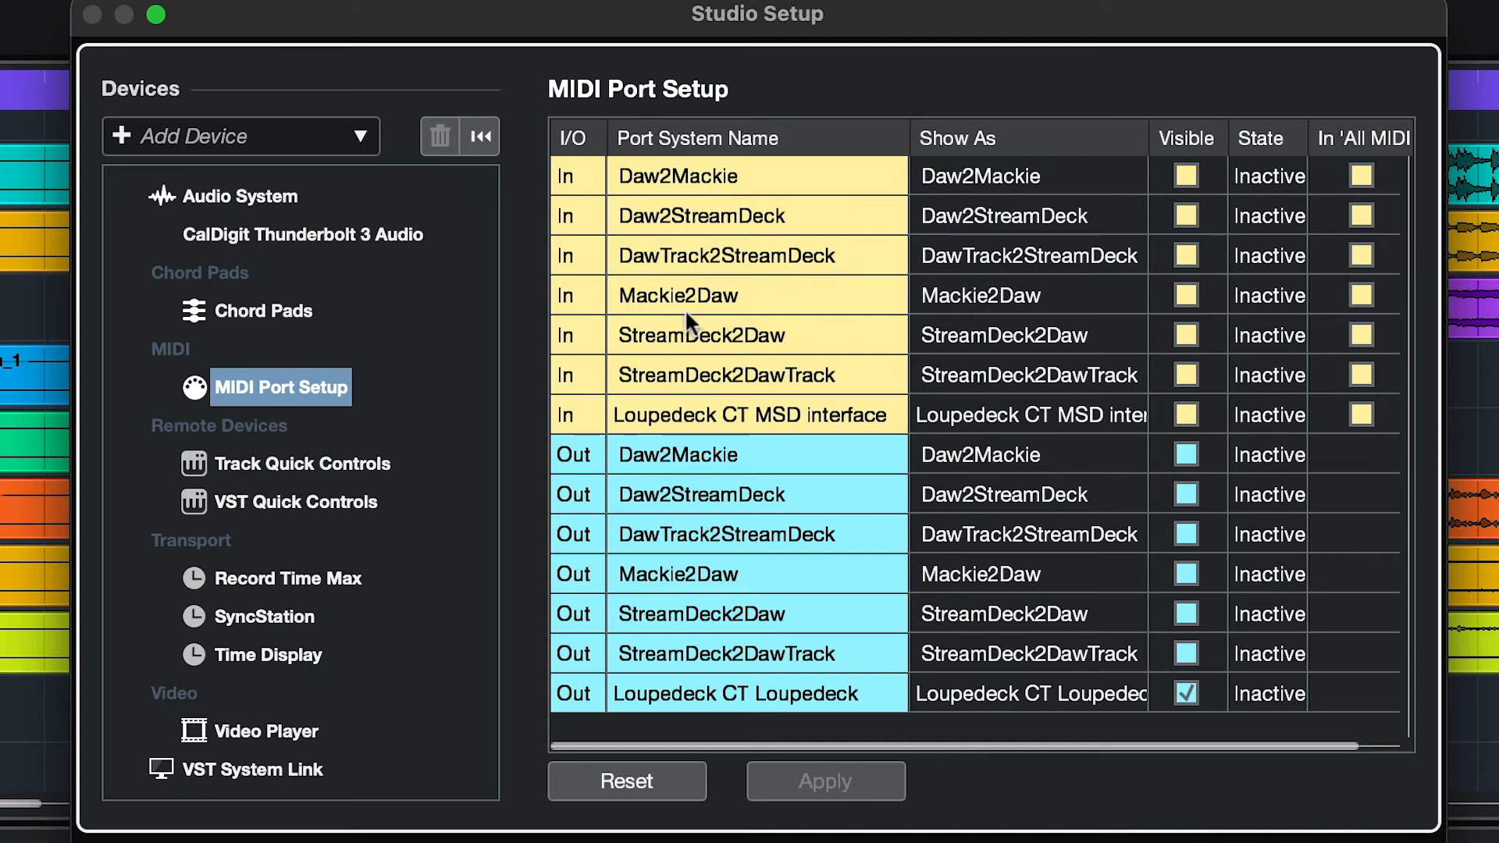
{"action": "mouse_move", "coordinate": [892, 385]}
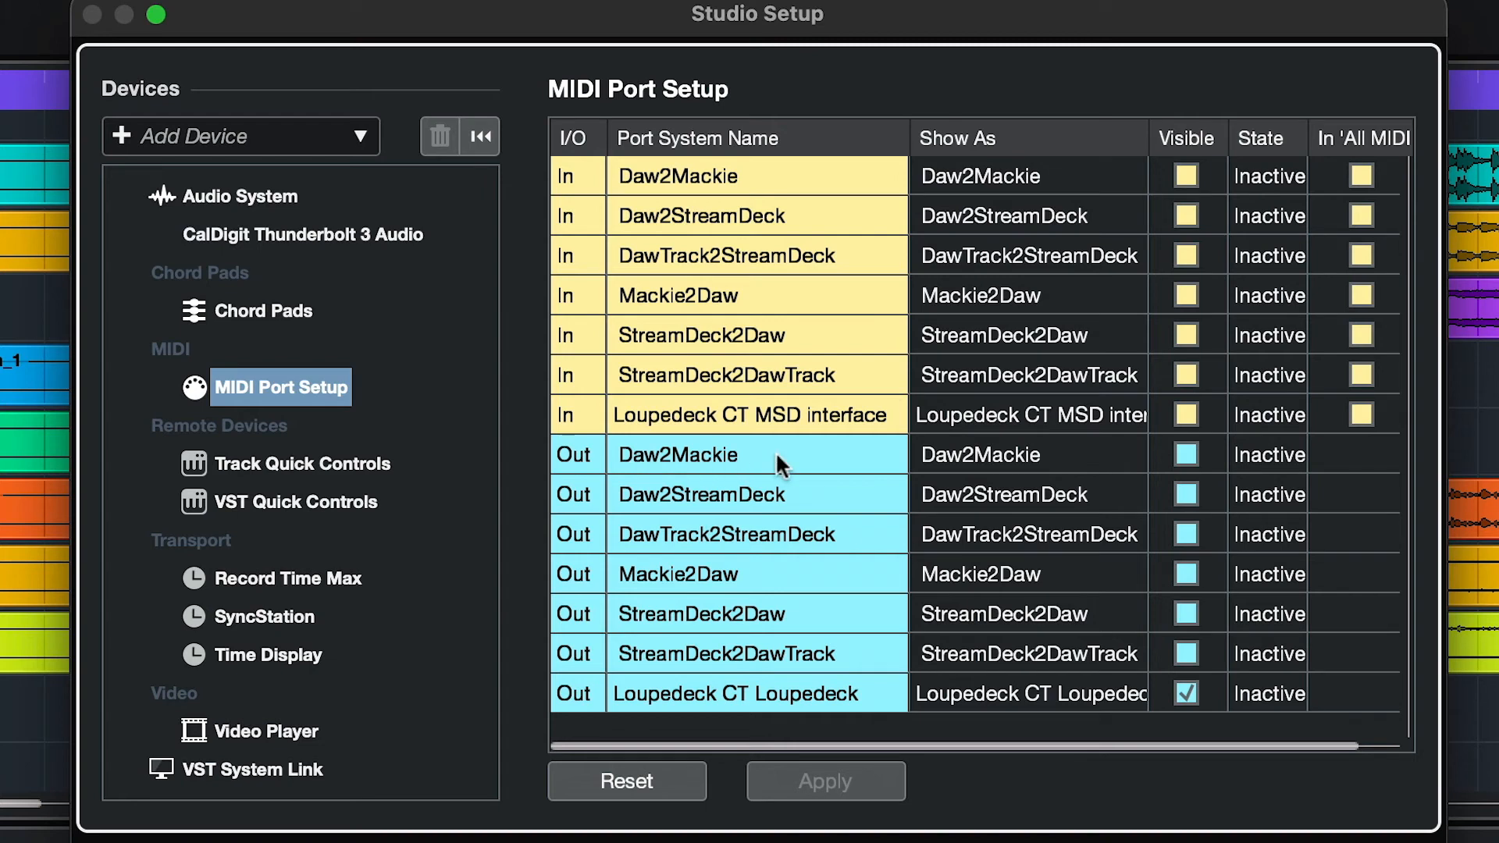
{"action": "mouse_move", "coordinate": [709, 538]}
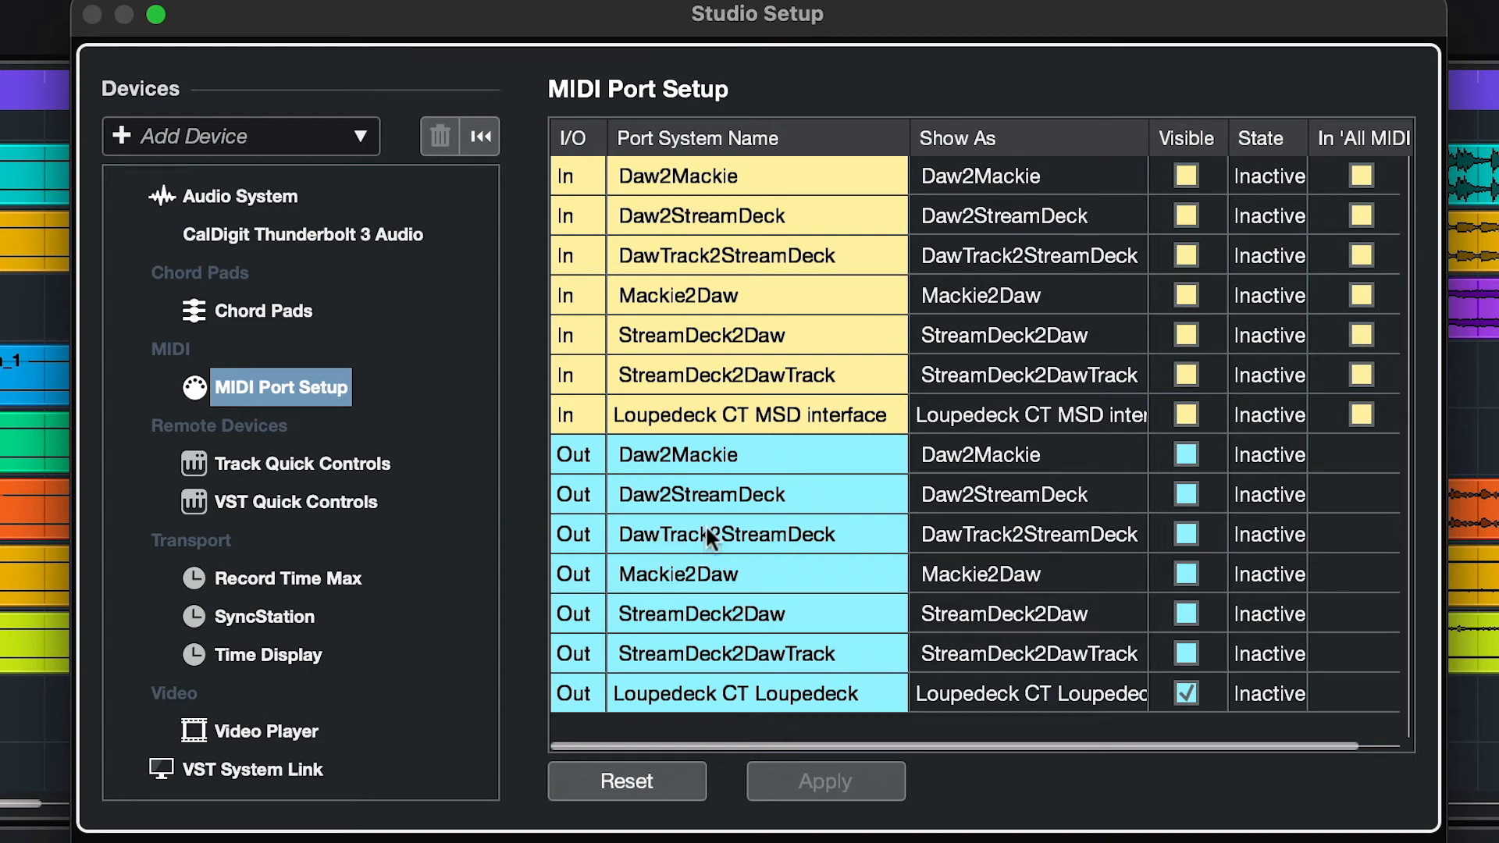
{"action": "mouse_move", "coordinate": [846, 535]}
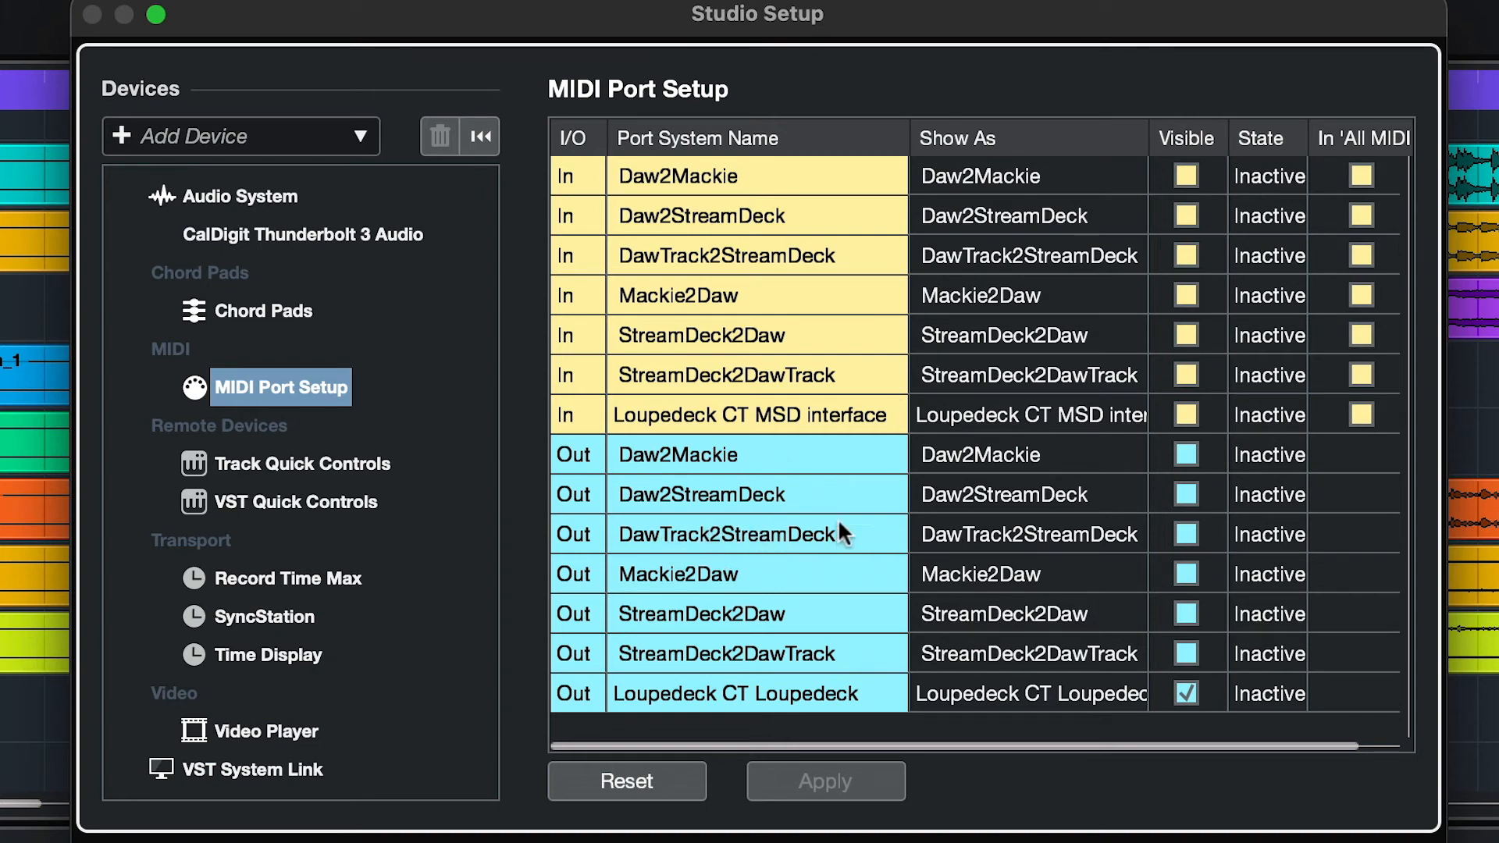
{"action": "mouse_move", "coordinate": [827, 544]}
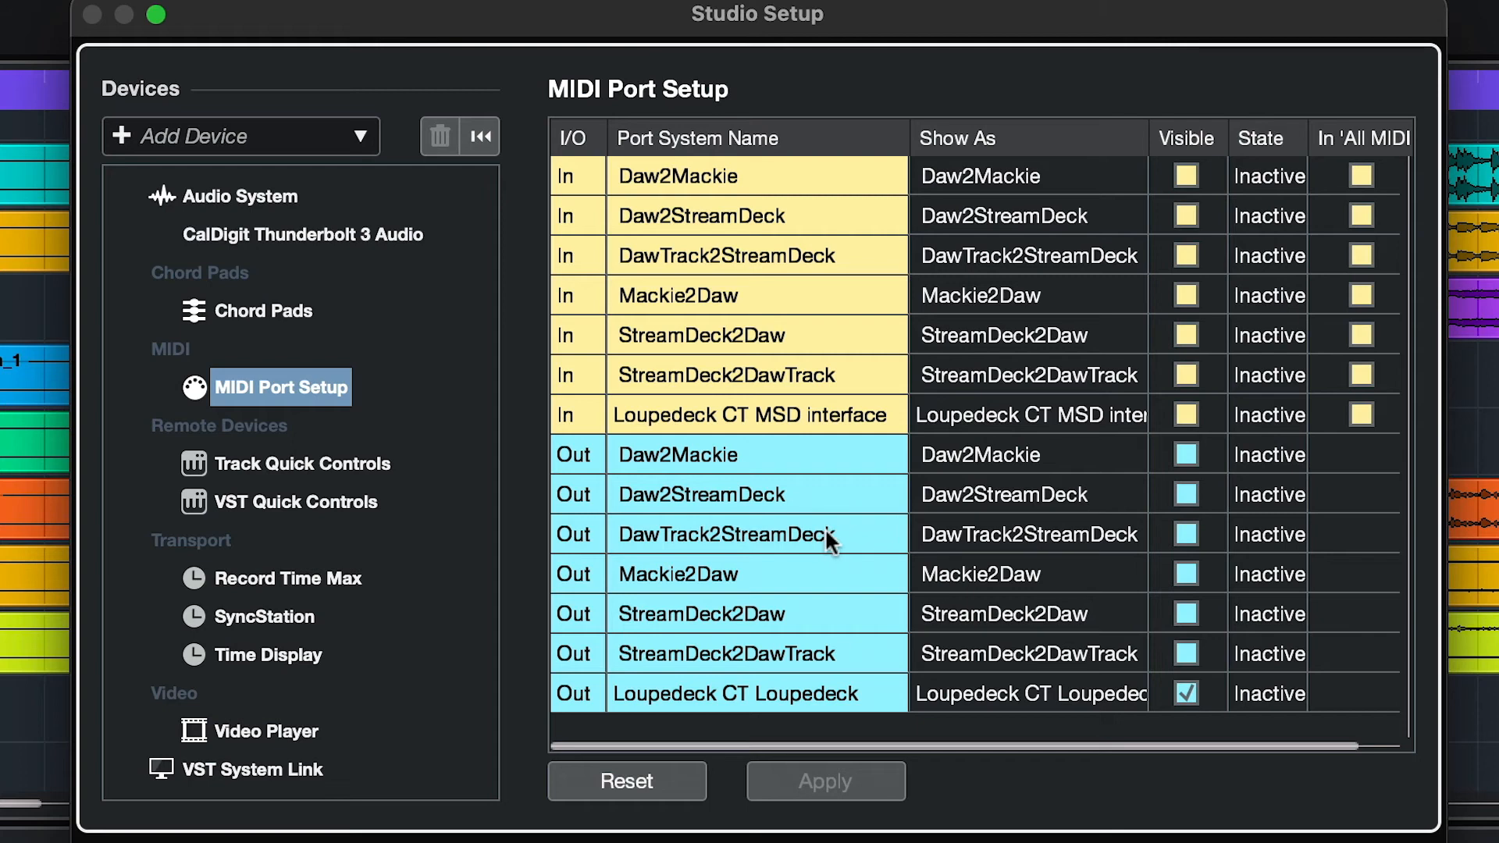
{"action": "mouse_move", "coordinate": [799, 302]}
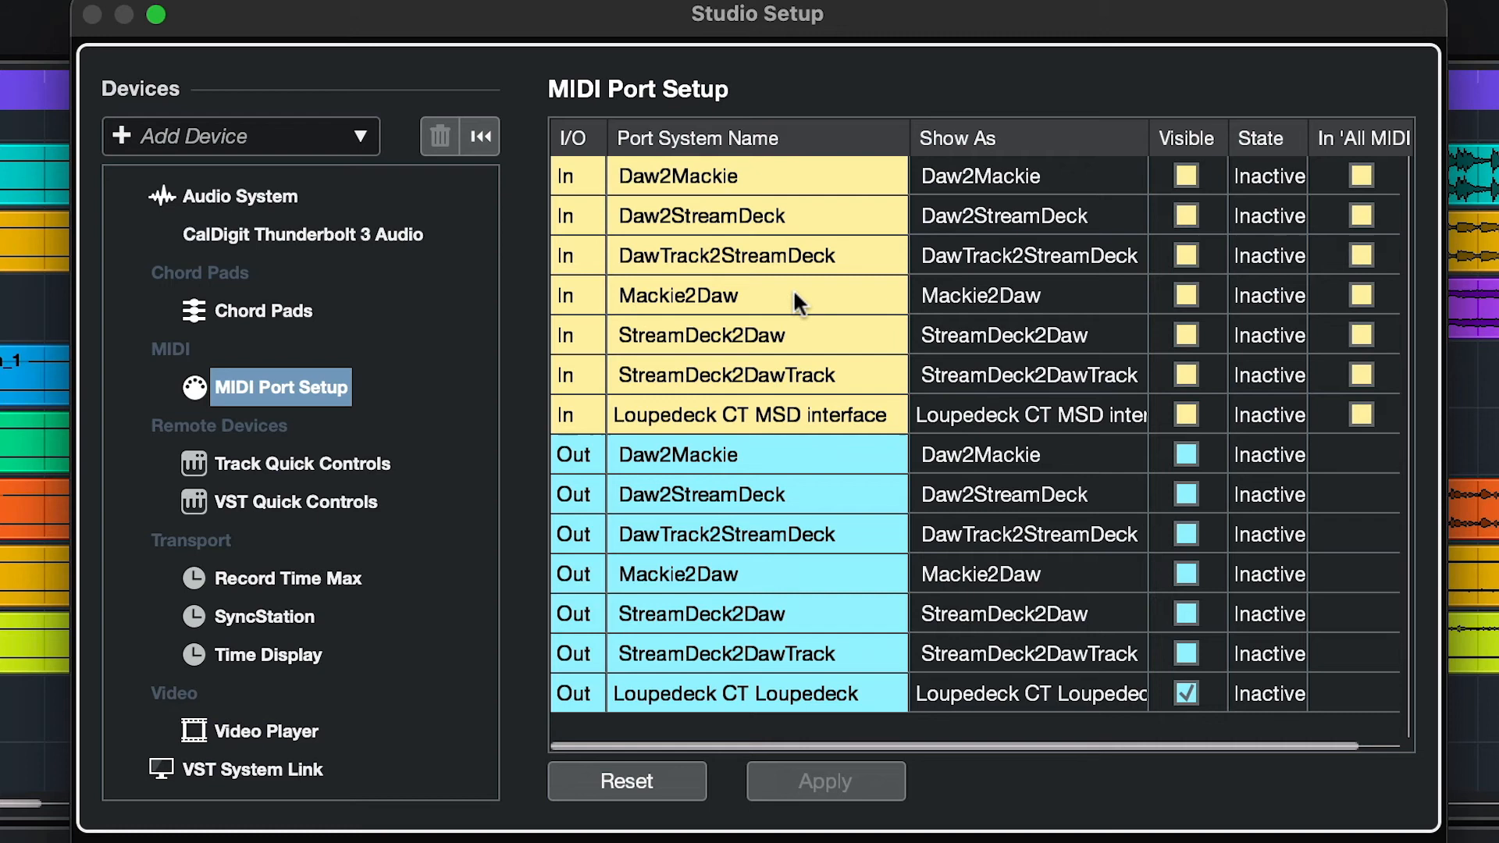
Step: Make Mackie2Daw, StreamDeck2DawTrack, Daw2Mackie and DawTrack2StreamDeck visible; add StreamDeck2DawTrack to All MIDI Inputs
{"action": "left_click", "coordinate": [1186, 295]}
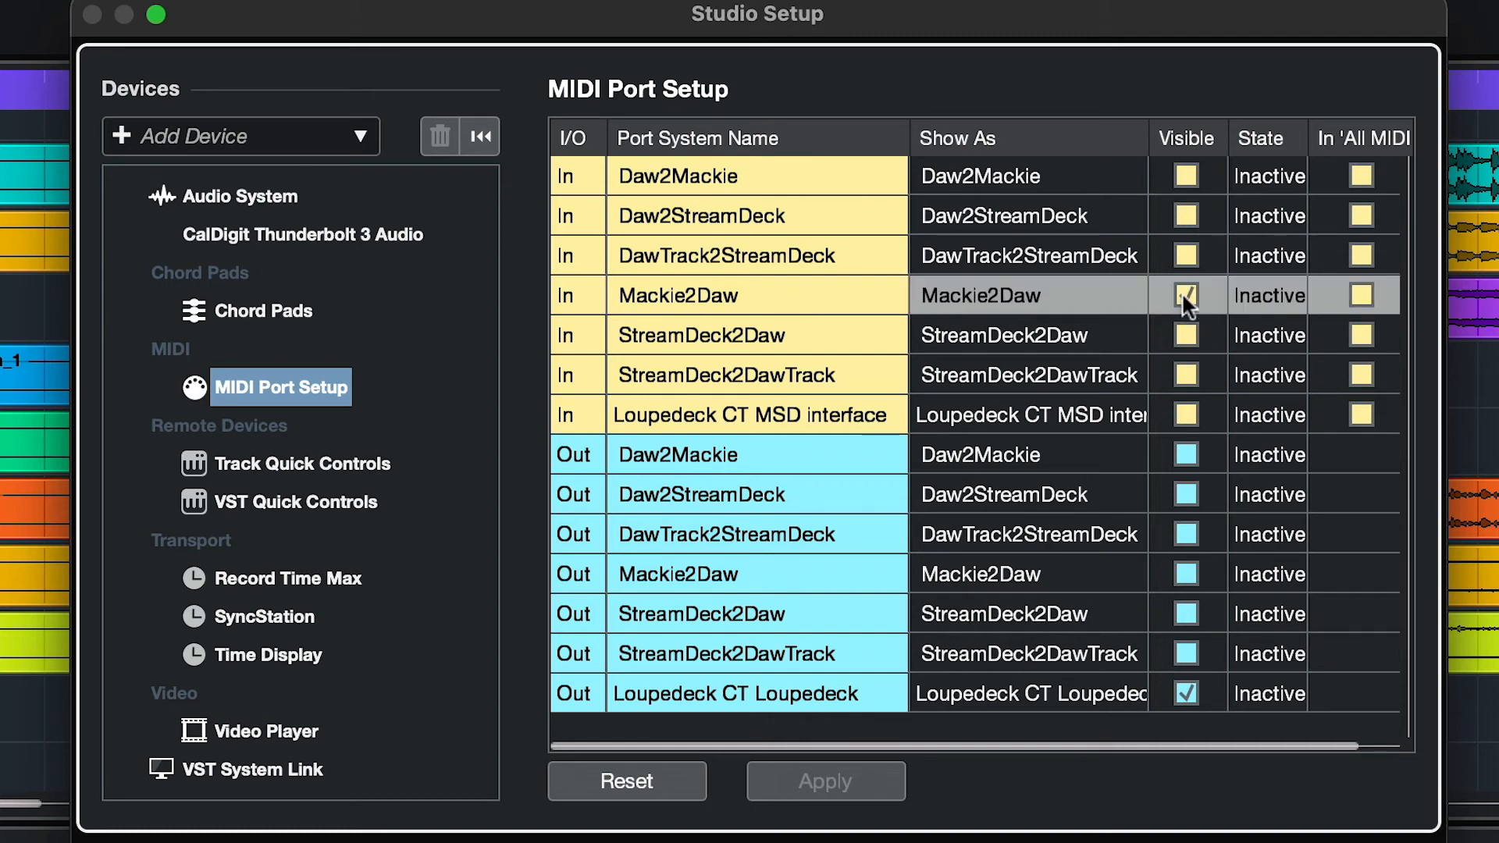
{"action": "left_click", "coordinate": [1185, 295]}
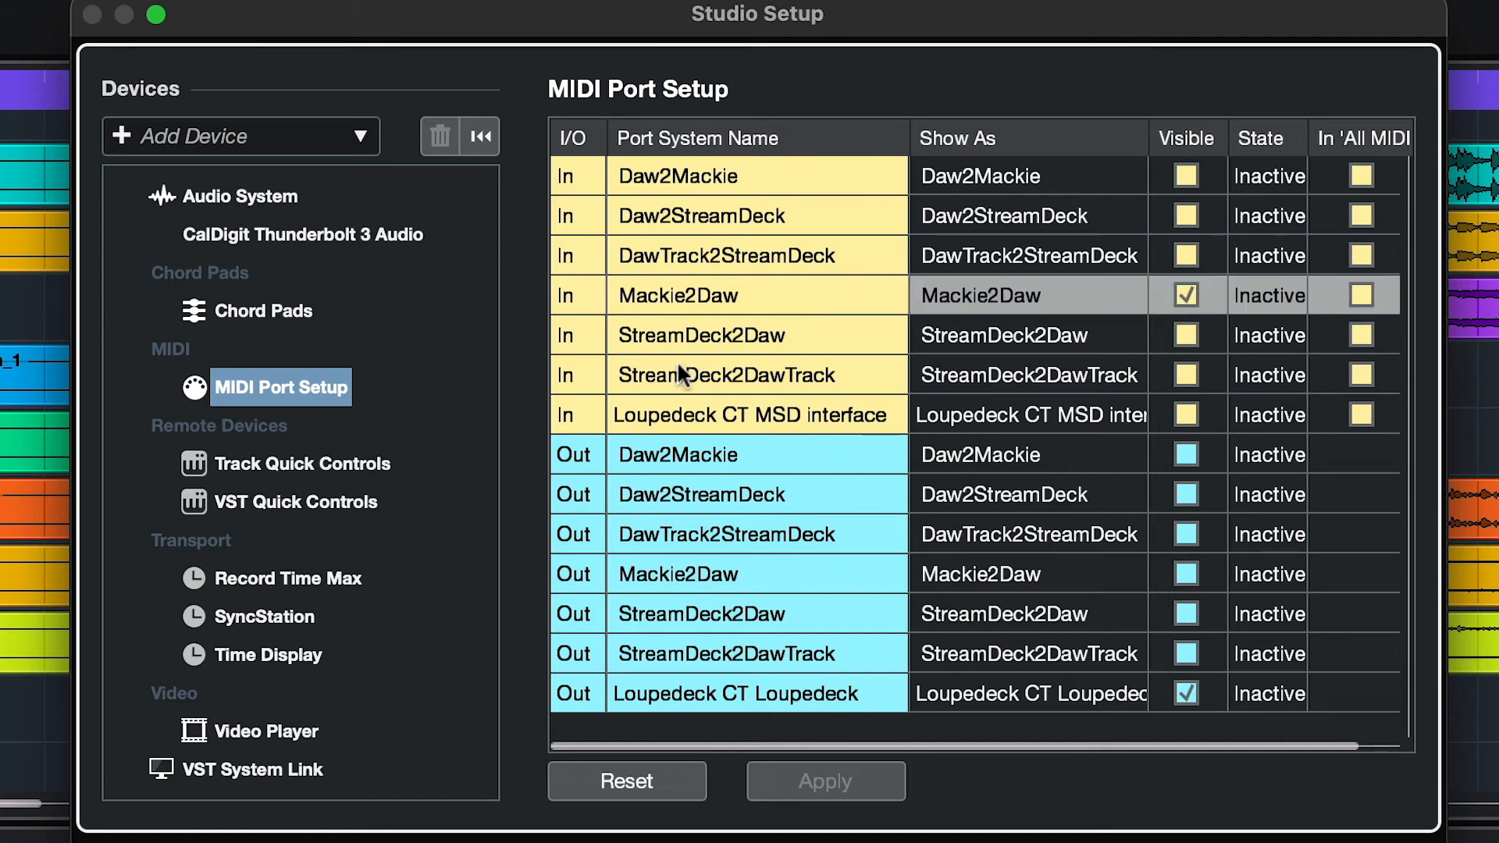
{"action": "left_click", "coordinate": [1186, 375]}
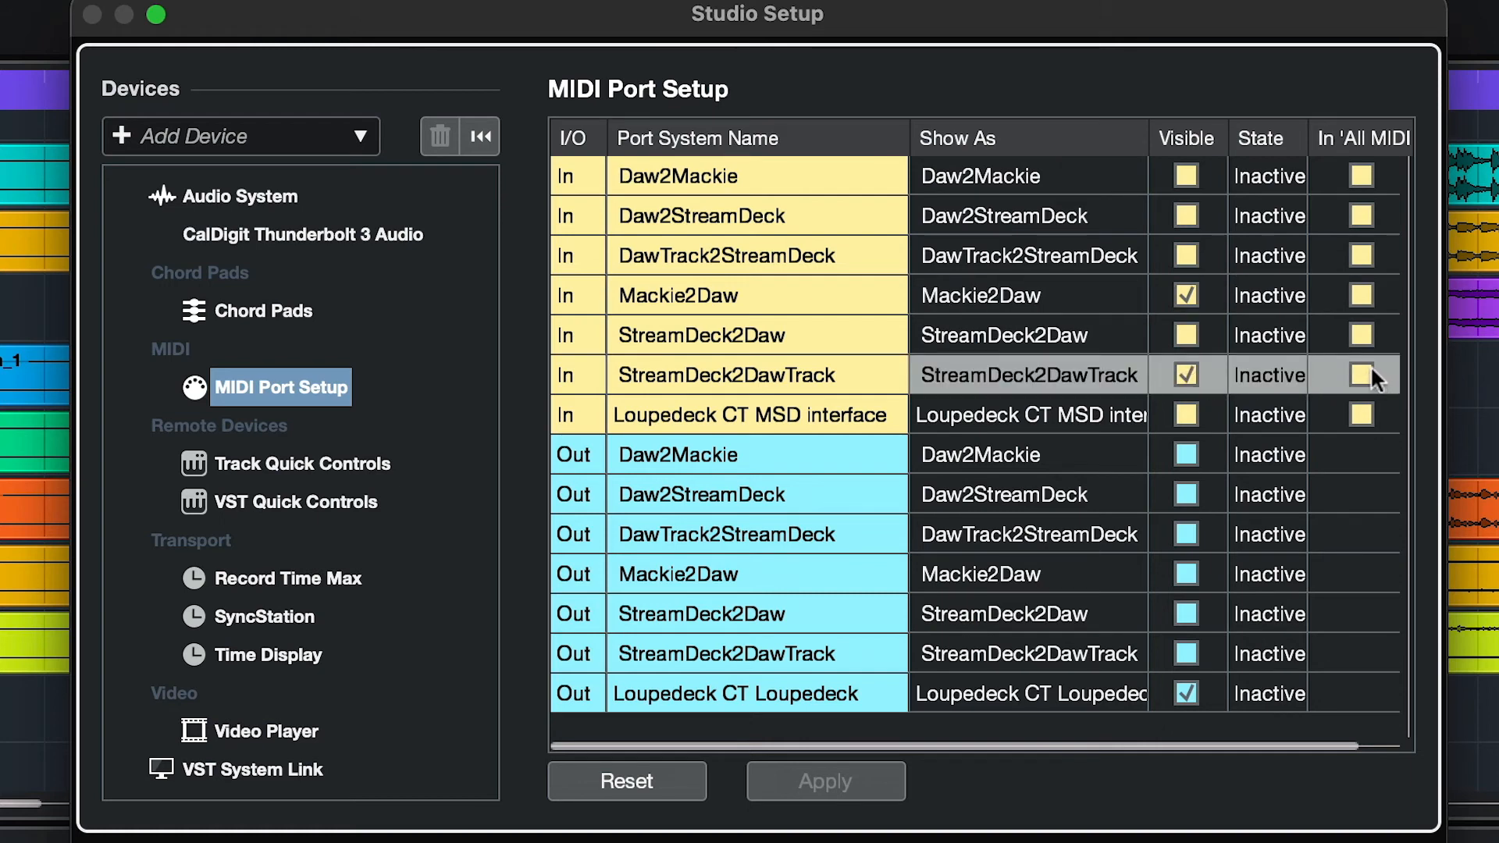
{"action": "left_click", "coordinate": [1361, 374]}
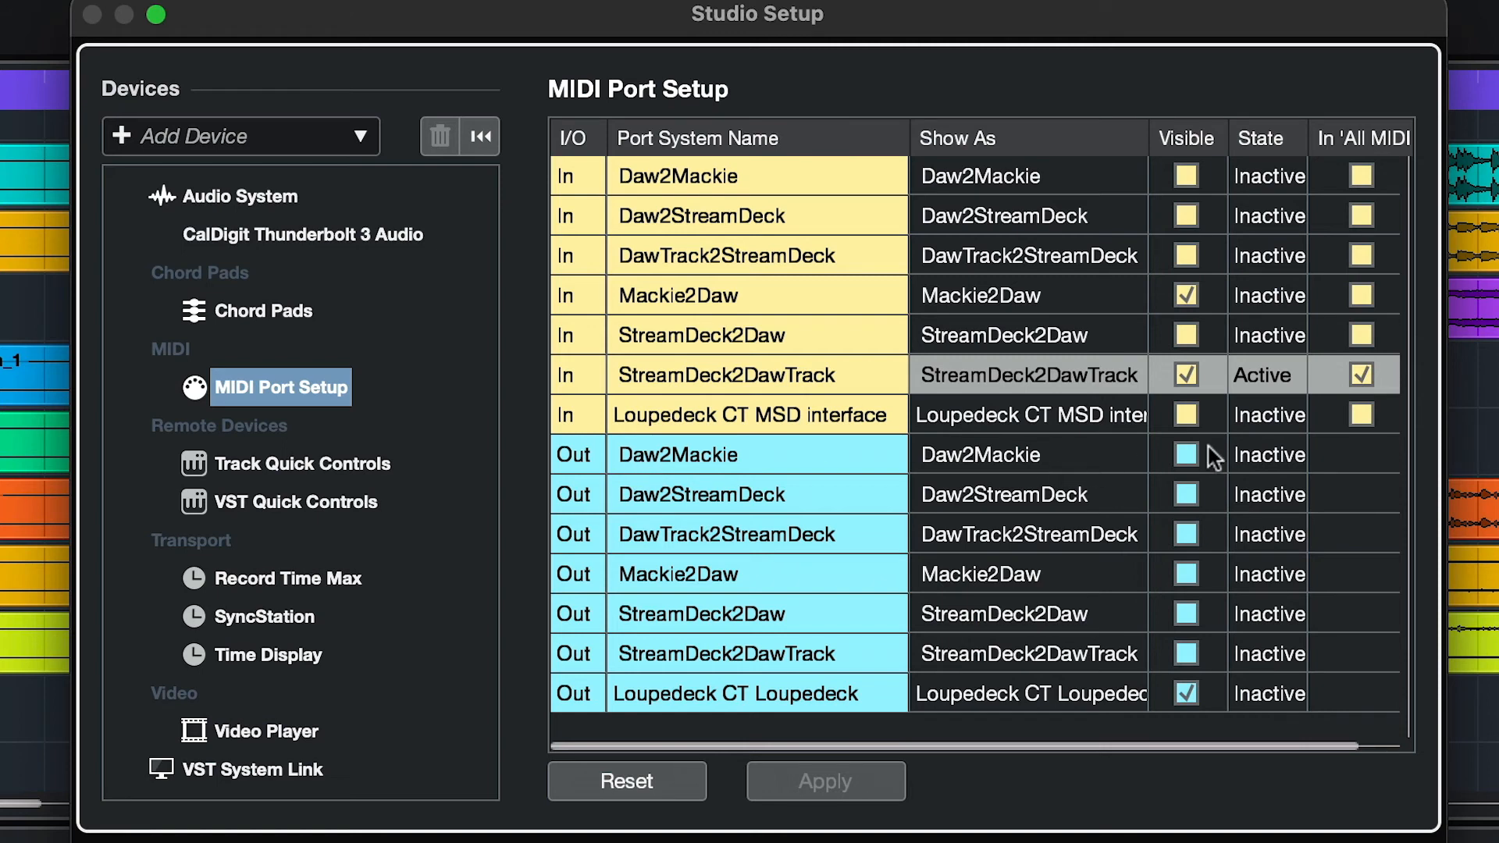
{"action": "left_click", "coordinate": [1186, 455]}
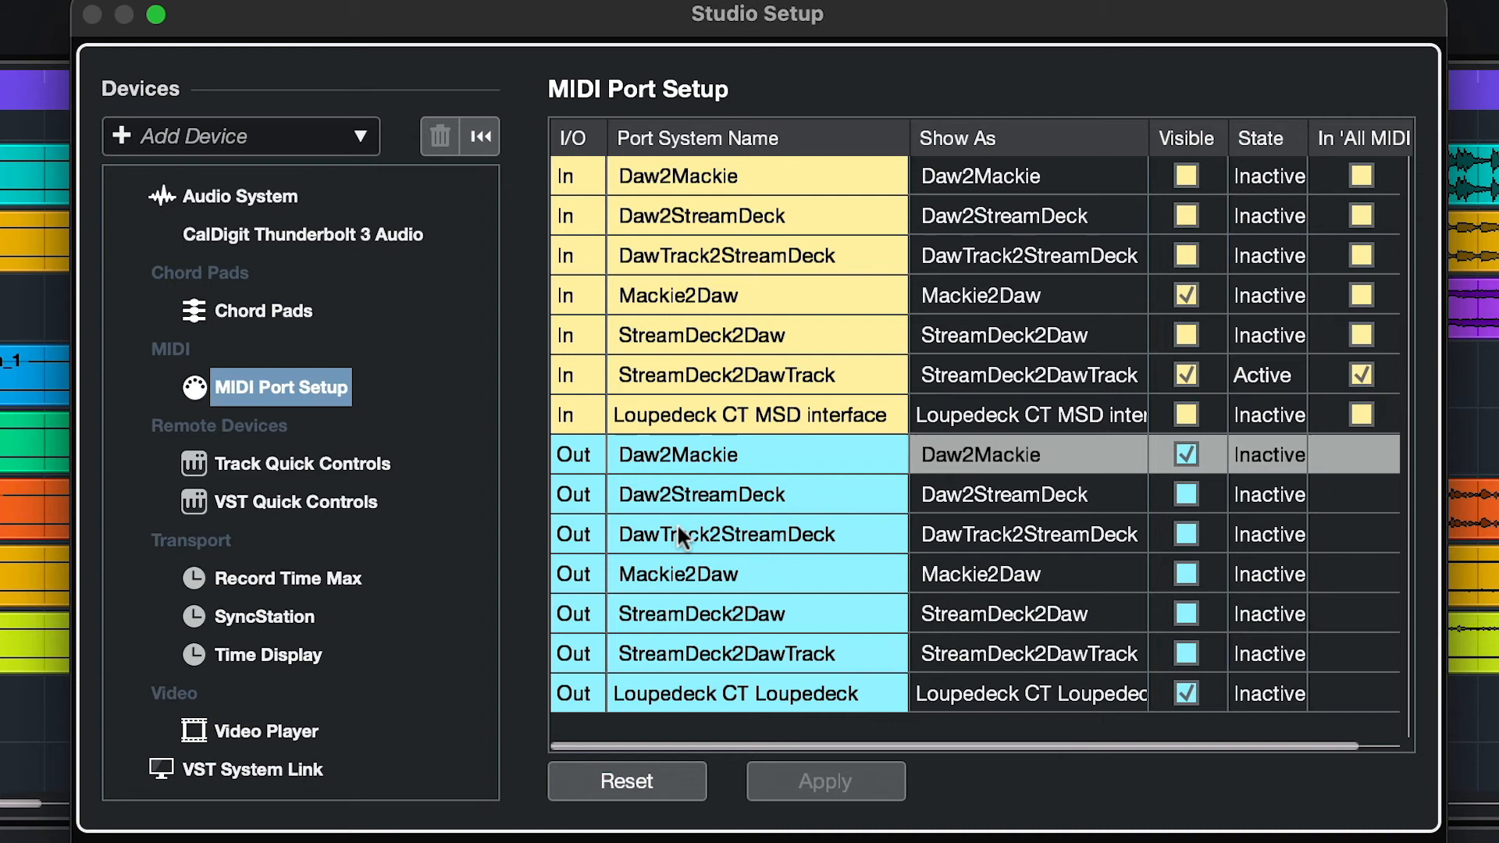
{"action": "left_click", "coordinate": [1185, 534]}
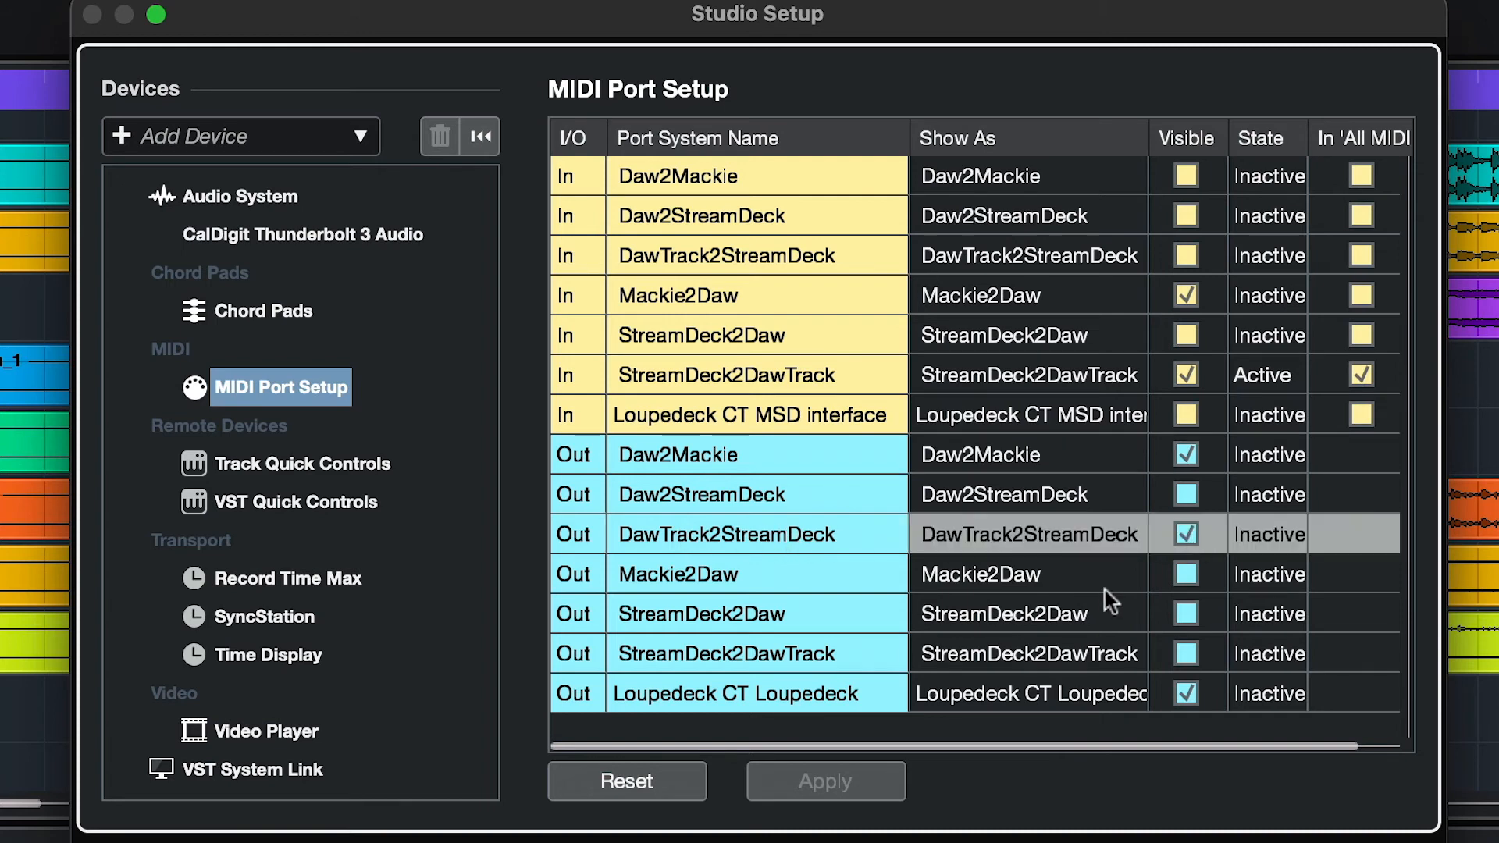
{"action": "mouse_move", "coordinate": [353, 455]}
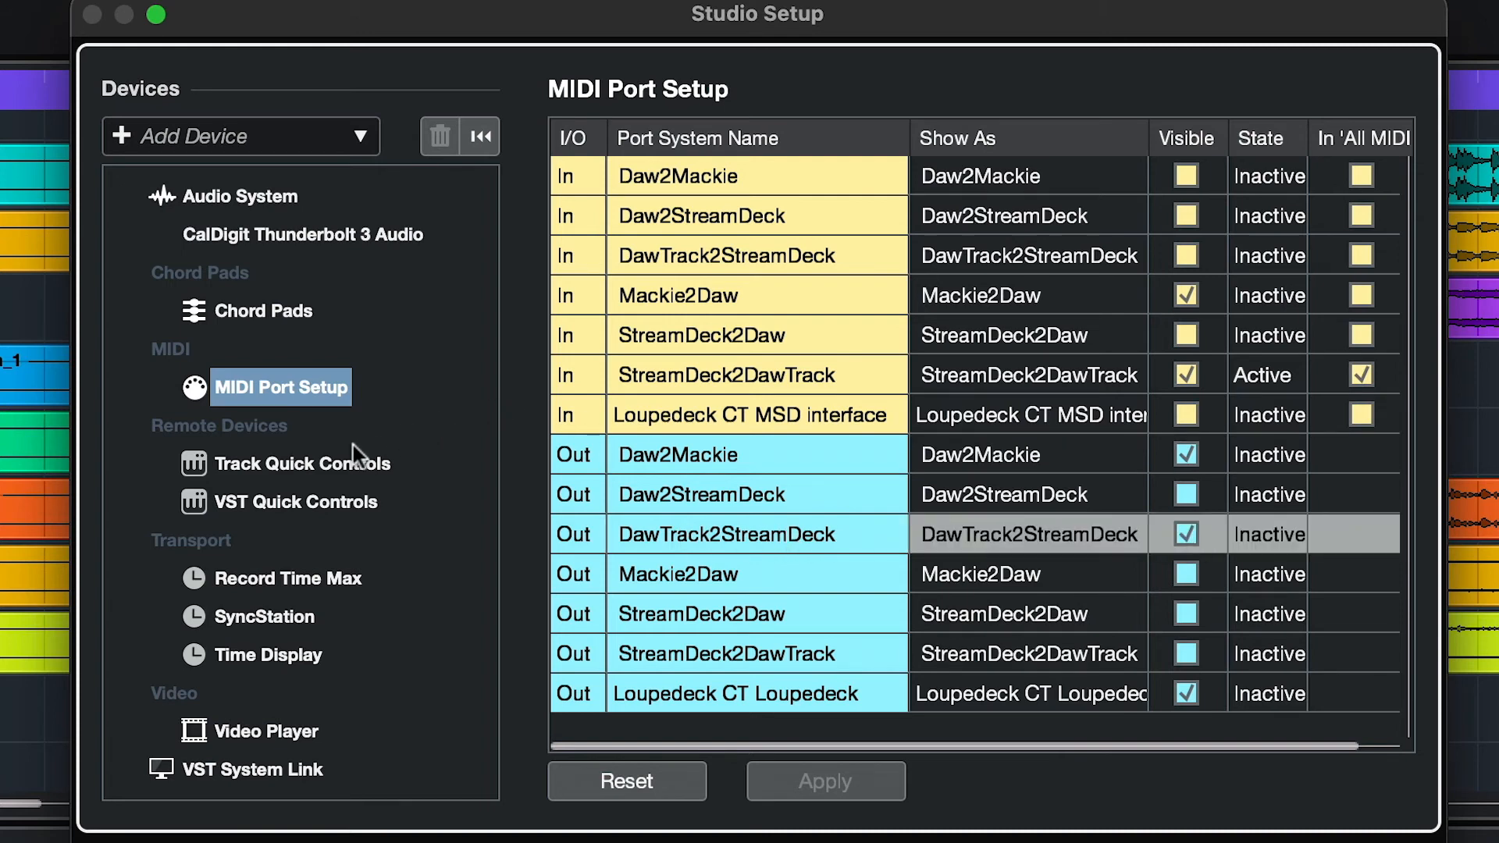
{"action": "mouse_move", "coordinate": [307, 145]}
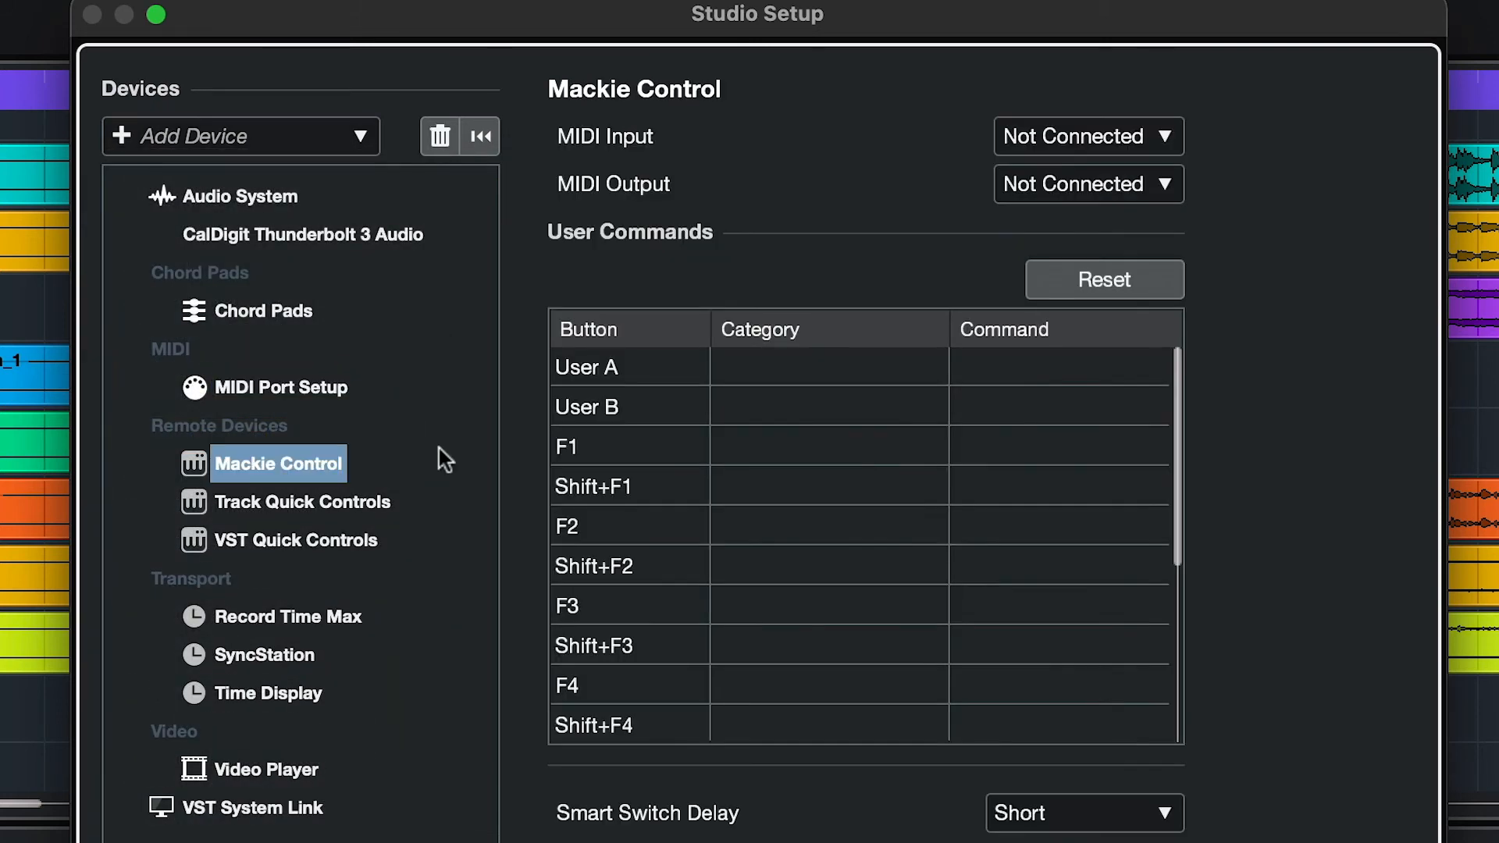
{"action": "mouse_move", "coordinate": [961, 191]}
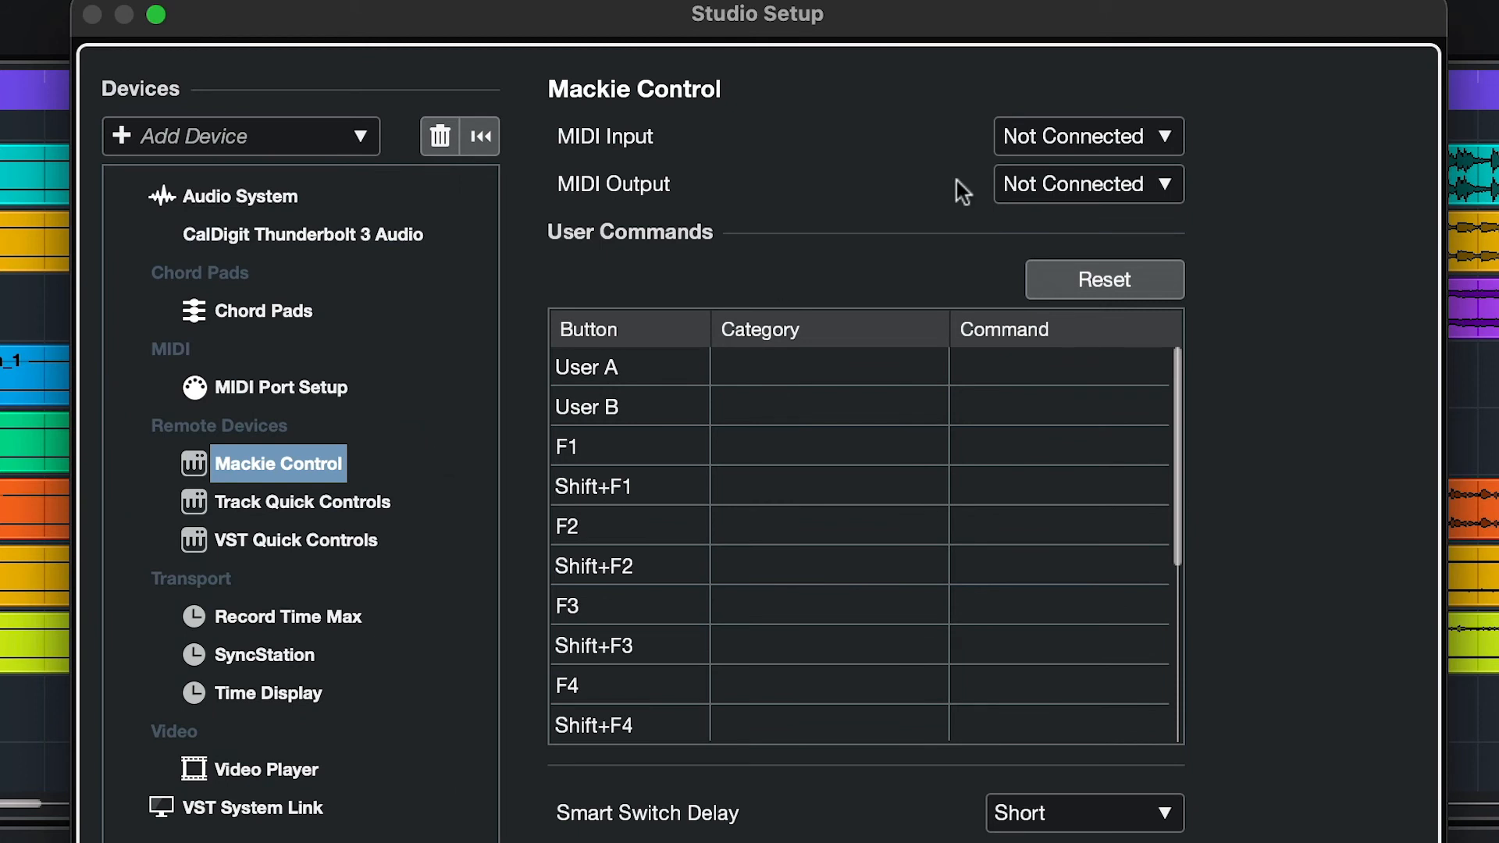
{"action": "mouse_move", "coordinate": [1106, 138]}
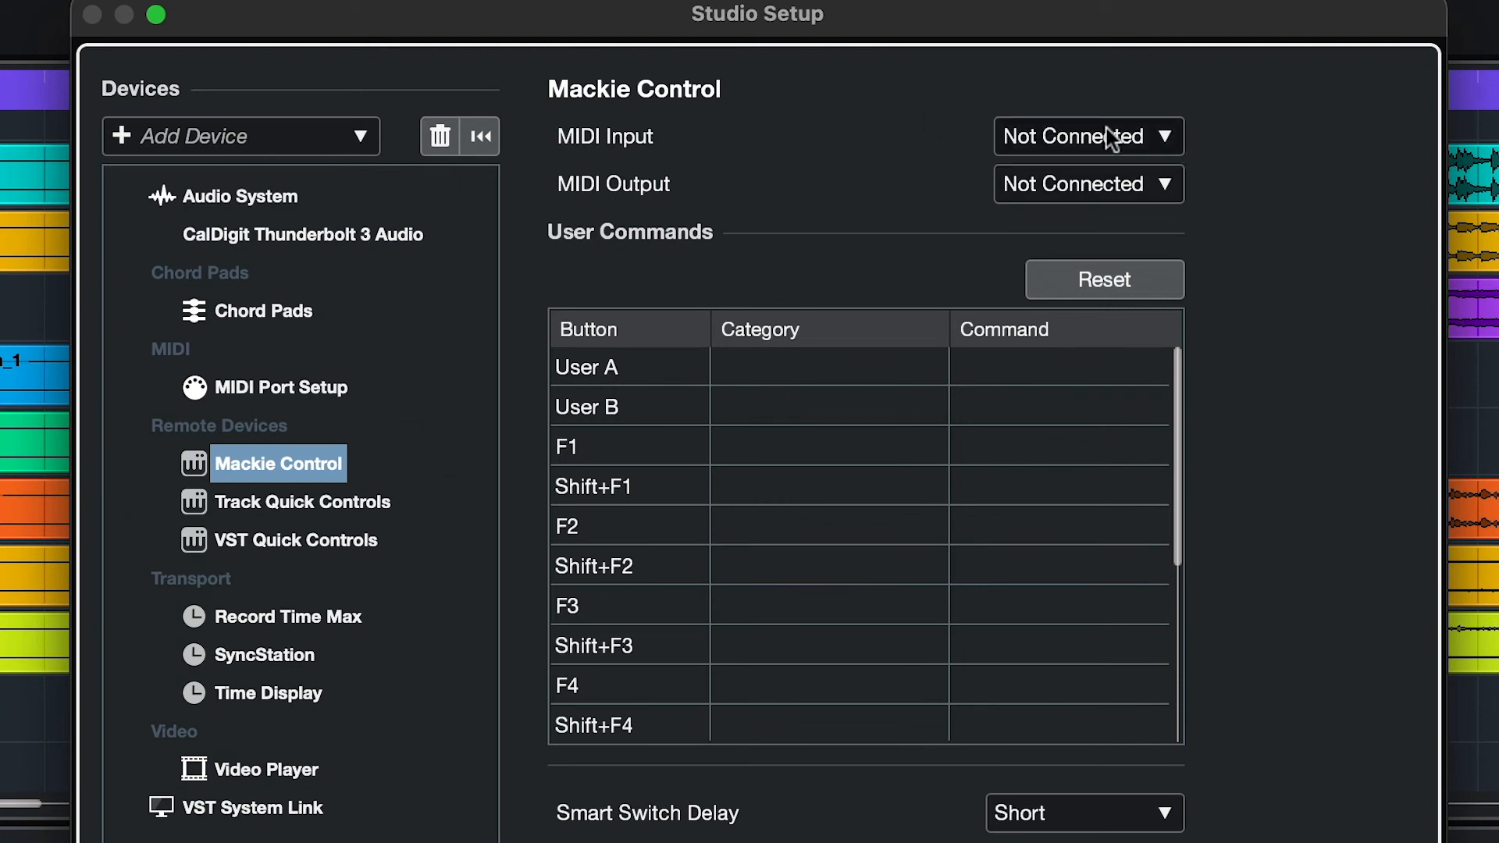
Step: Set the Mackie Control device's MIDI input to Mackie2Daw and MIDI output to Daw2Mackie
{"action": "left_click", "coordinate": [1088, 136]}
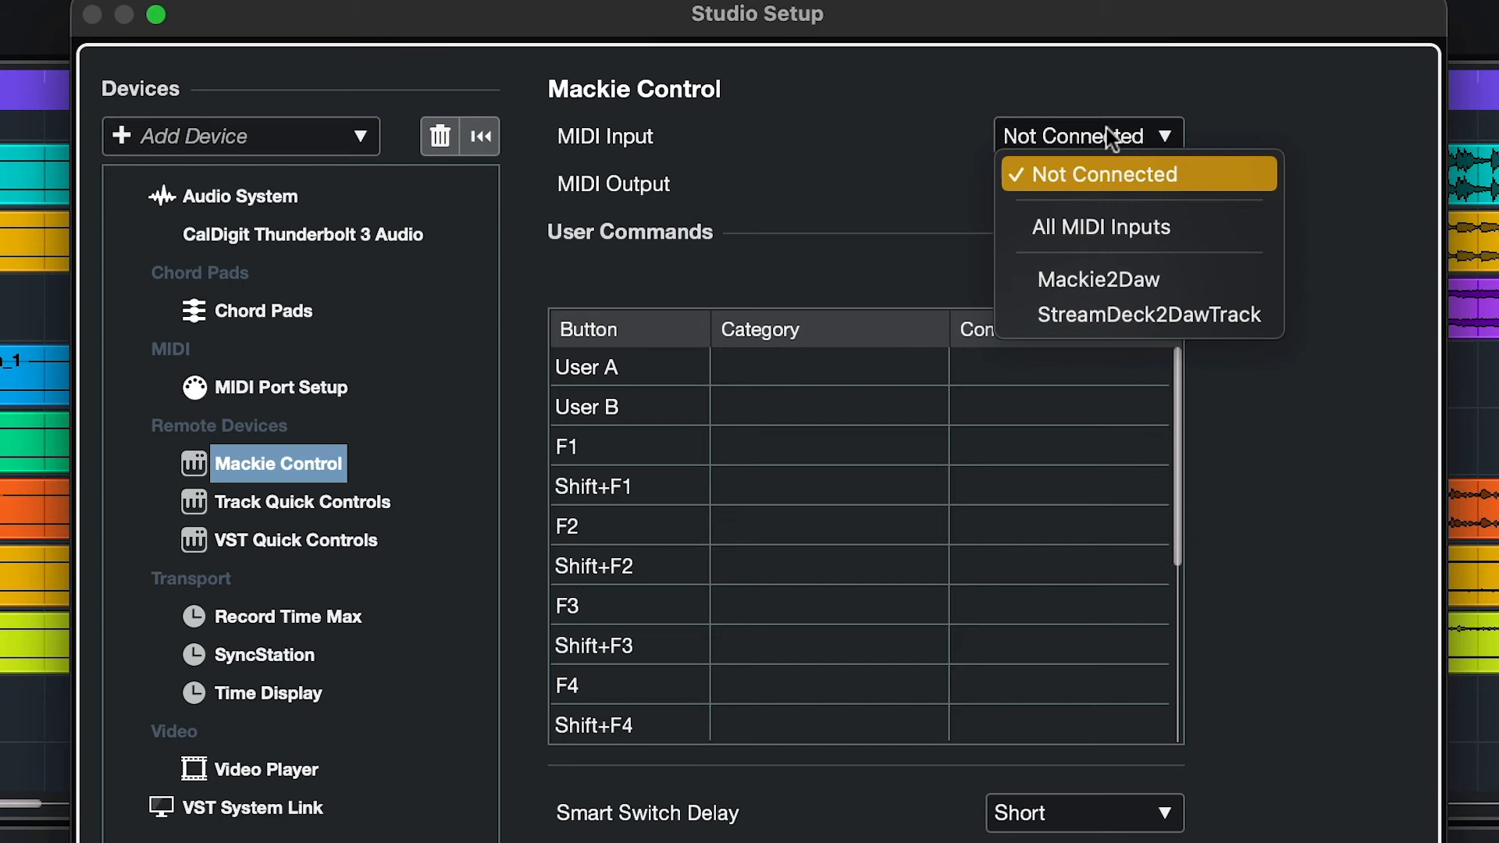
{"action": "left_click", "coordinate": [1098, 279]}
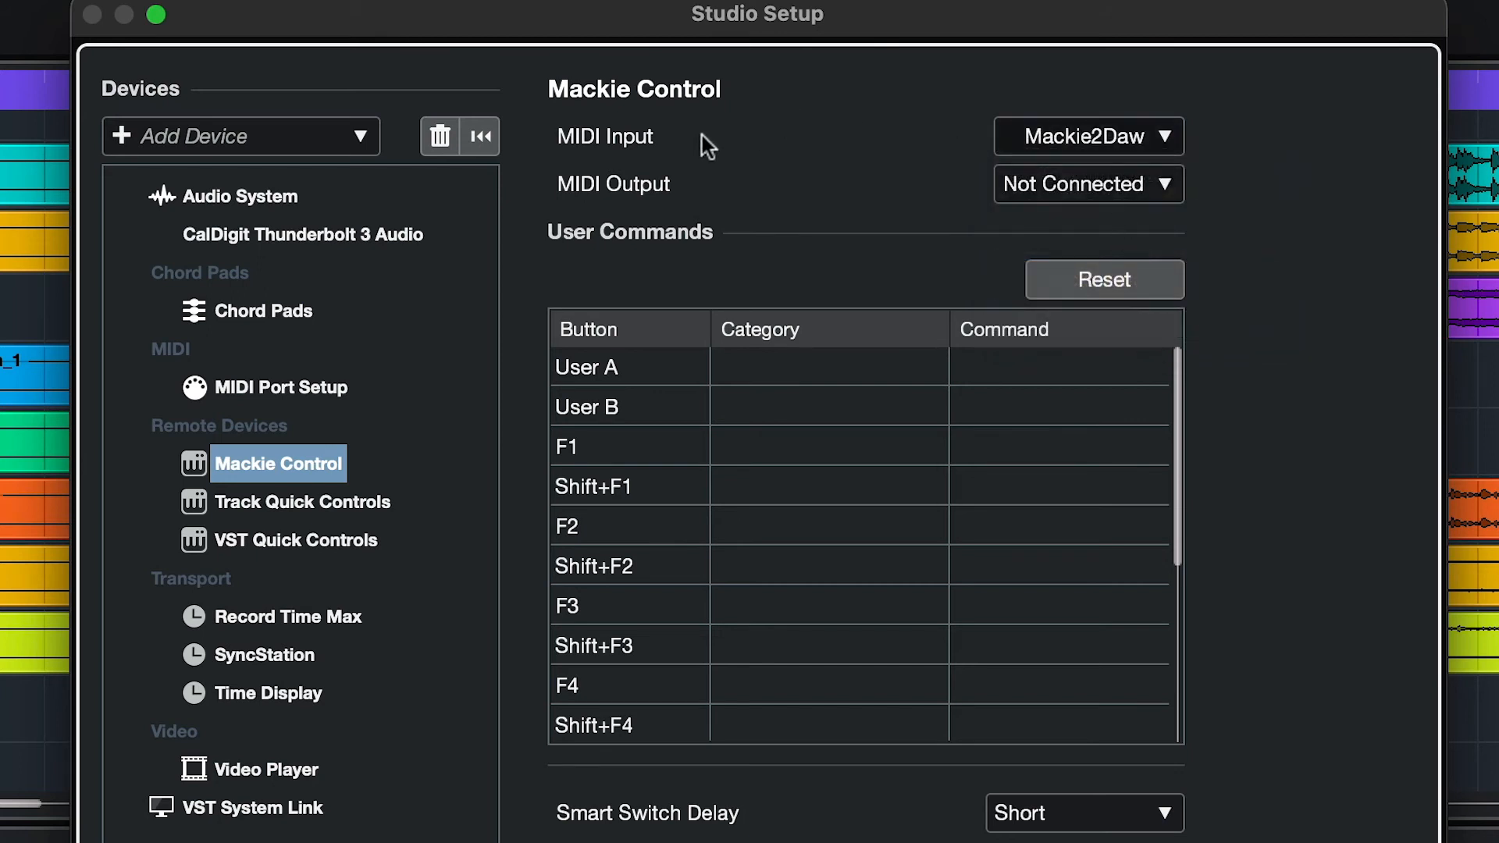
{"action": "left_click", "coordinate": [1088, 184]}
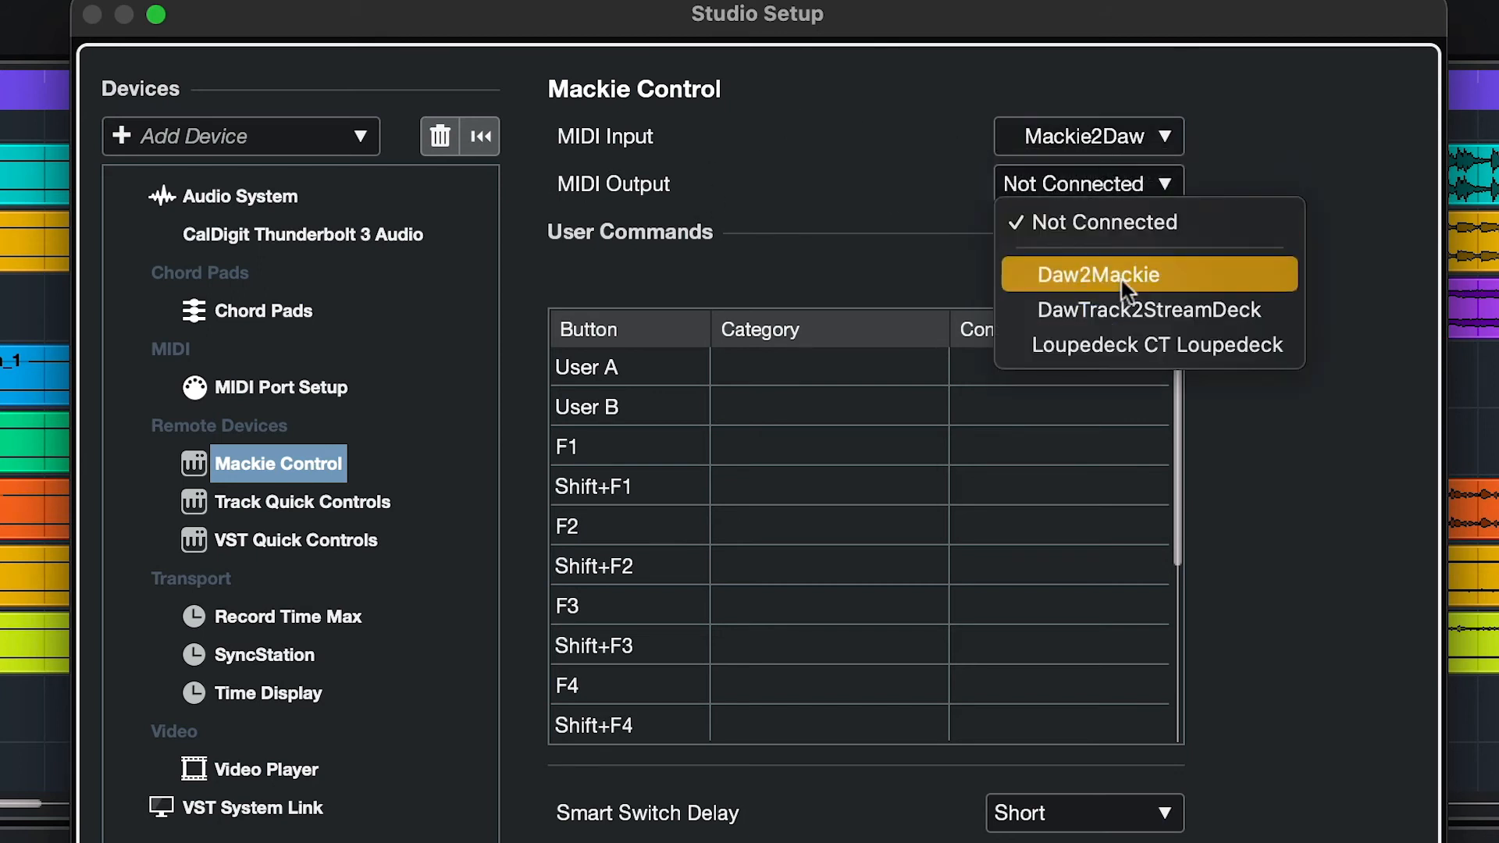
{"action": "left_click", "coordinate": [1099, 274]}
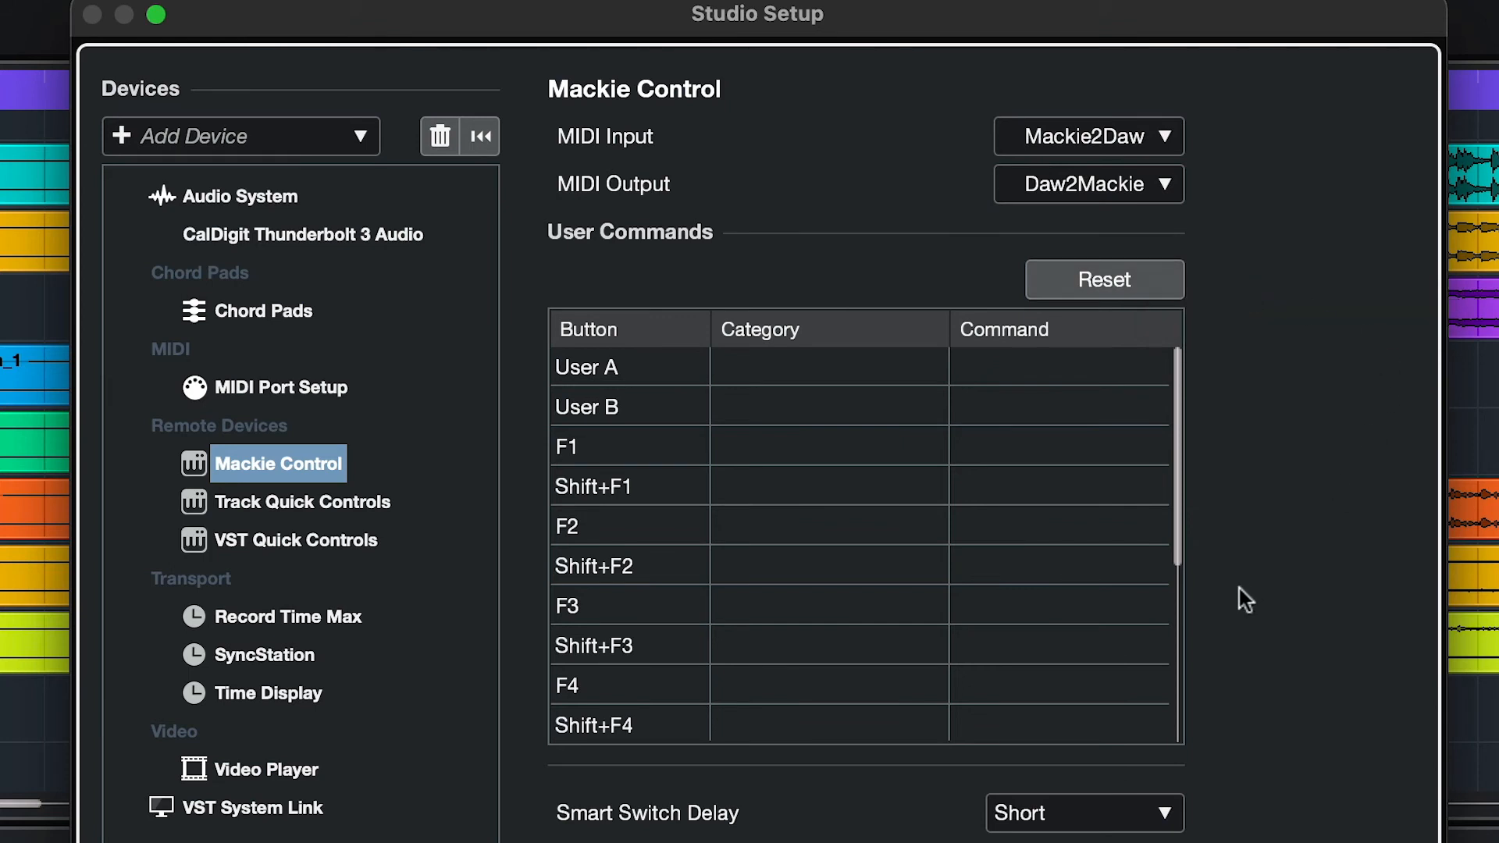
{"action": "mouse_move", "coordinate": [630, 580]}
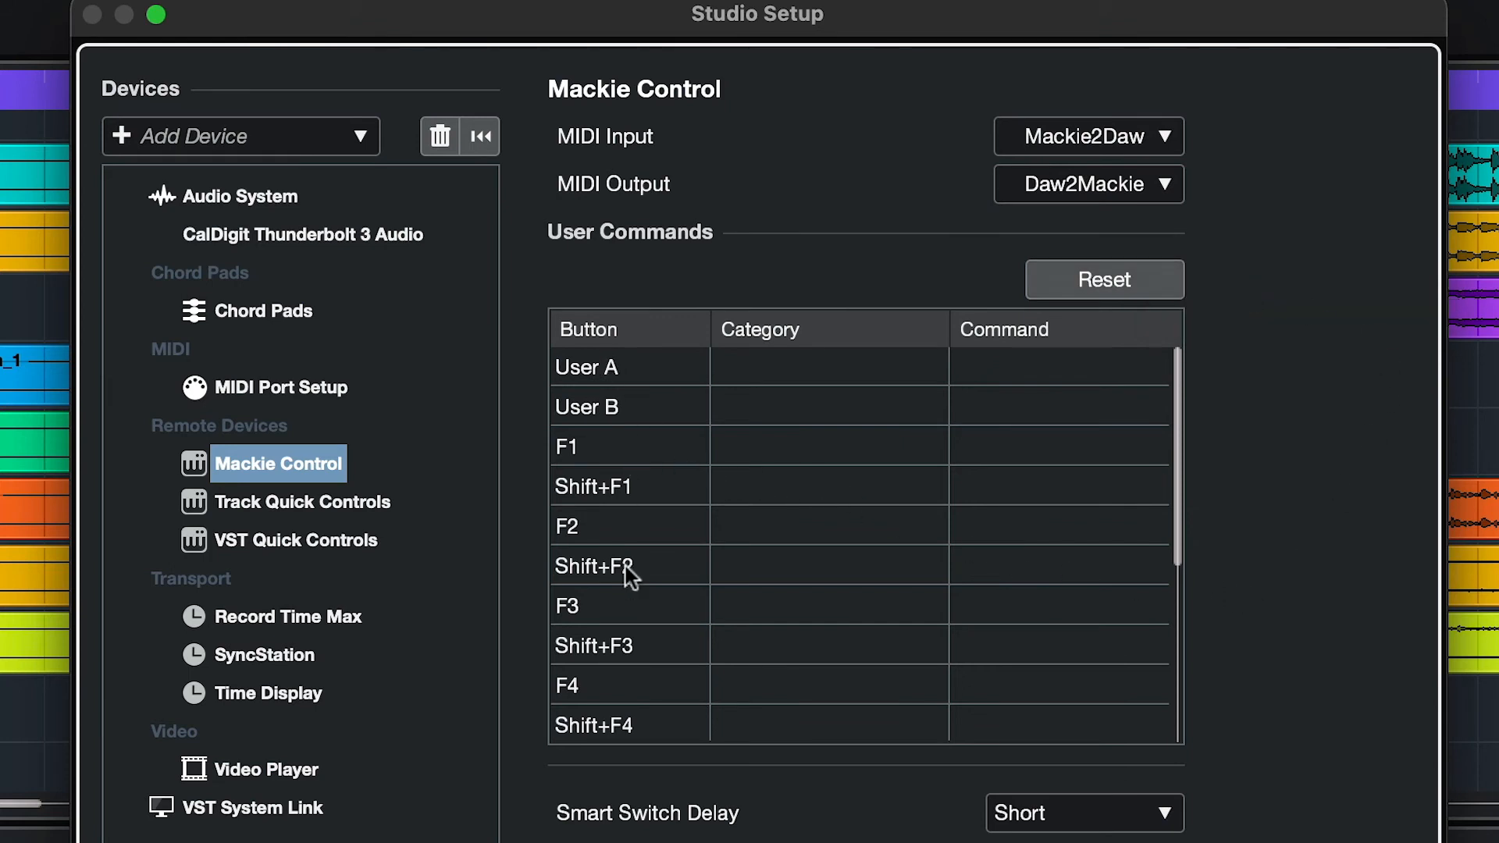
{"action": "mouse_move", "coordinate": [705, 483]}
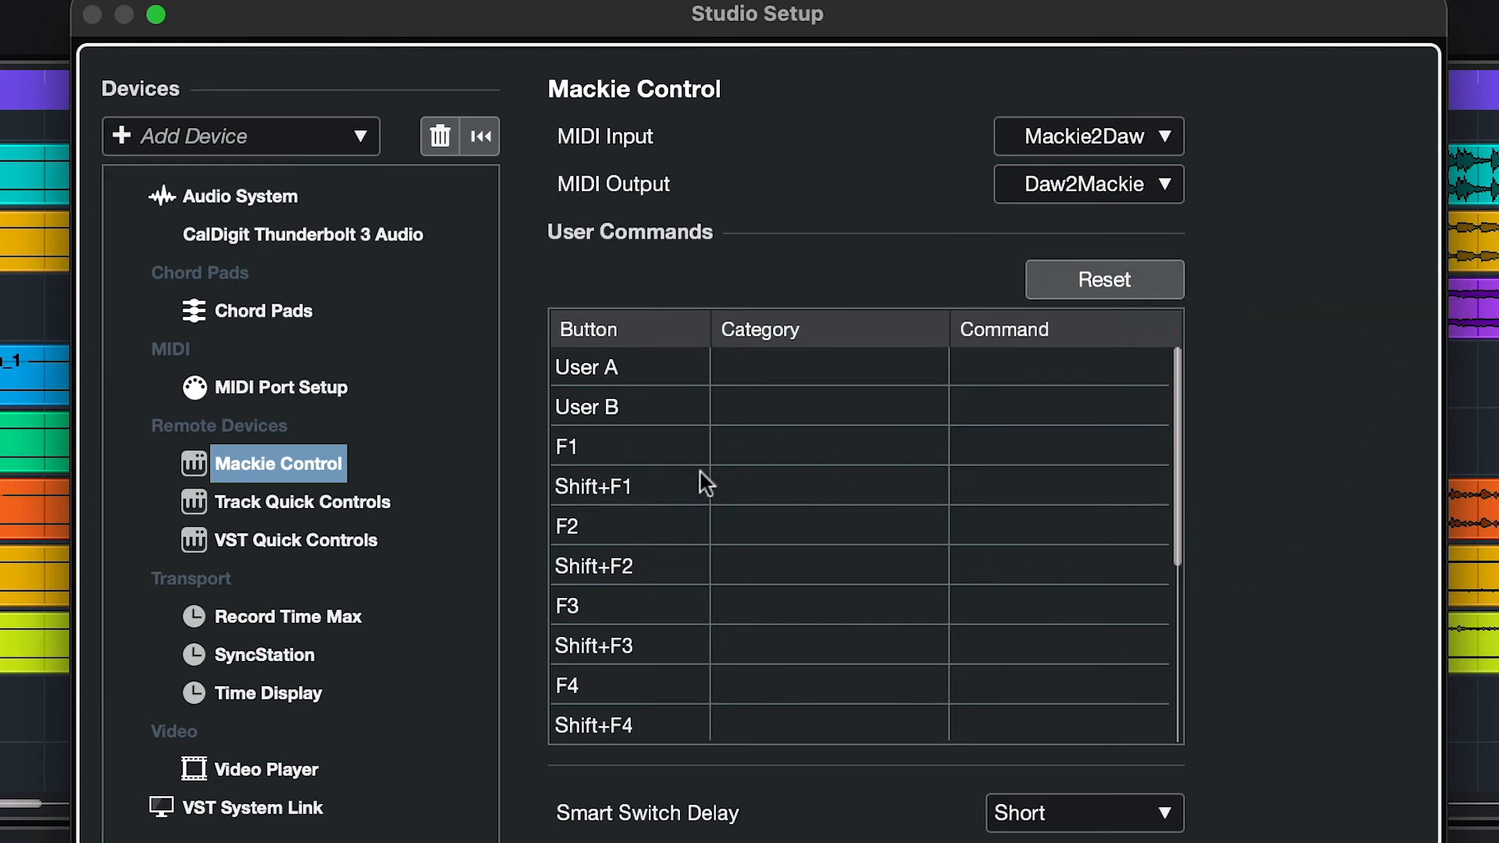
{"action": "mouse_move", "coordinate": [793, 444]}
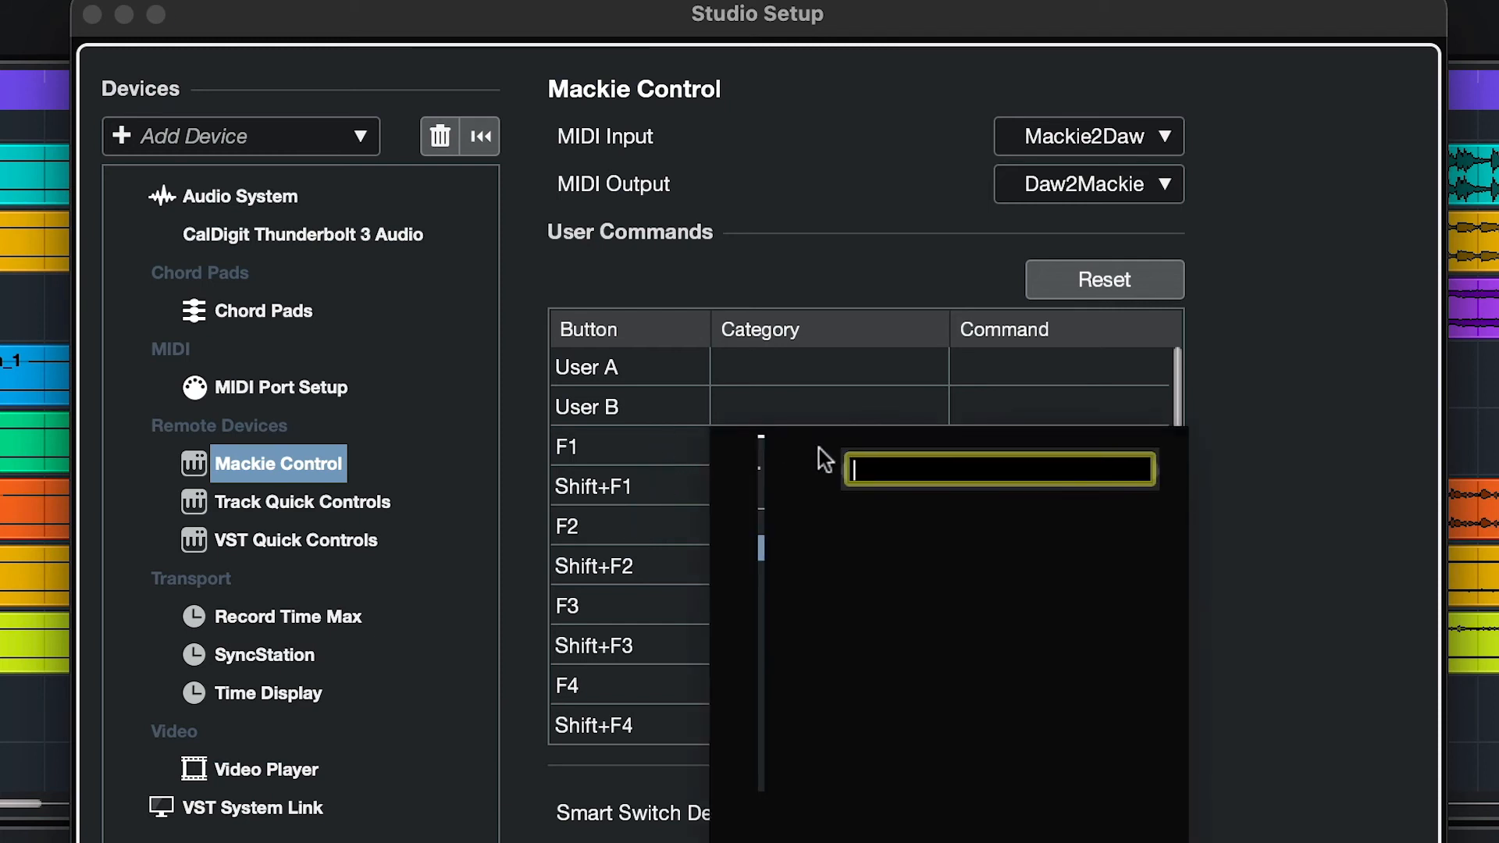
Step: Assign the Add Track commands Audio Mono to F1 and Instrument to F2
{"action": "left_click", "coordinate": [998, 471]}
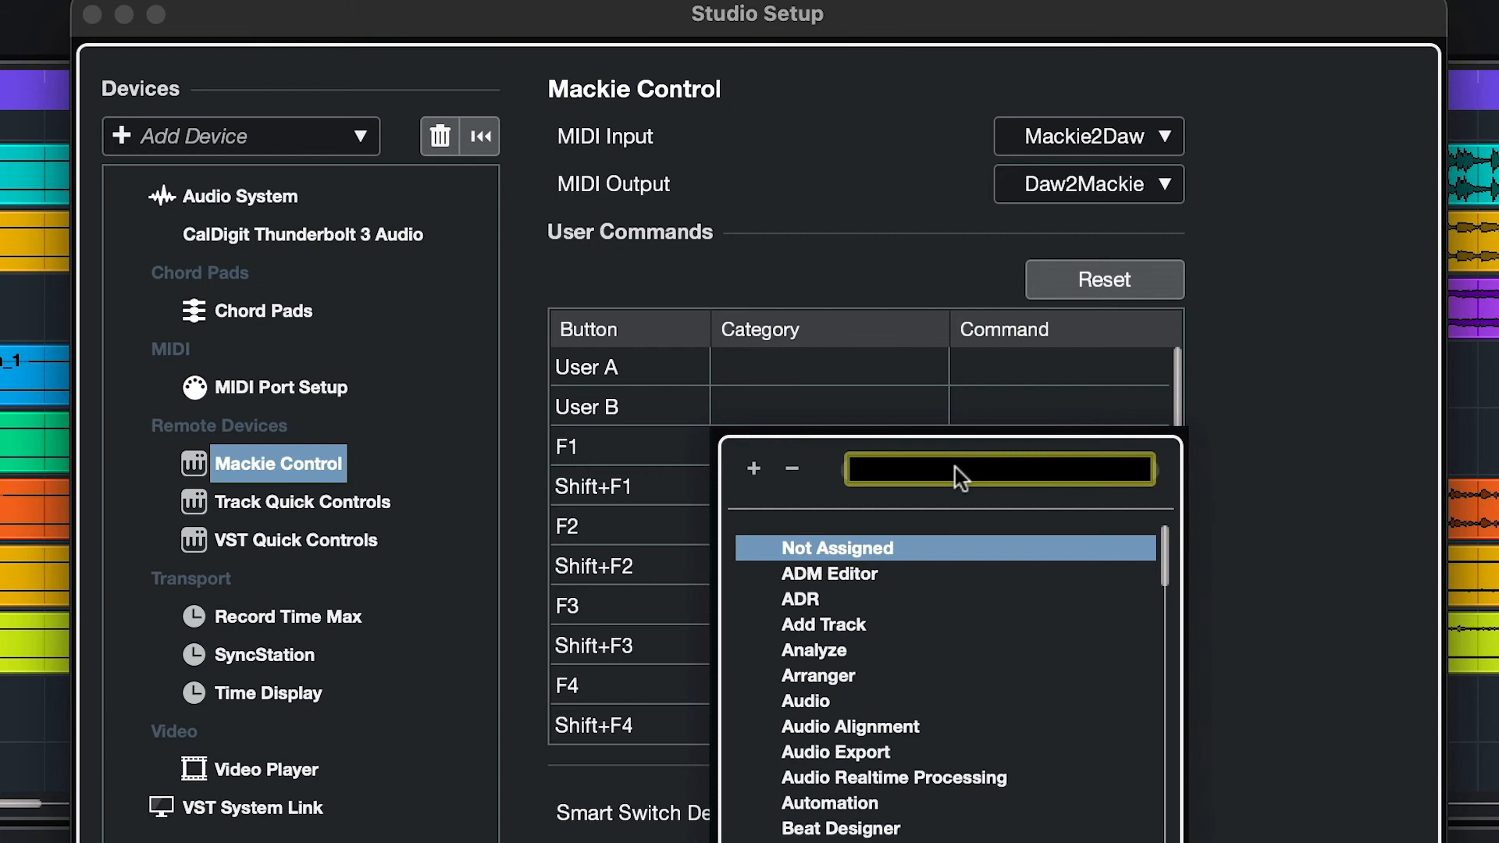
{"action": "mouse_move", "coordinate": [897, 638]}
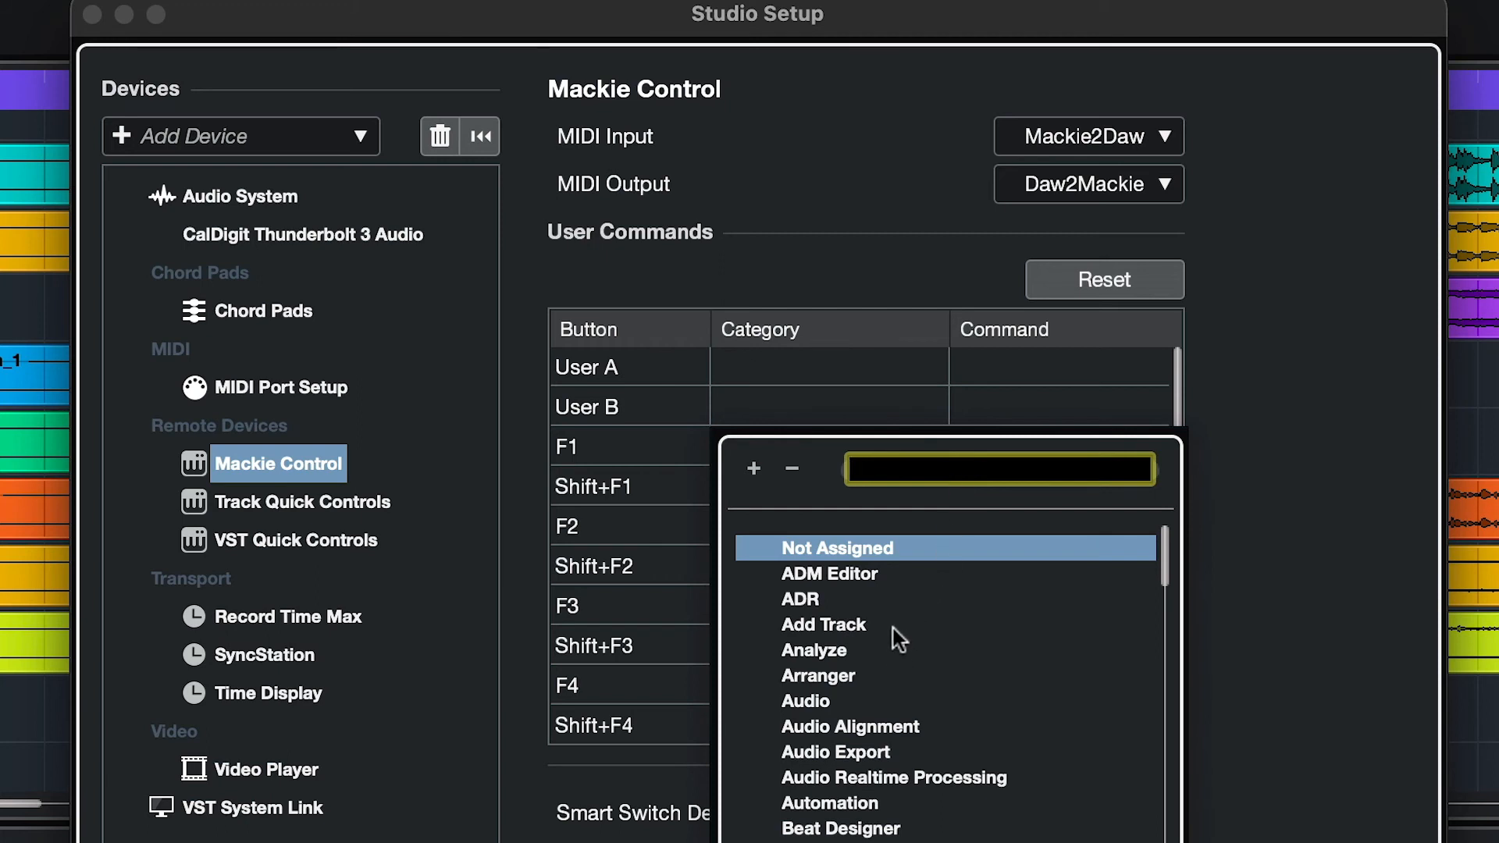
{"action": "left_click", "coordinate": [823, 625]}
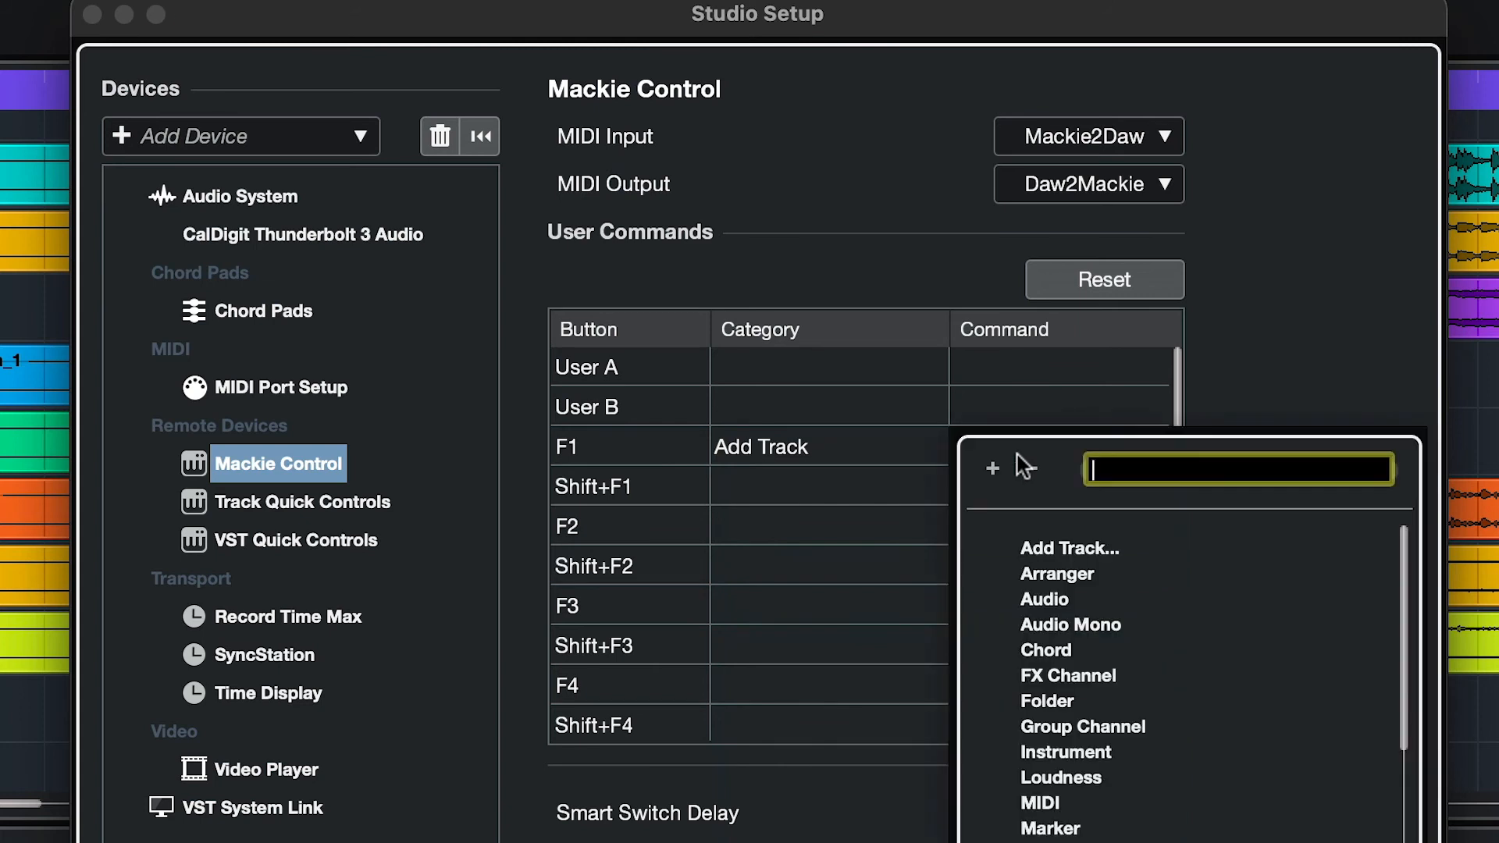
{"action": "left_click", "coordinate": [1070, 625]}
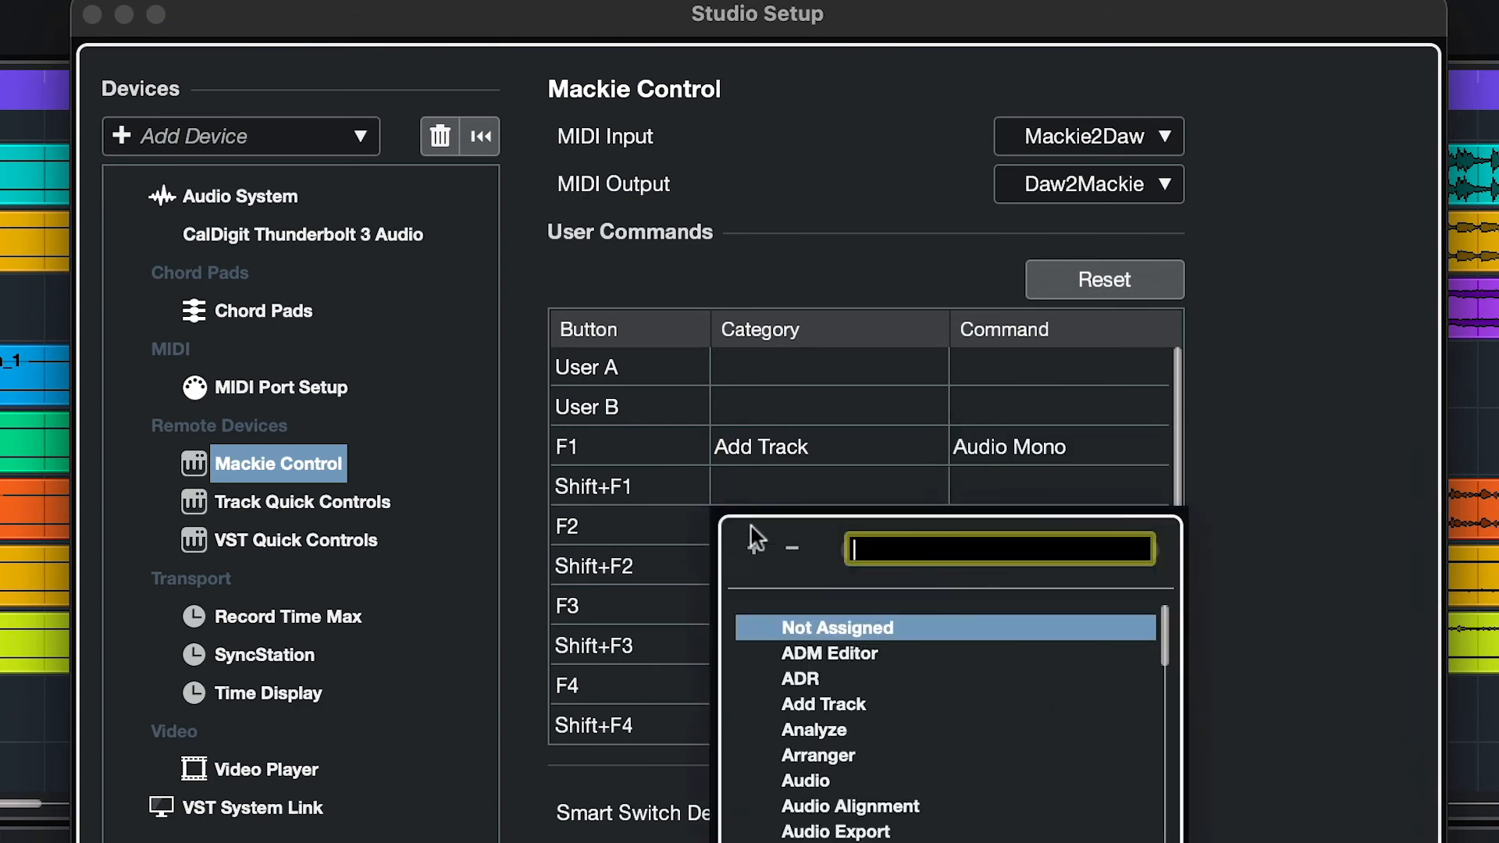
{"action": "left_click", "coordinate": [823, 704]}
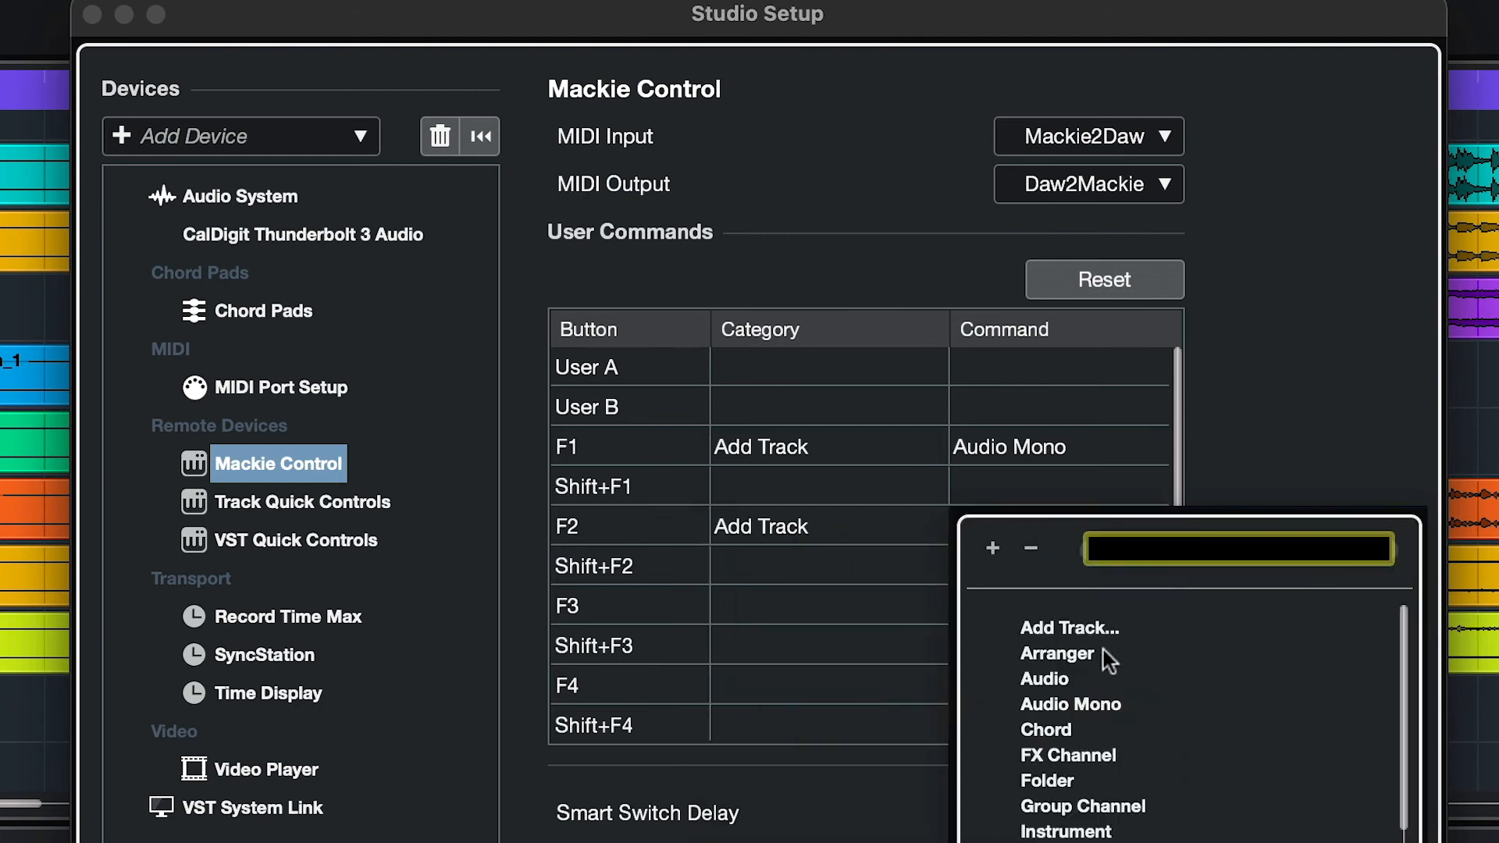
{"action": "left_click", "coordinate": [1059, 832]}
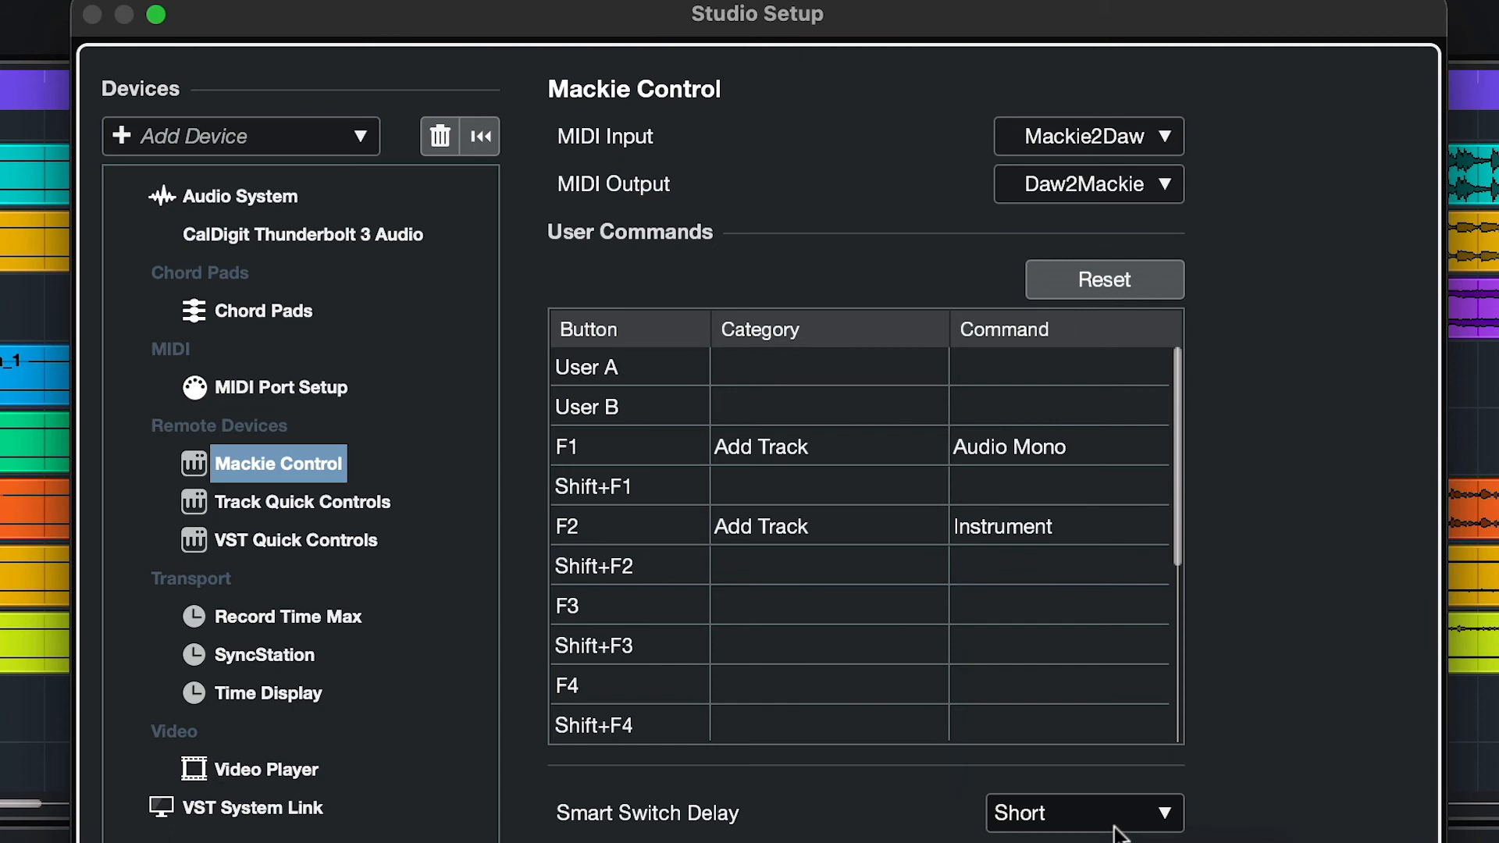
{"action": "mouse_move", "coordinate": [750, 614]}
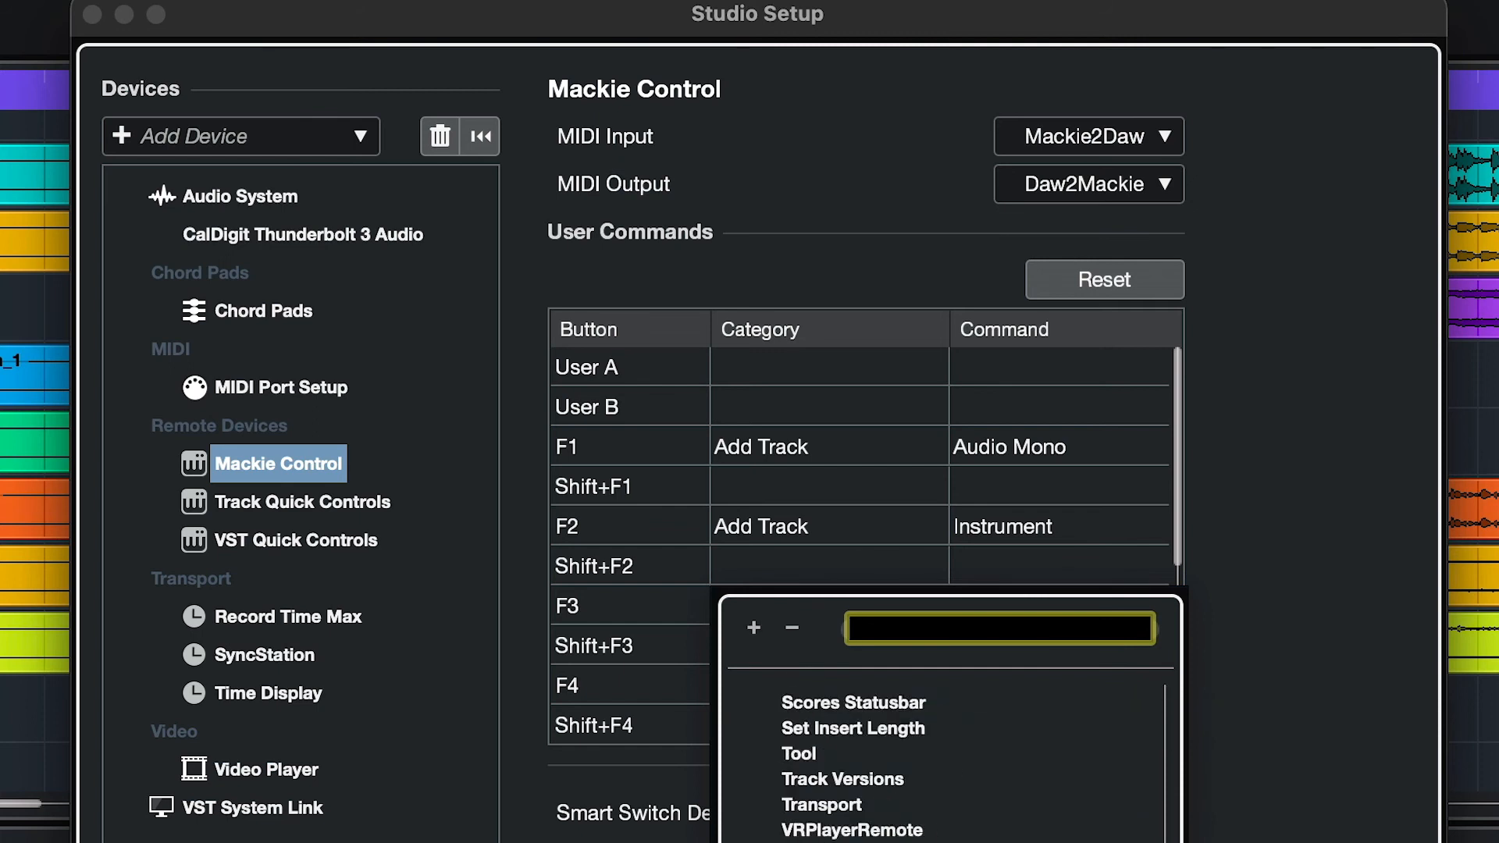
Step: Assign Transport > Activate Metronome to F3, and Project > Select Track: Prev/Next to F4/F5
{"action": "left_click", "coordinate": [820, 805]}
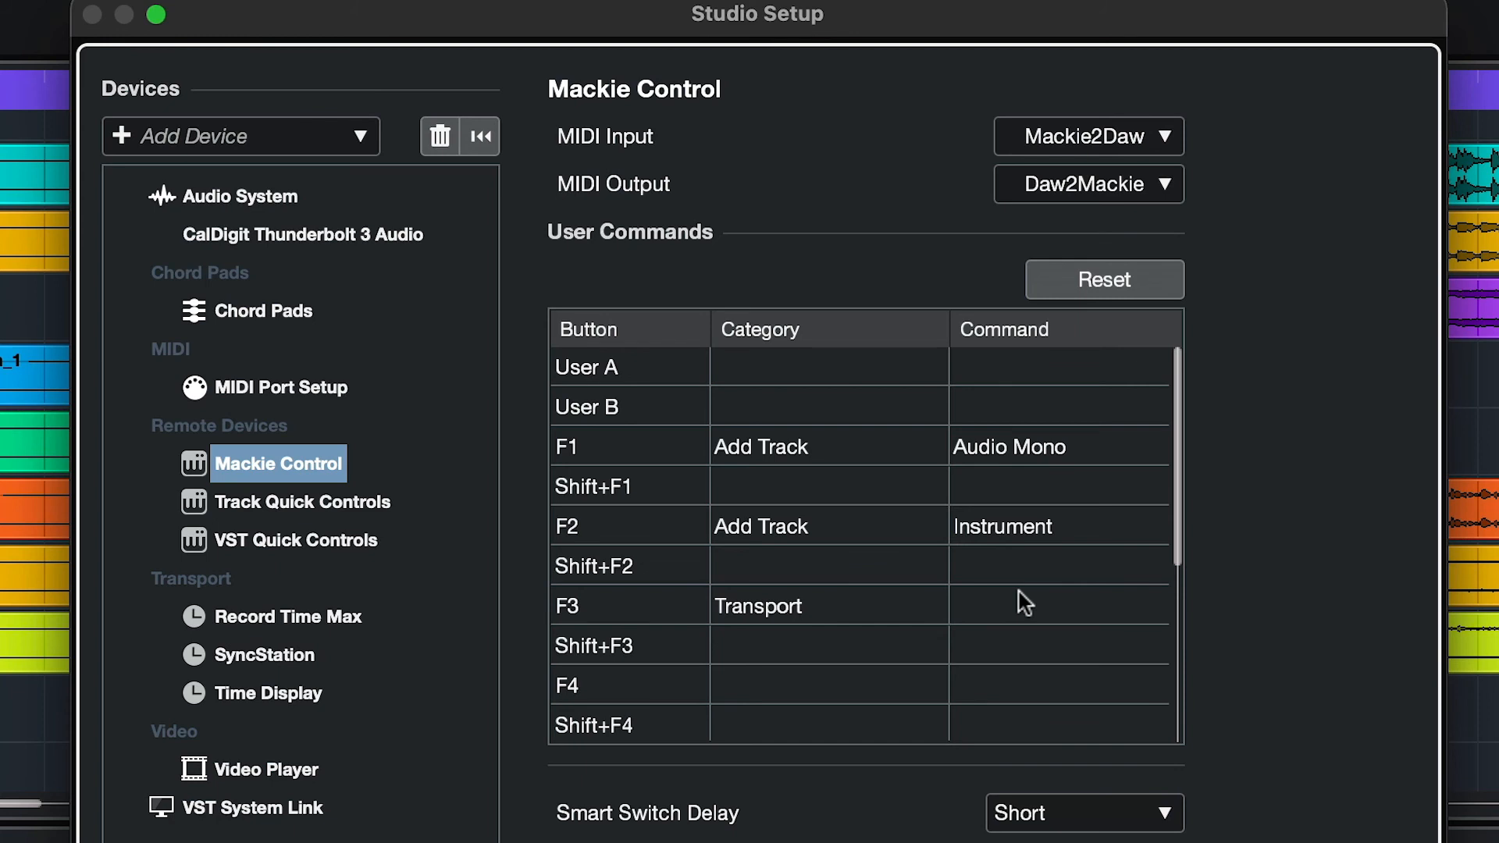
{"action": "left_click", "coordinate": [1024, 605]}
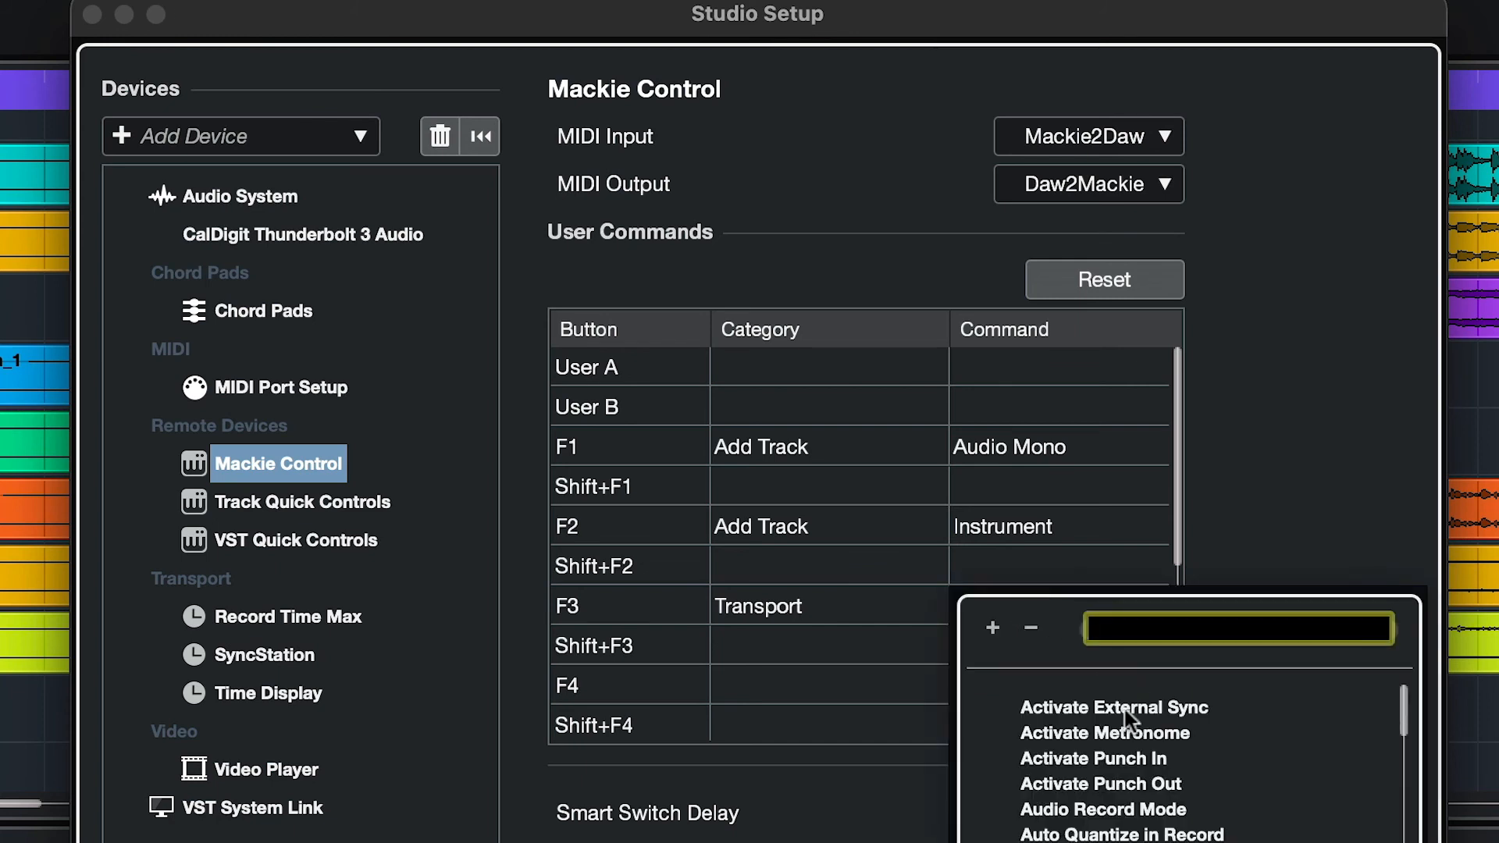
{"action": "left_click", "coordinate": [1104, 733]}
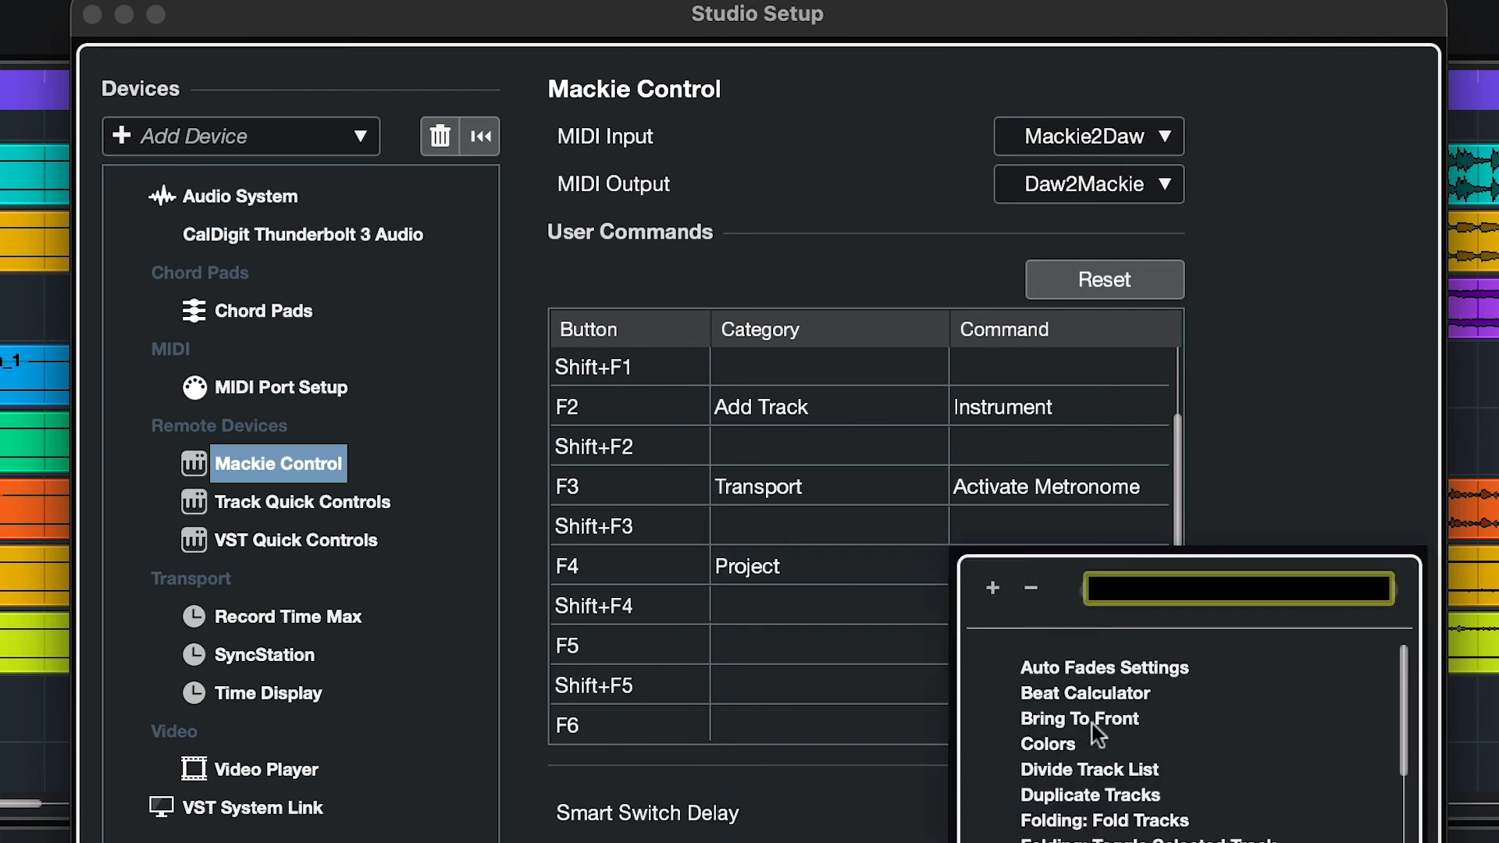
{"action": "scroll", "scroll_direction": "down", "scroll_amount": 3}
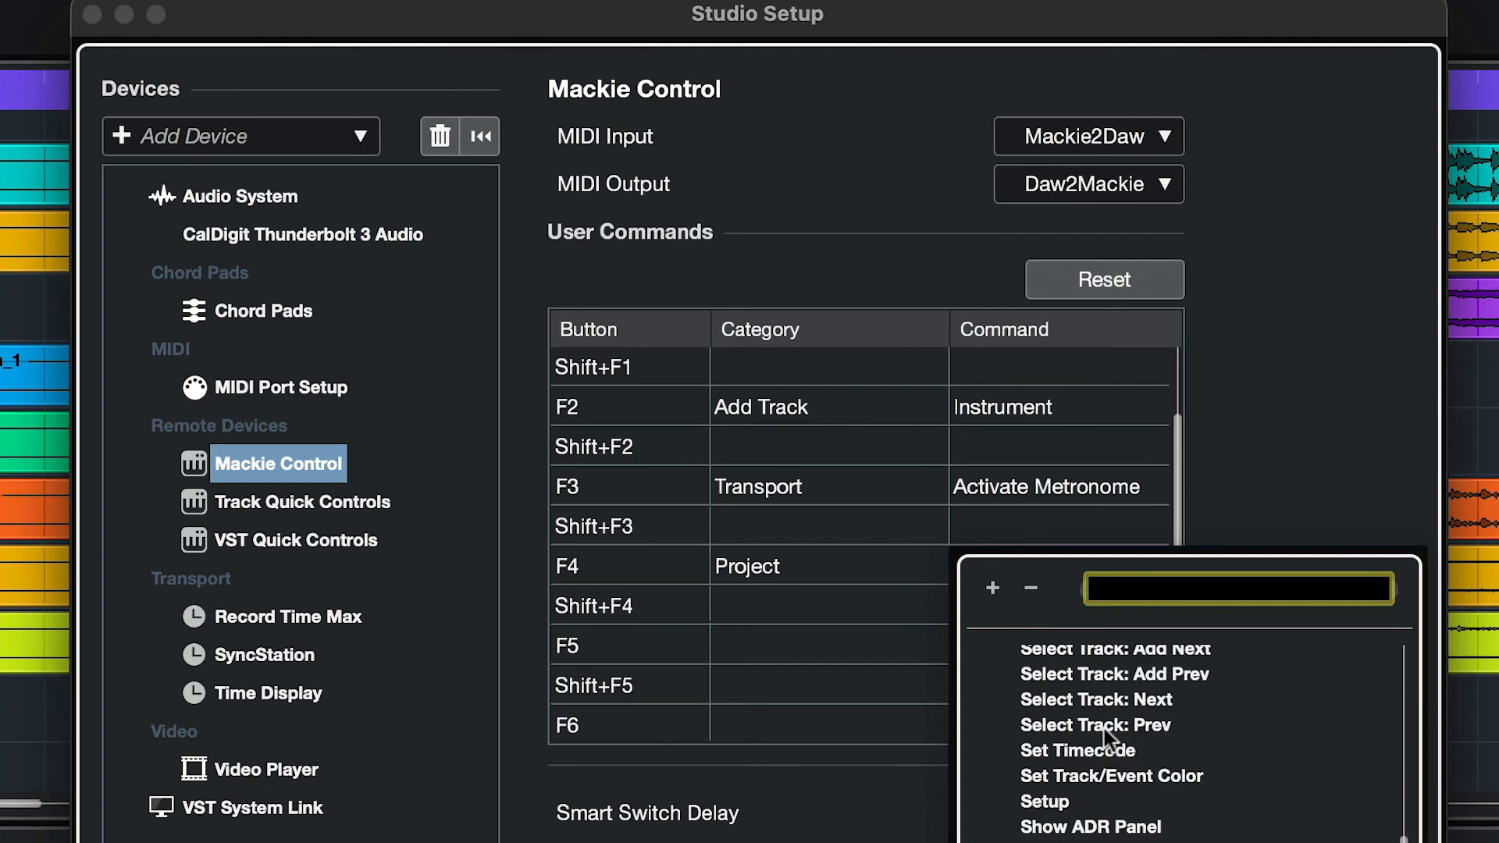
{"action": "left_click", "coordinate": [1096, 725]}
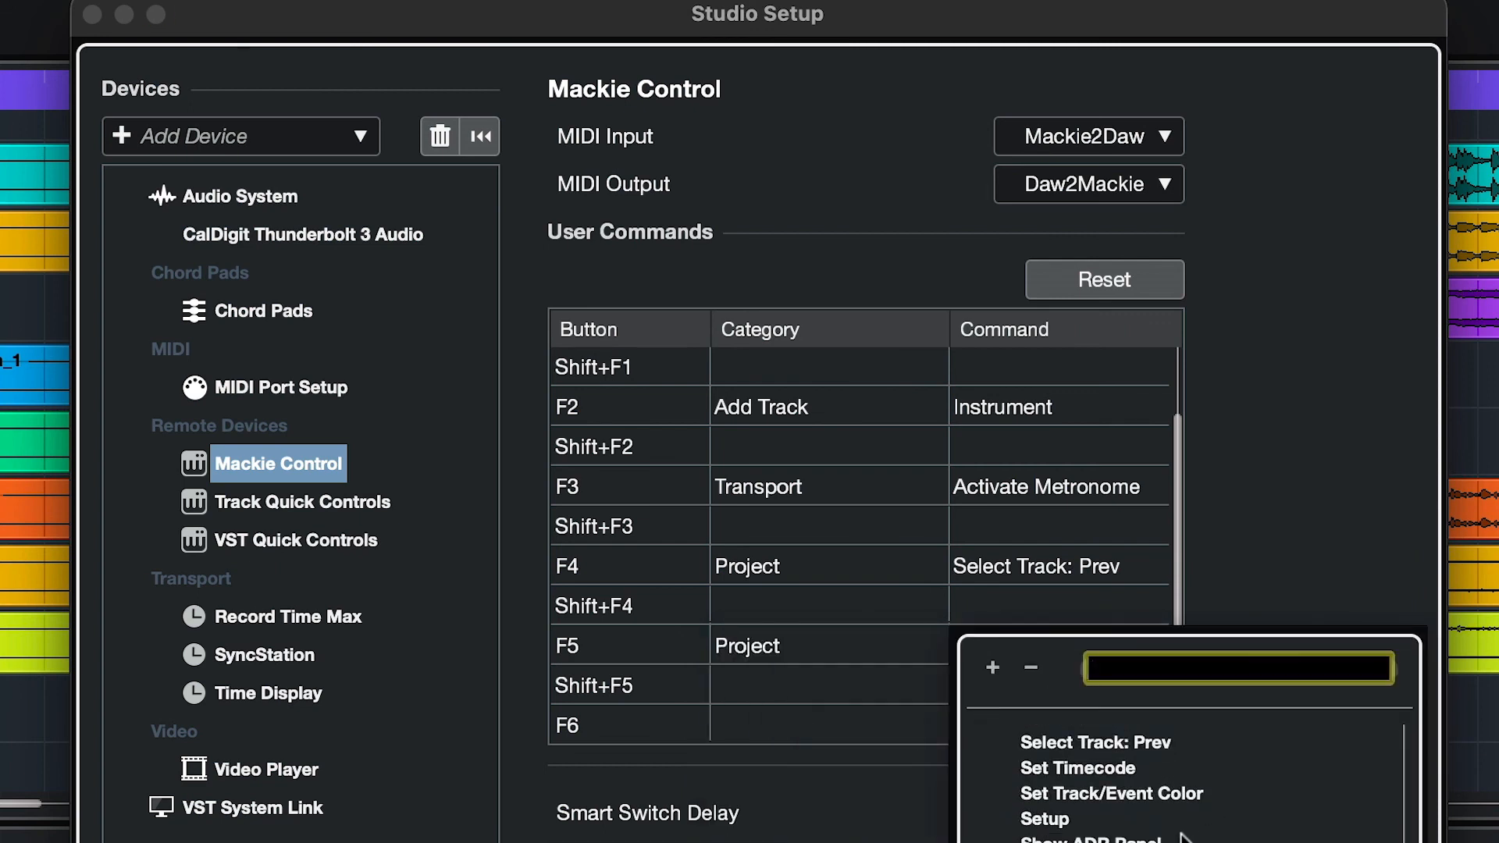
{"action": "left_click", "coordinate": [1096, 742]}
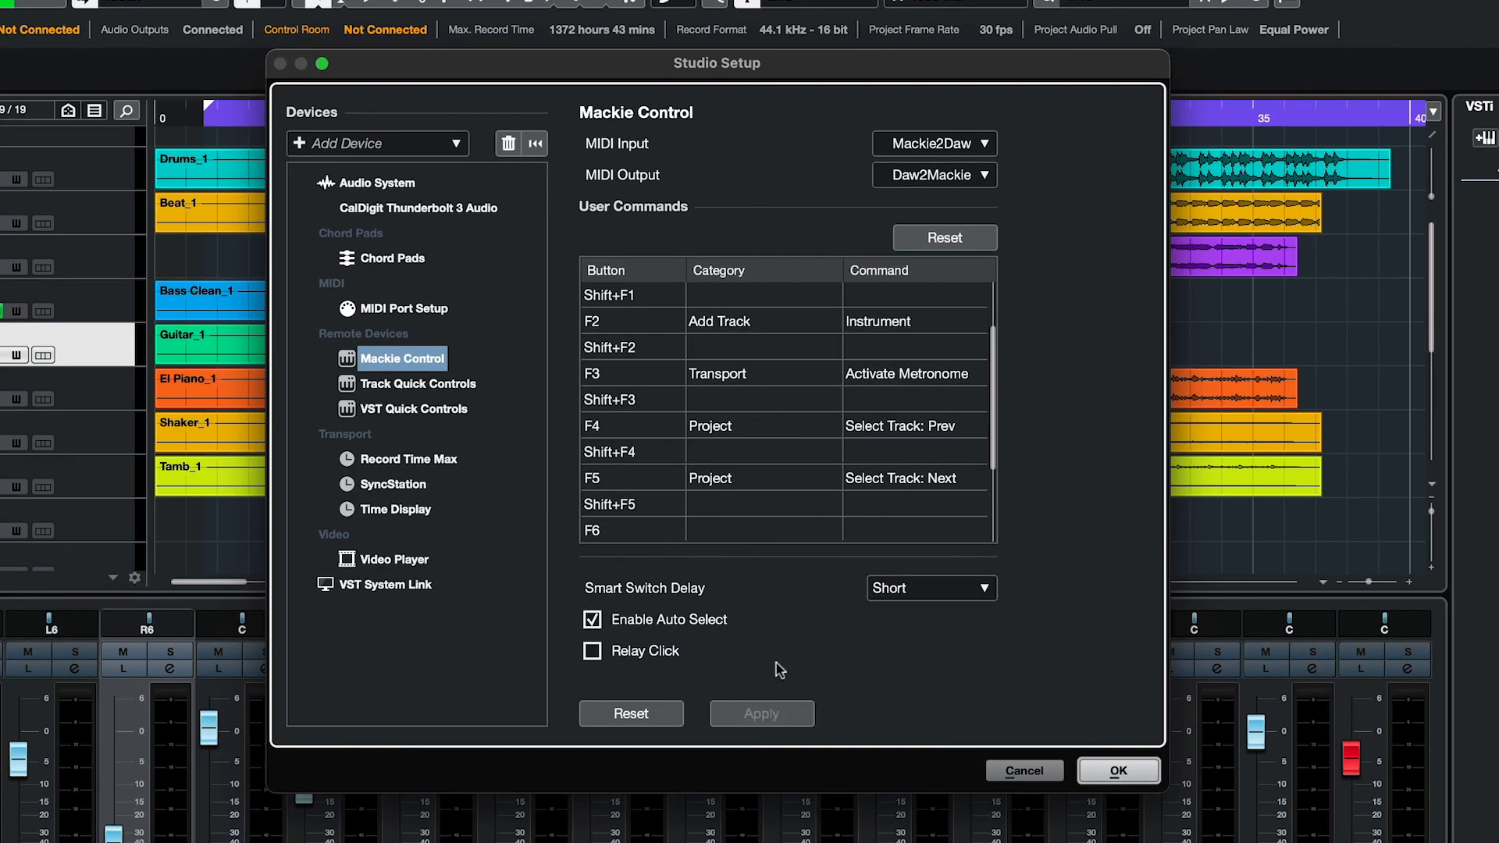
{"action": "mouse_move", "coordinate": [1106, 772]}
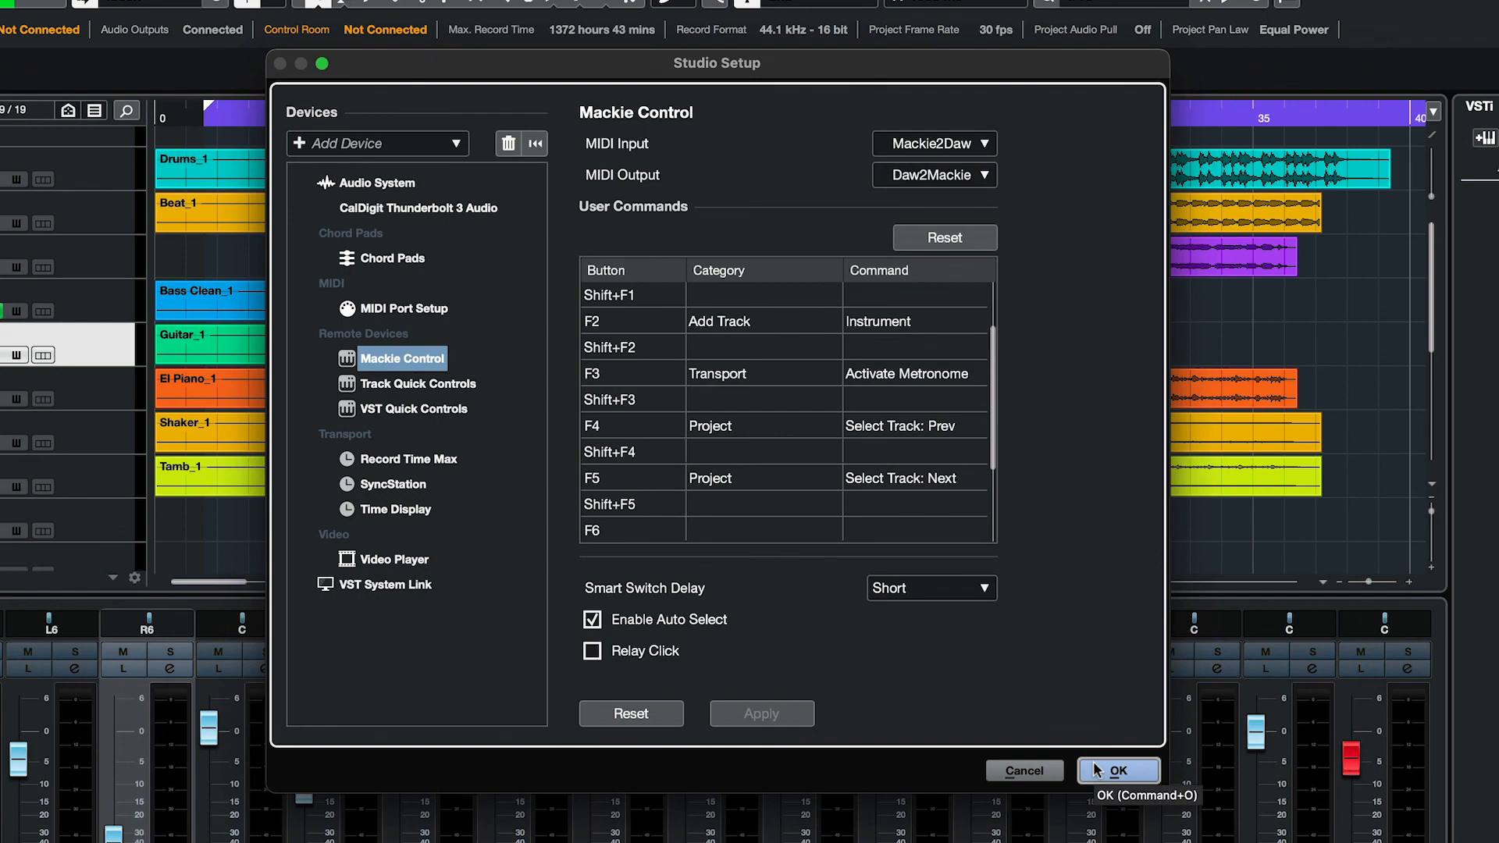